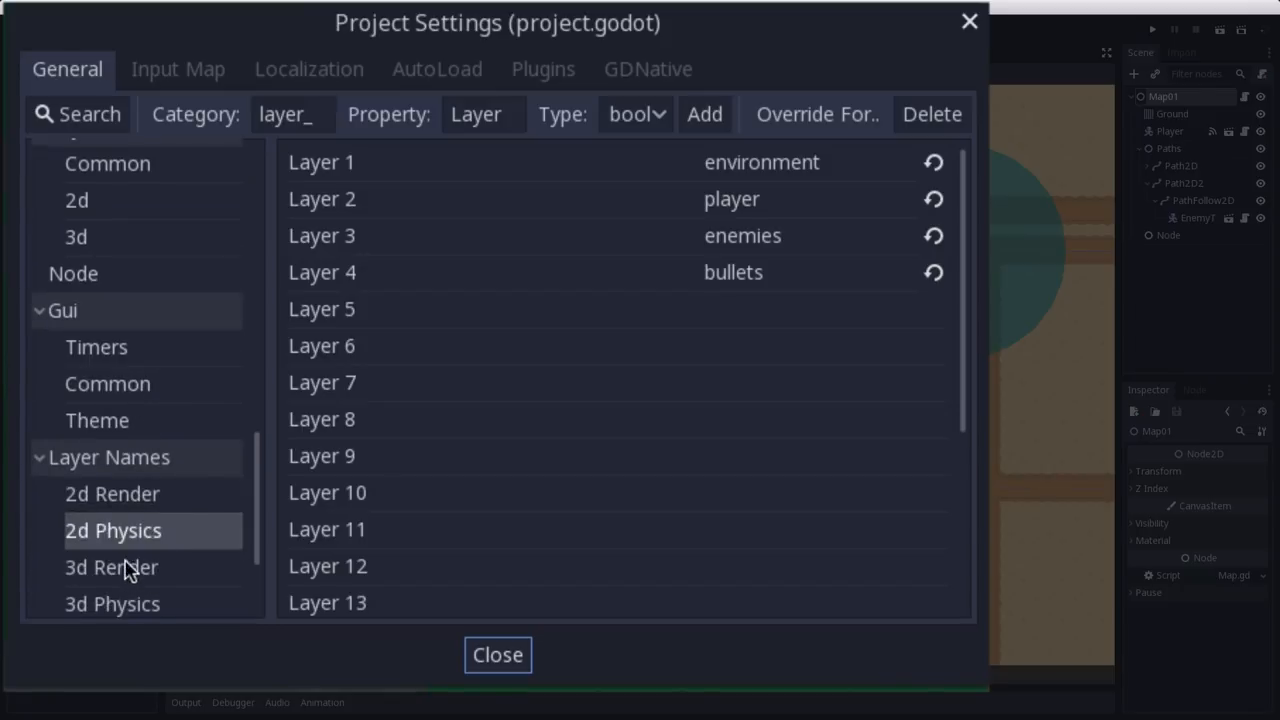
pyautogui.moveTo(775, 172)
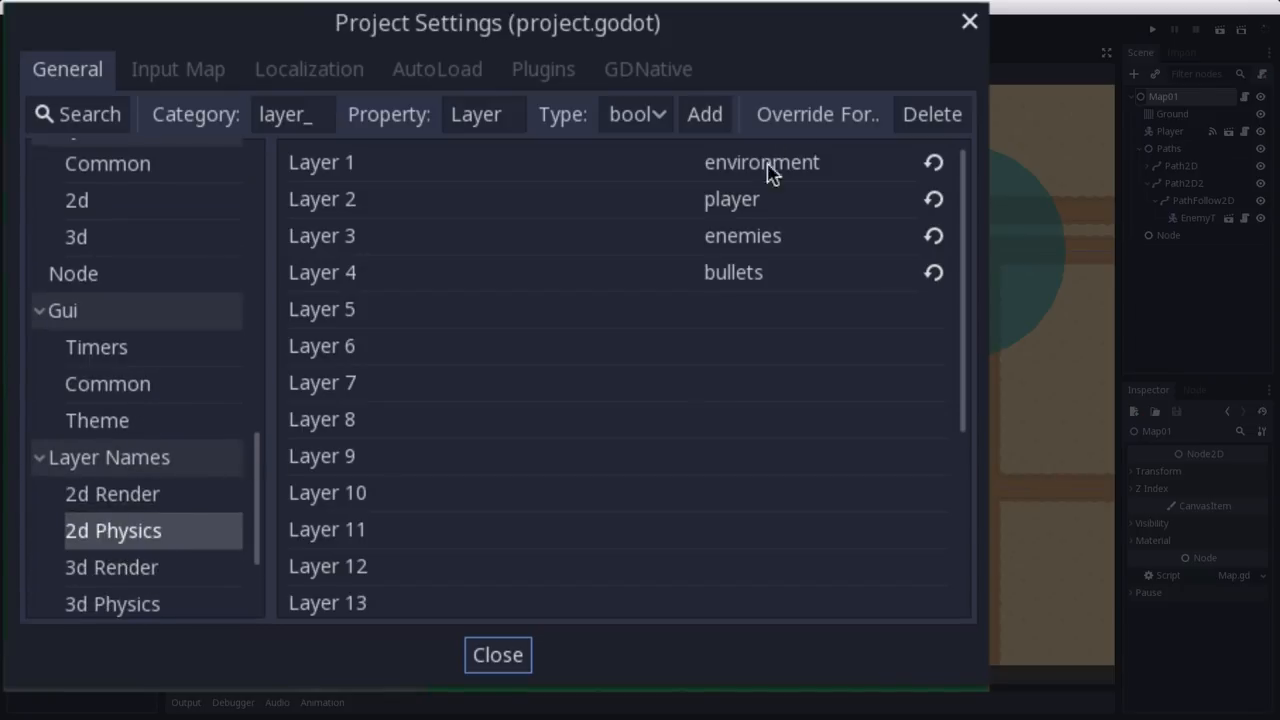
pyautogui.moveTo(388, 323)
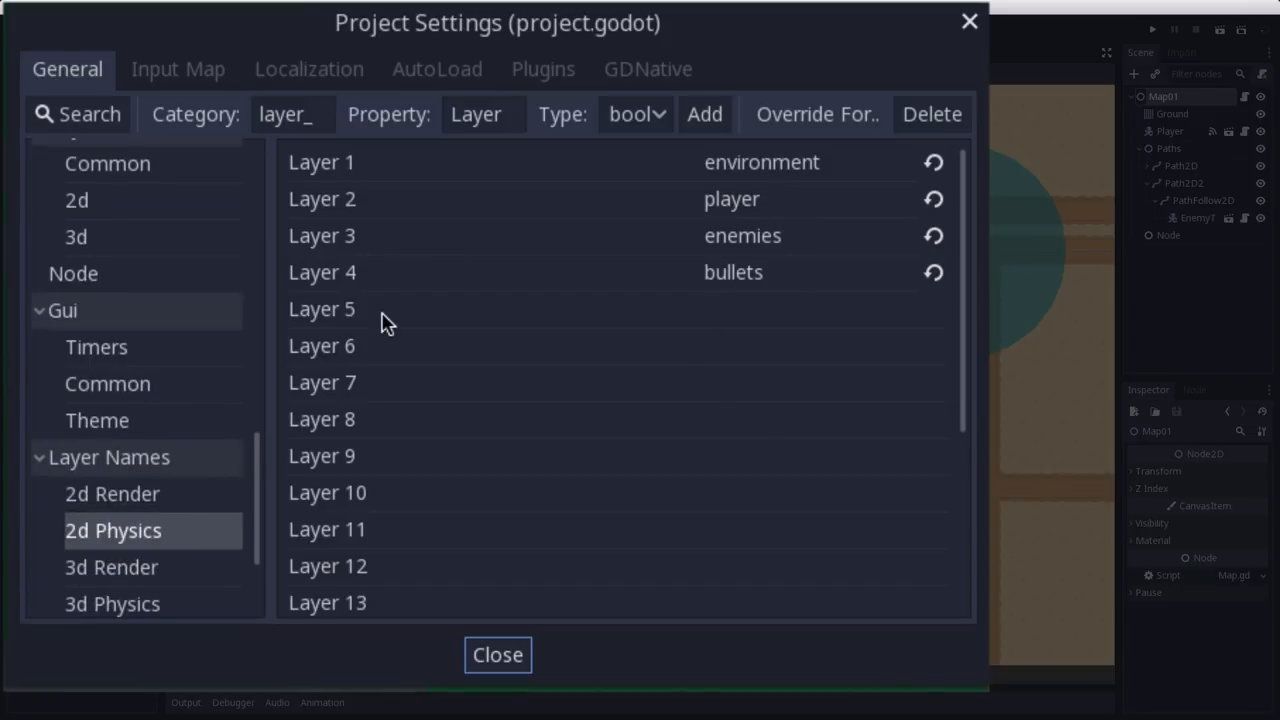
pyautogui.moveTo(358, 245)
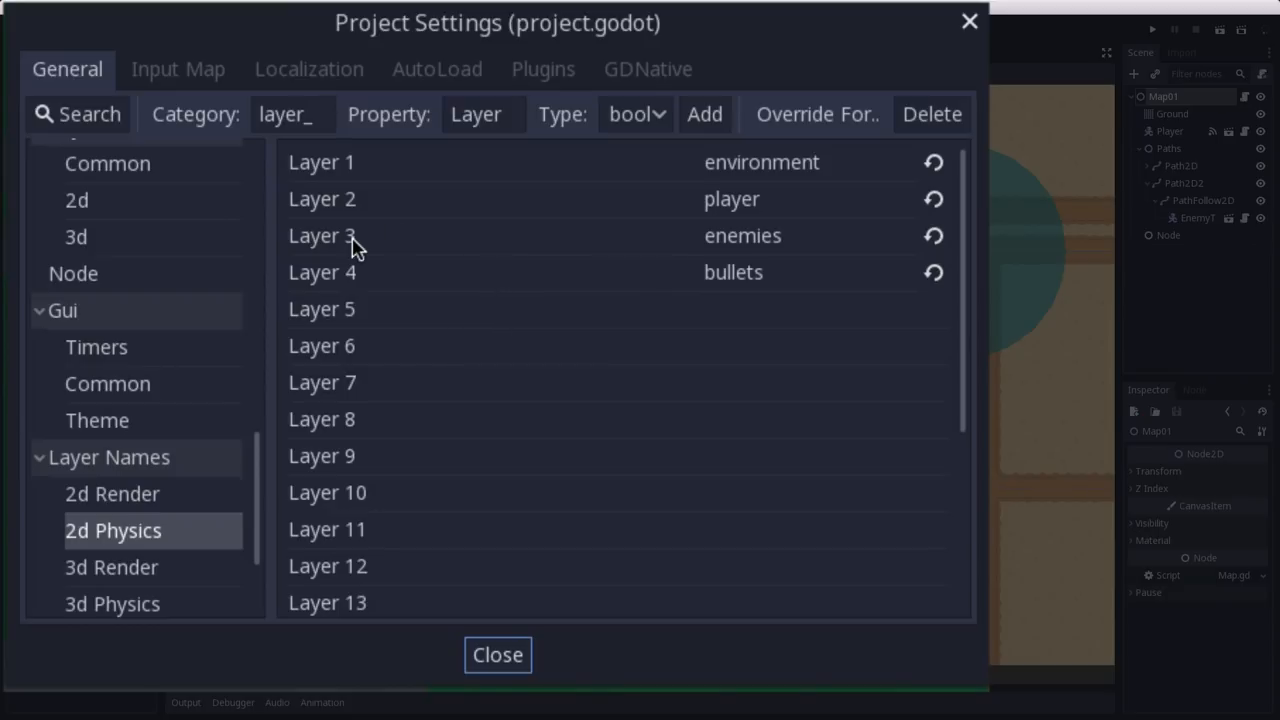
pyautogui.moveTo(572, 62)
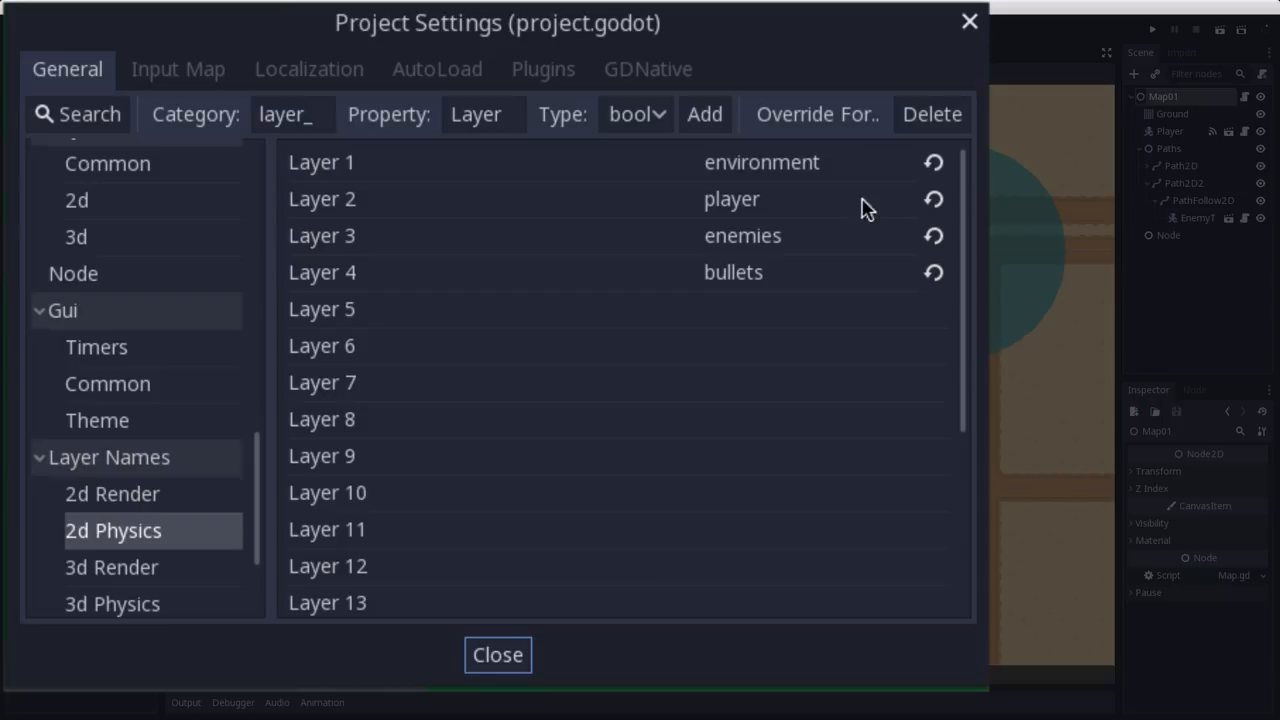
pyautogui.moveTo(795, 170)
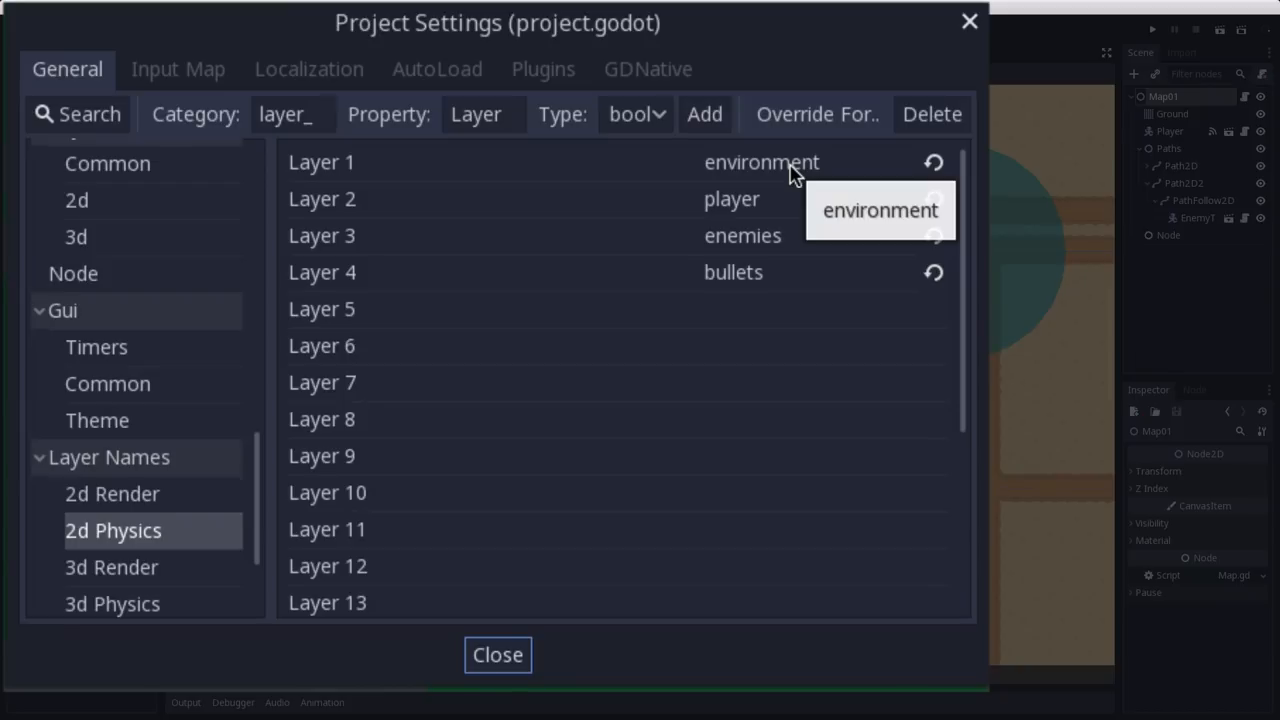
pyautogui.moveTo(783, 189)
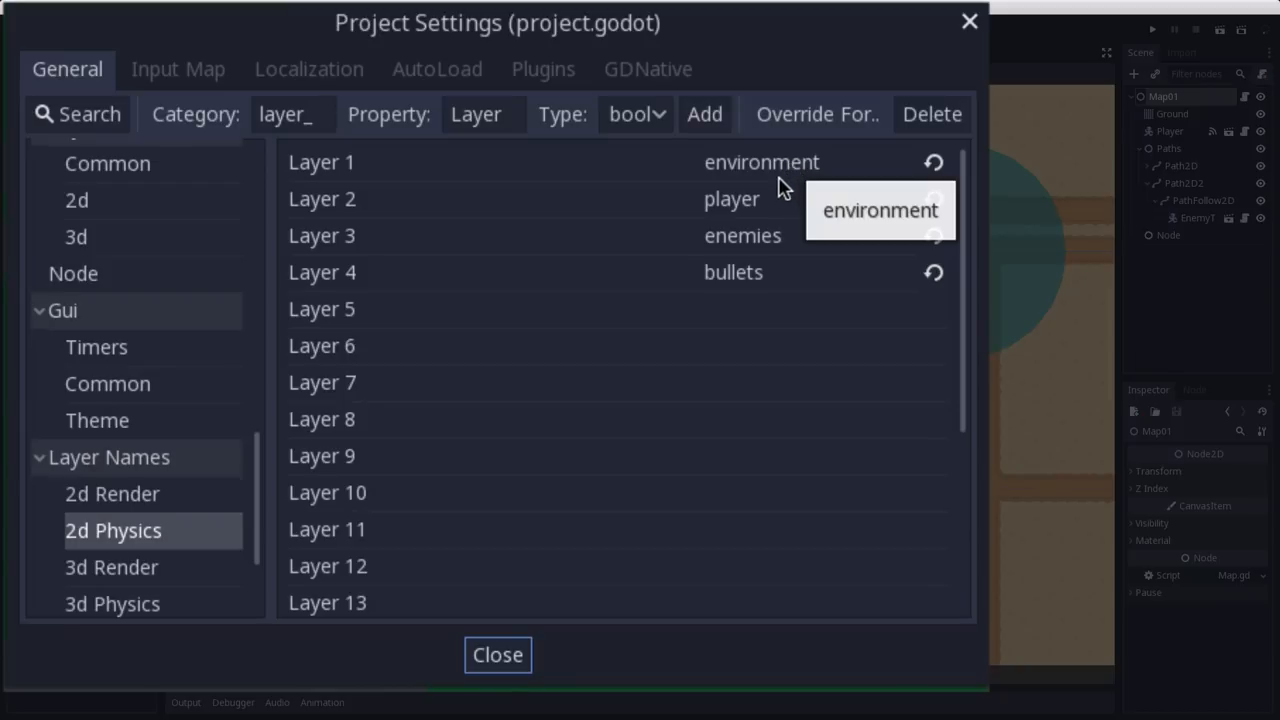
pyautogui.moveTo(770, 195)
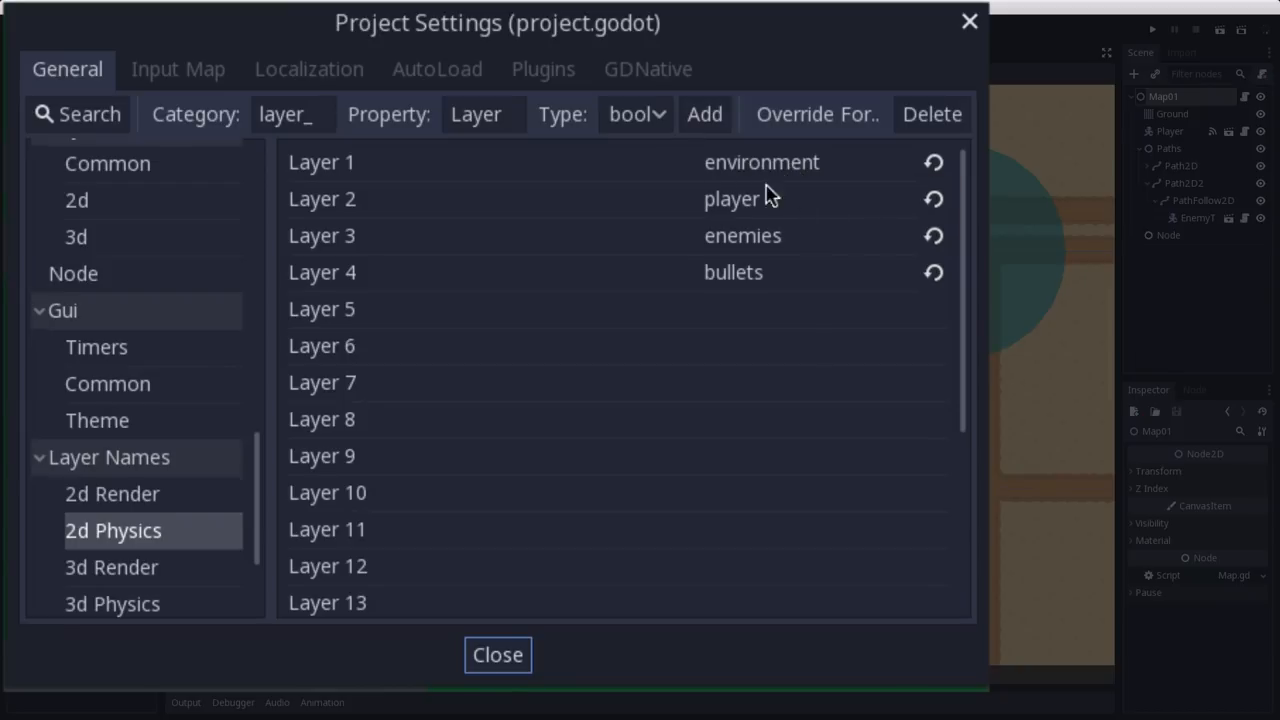
pyautogui.moveTo(745, 208)
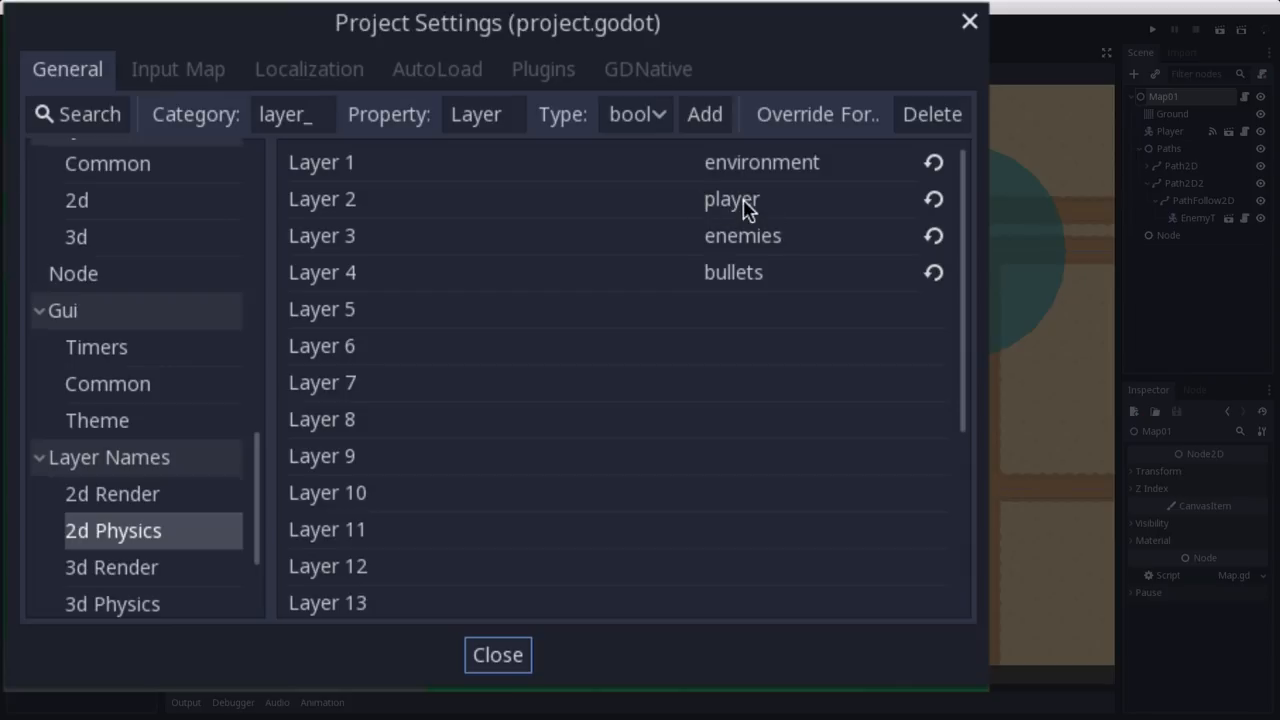
pyautogui.moveTo(724, 323)
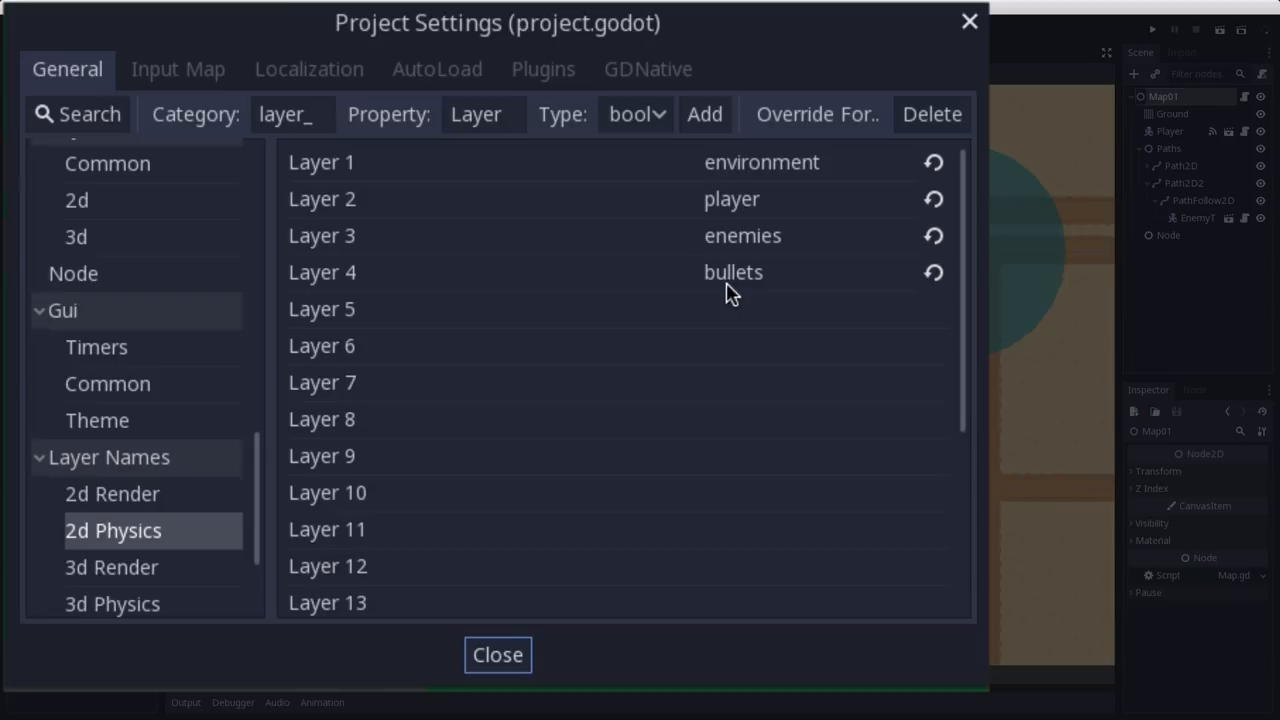
pyautogui.moveTo(815, 281)
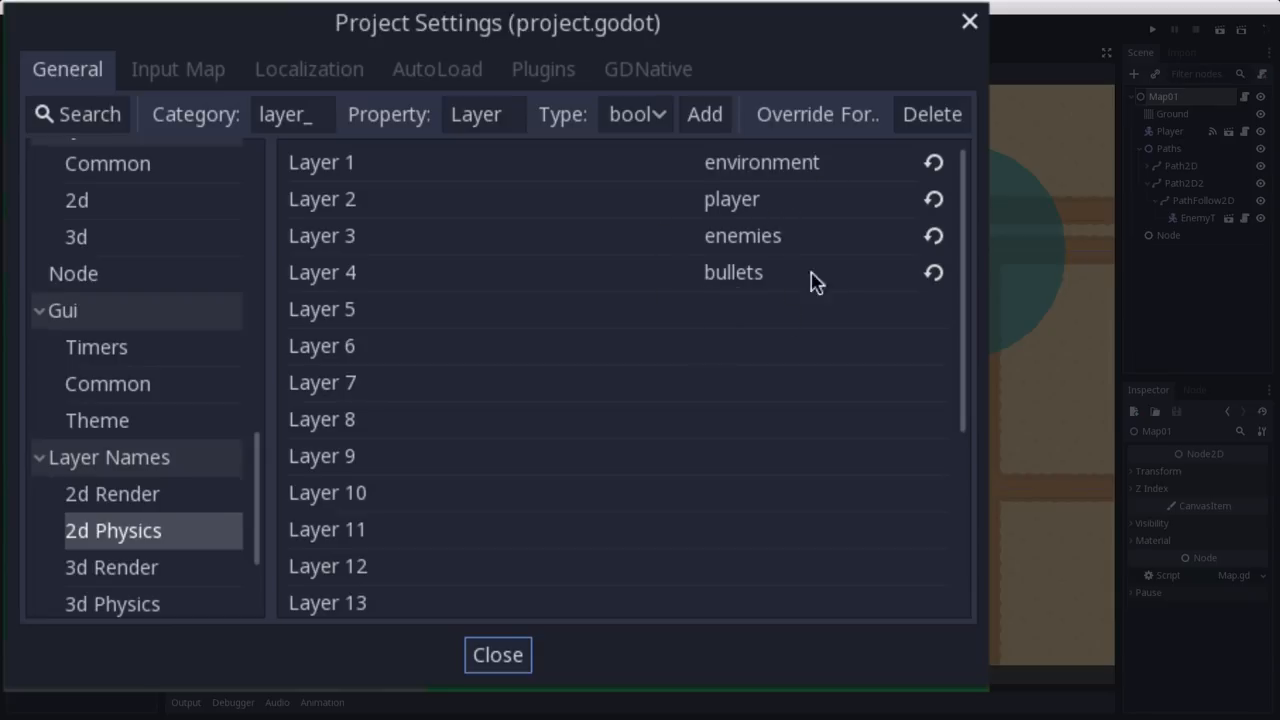
pyautogui.moveTo(738, 283)
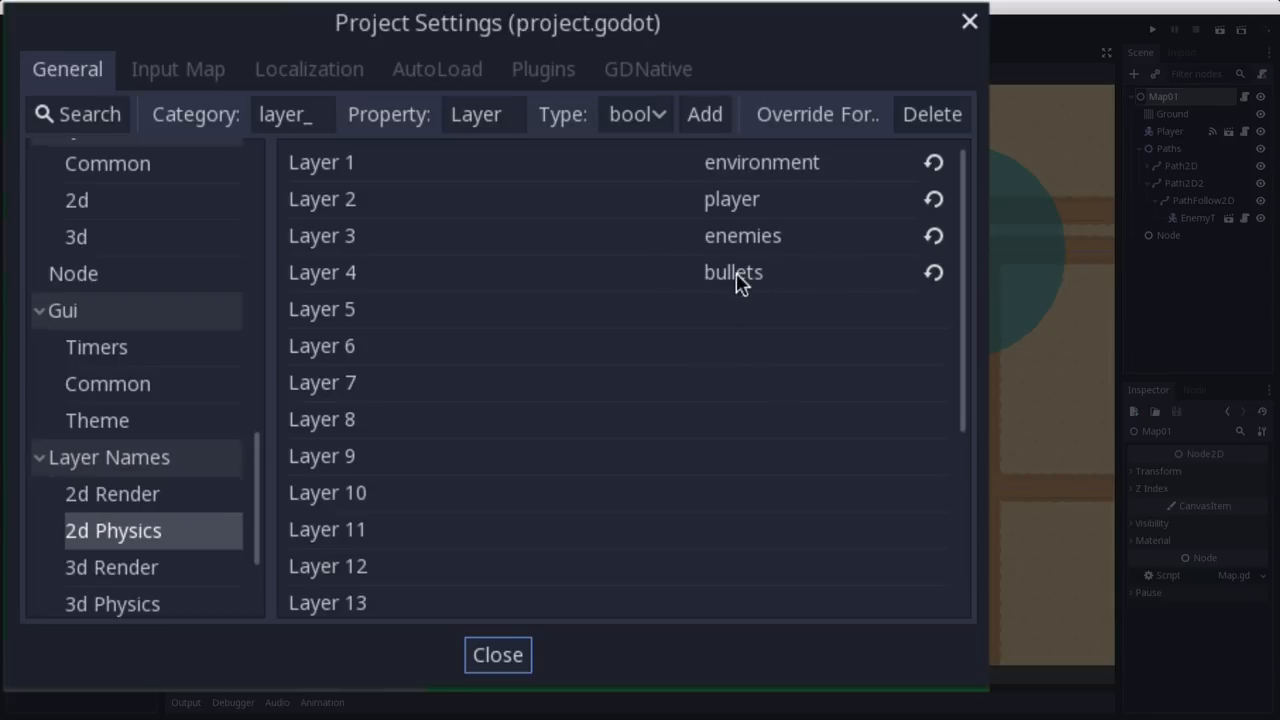
pyautogui.moveTo(748, 210)
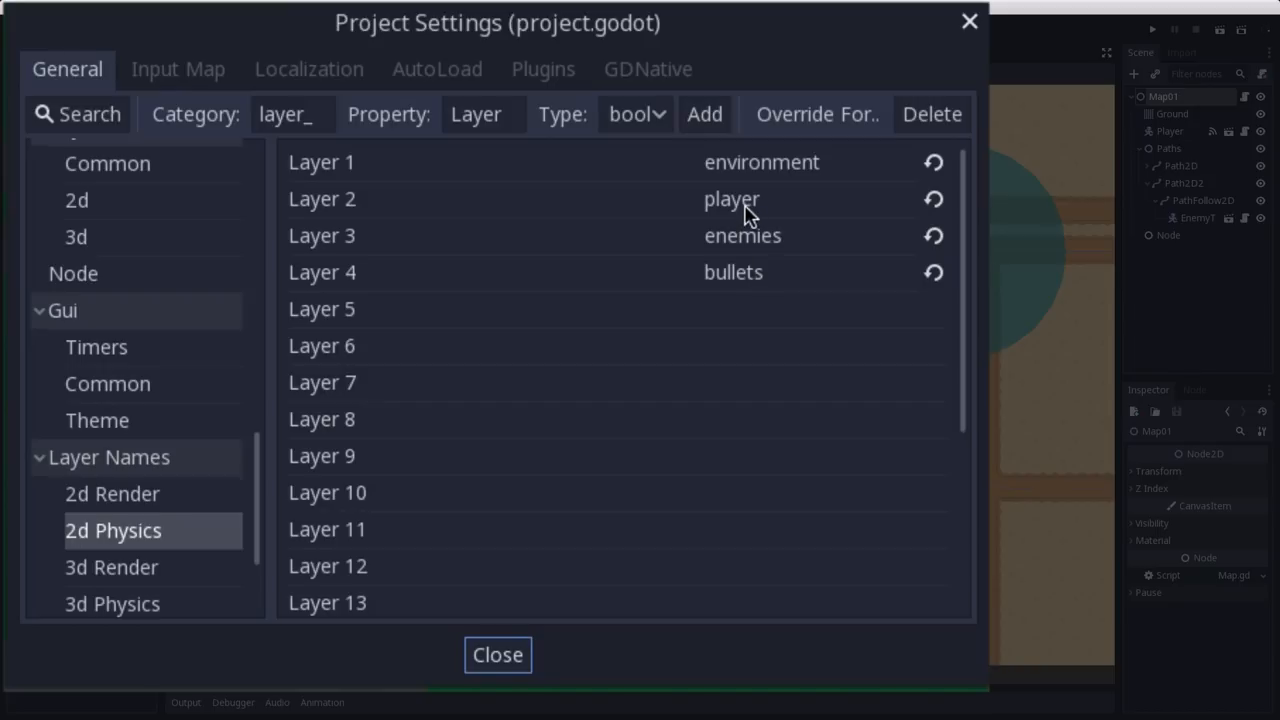
pyautogui.moveTo(783, 287)
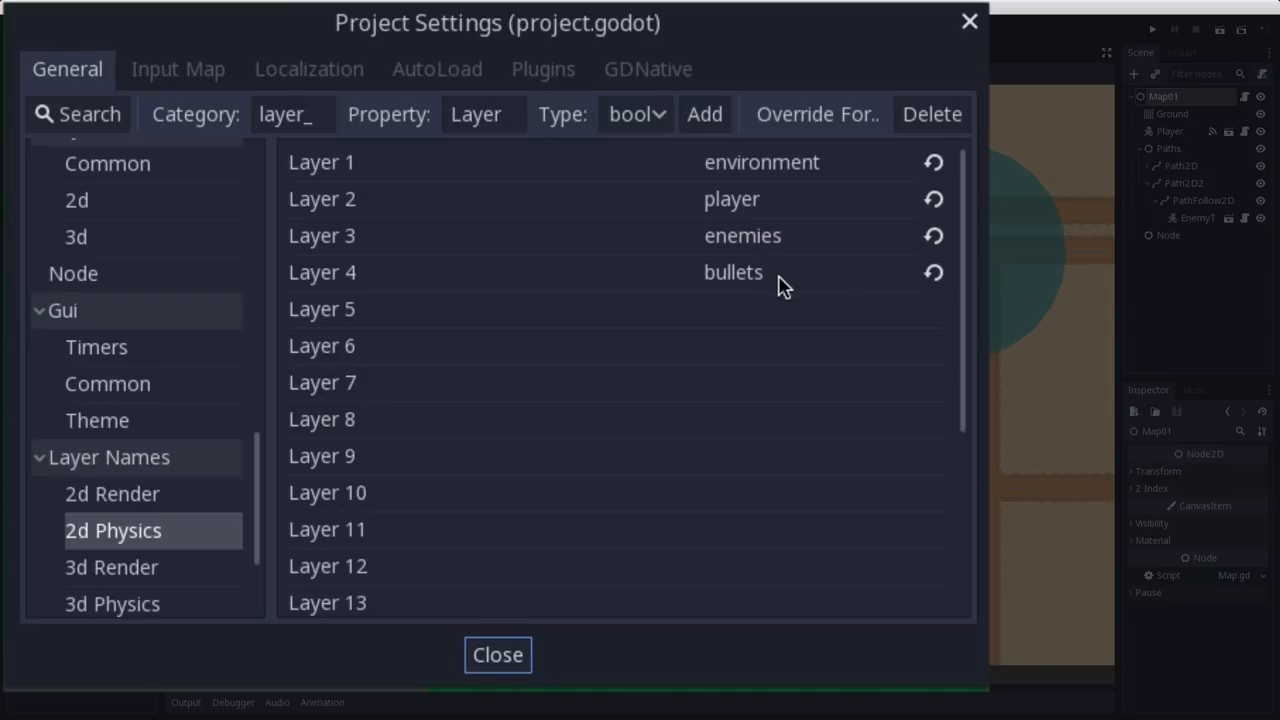
pyautogui.moveTo(753, 273)
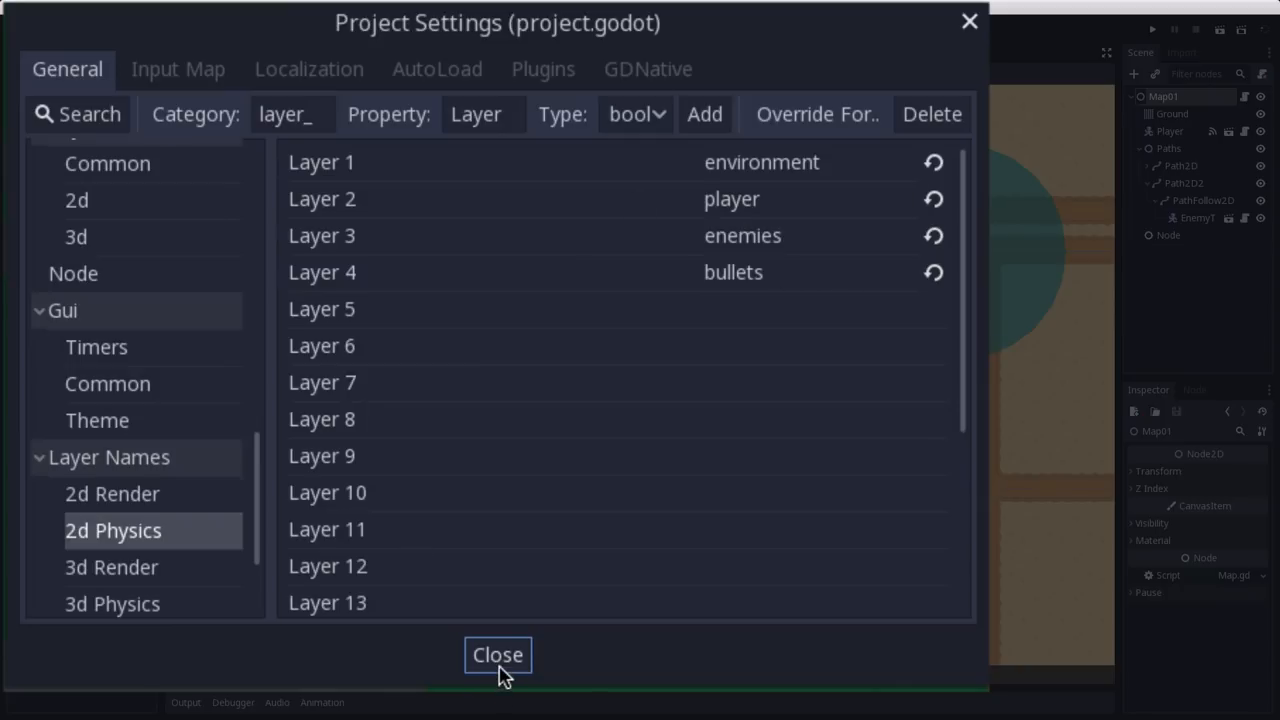
# Close Project Settings after checking layers environment, player, enemies and bullets
pyautogui.click(497, 654)
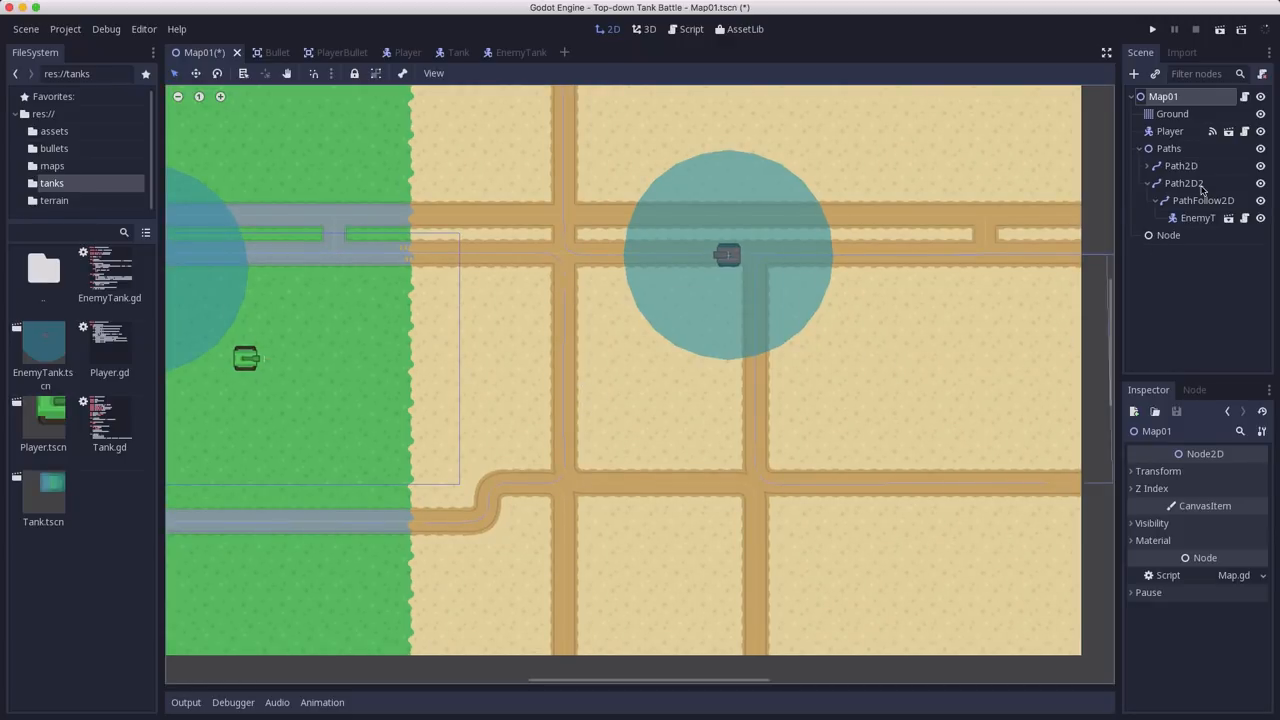
# Select Path2D2 and its PathFollow2D to view the enemy tank's patrol path
pyautogui.click(1184, 183)
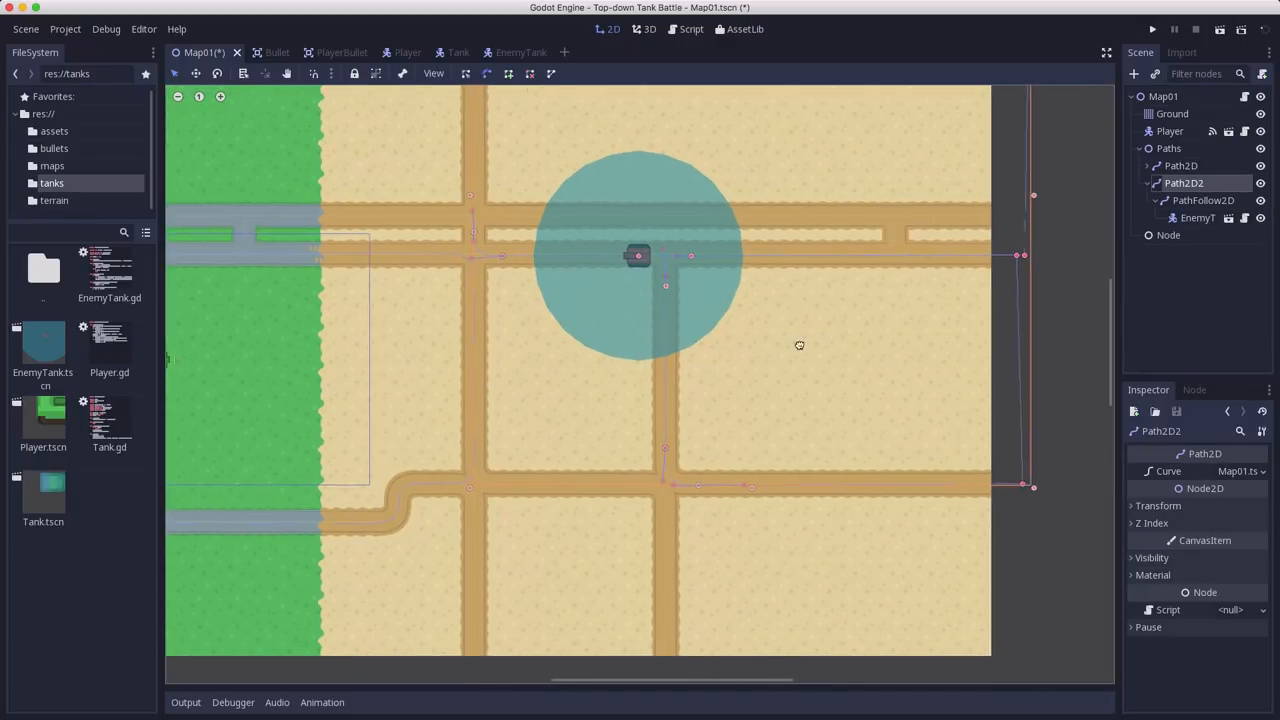
pyautogui.click(1204, 200)
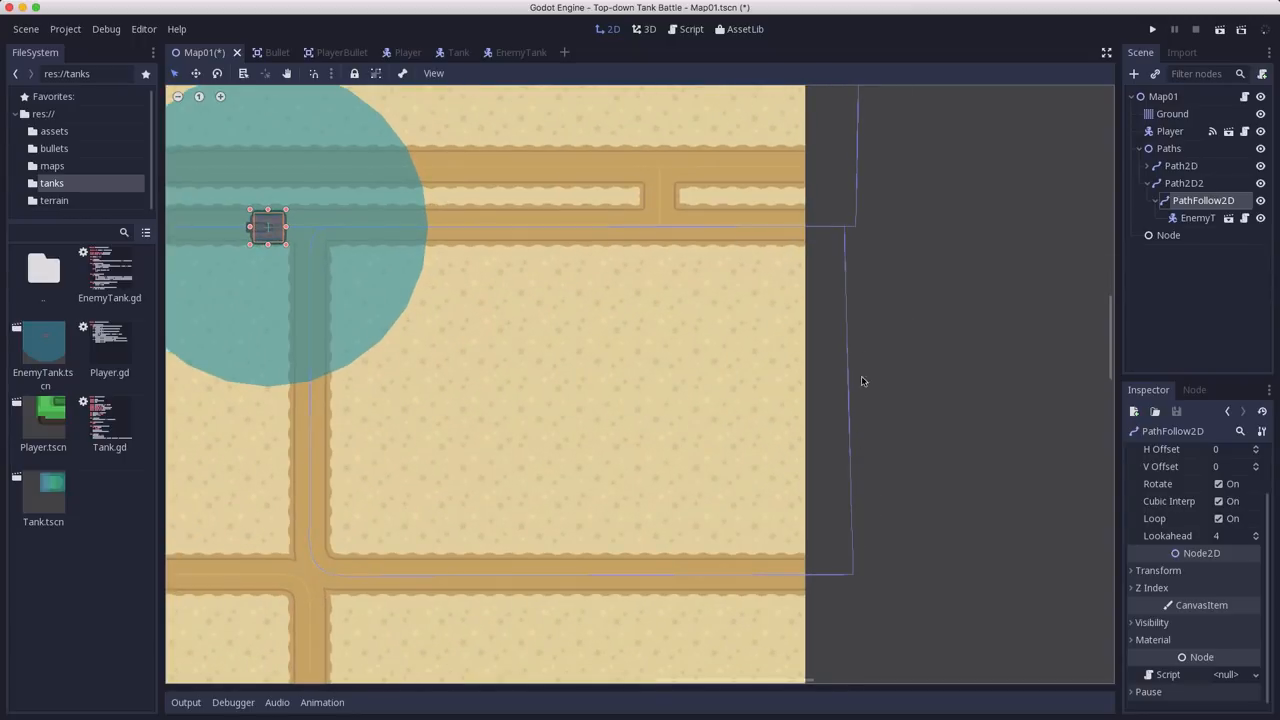
pyautogui.moveTo(549, 196)
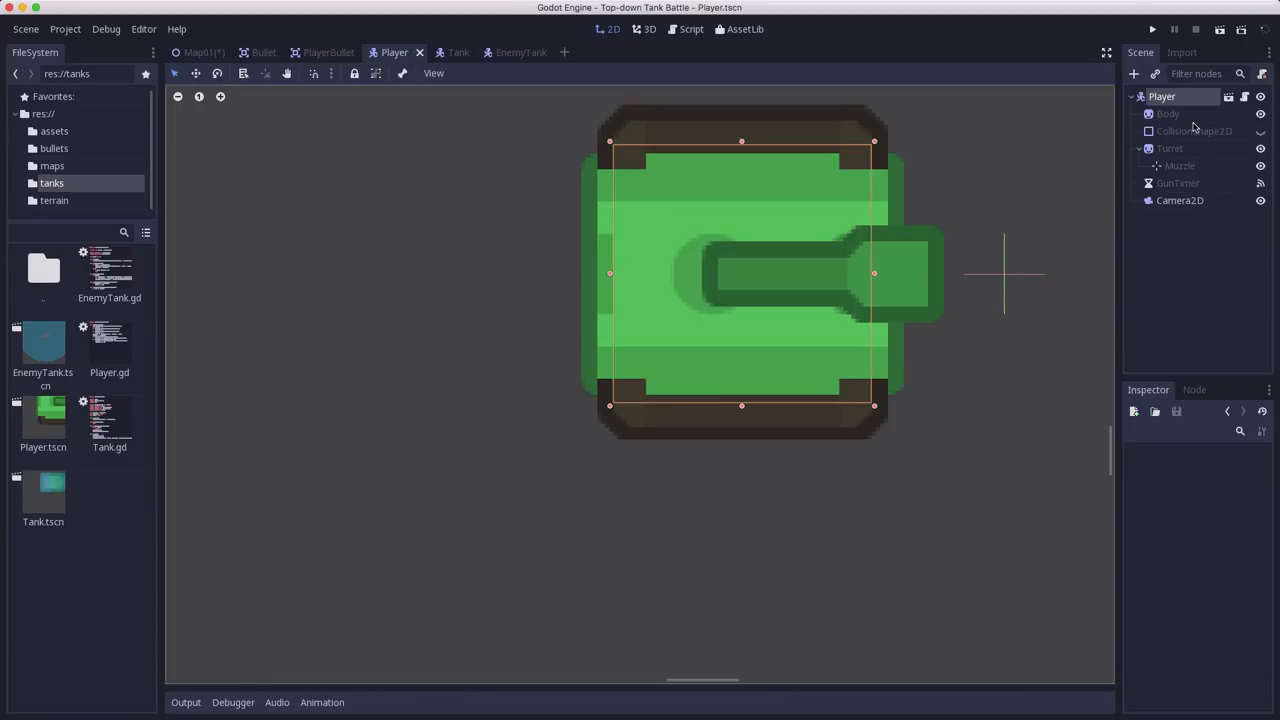
# Confirm the Player's collision mask includes environment and enemies, then switch to EnemyTank
pyautogui.click(1162, 96)
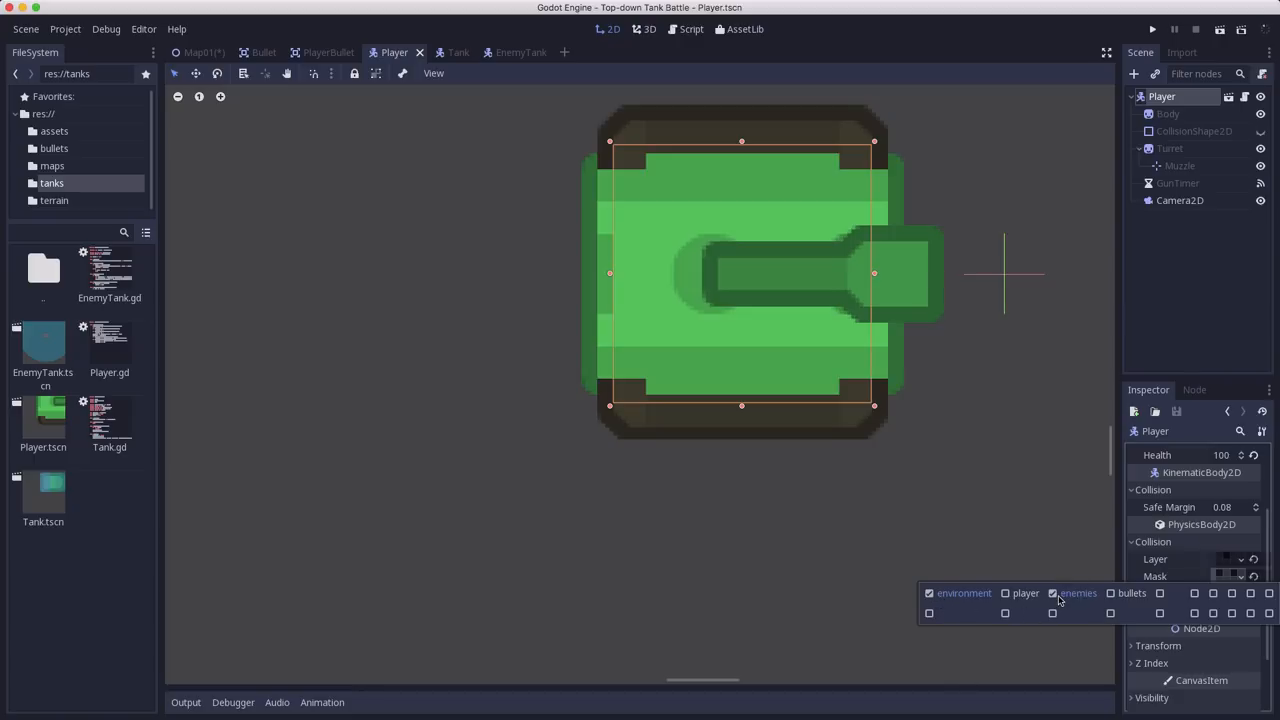
pyautogui.moveTo(1052, 593)
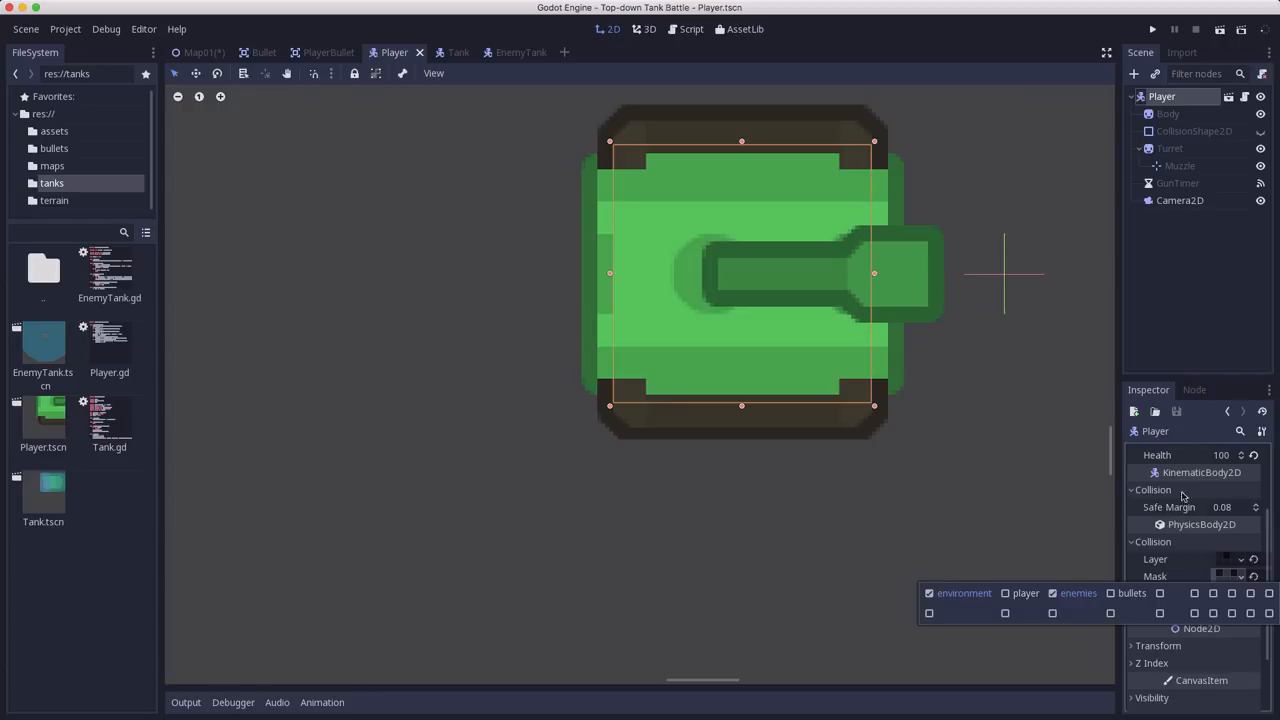
pyautogui.click(507, 52)
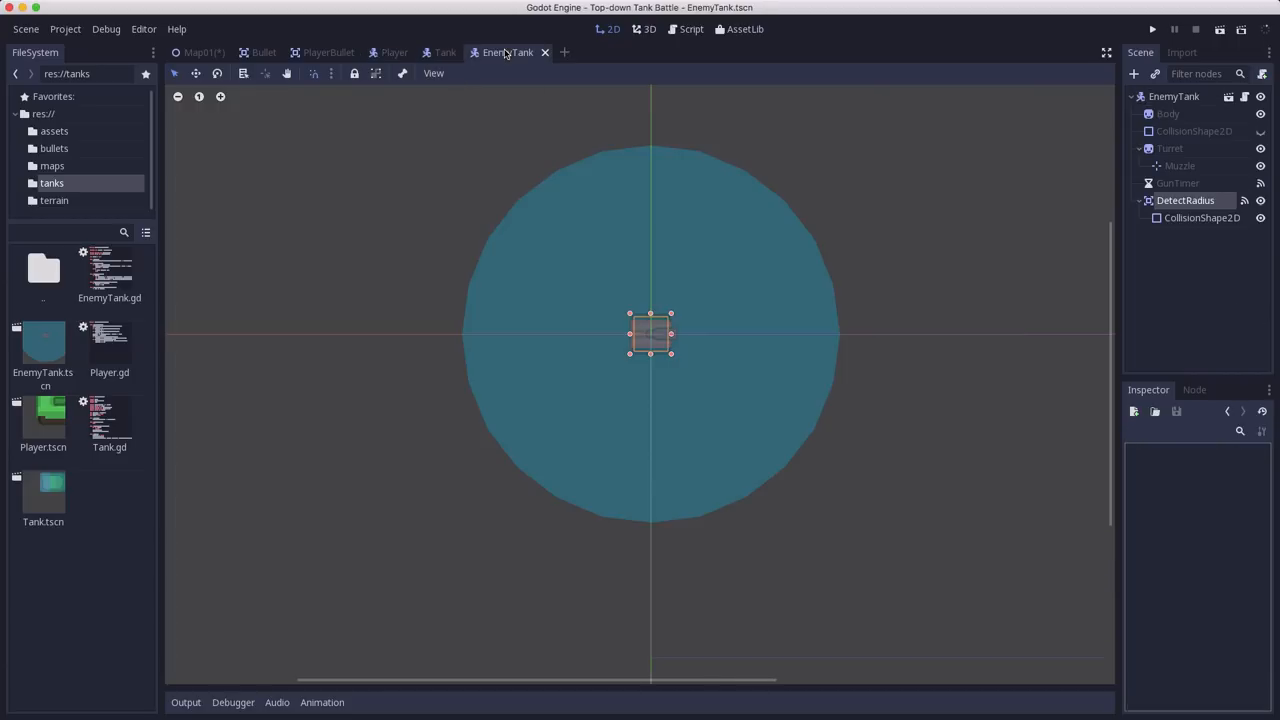
# Remove enemies from the EnemyTank collision mask and open EnemyTank.gd
pyautogui.click(1174, 96)
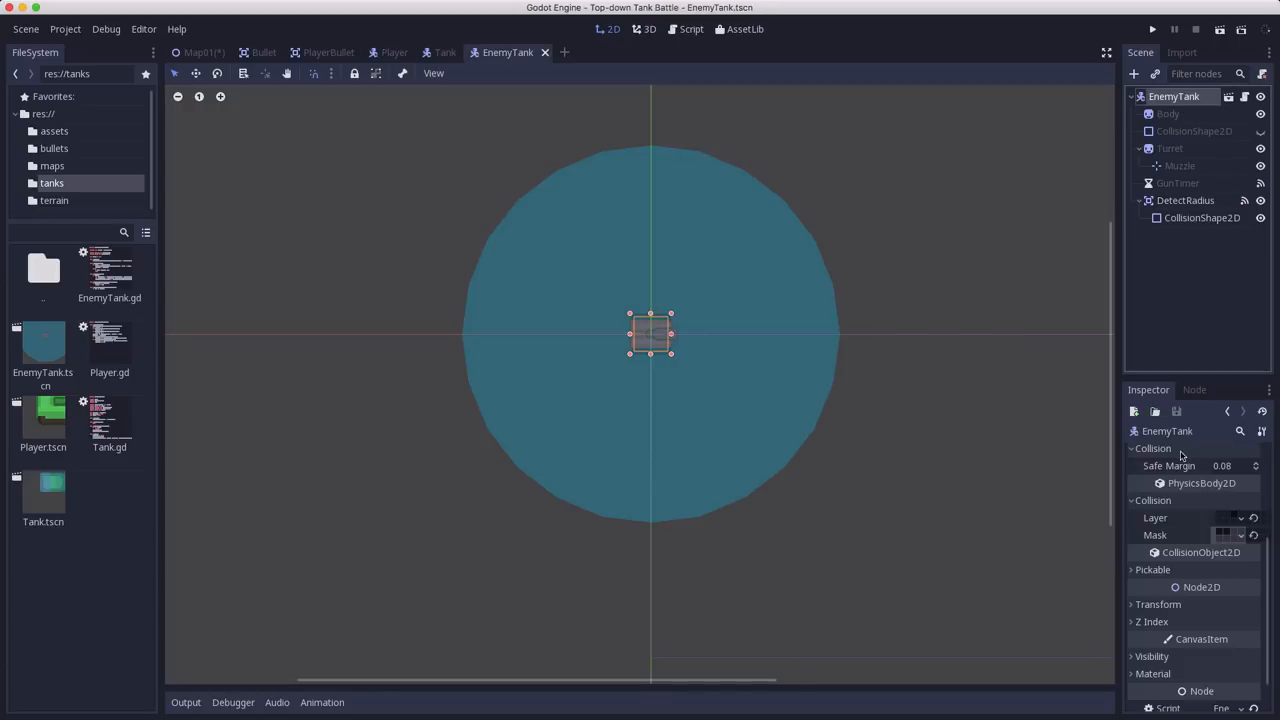
pyautogui.click(1240, 517)
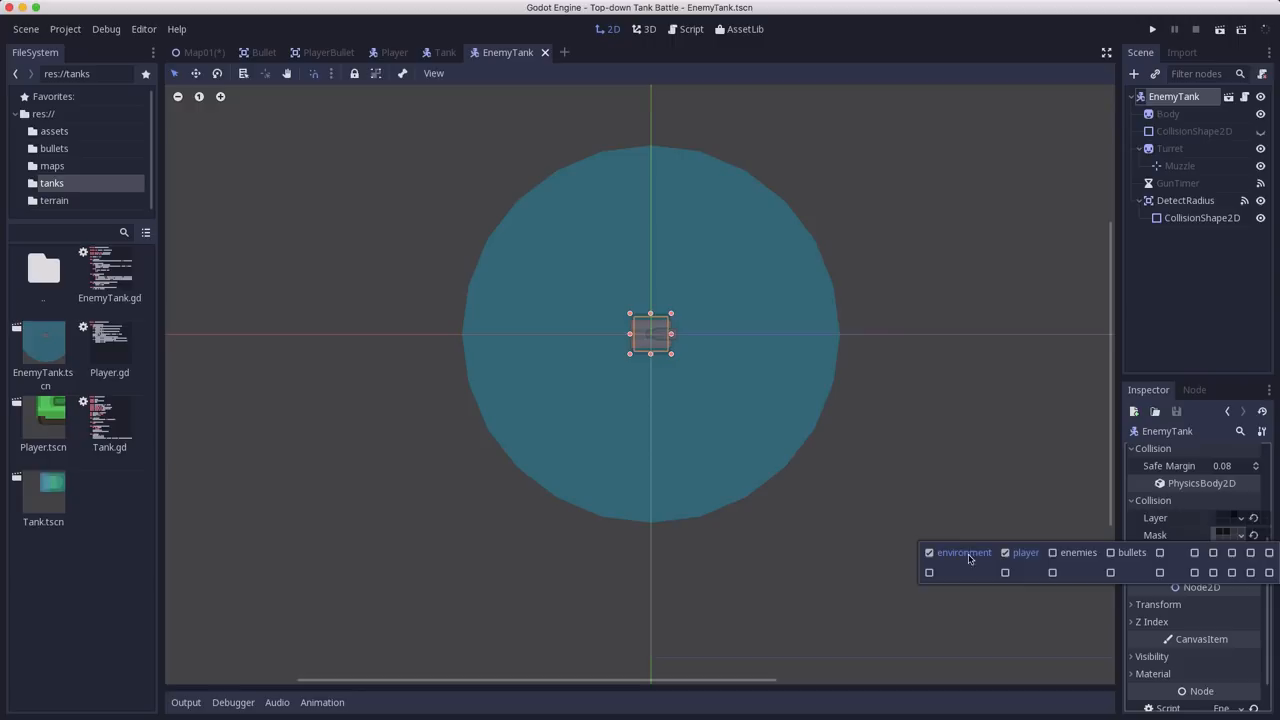
pyautogui.moveTo(1017, 568)
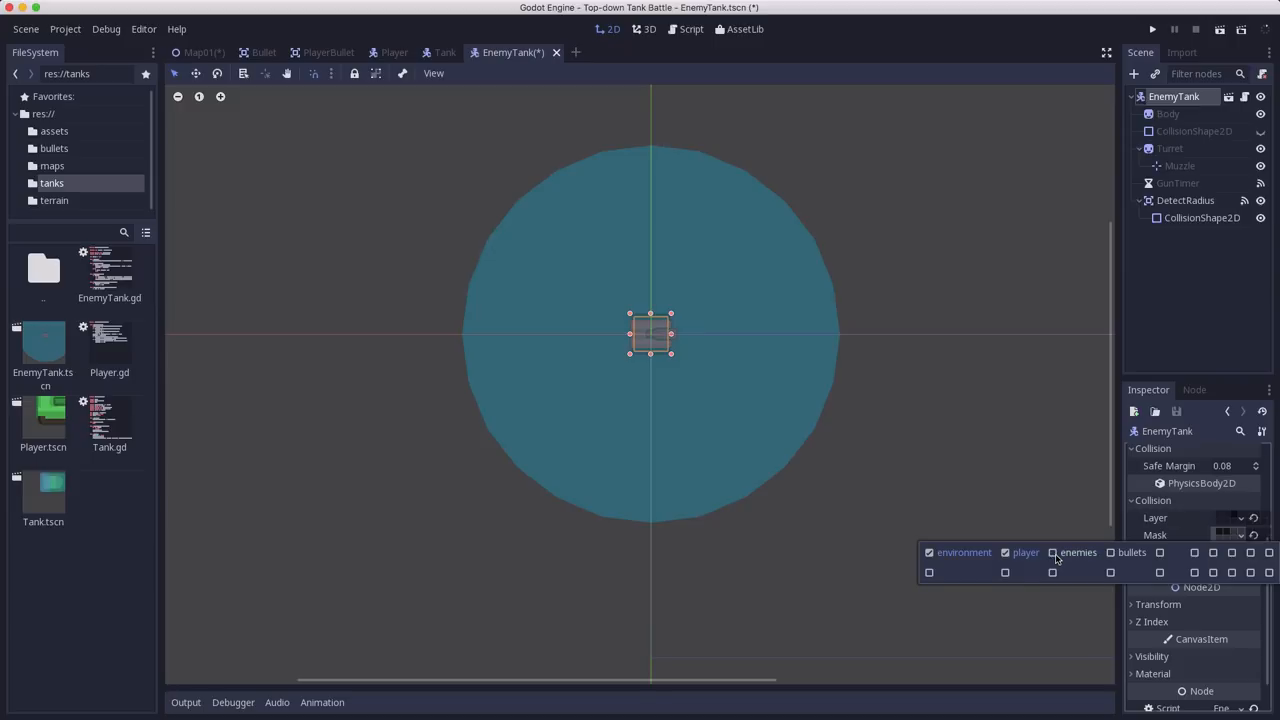
pyautogui.moveTo(1053, 553)
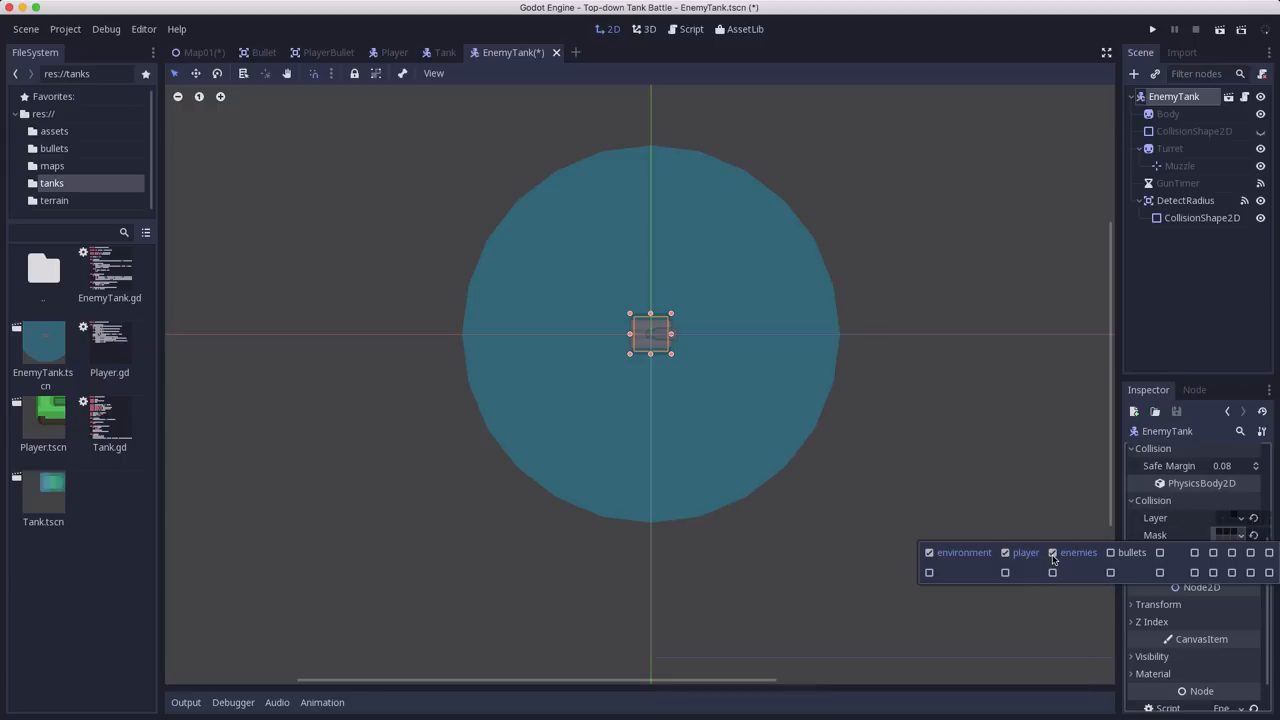
pyautogui.moveTo(1052, 555)
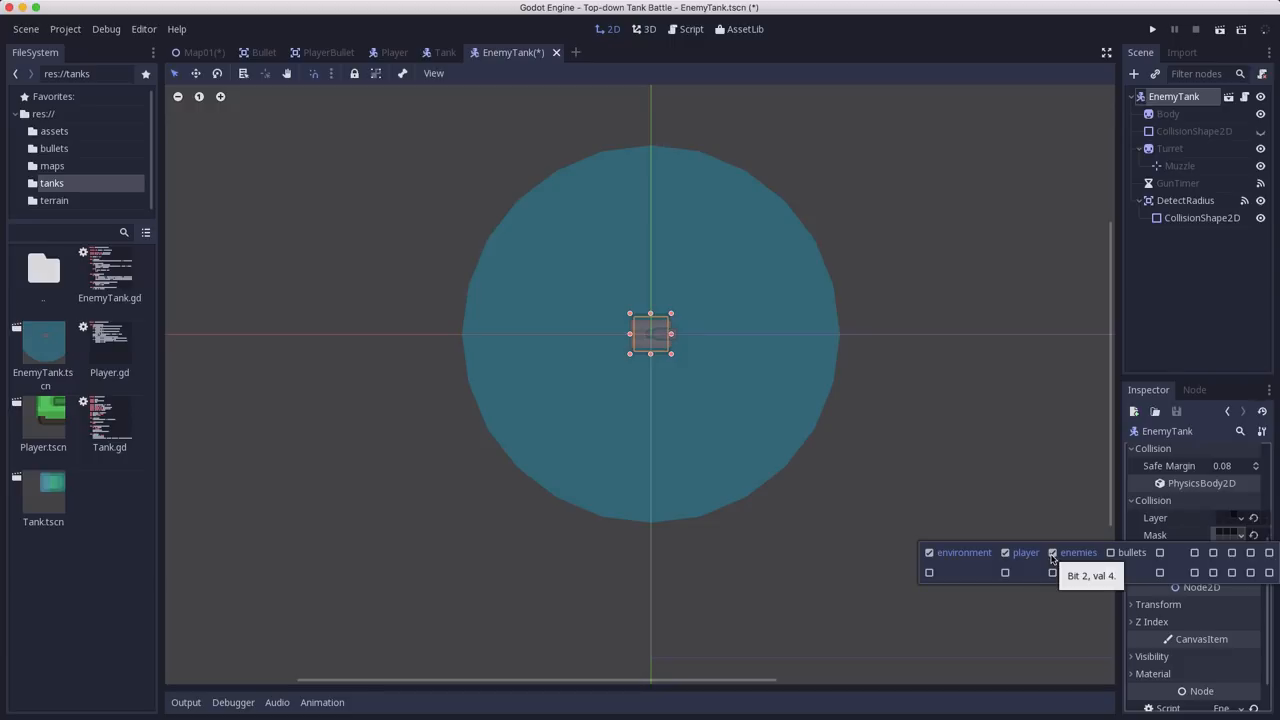
pyautogui.click(1052, 552)
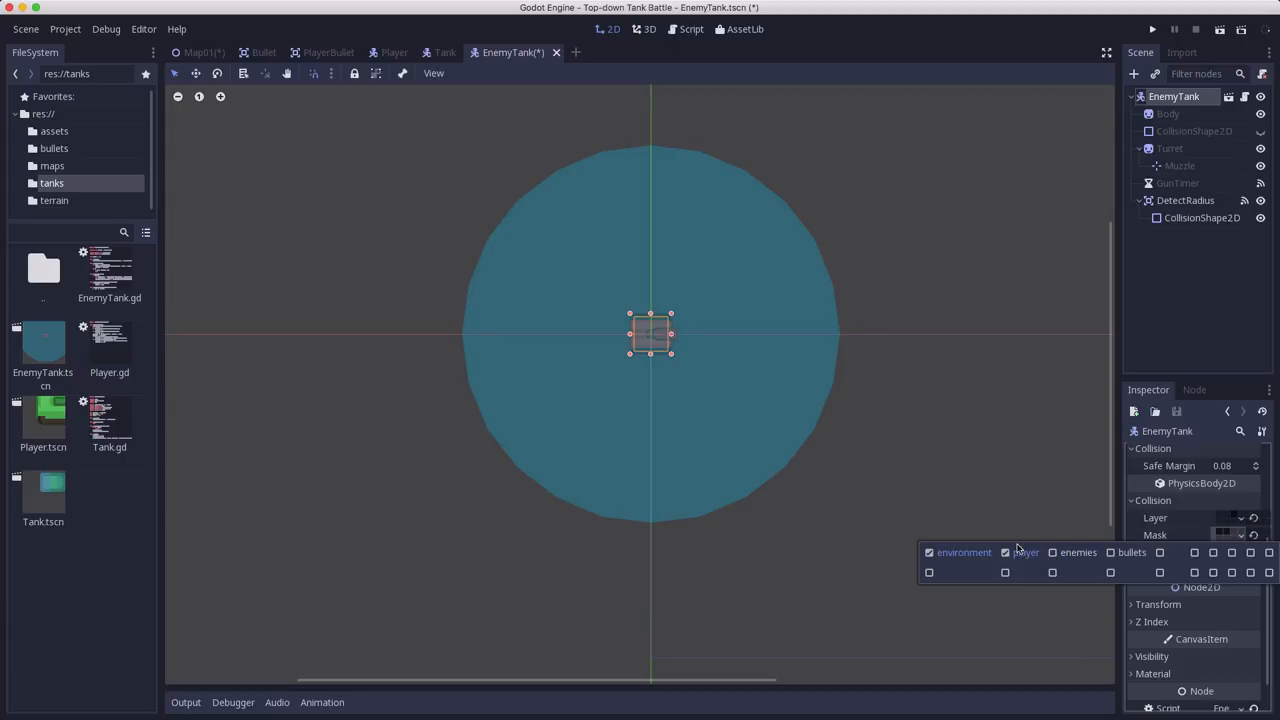
pyautogui.moveTo(1047, 547)
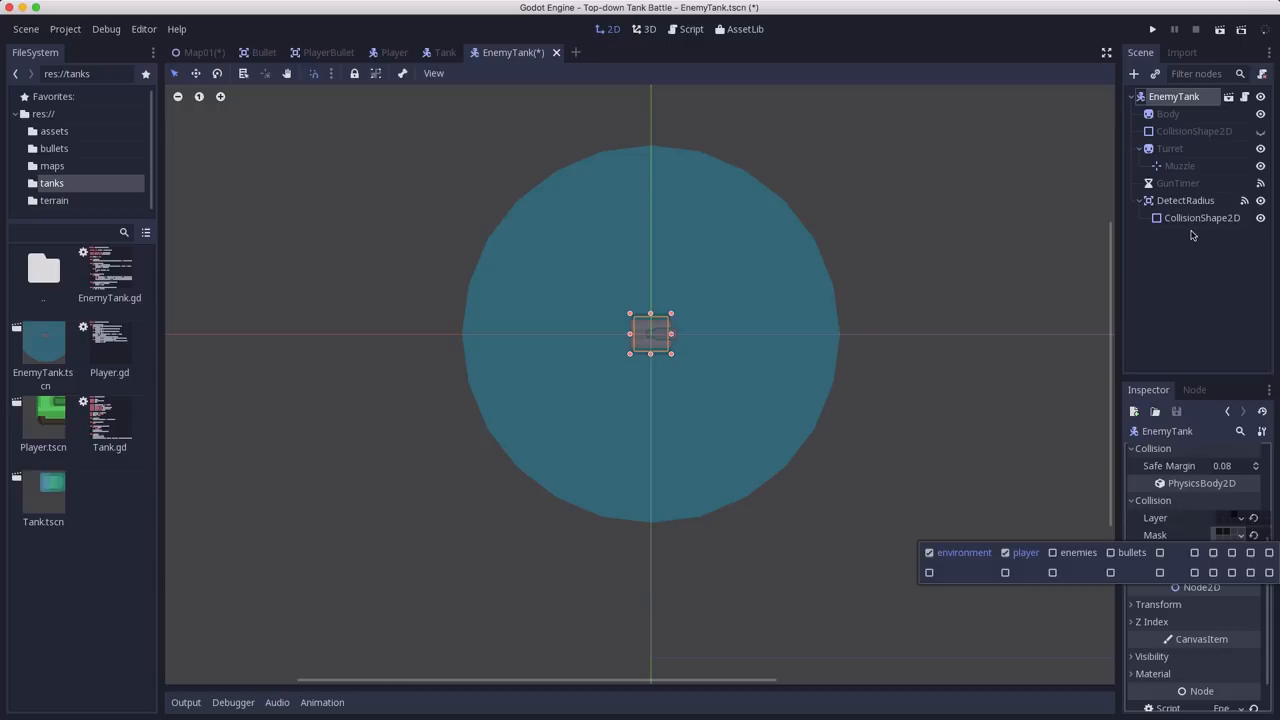
pyautogui.click(1185, 200)
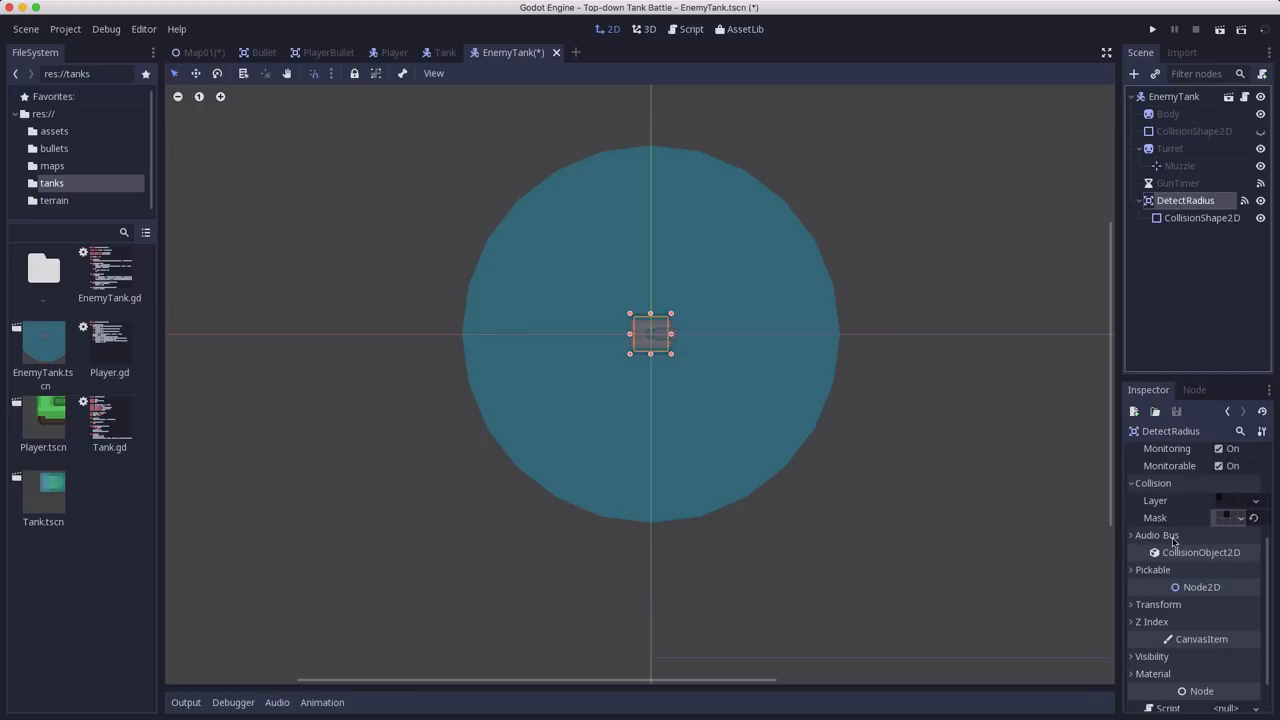
pyautogui.click(1237, 517)
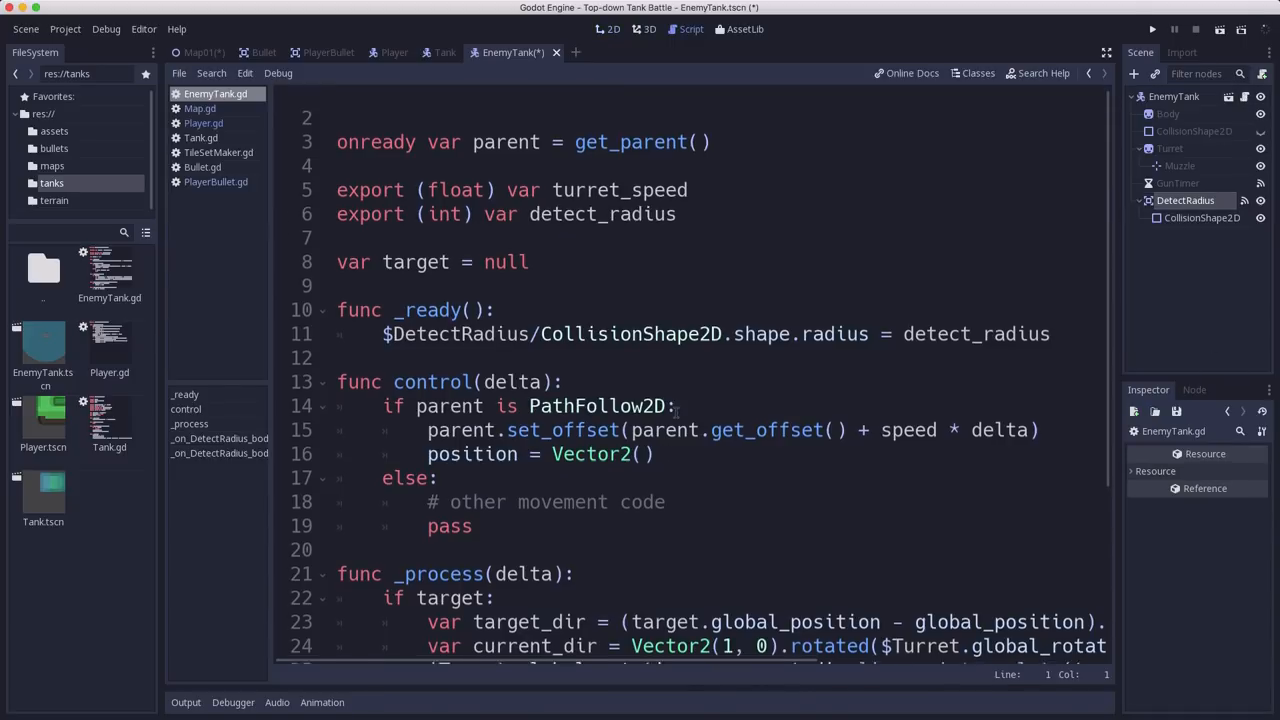
# Scroll through EnemyTank.gd's body_entered/body_exited handlers, then switch to the Bullet scene
pyautogui.scroll(-3)
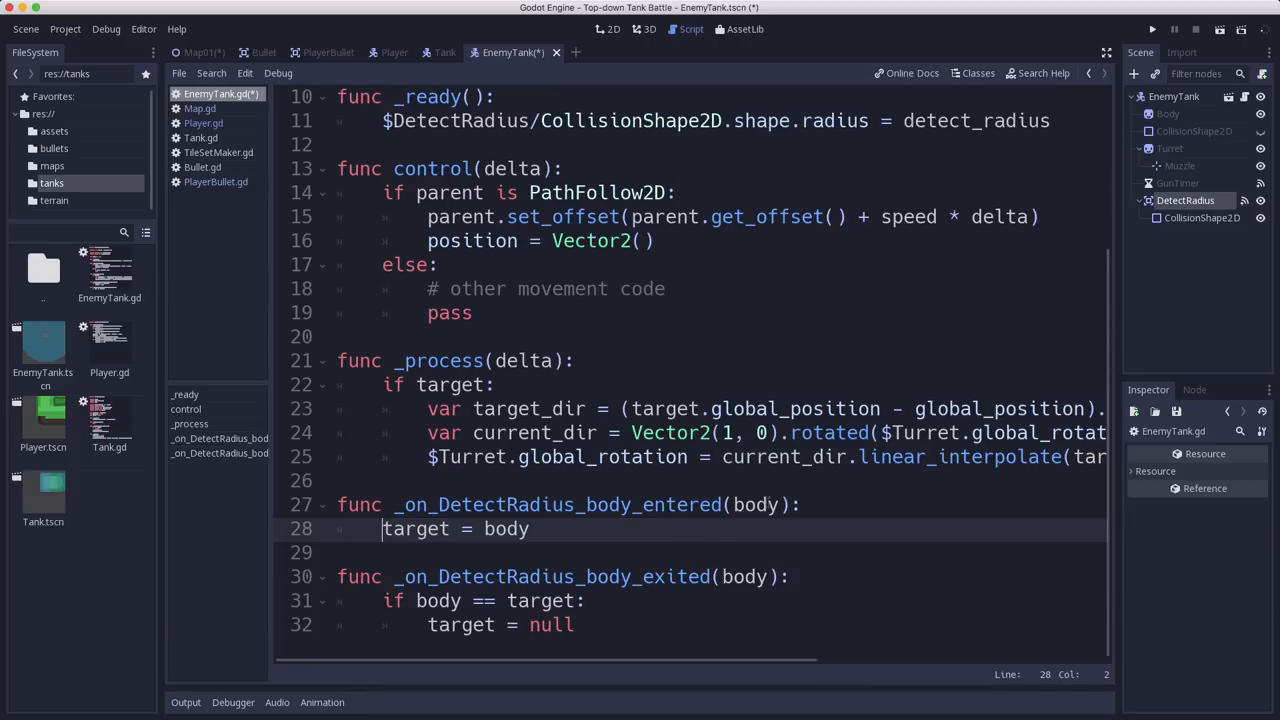
pyautogui.scroll(3)
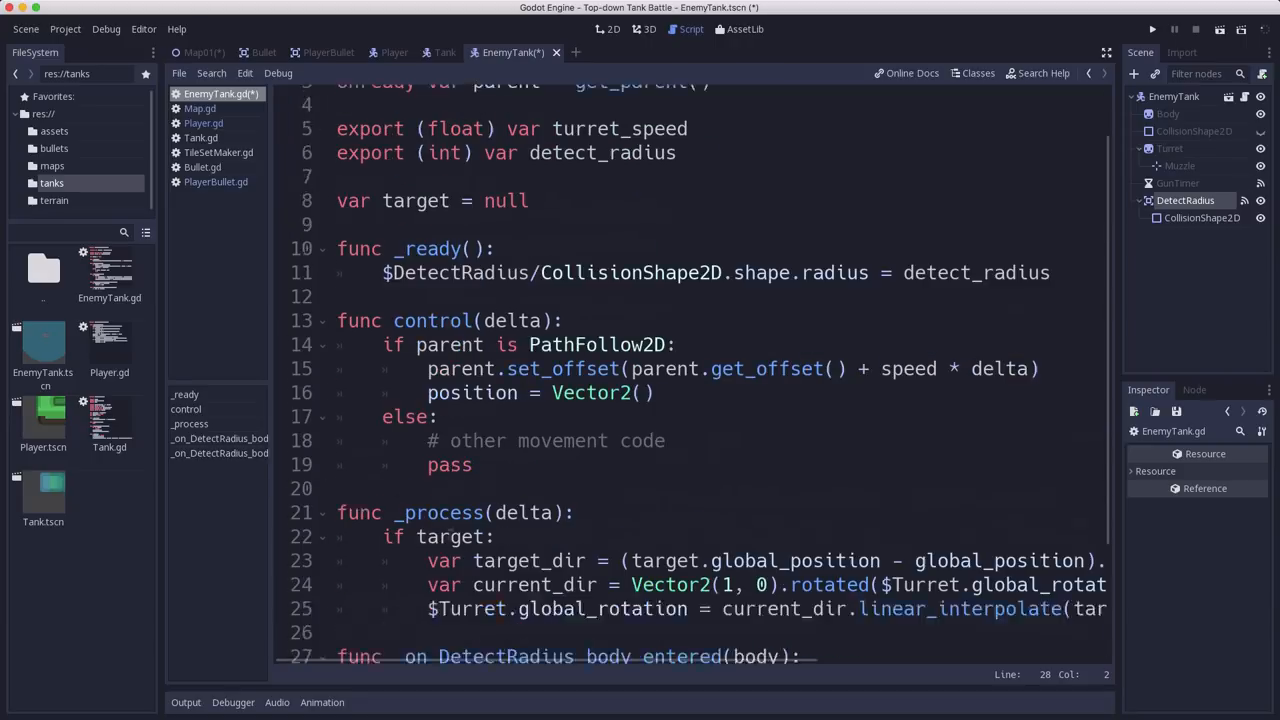
pyautogui.scroll(-3)
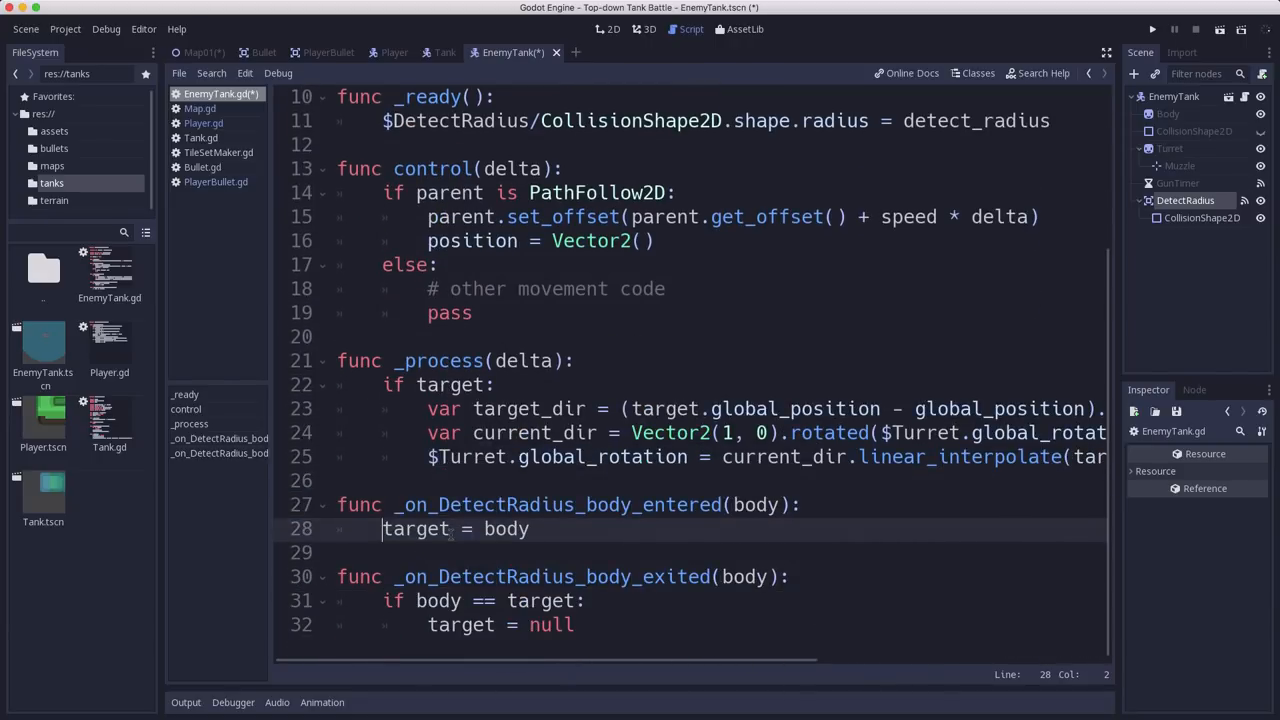
pyautogui.scroll(3)
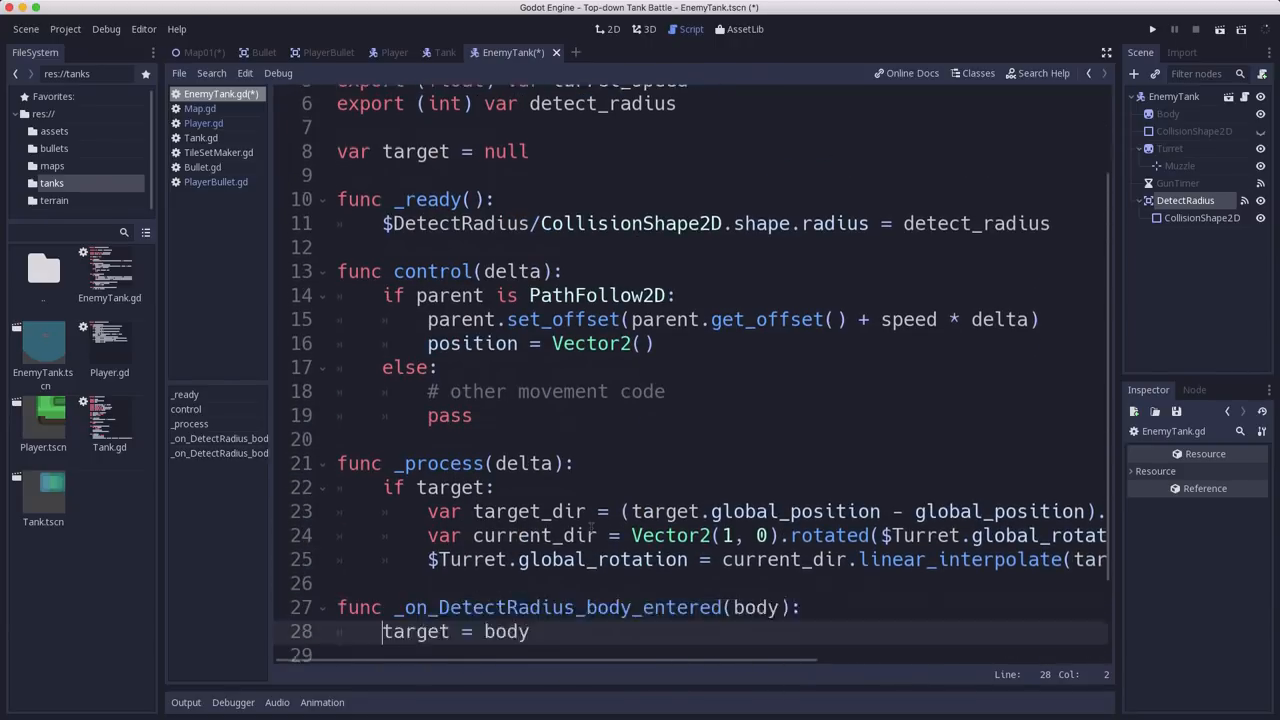
pyautogui.scroll(-3)
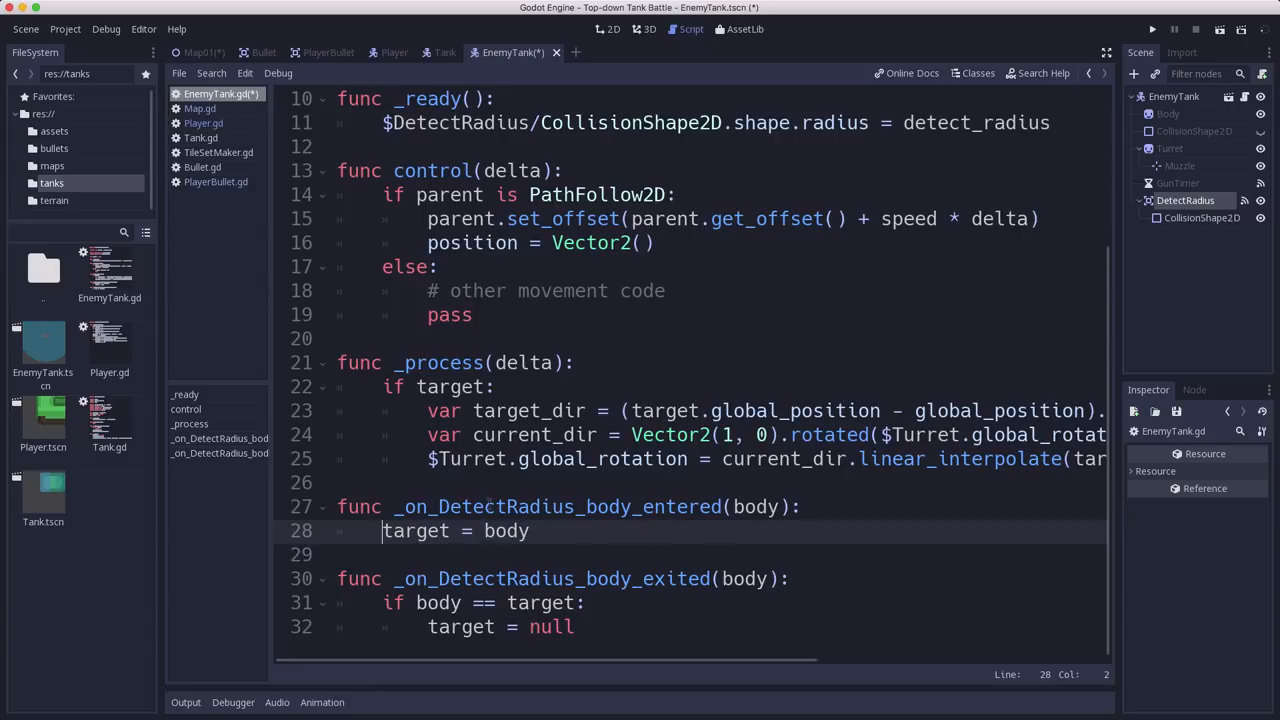
pyautogui.moveTo(497, 550)
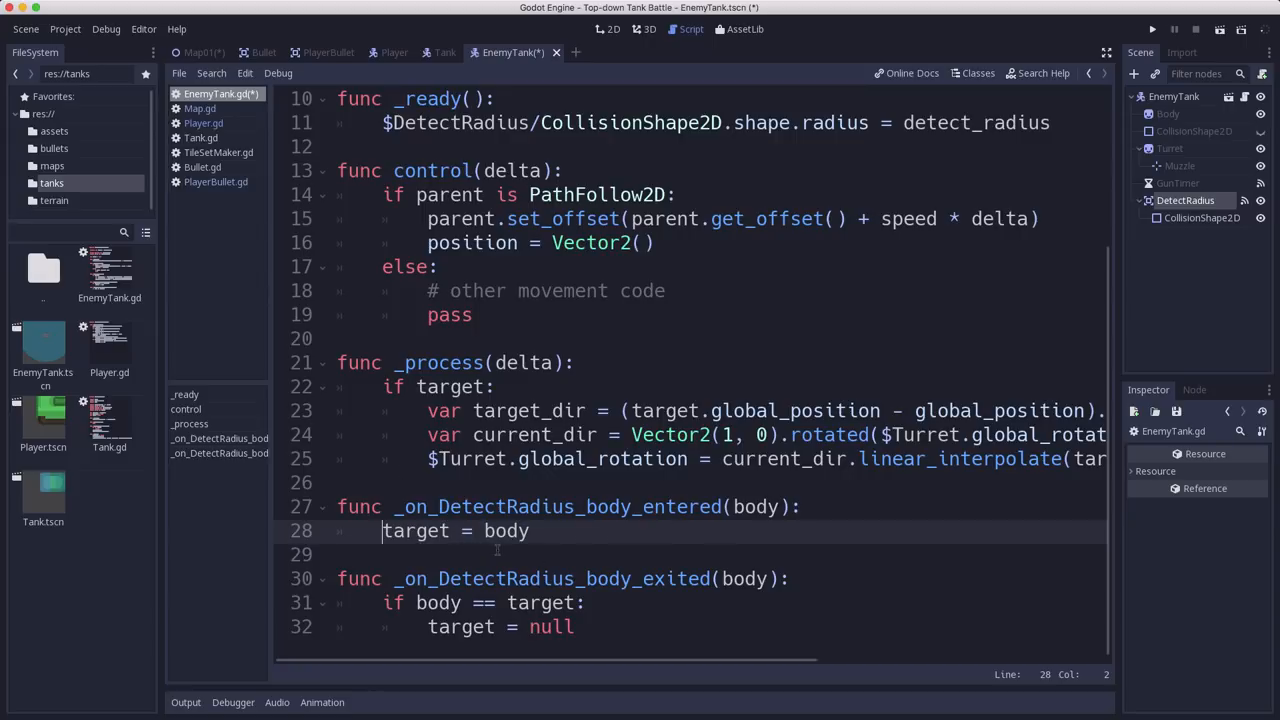
pyautogui.click(251, 52)
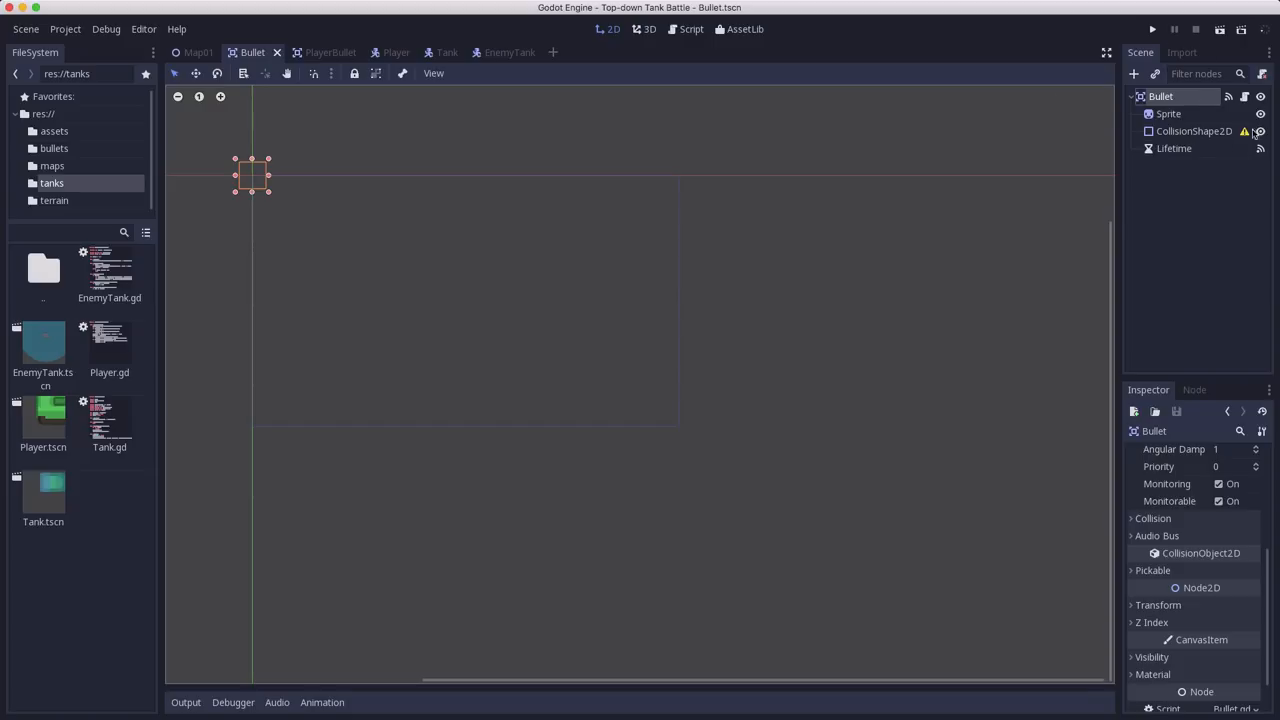
pyautogui.moveTo(1163, 157)
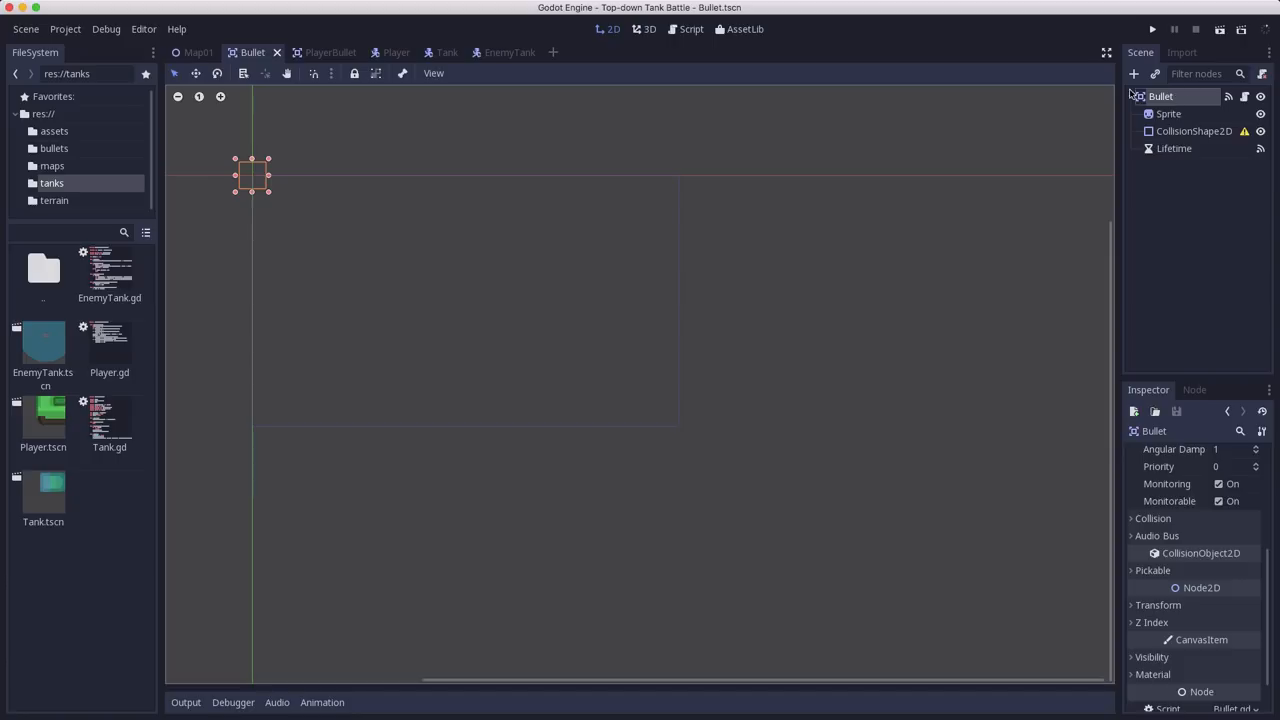
pyautogui.moveTo(1163, 106)
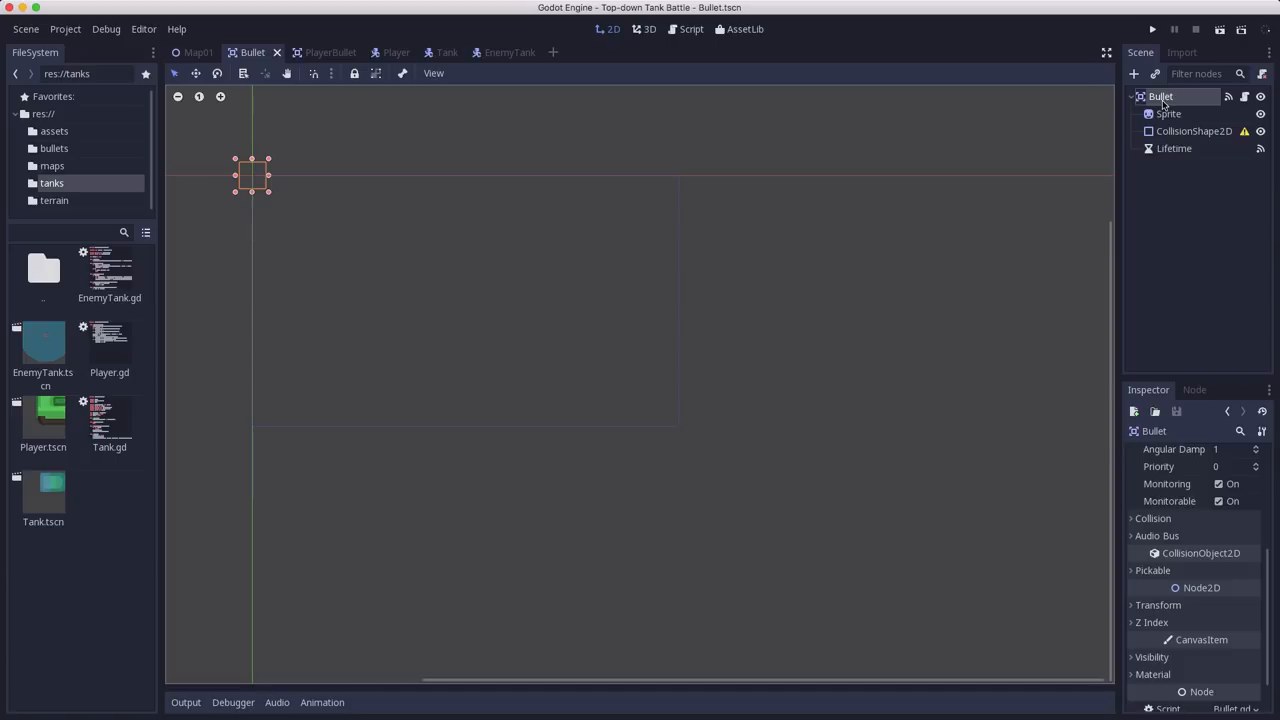
pyautogui.moveTo(1161, 96)
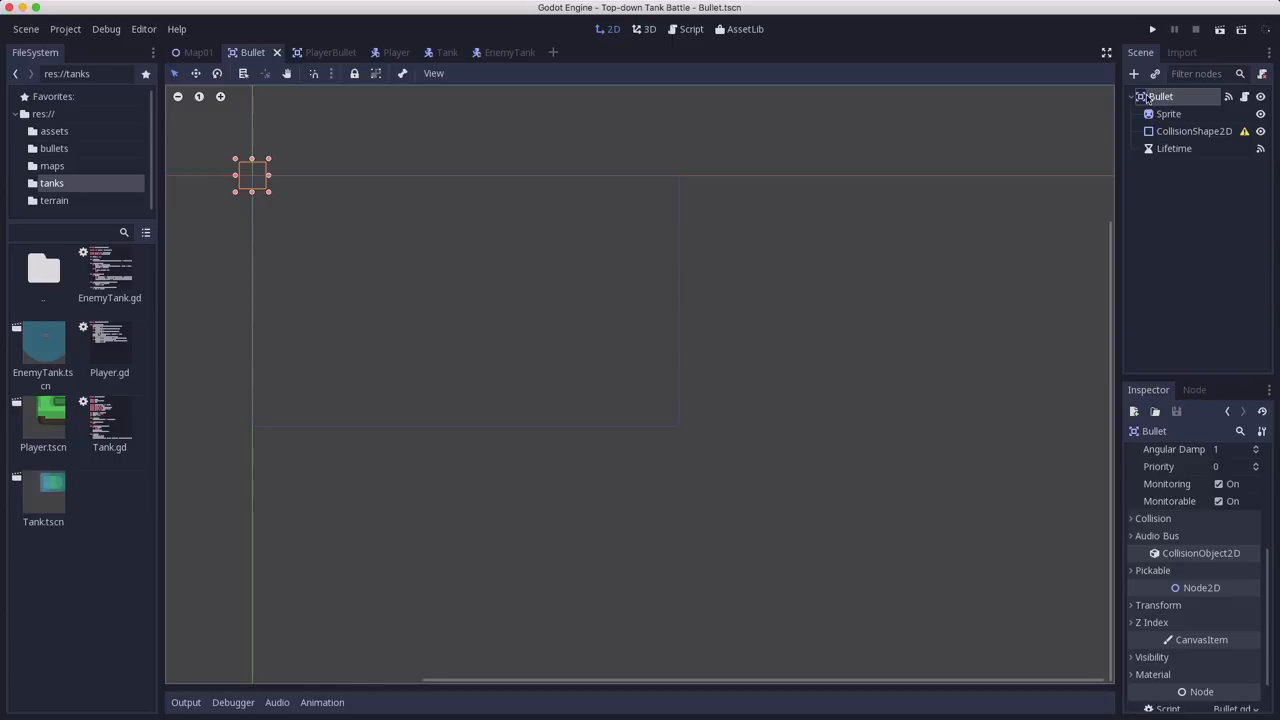
pyautogui.moveTo(1160, 96)
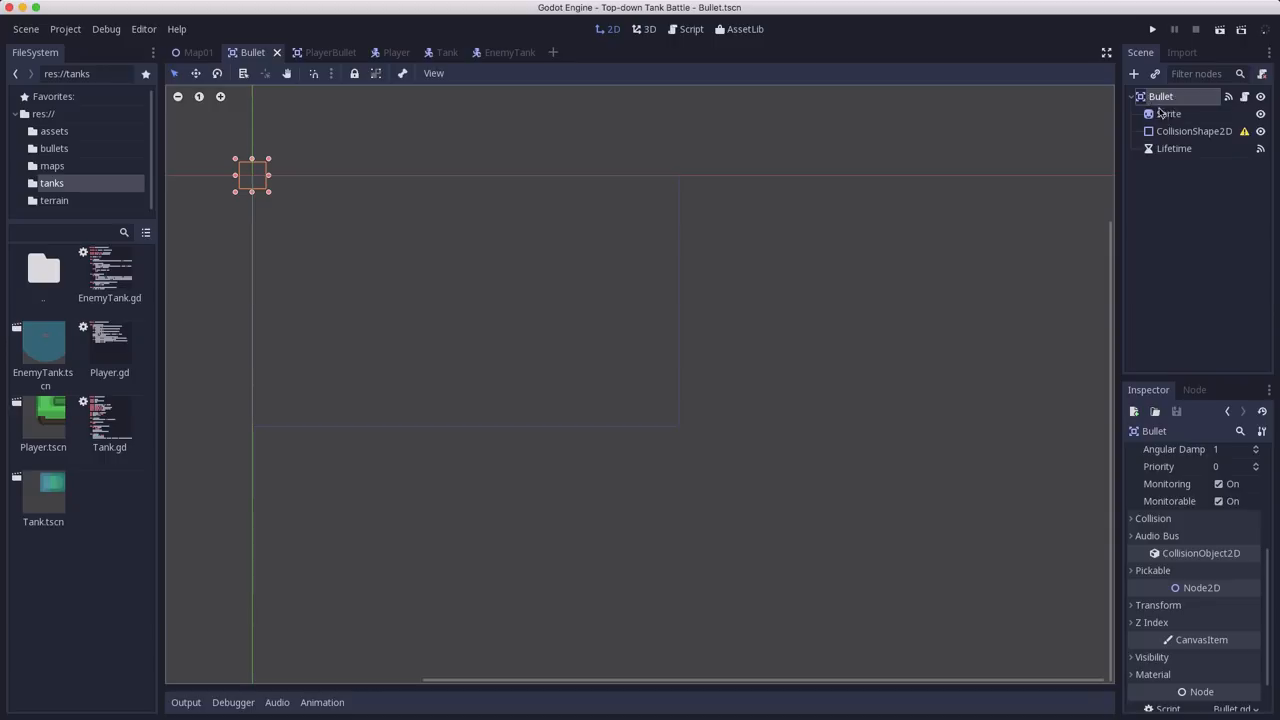
pyautogui.moveTo(1174, 148)
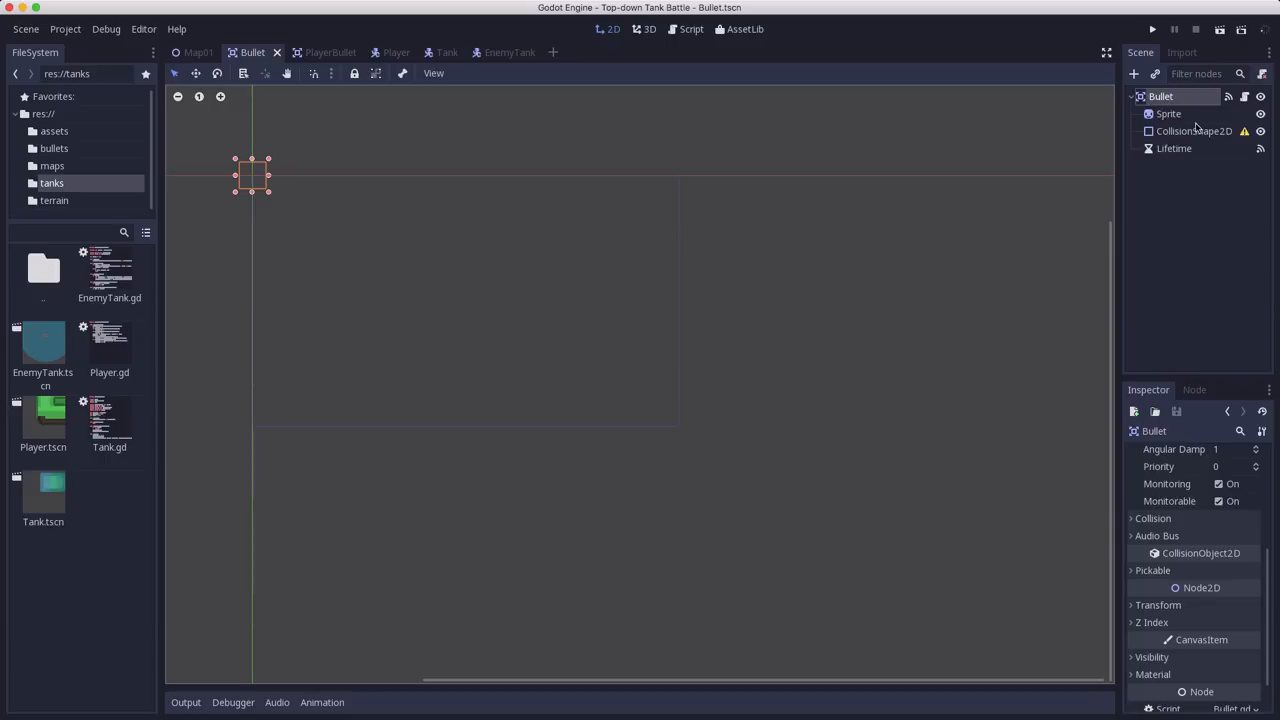
# Inspect Bullet's Sprite, CollisionShape2D and 1-second Lifetime timer, and browse res://bullets
pyautogui.click(1168, 113)
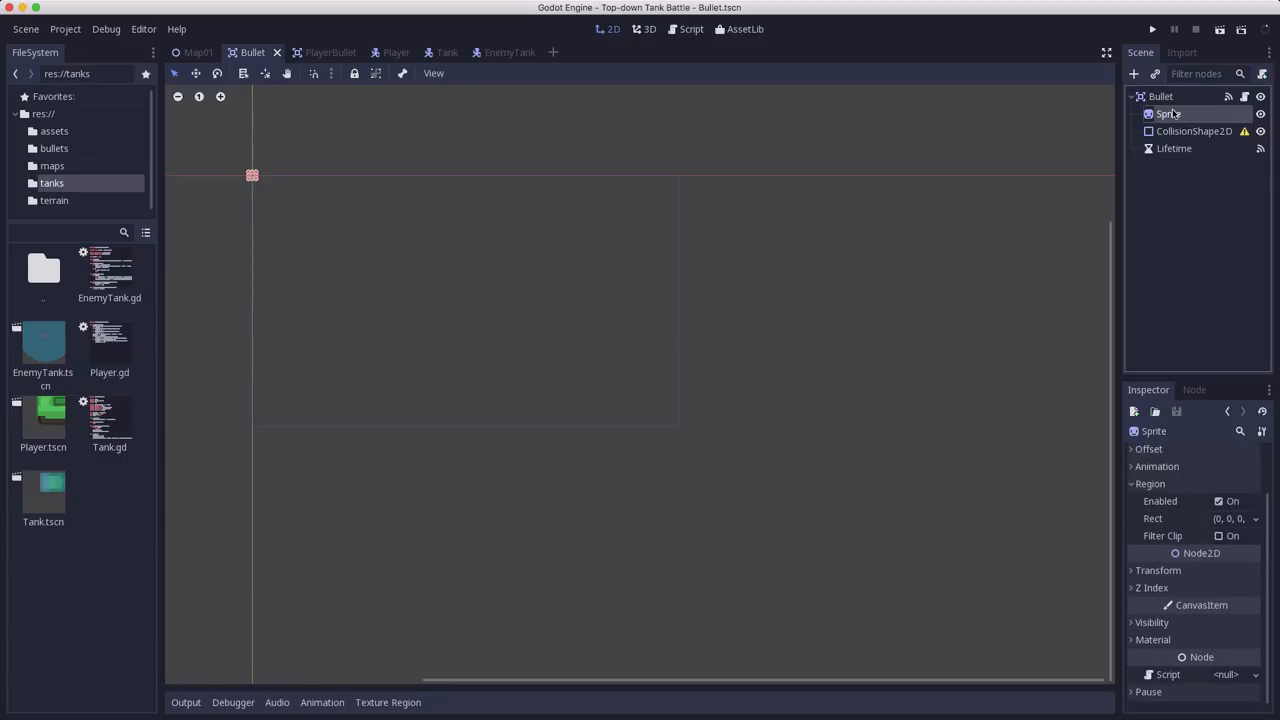
pyautogui.click(1193, 131)
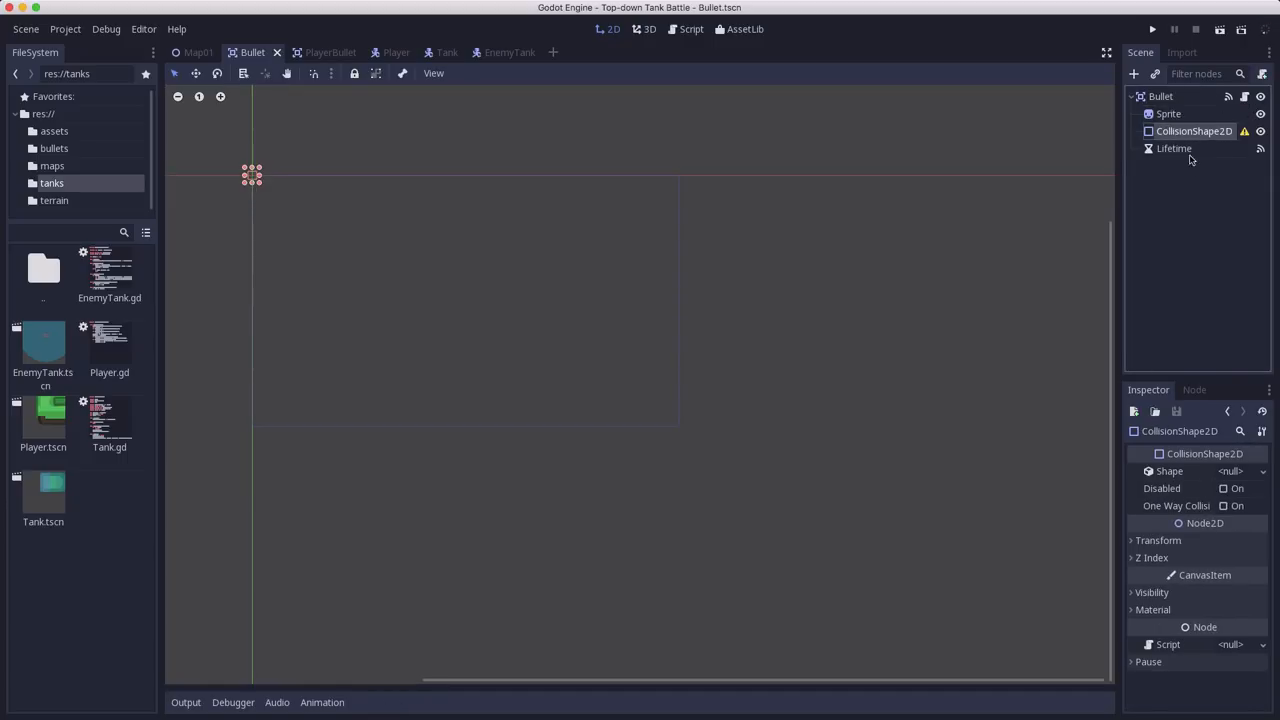
pyautogui.click(1174, 148)
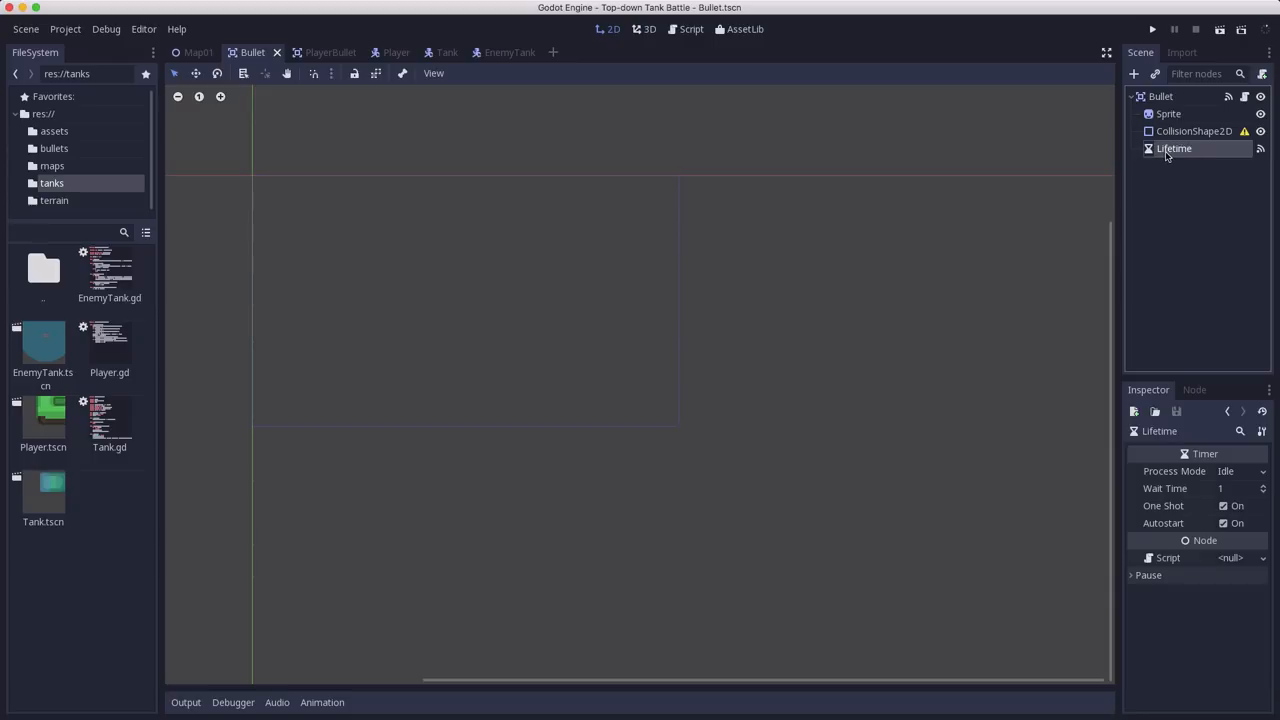
pyautogui.moveTo(1174, 148)
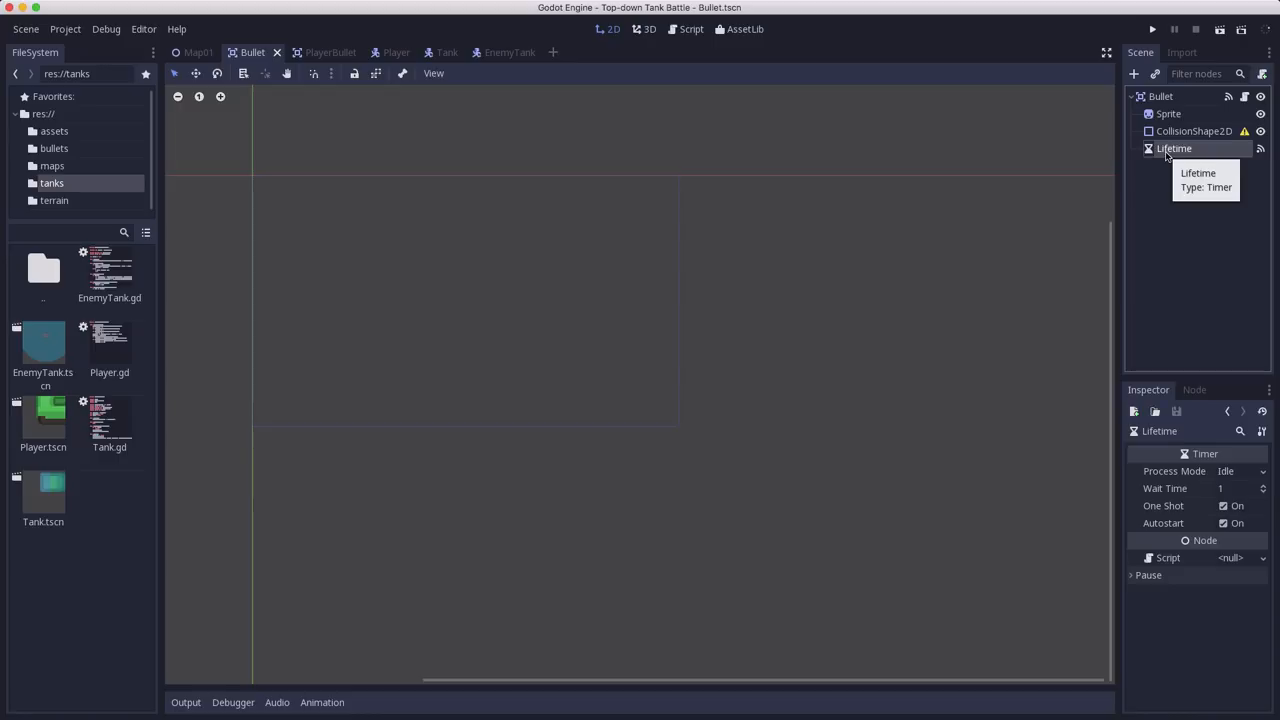
pyautogui.moveTo(511, 462)
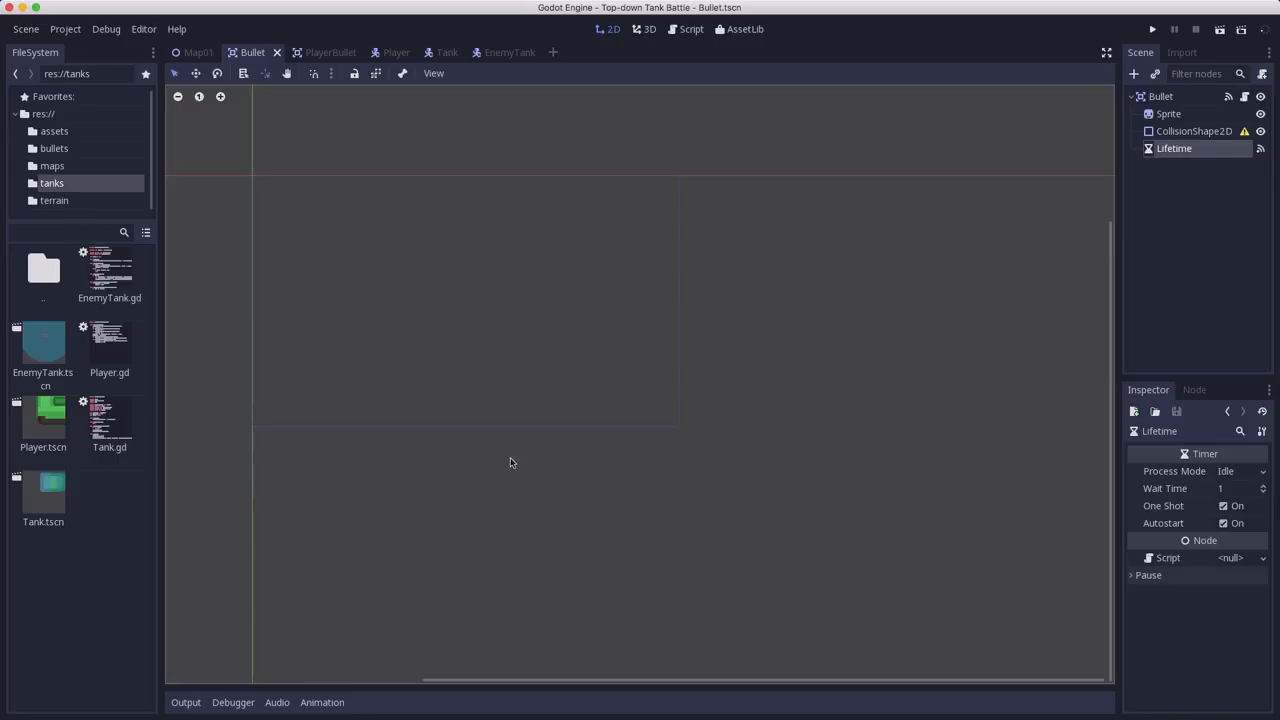
pyautogui.moveTo(788, 327)
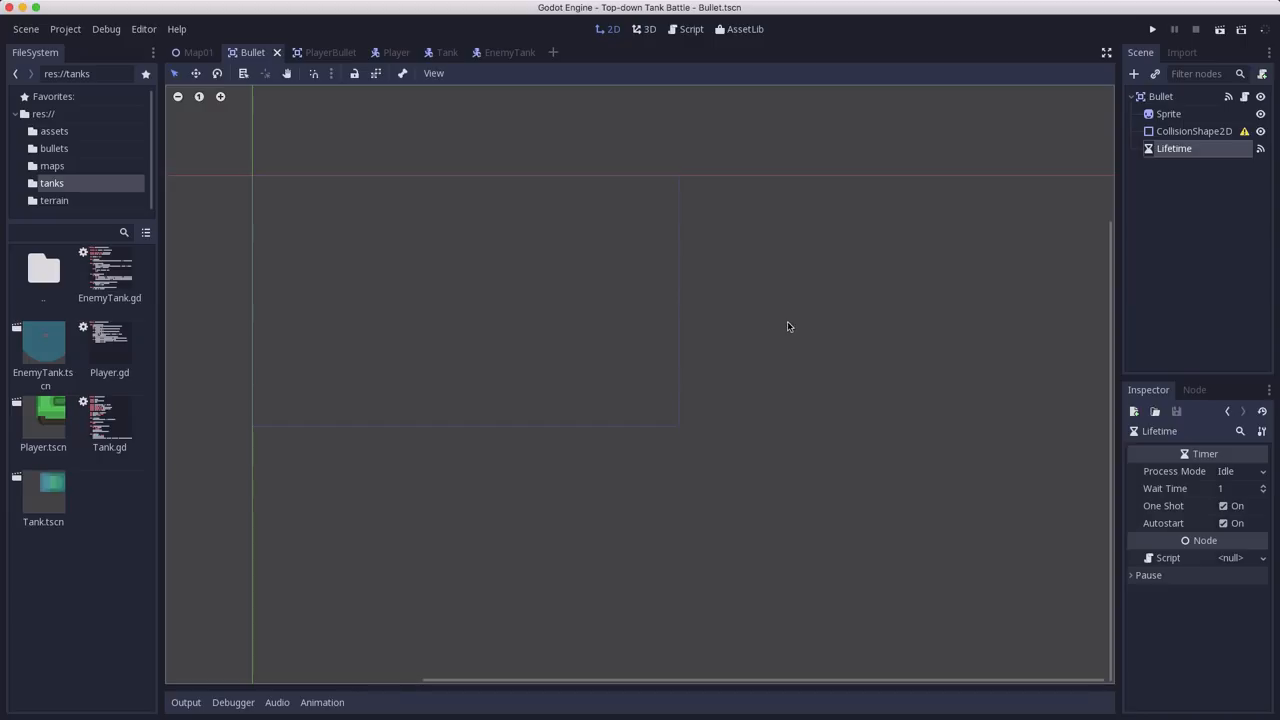
pyautogui.moveTo(1152, 145)
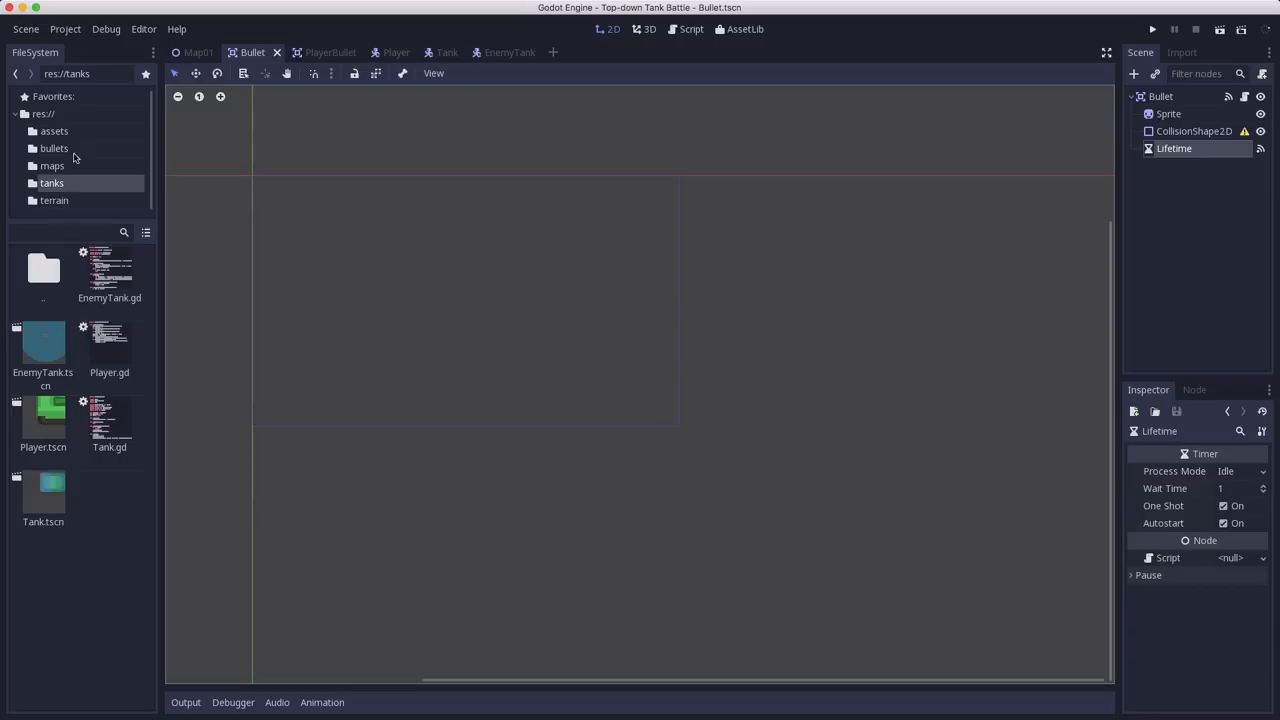
pyautogui.click(54, 148)
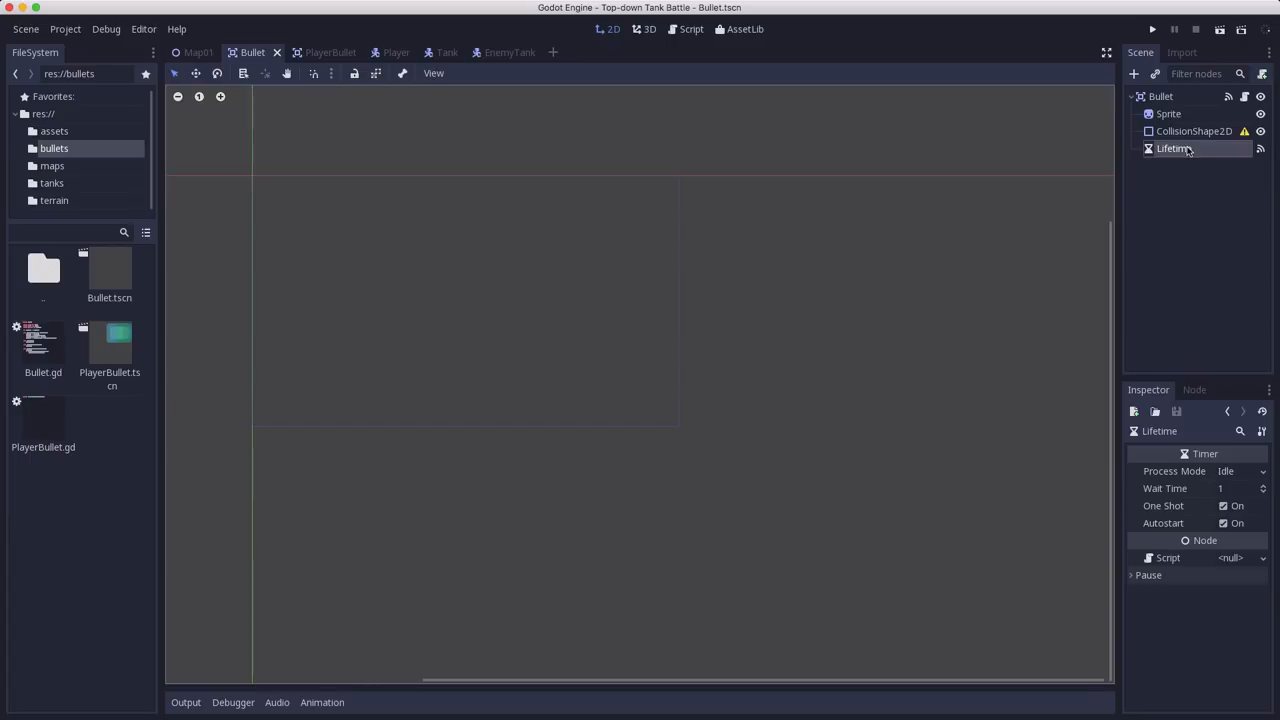
pyautogui.moveTo(1186, 183)
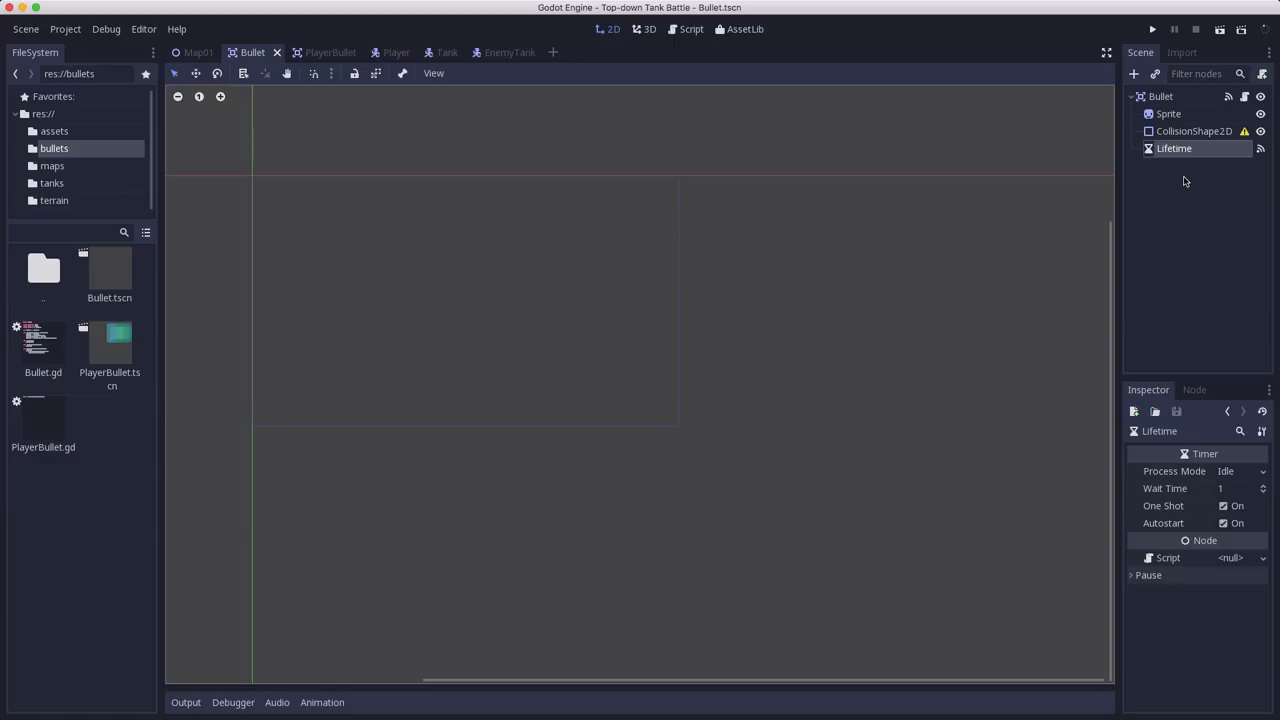
pyautogui.click(1160, 96)
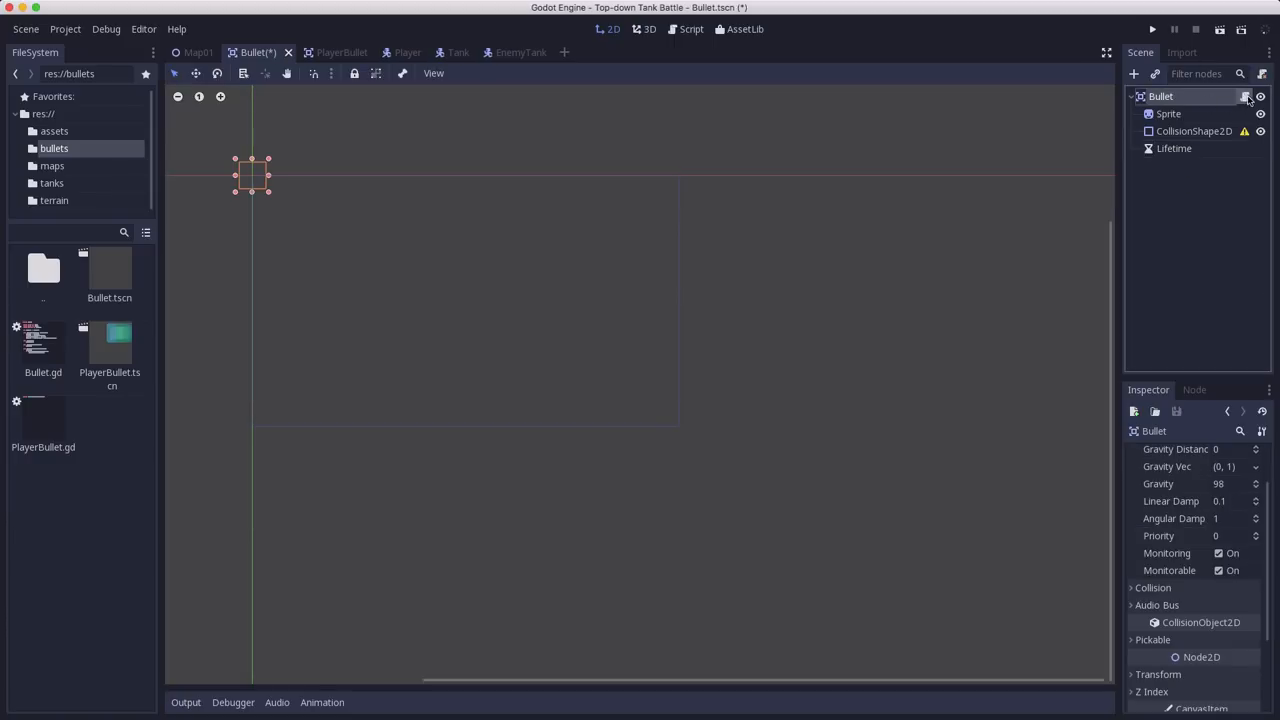
# Declare exported int speed and damage variables in Bullet.gd
pyautogui.click(1245, 96)
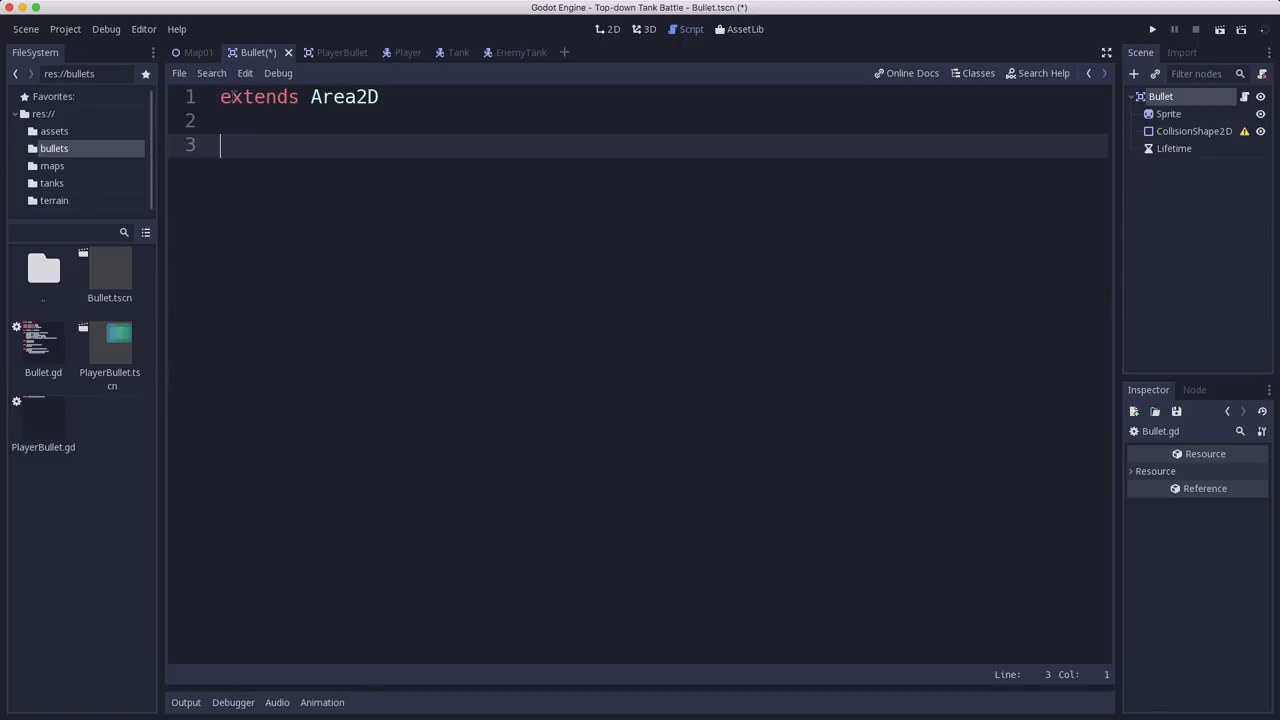
pyautogui.write('export (int)')
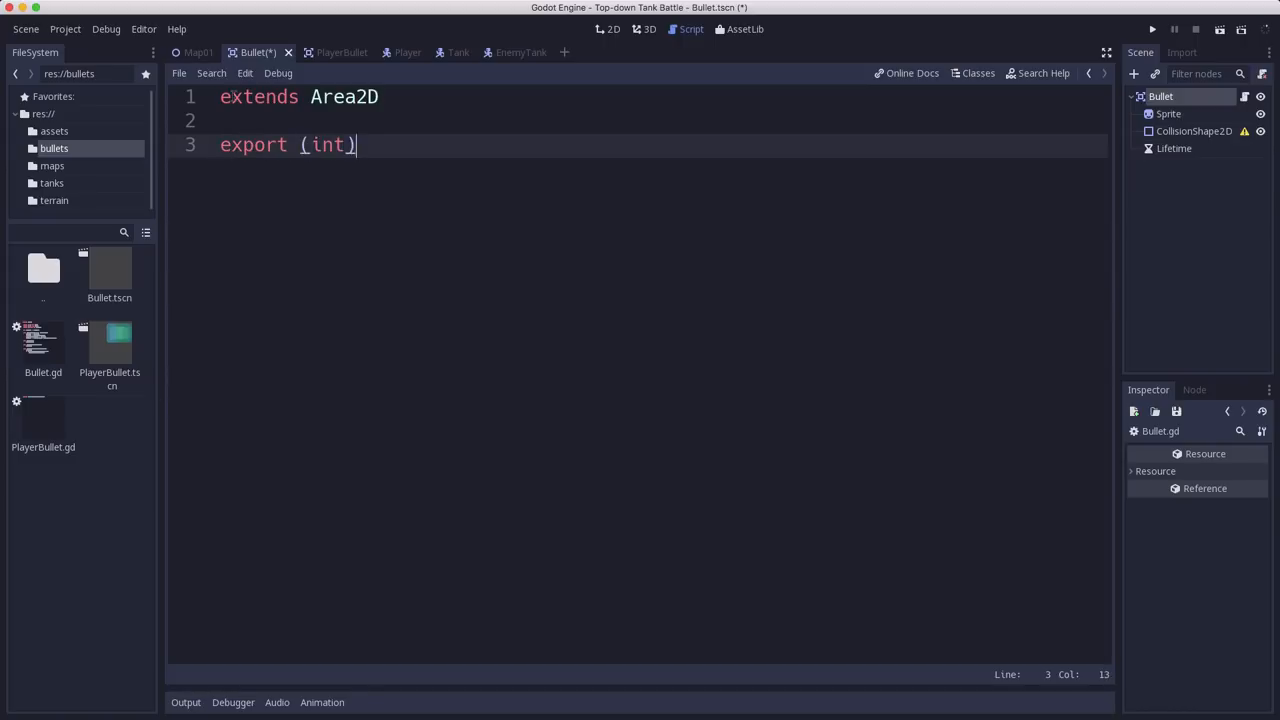
pyautogui.write('var speed')
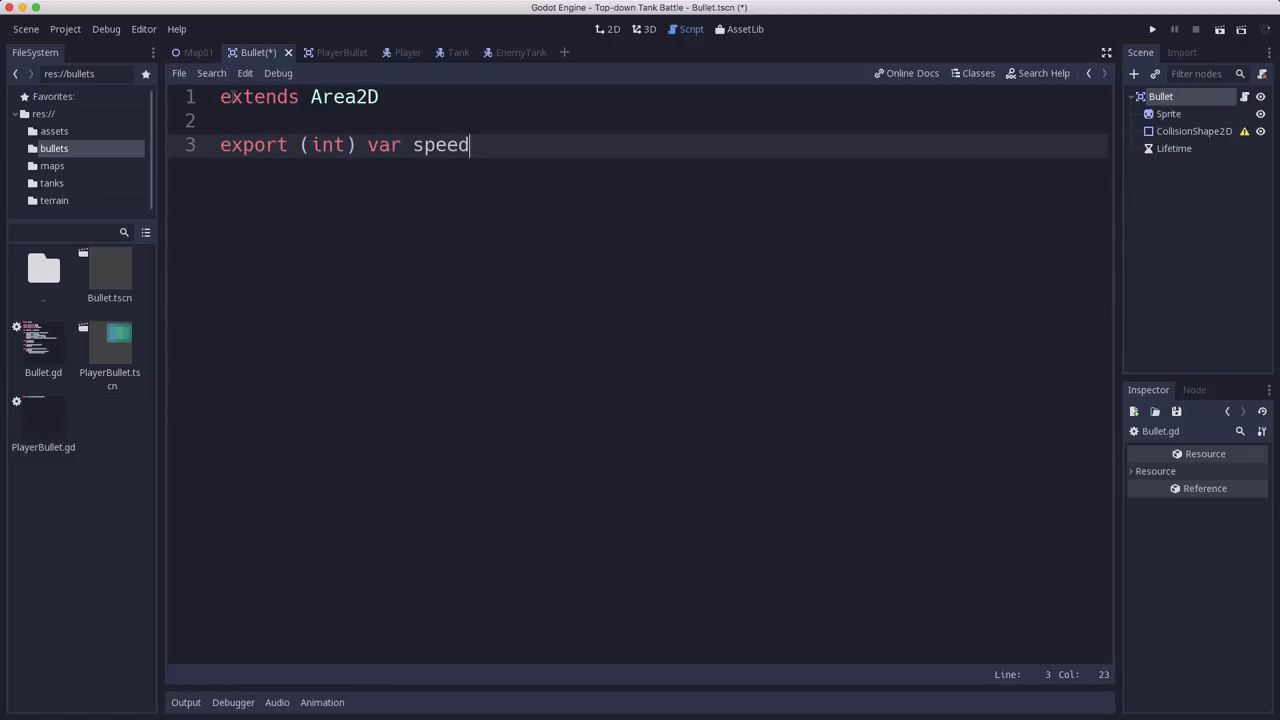
pyautogui.write('i')
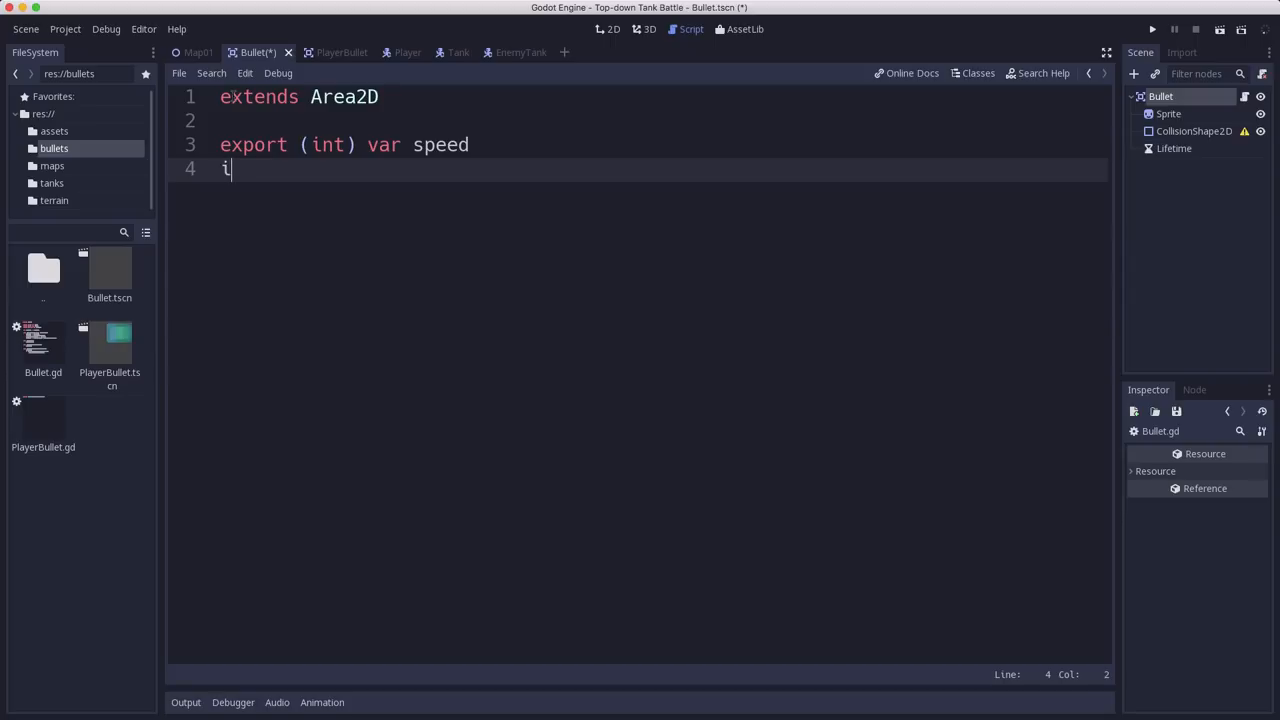
pyautogui.write('exprot')
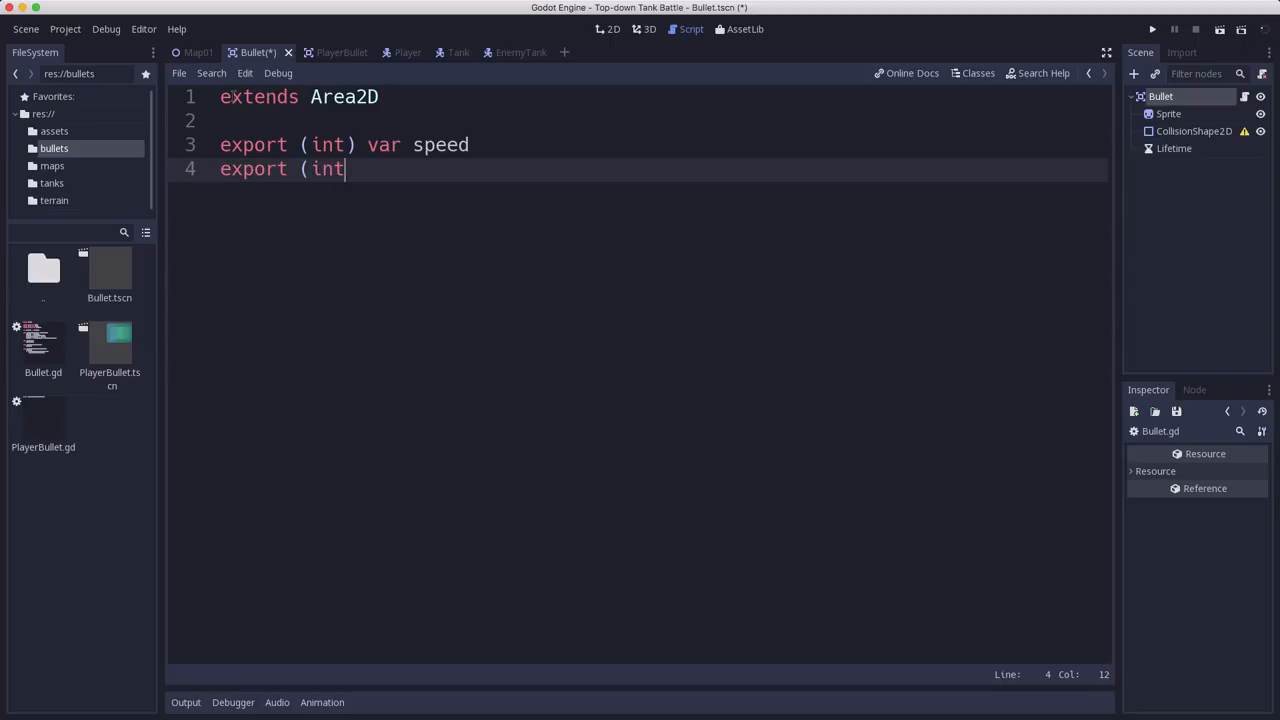
pyautogui.write(') var damage')
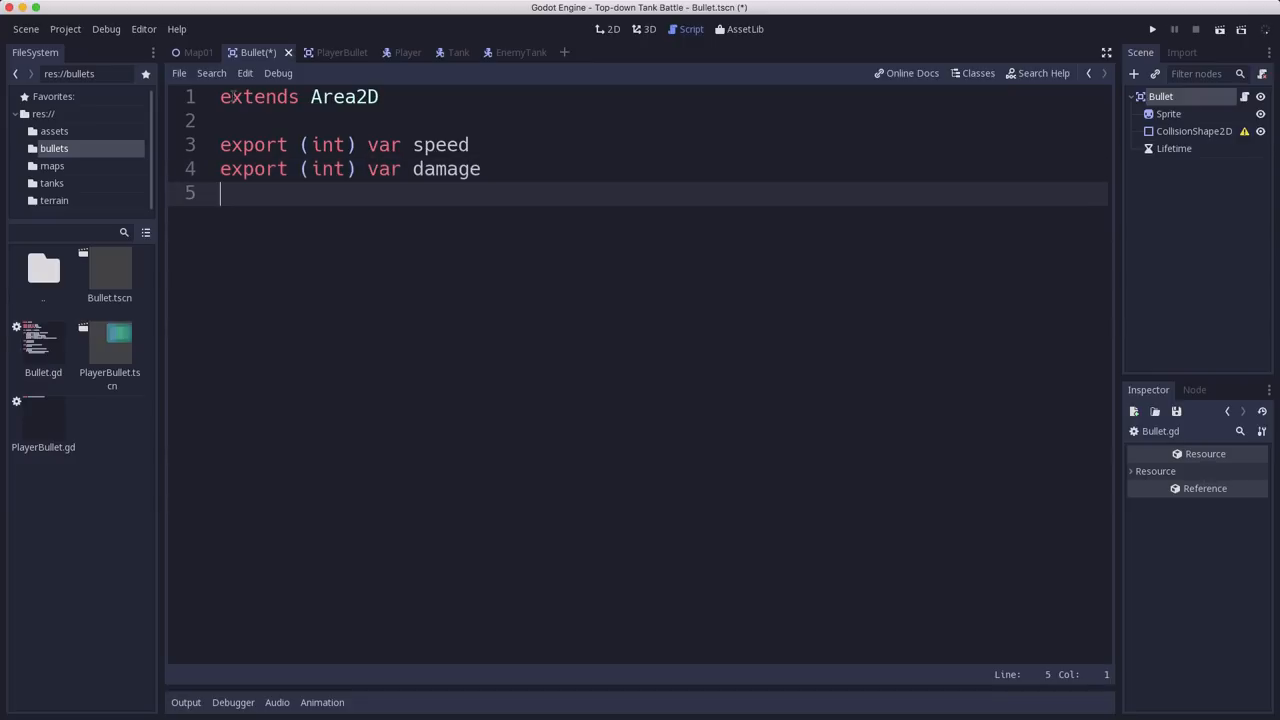
# Add 'export (float) var lifetime' and 'var velocity = Vector2()' to Bullet.gd
pyautogui.write('export (float)')
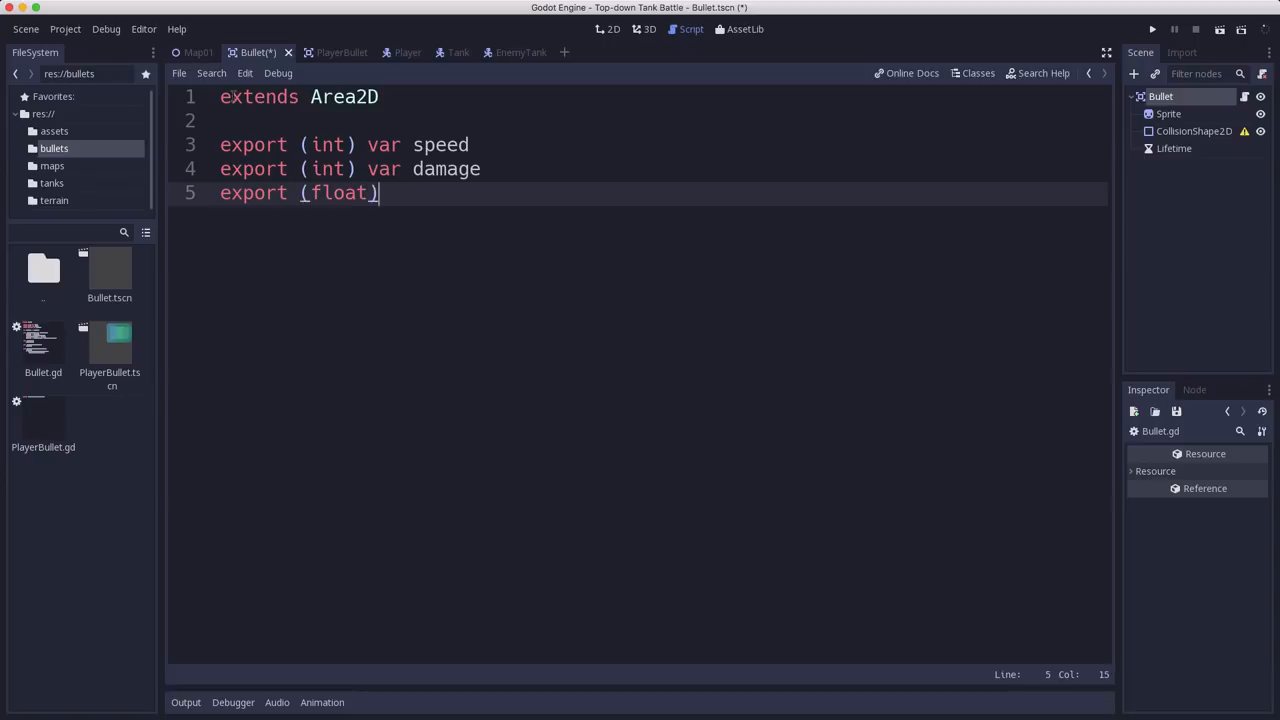
pyautogui.write('var lifetime')
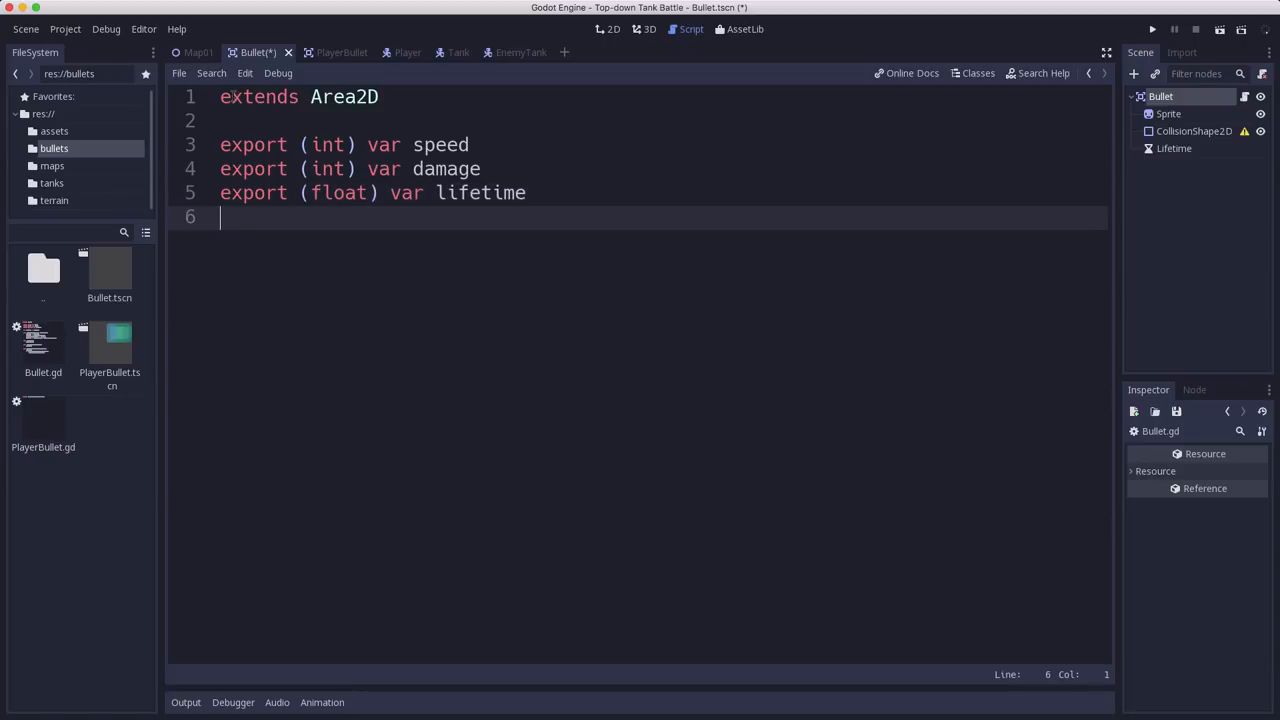
pyautogui.write('ve')
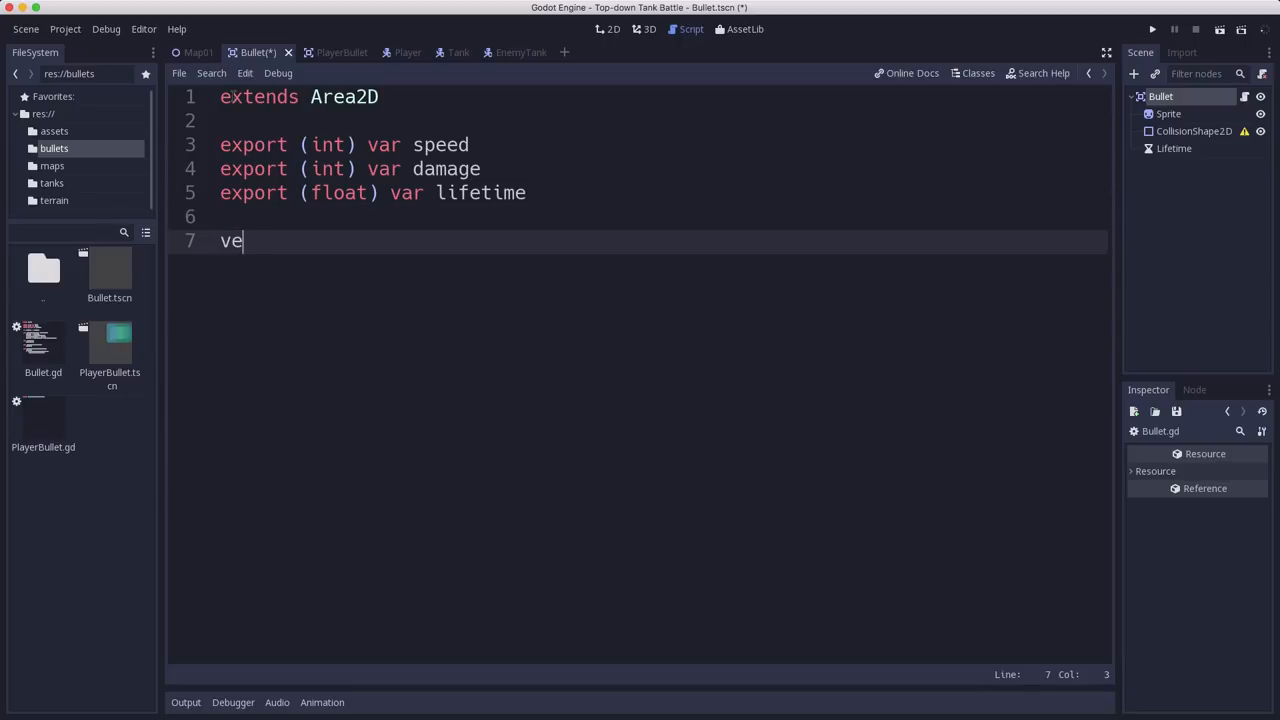
pyautogui.press('Backspace')
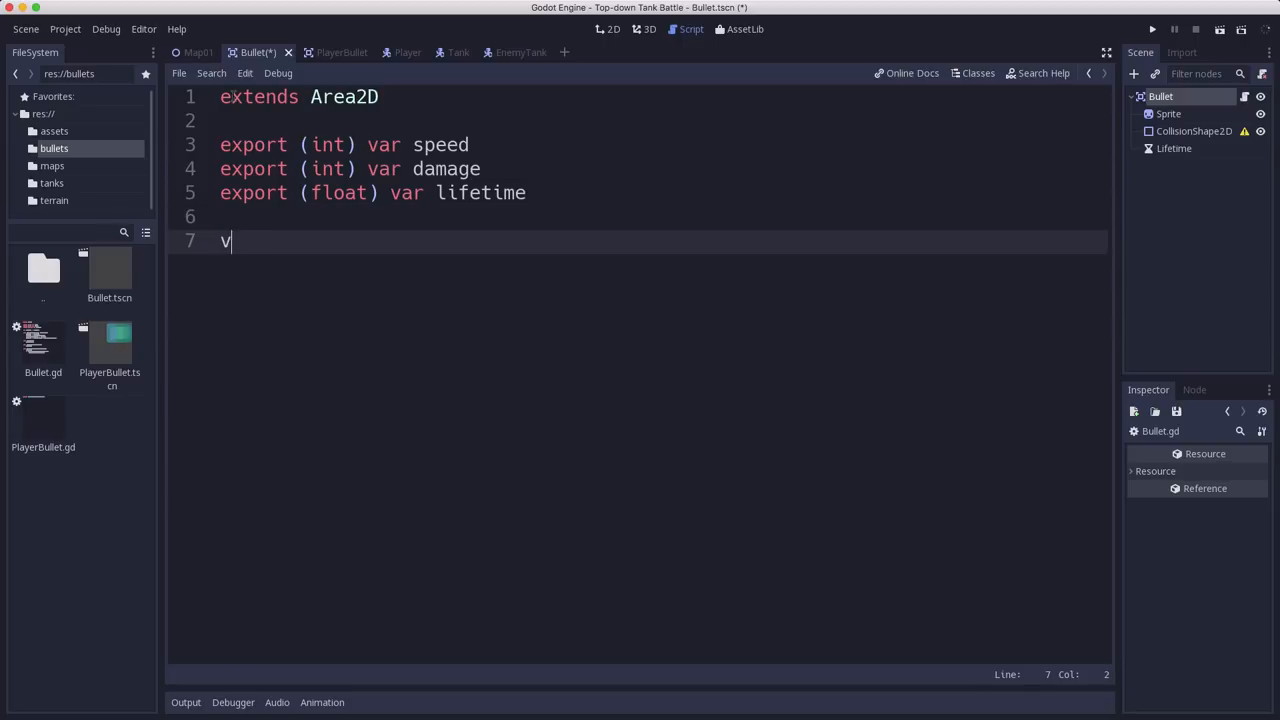
pyautogui.write('ar veclo')
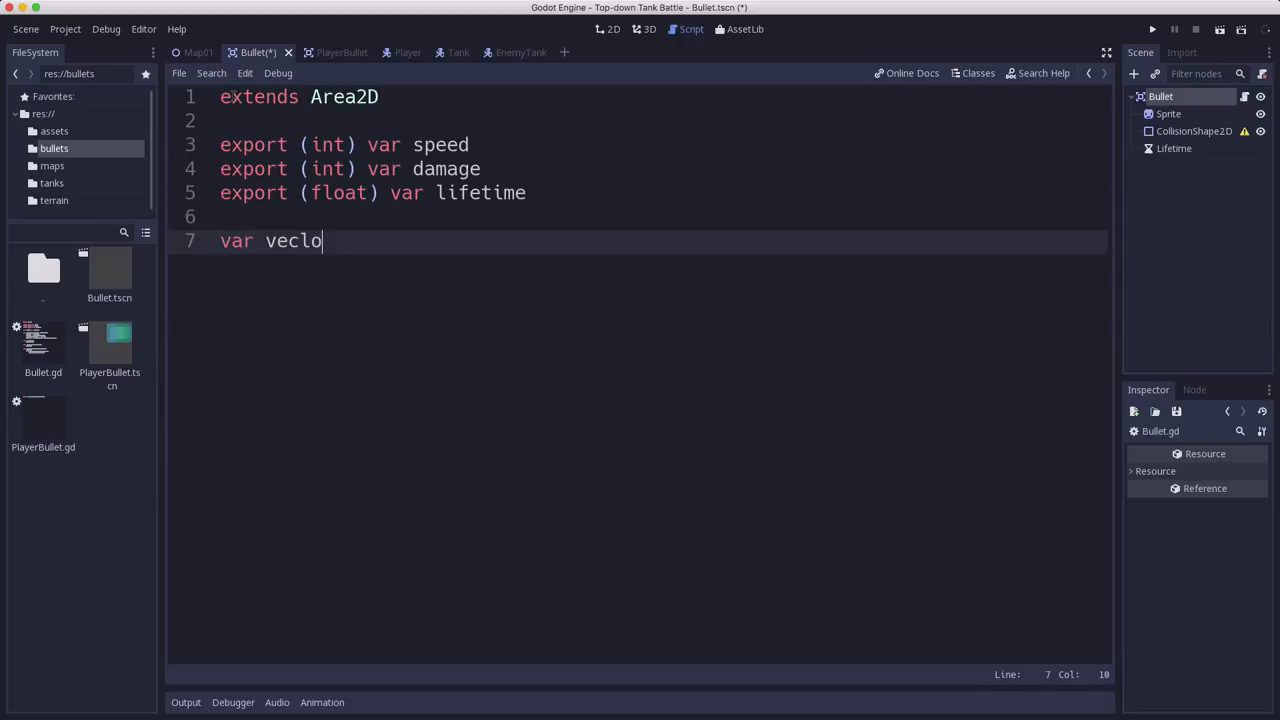
pyautogui.write('city = Ve')
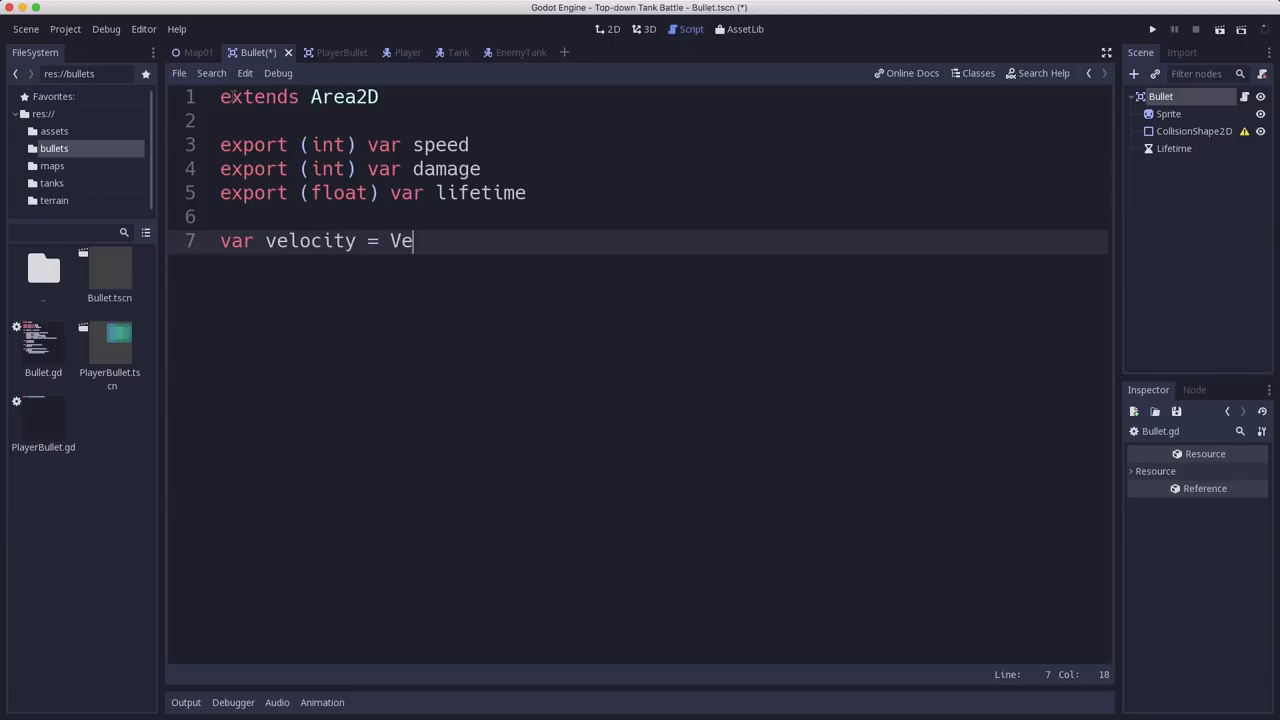
pyautogui.write('ctor2()')
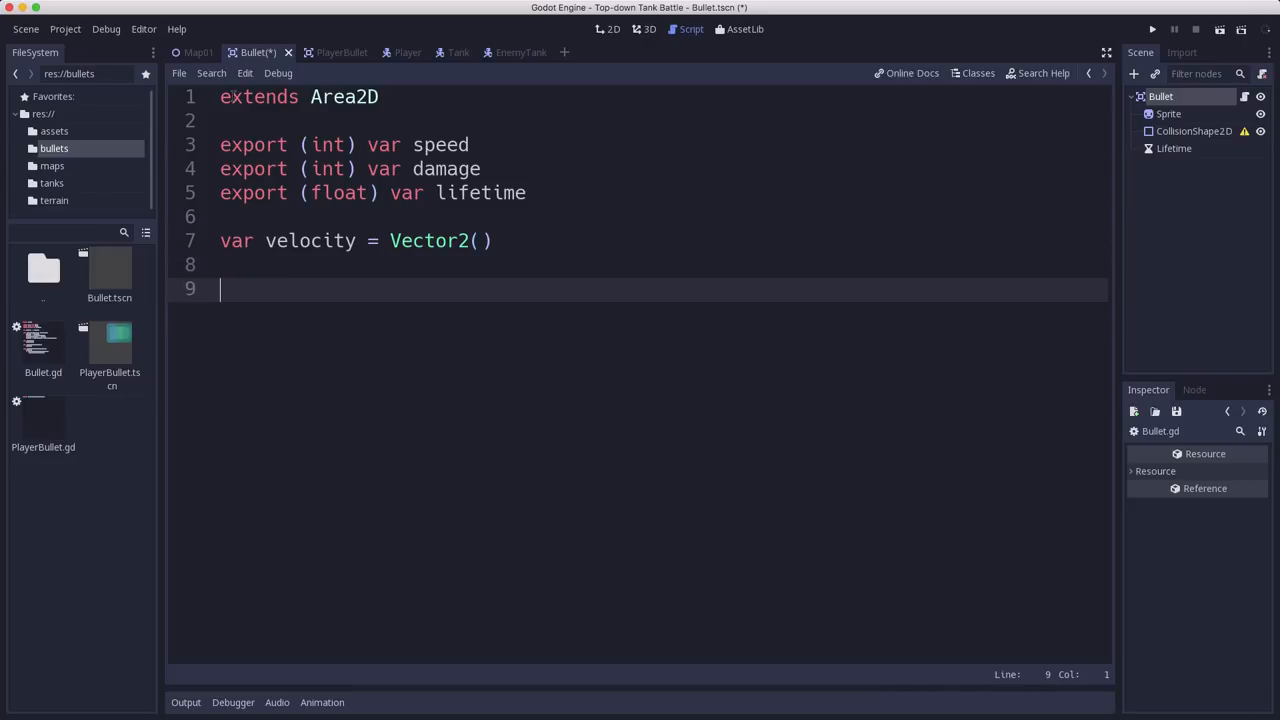
pyautogui.write('func')
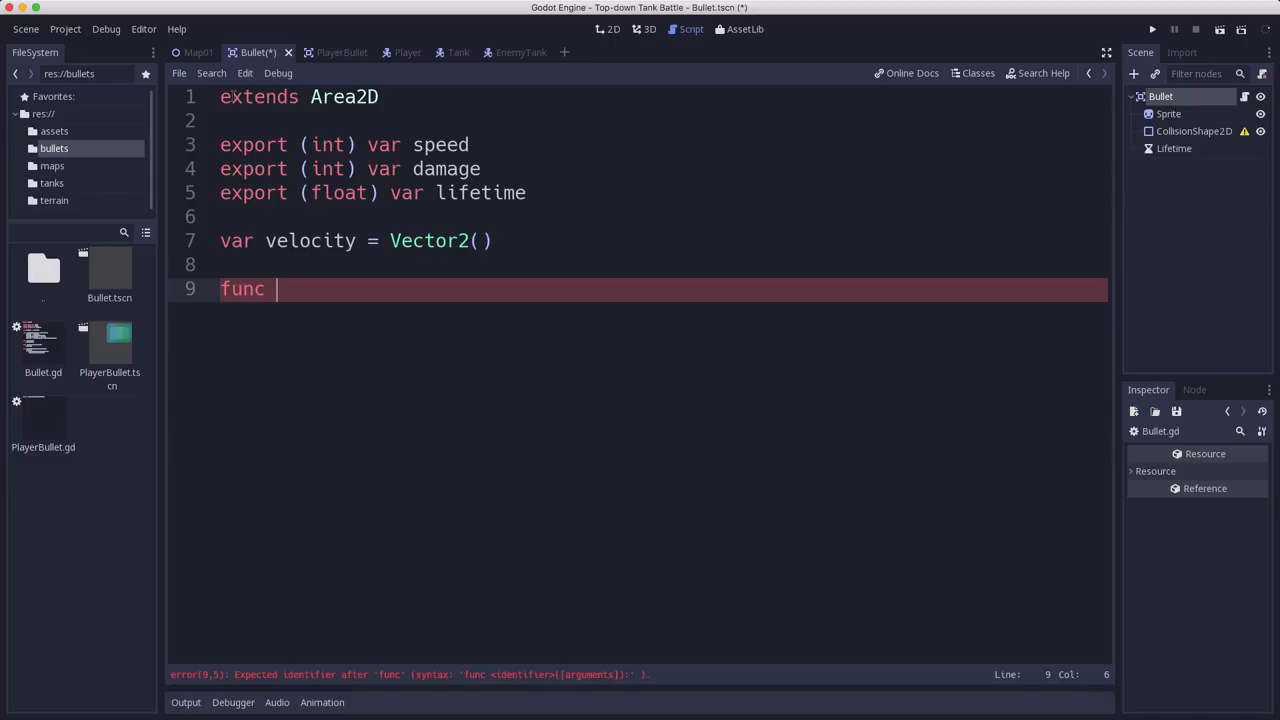
# Define start(_position, _direction) setting position and rotation = _direction.angle()
pyautogui.write('start(')
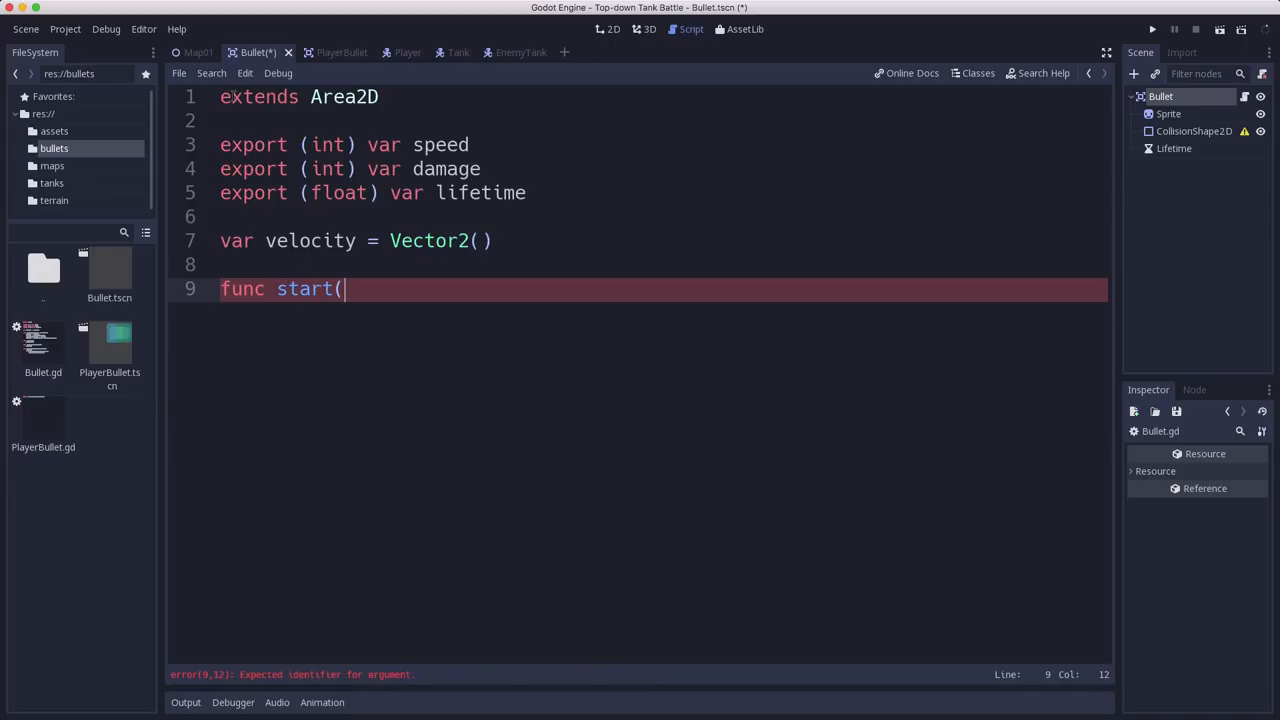
pyautogui.write('_positi')
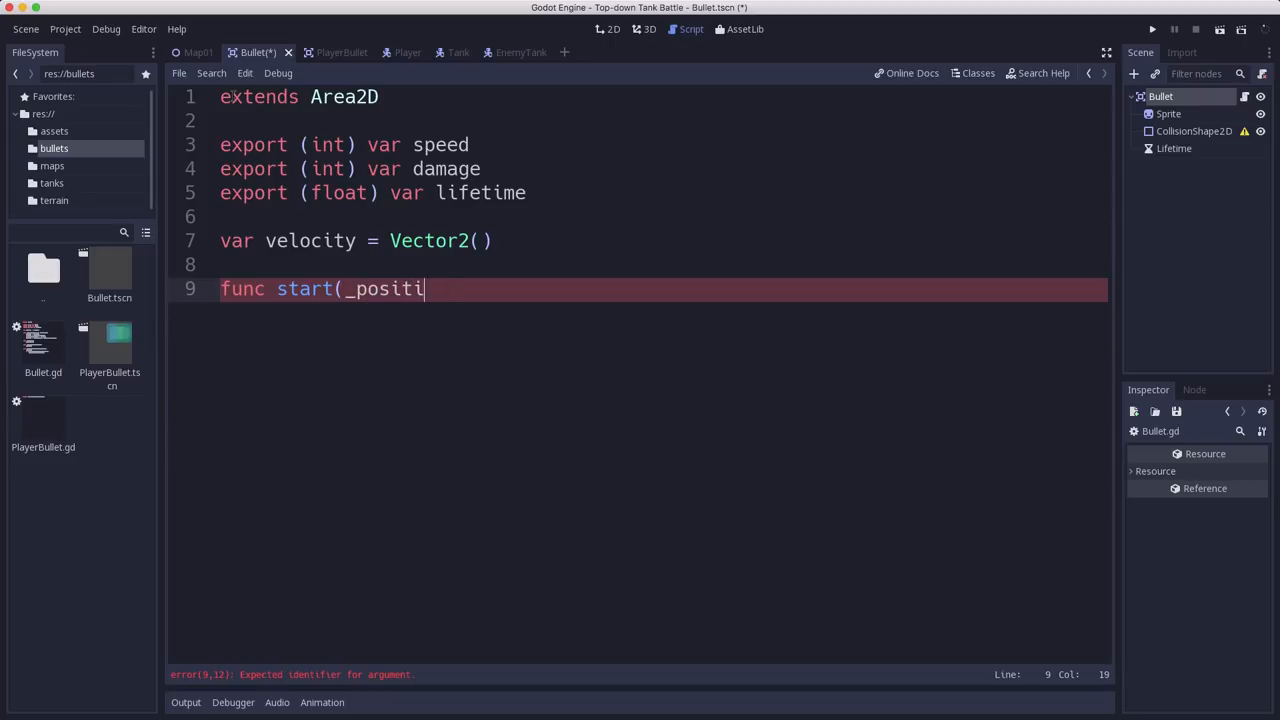
pyautogui.write('on, _direction):')
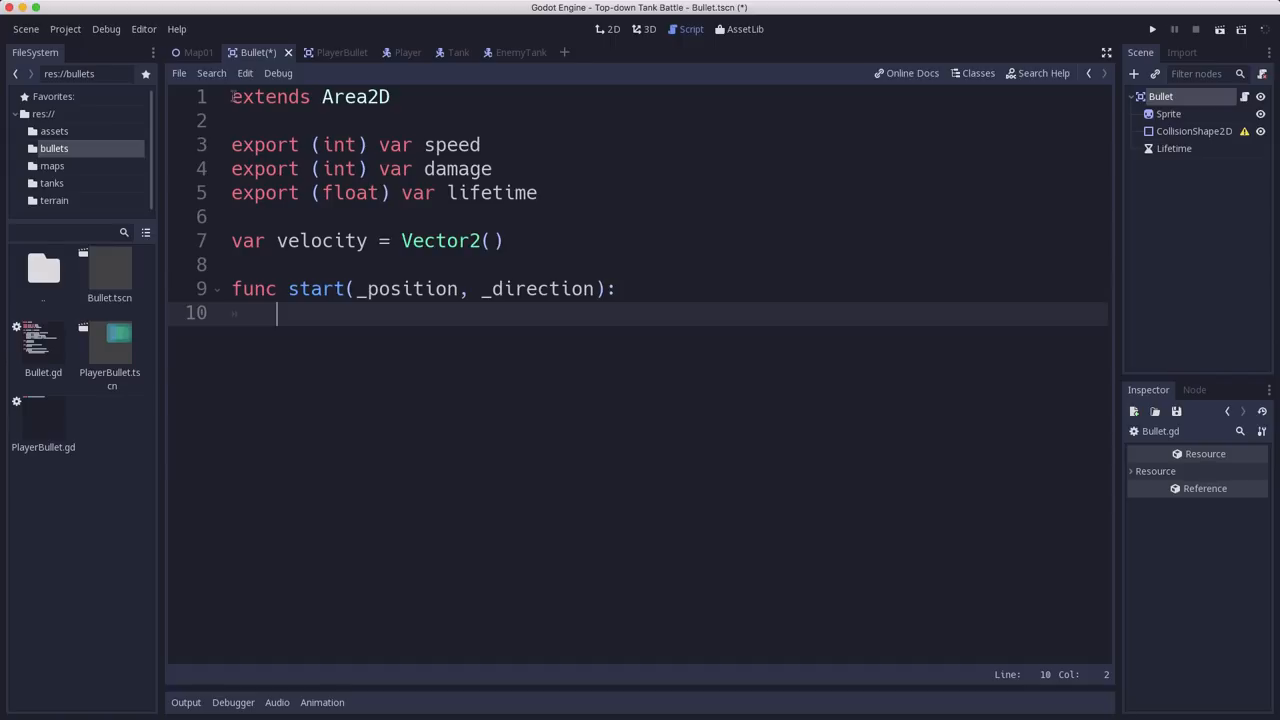
pyautogui.write('position = _')
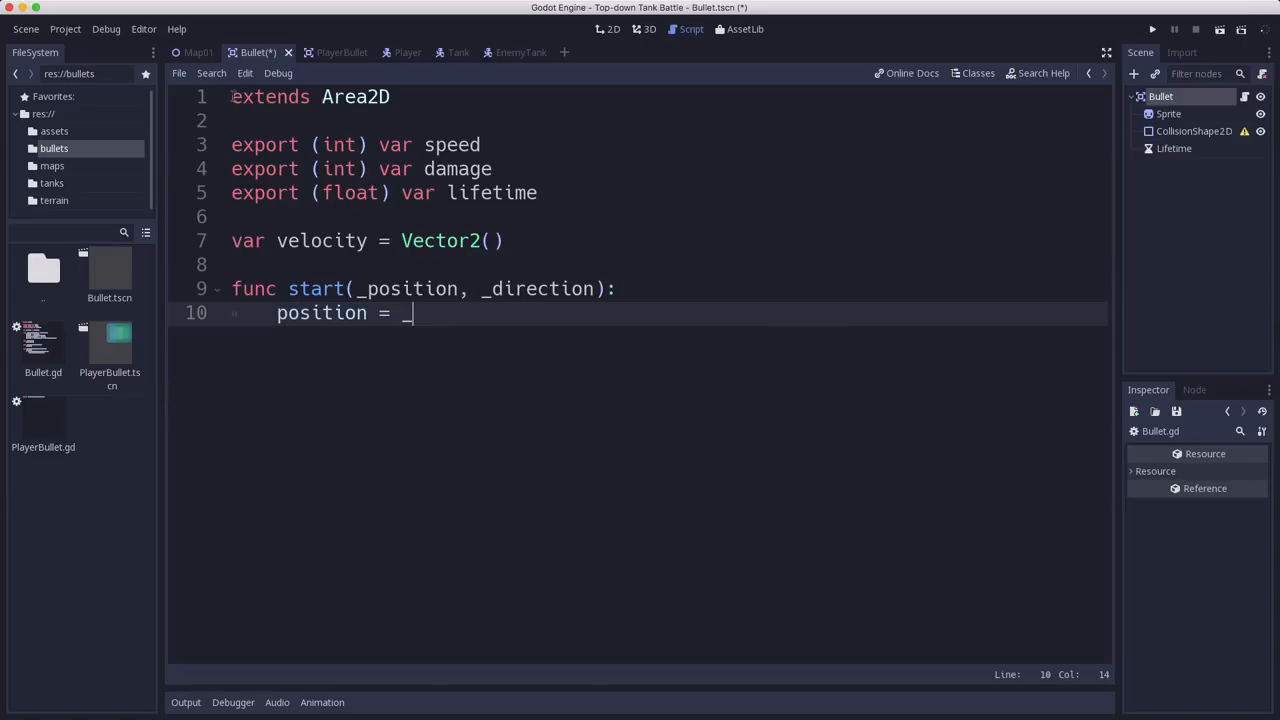
pyautogui.write('position')
pyautogui.write('rotation')
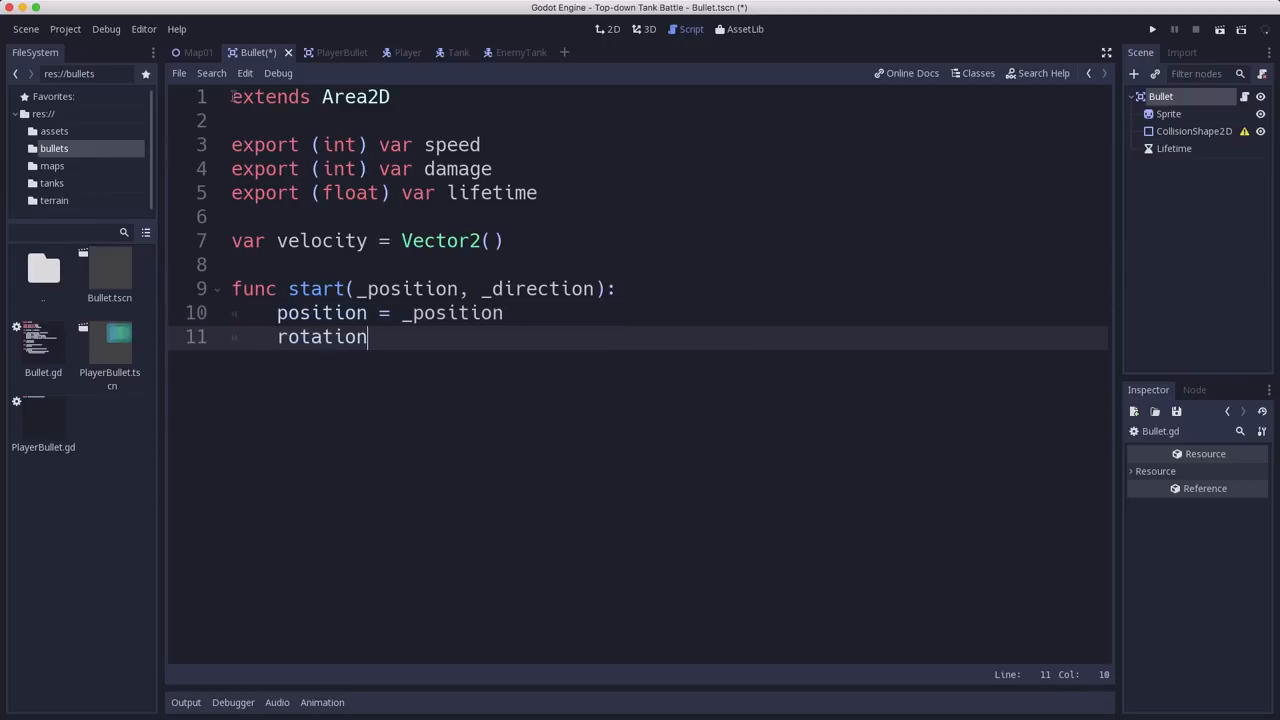
pyautogui.write('= _direction.')
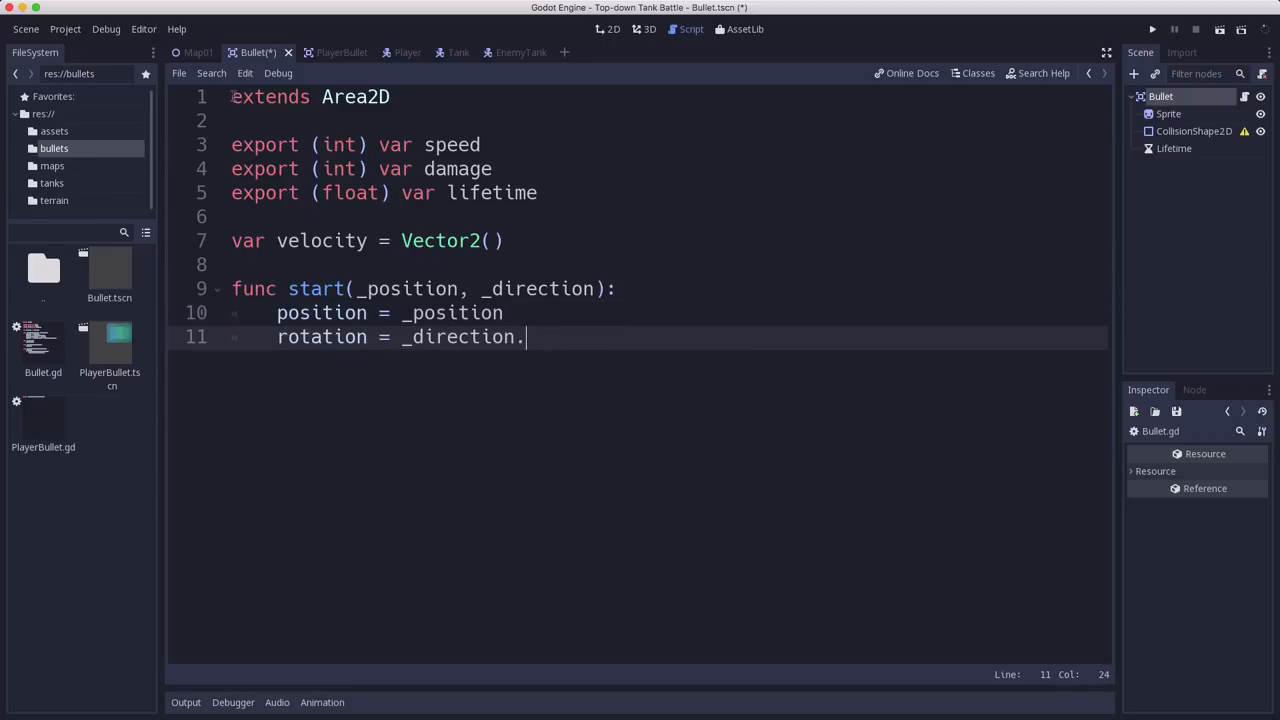
pyautogui.write('angle()')
pyautogui.write('$L')
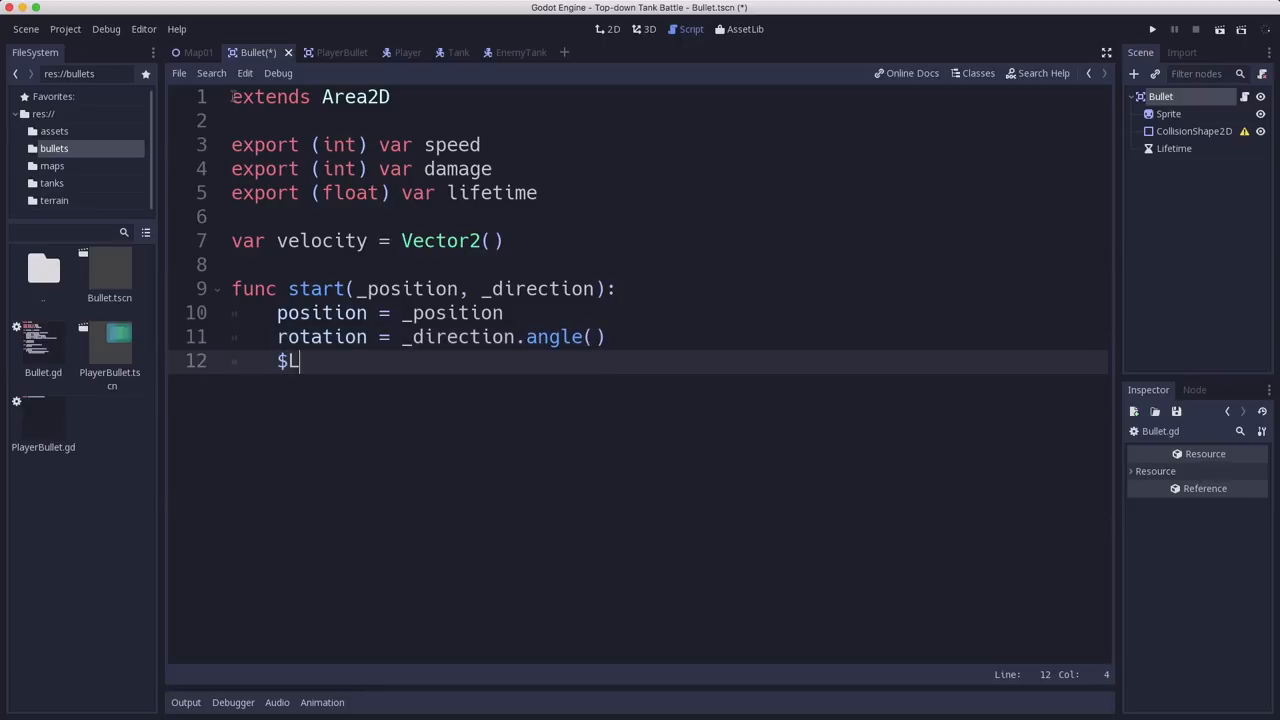
# Set $Lifetime.wait_time = lifetime and velocity = _direction * speed in start
pyautogui.write('ifetime.ti')
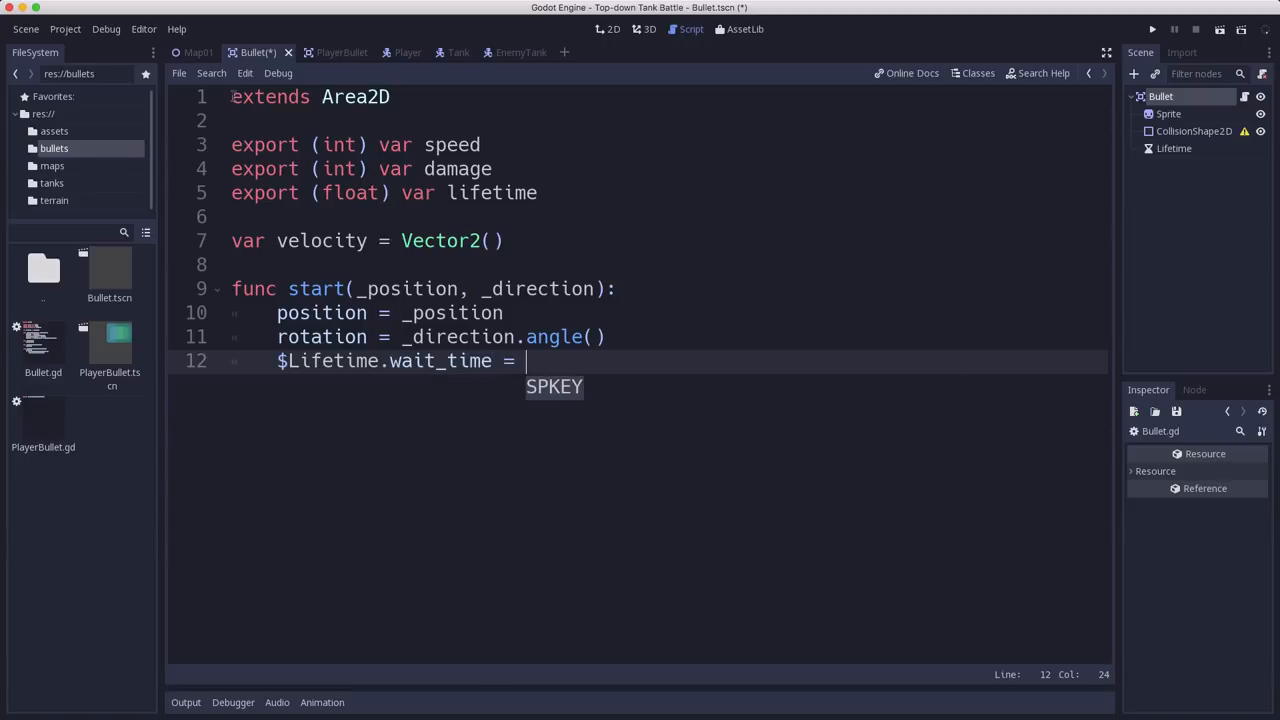
pyautogui.write('lifetime')
pyautogui.write('vel')
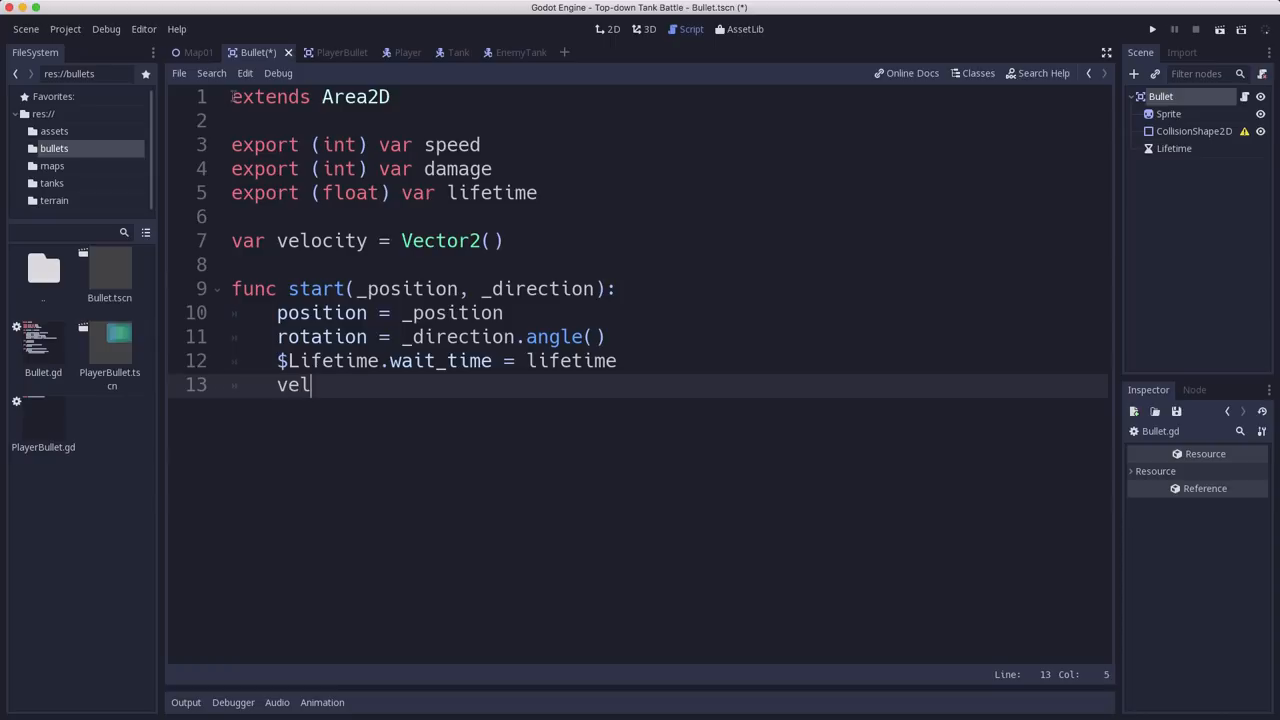
pyautogui.write('ocity =')
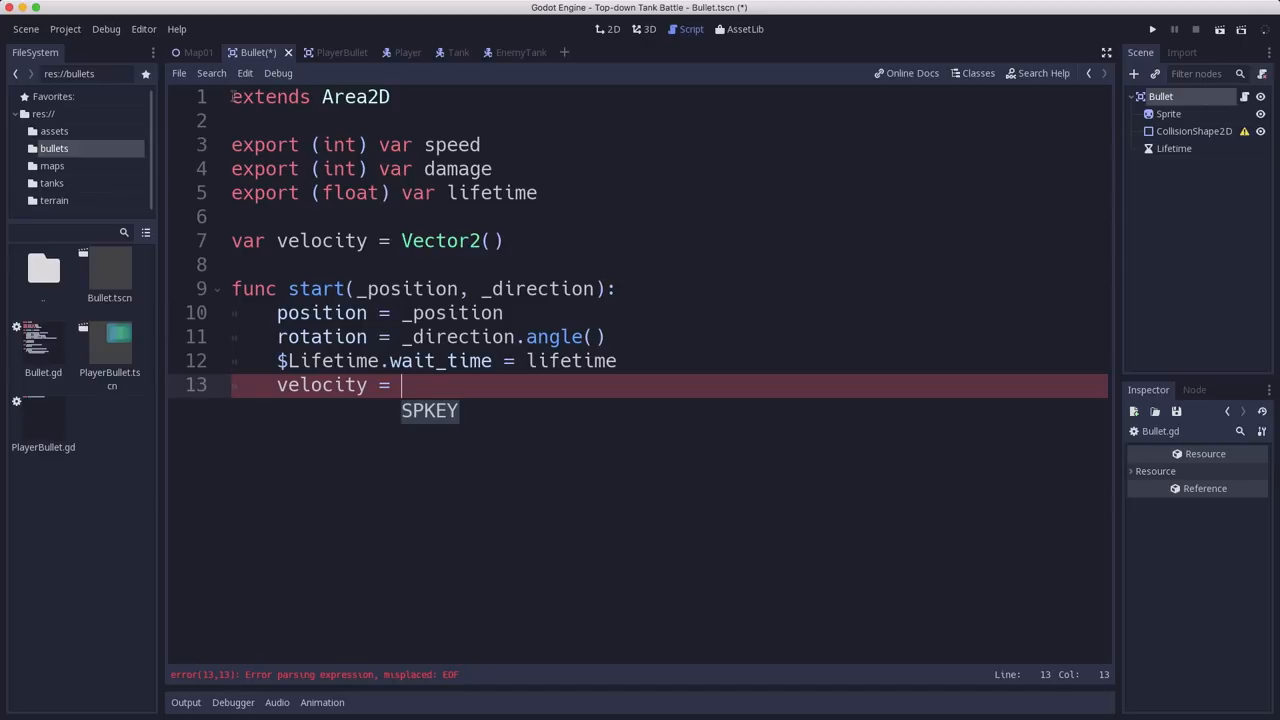
pyautogui.write('_direction * spee')
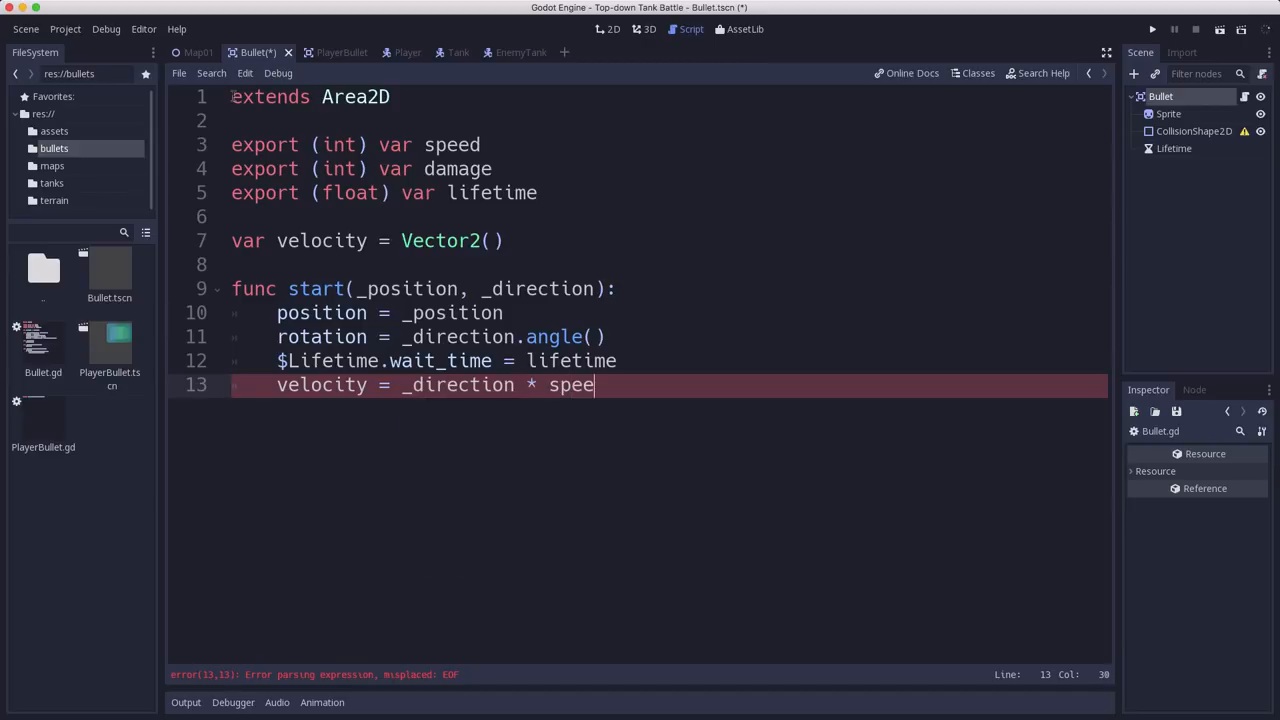
pyautogui.write('d')
pyautogui.write('ve')
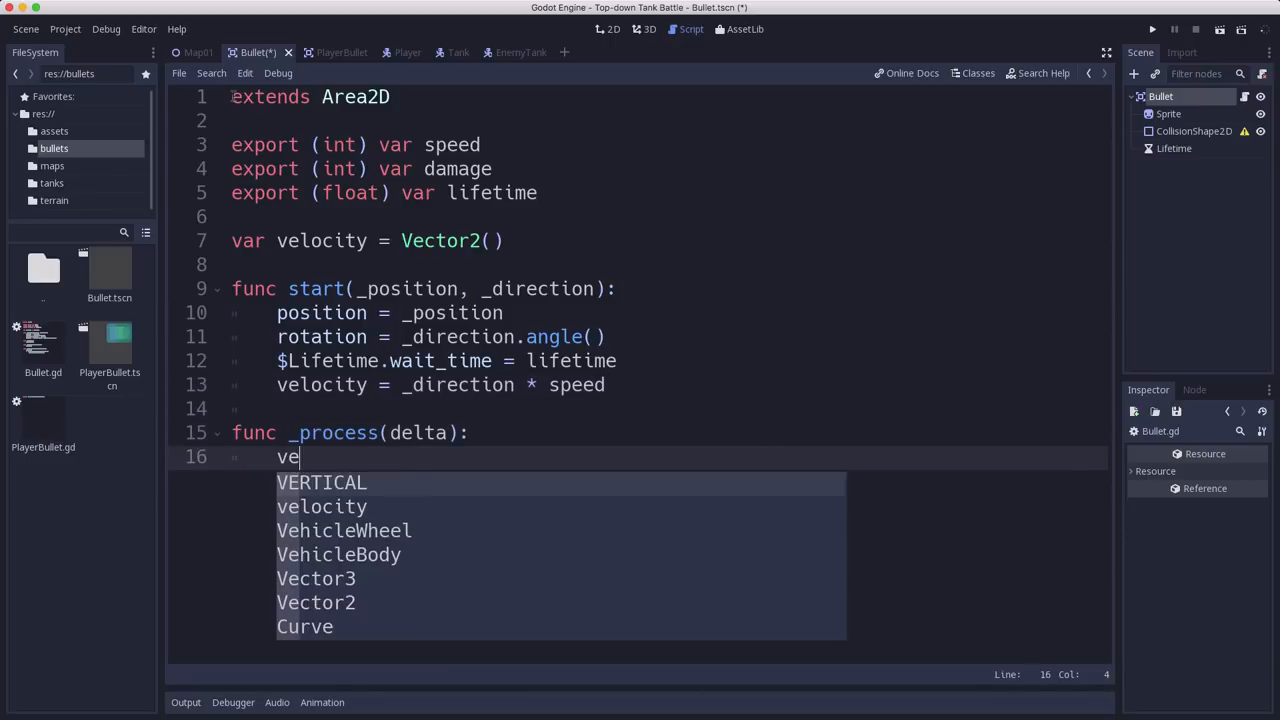
# Write _process(delta) containing position += velocity * delta
pyautogui.write('position')
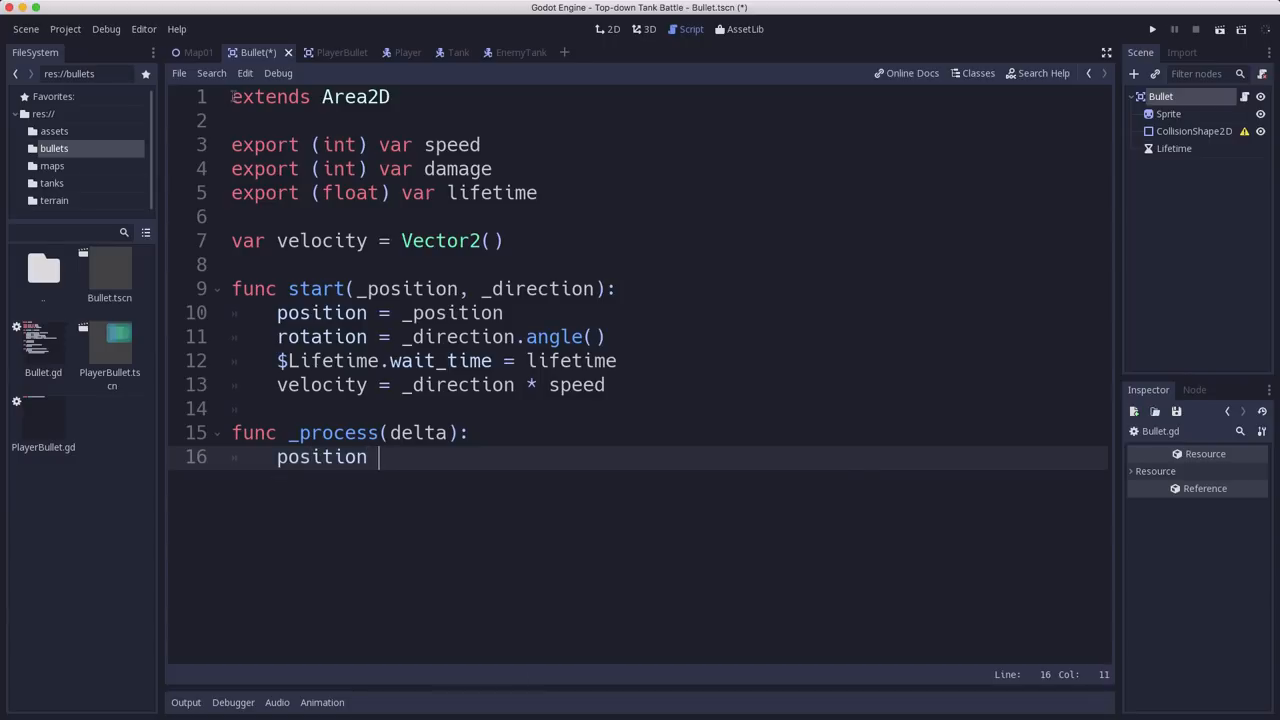
pyautogui.write('+= velocity')
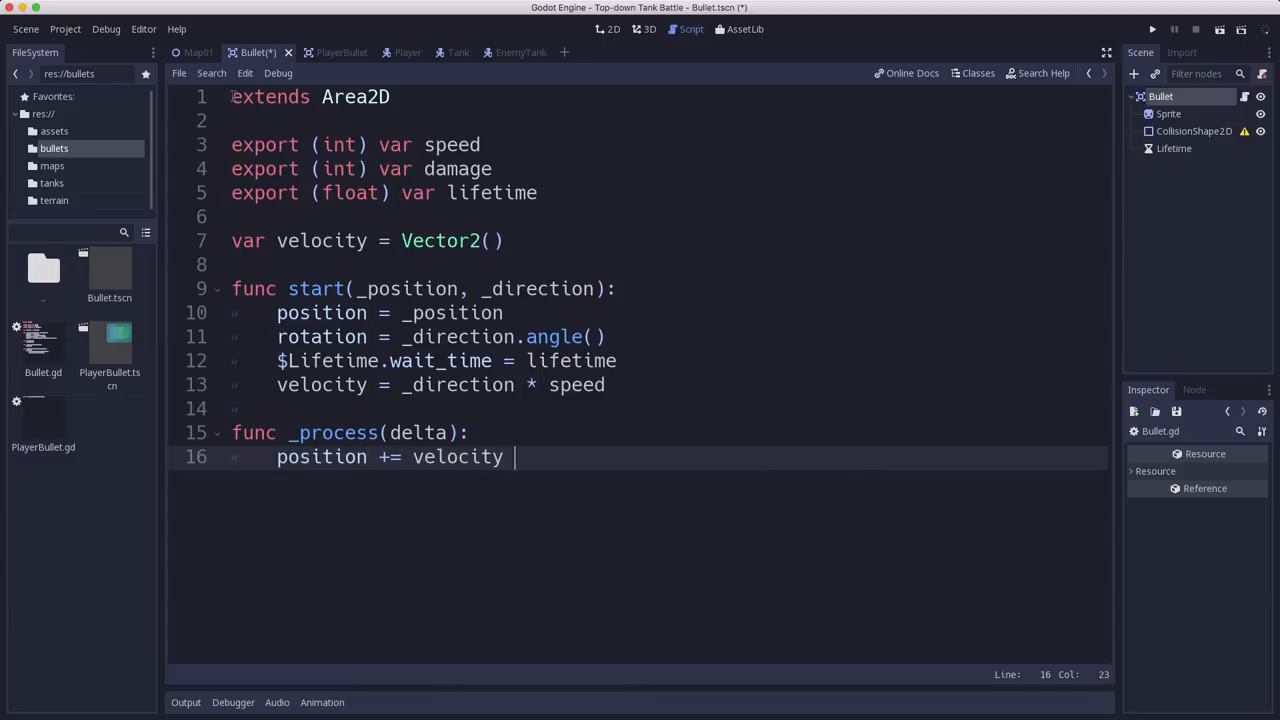
pyautogui.write('* delta')
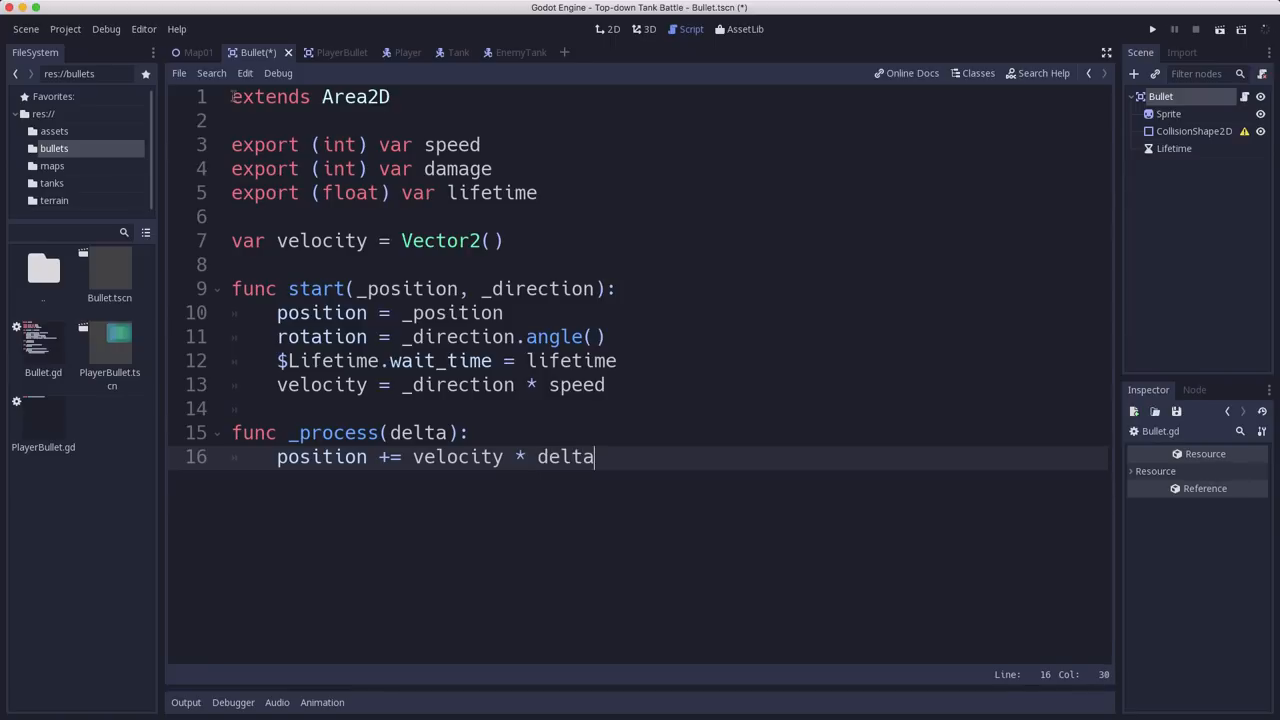
pyautogui.press('Enter')
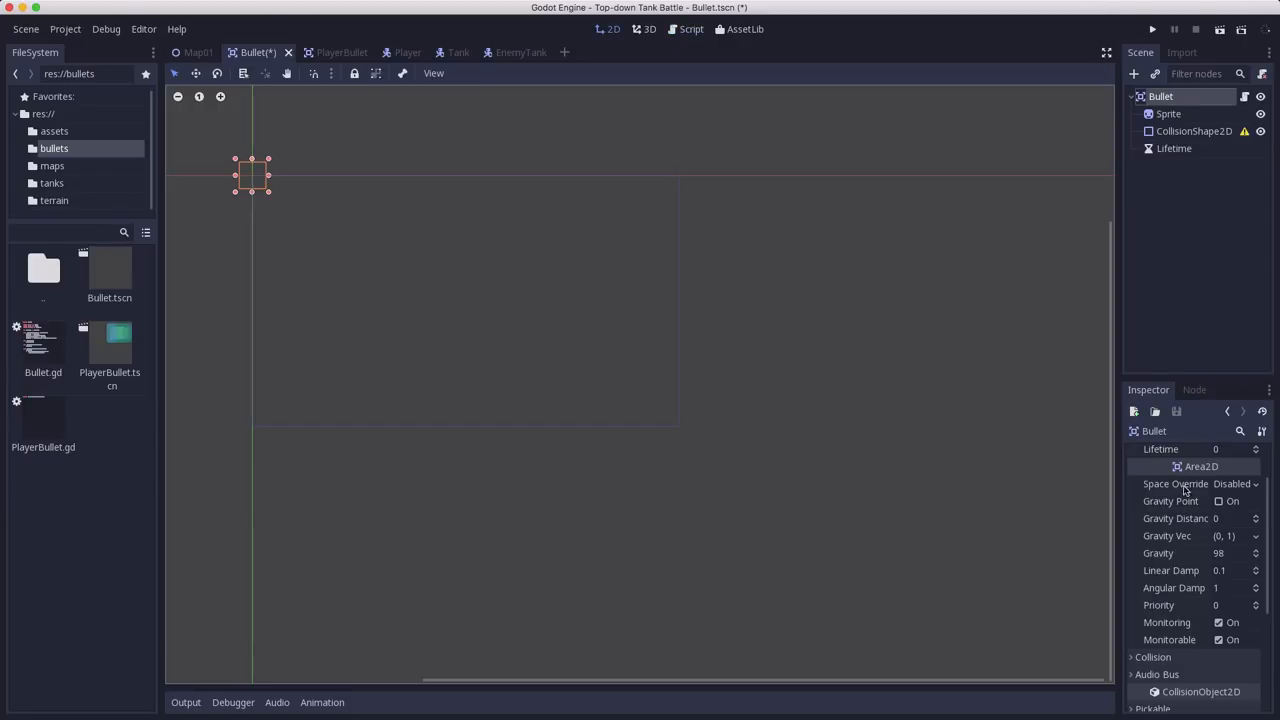
# Connect Bullet's body_entered and Lifetime's timeout signals to Bullet.gd, adding a blank line
pyautogui.click(1194, 389)
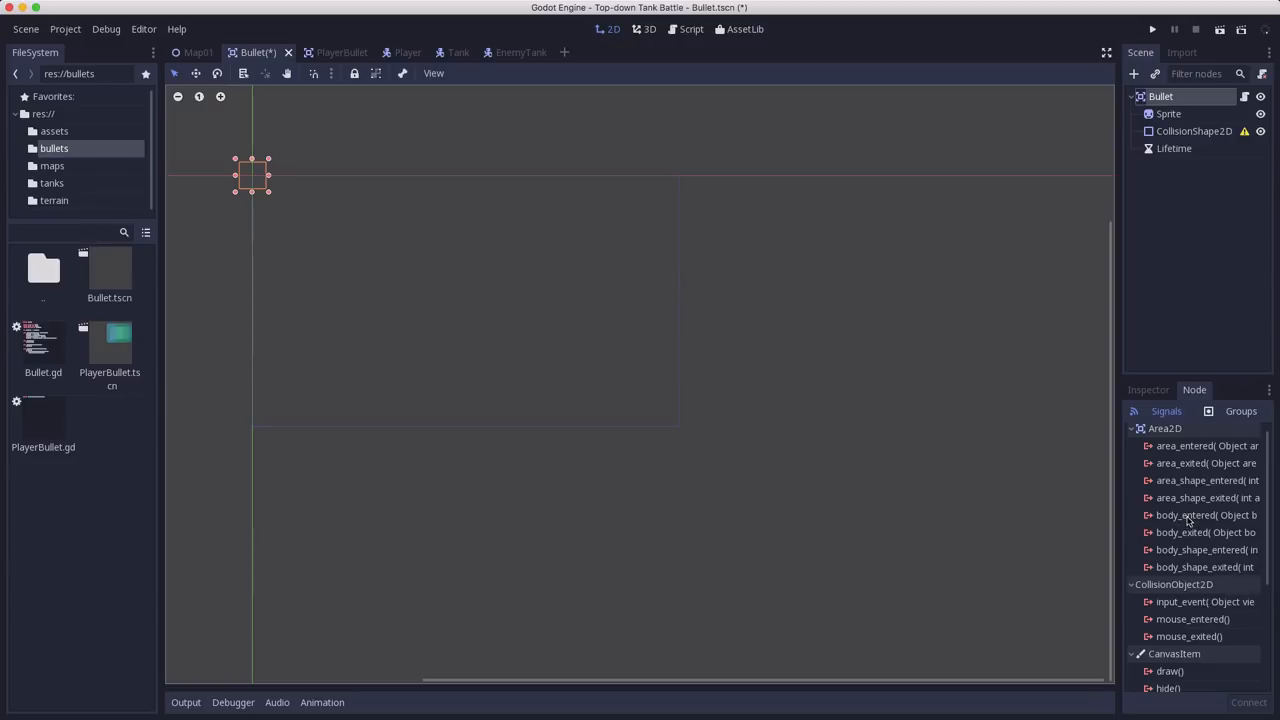
pyautogui.doubleClick(1205, 515)
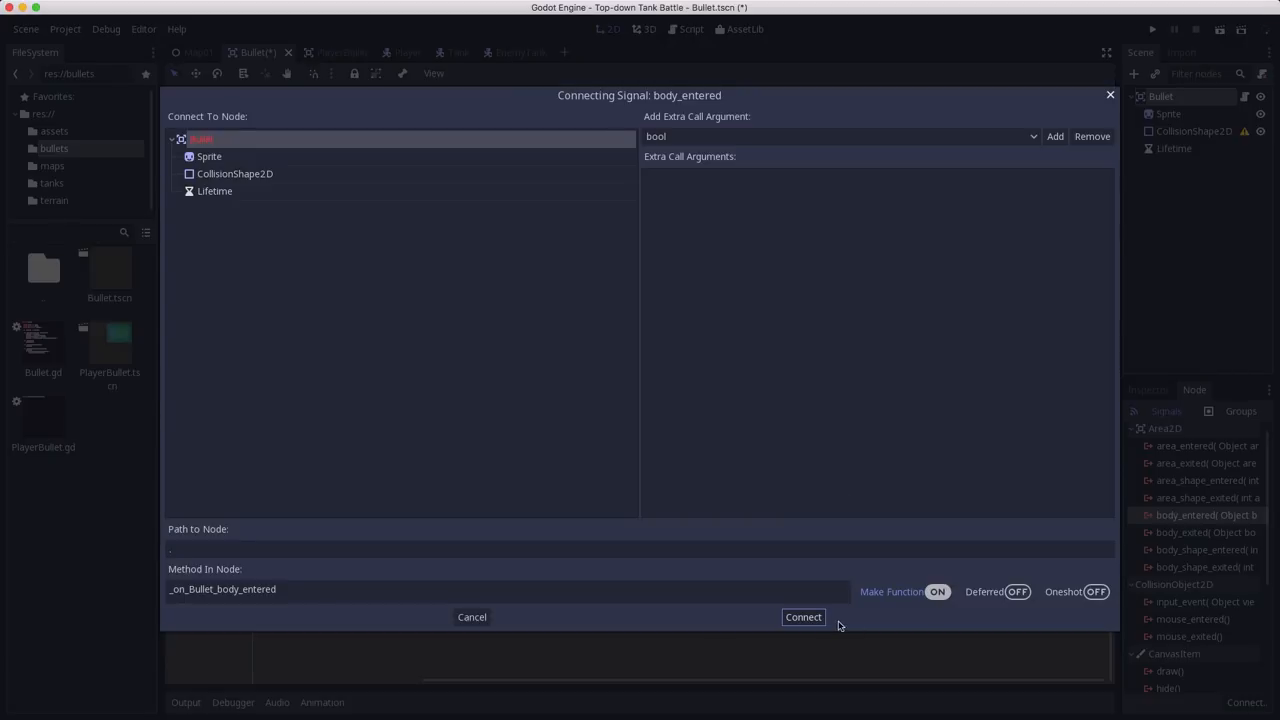
pyautogui.click(803, 617)
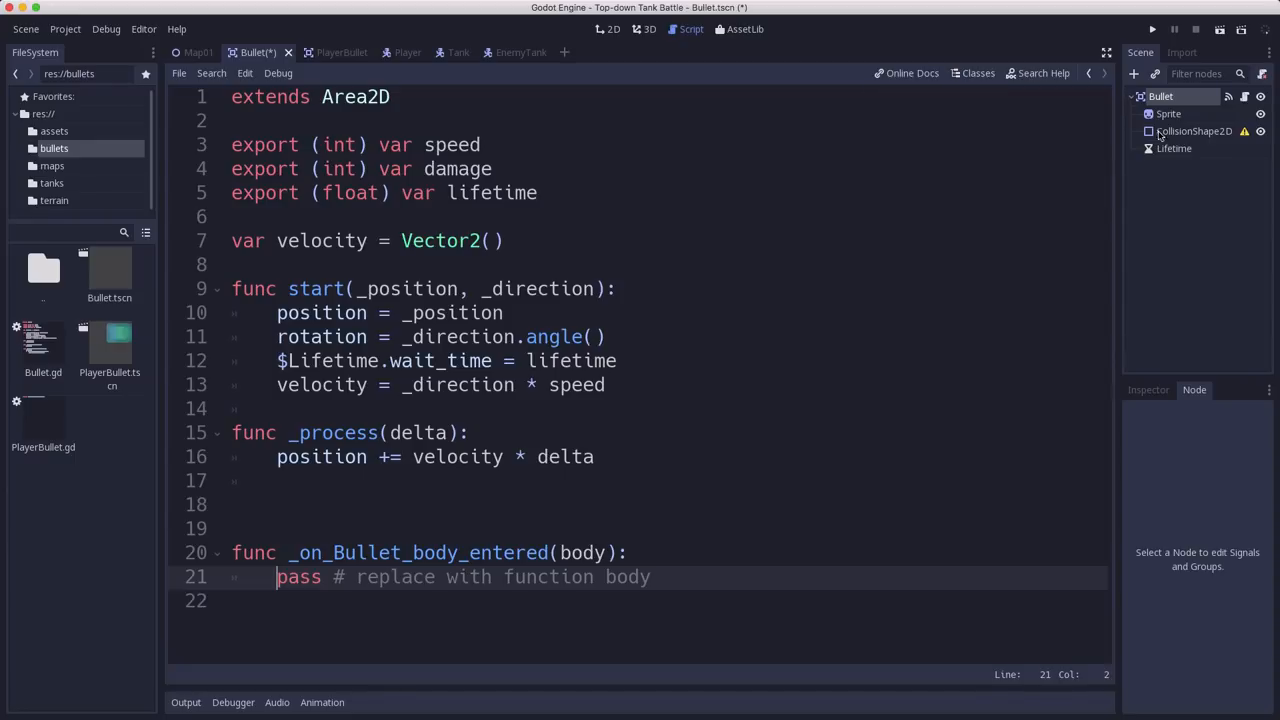
pyautogui.click(1174, 148)
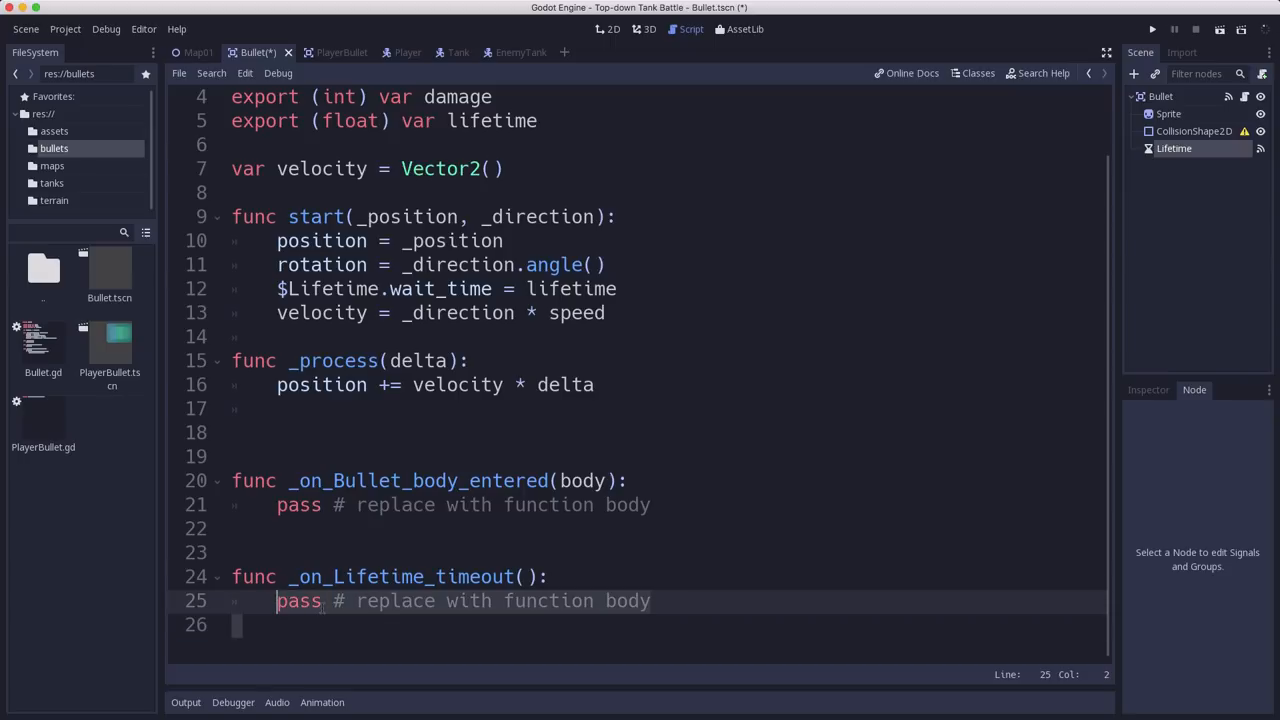
pyautogui.click(303, 432)
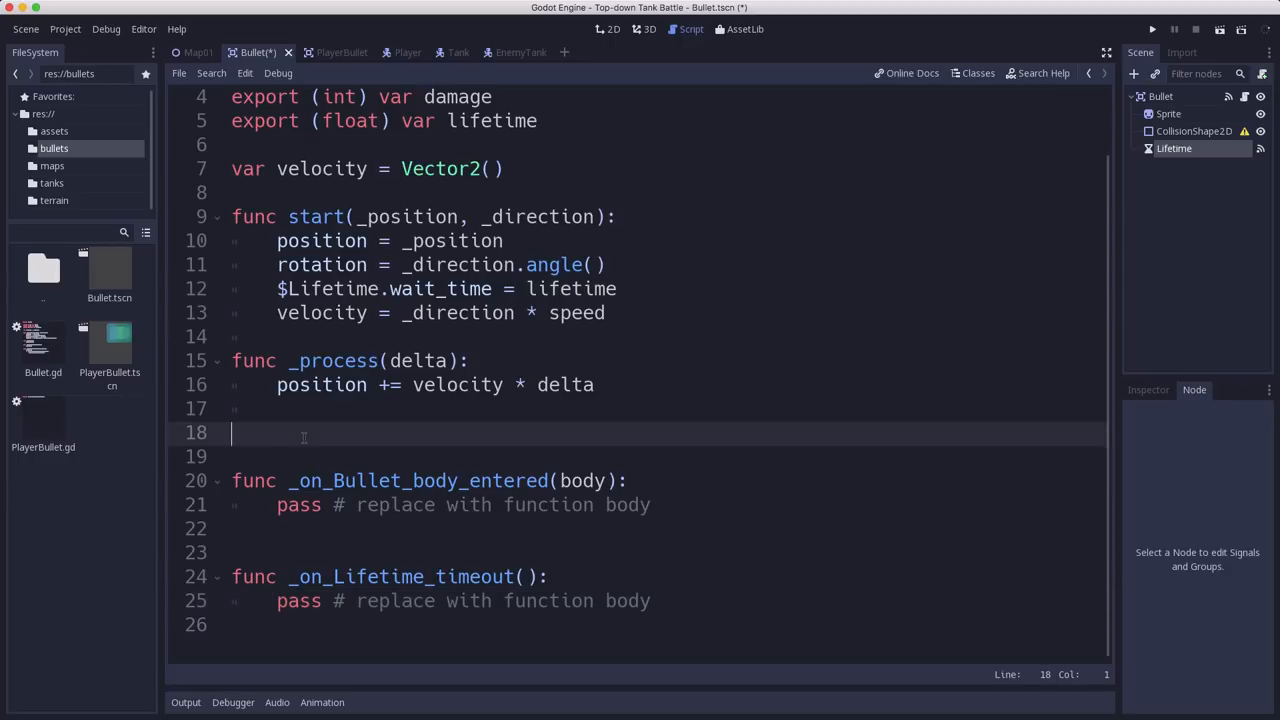
# Write func explode() calling queue_free(), and make _on_Lifetime_timeout call explode()
pyautogui.write('func')
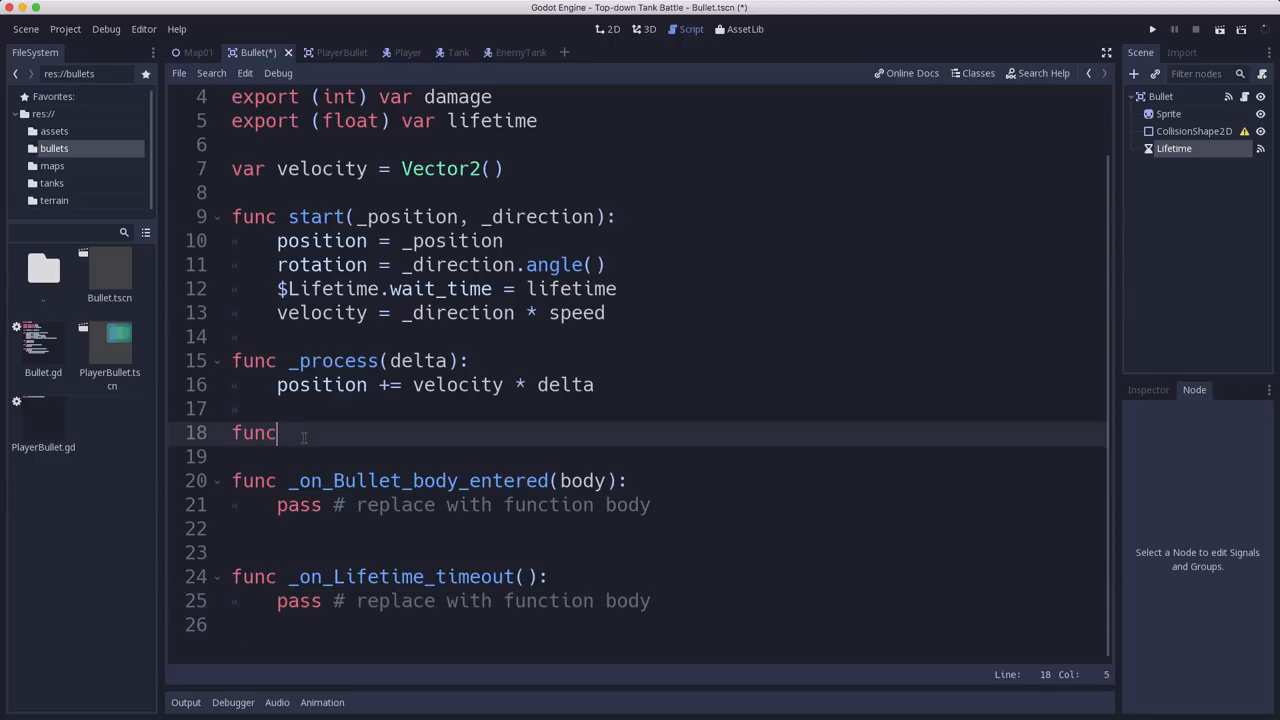
pyautogui.write('expol')
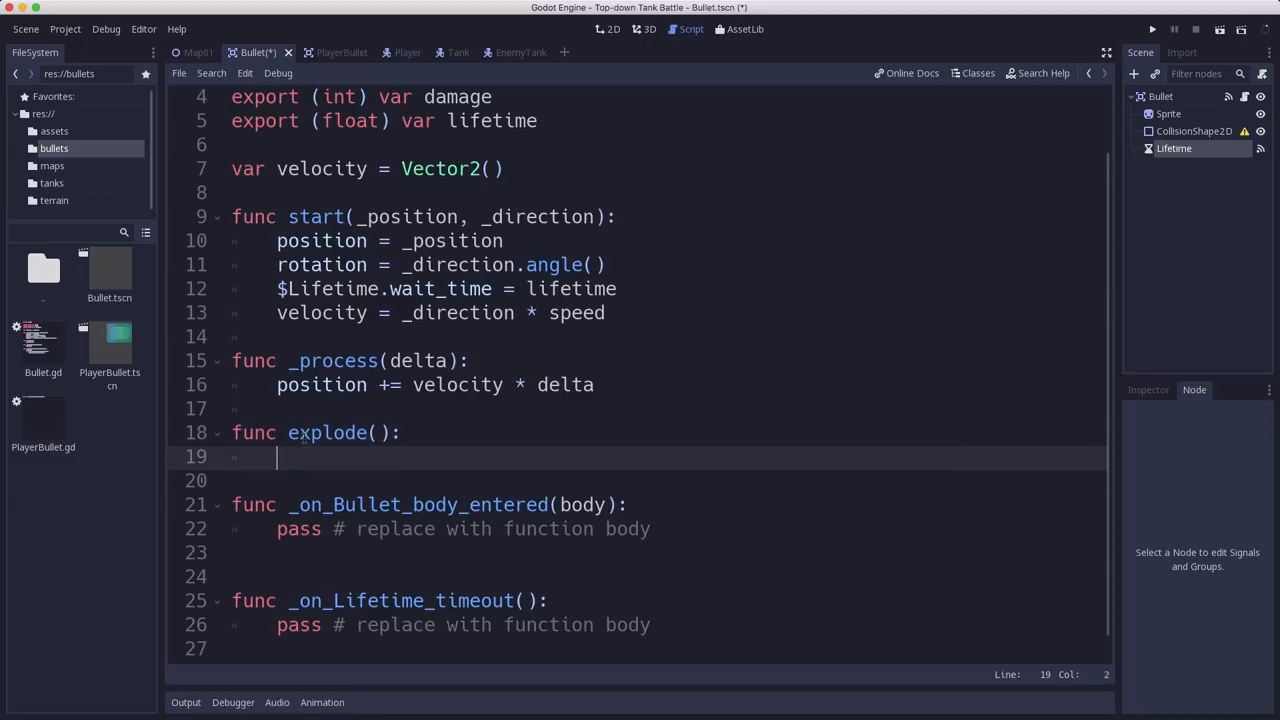
pyautogui.write('queue_free(')
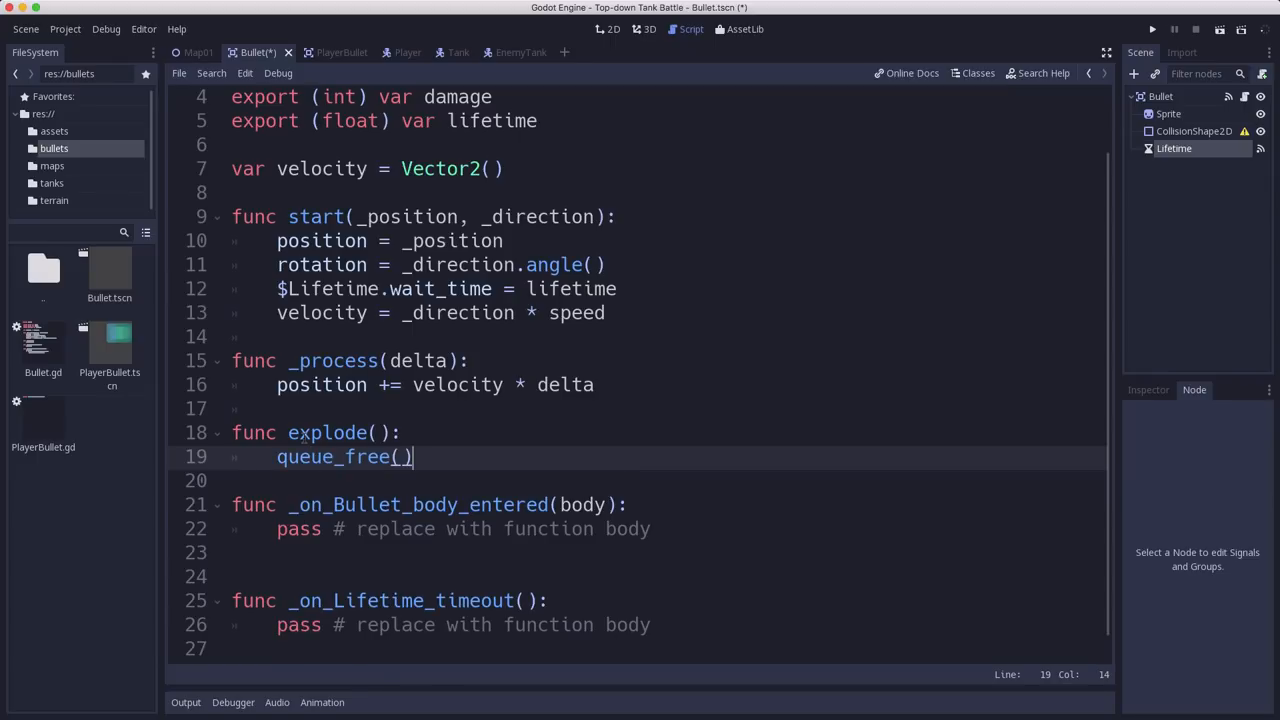
pyautogui.press('Return')
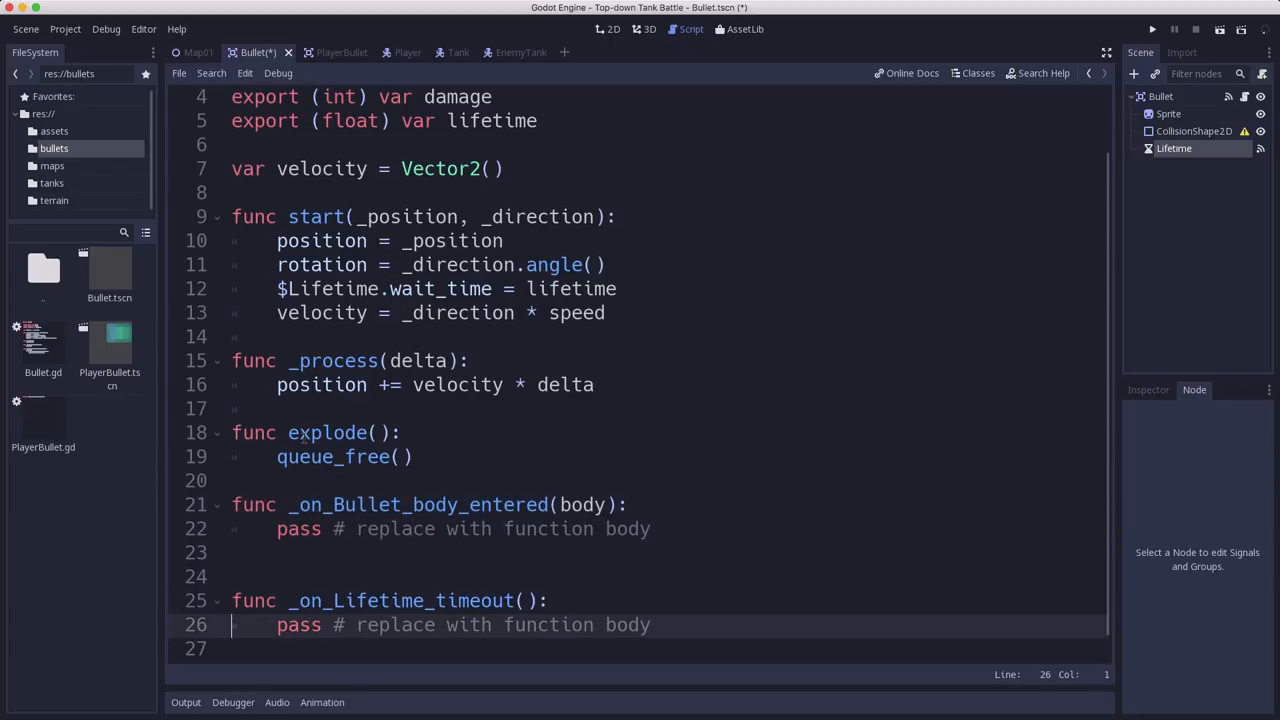
pyautogui.write('e')
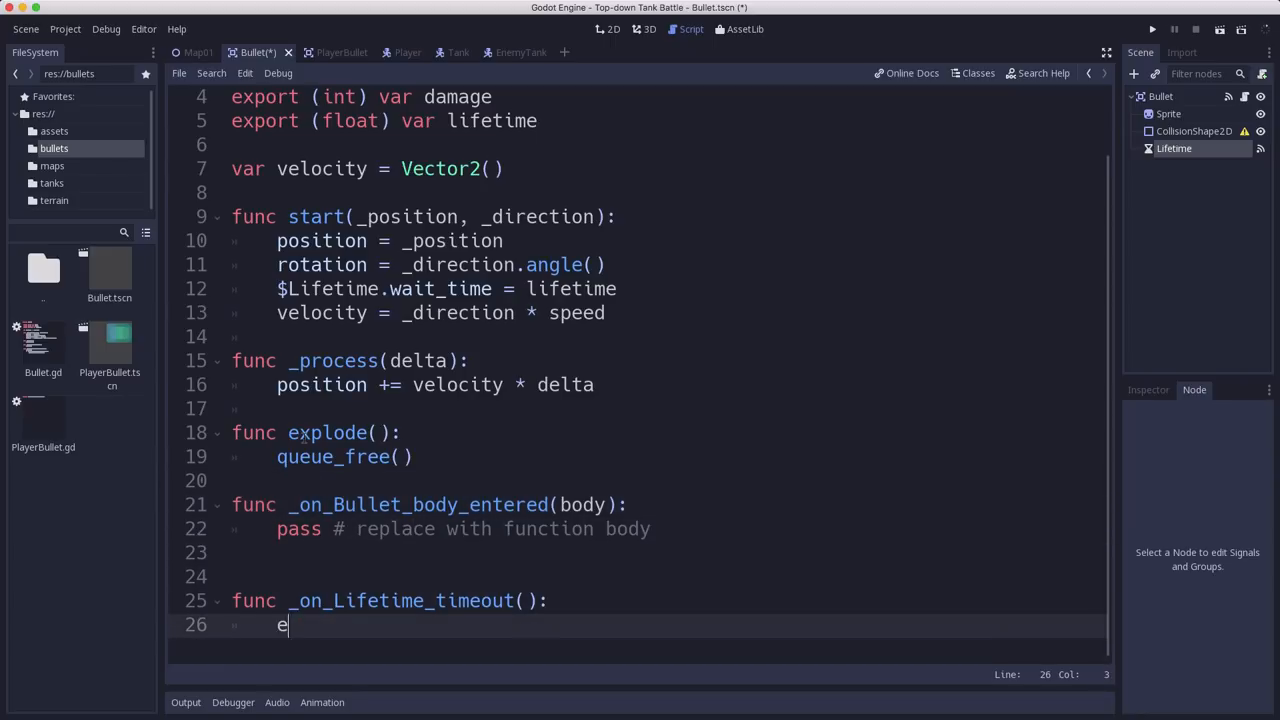
pyautogui.write('xplode()')
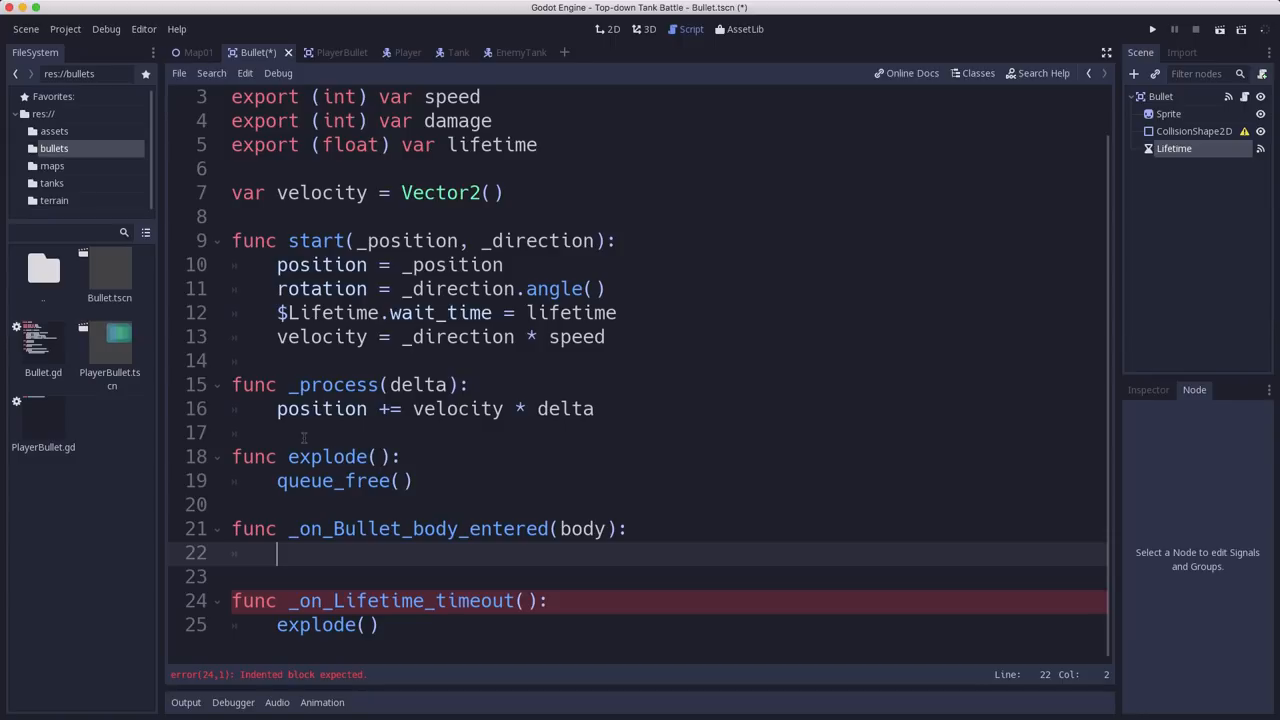
# In _on_Bullet_body_entered, call explode() and, if body.has_method('take_damage'), call body.take_damage(damage)
pyautogui.write('explode()')
pyautogui.click(667, 576)
pyautogui.write('if bo')
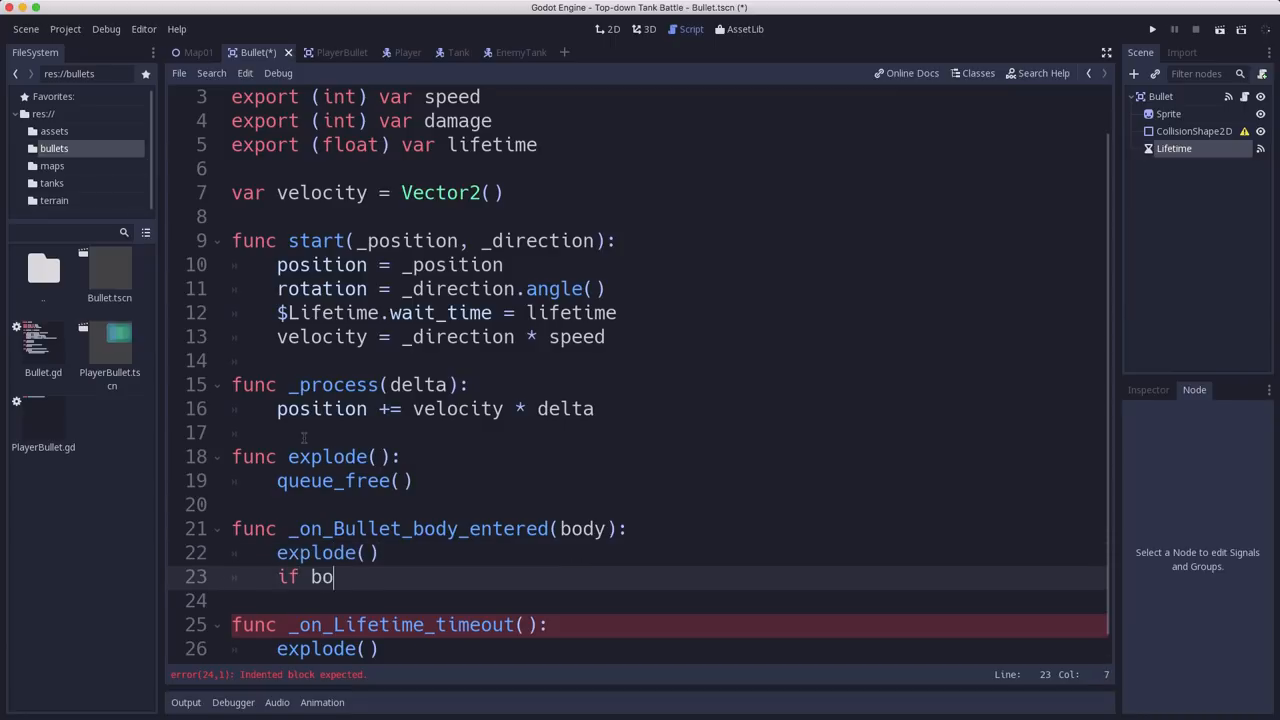
pyautogui.write('dy.has_m')
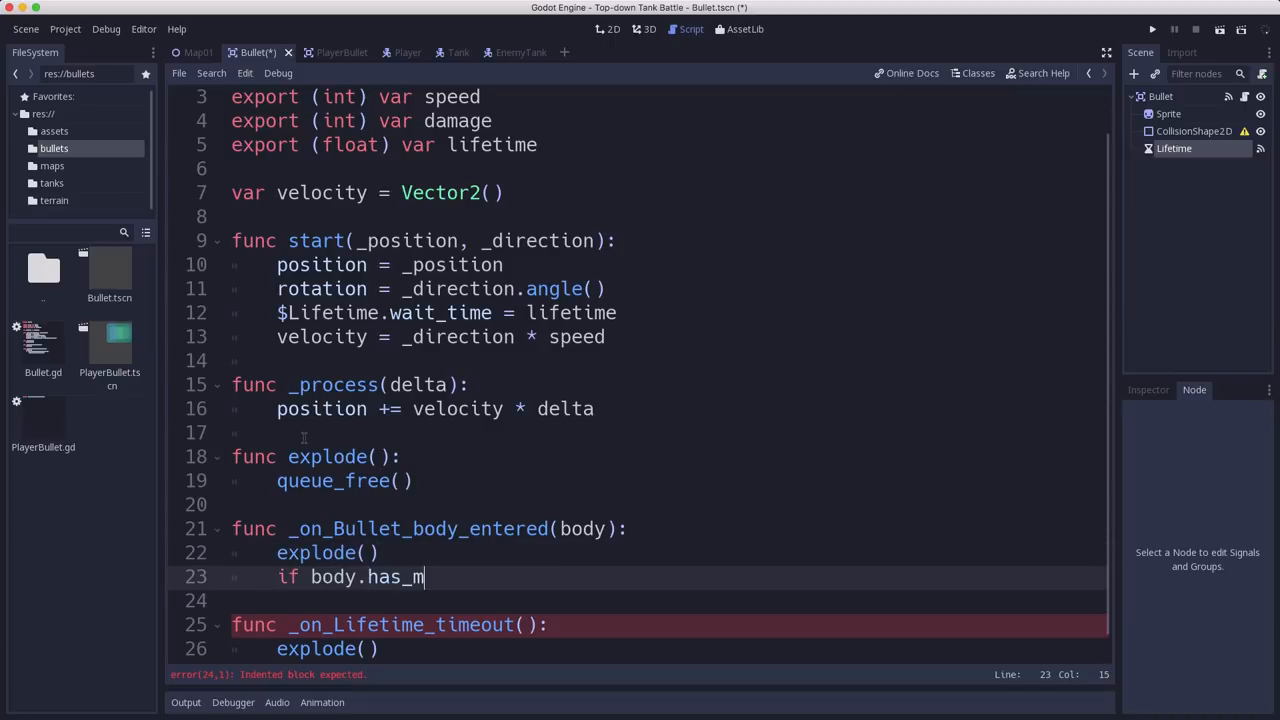
pyautogui.write('et')
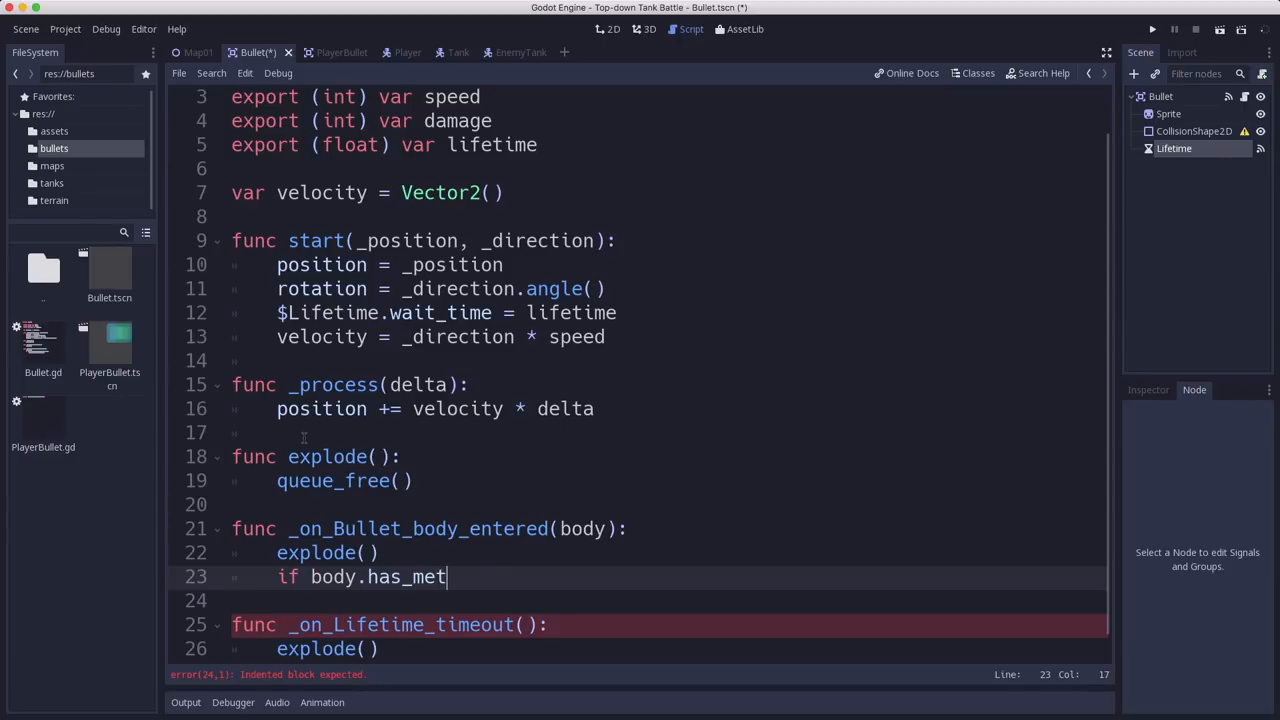
pyautogui.write("hod('take_damage")
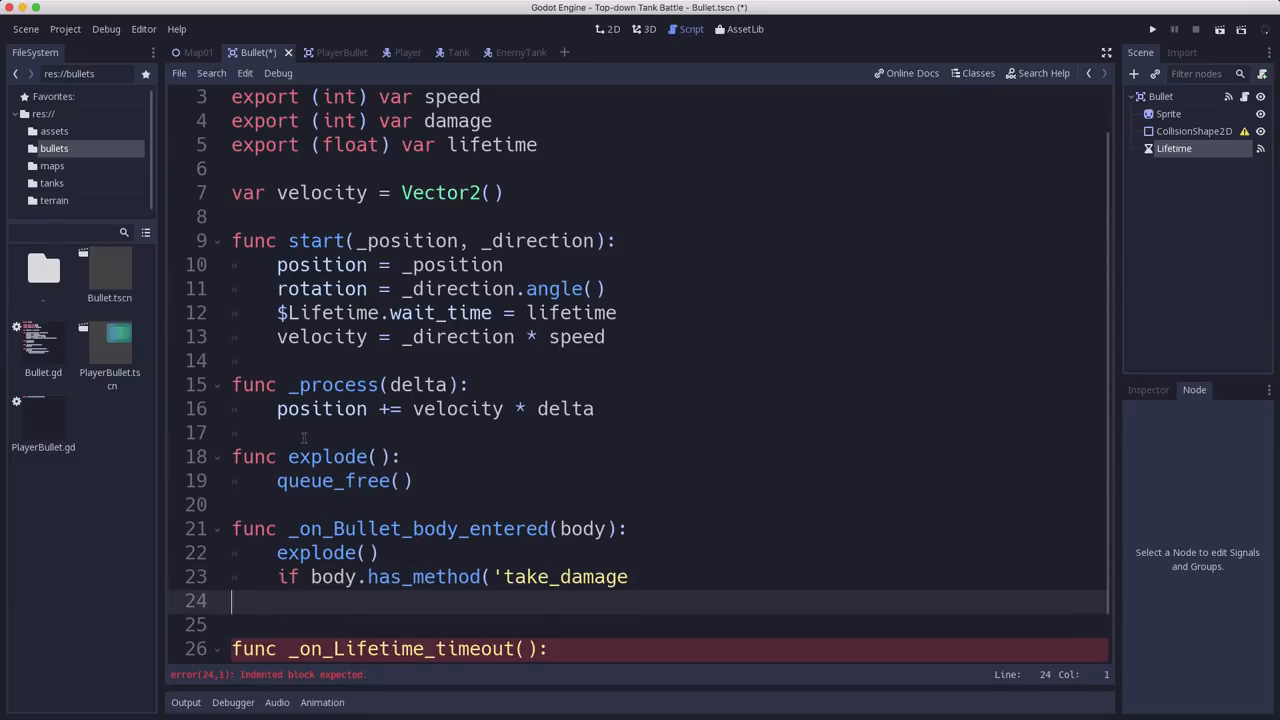
pyautogui.write("'):")
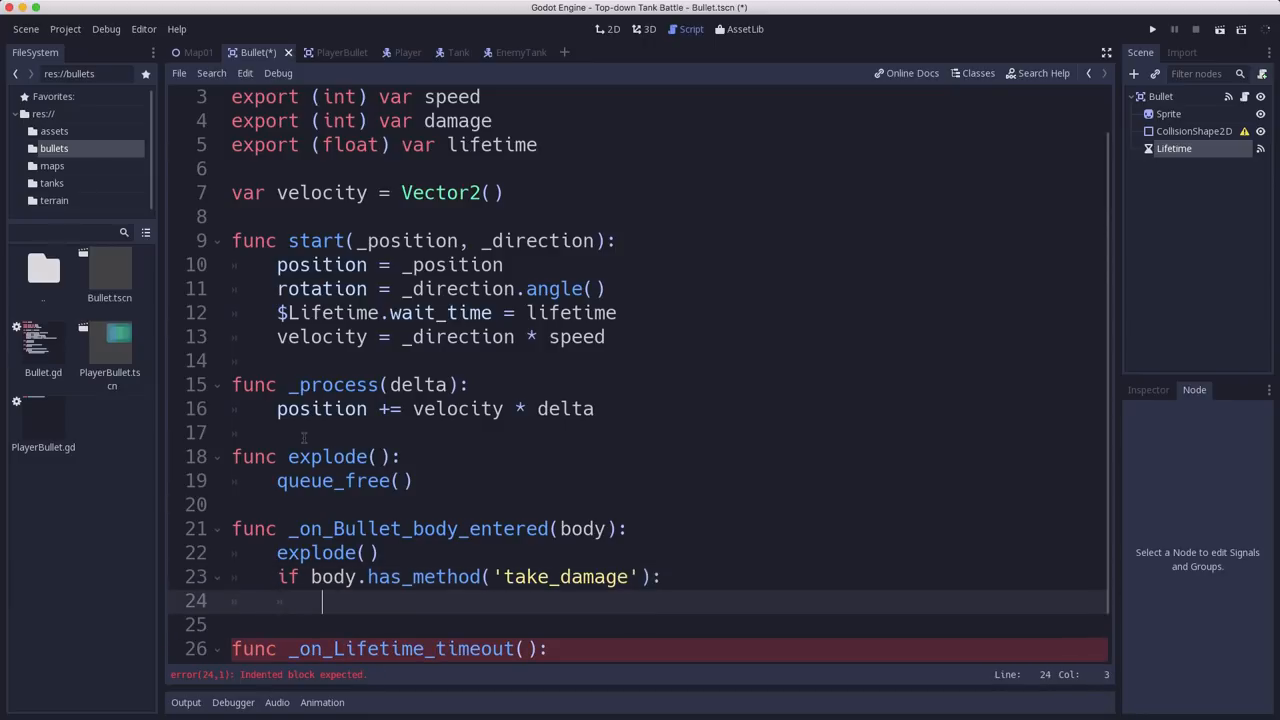
pyautogui.write('body.take_d')
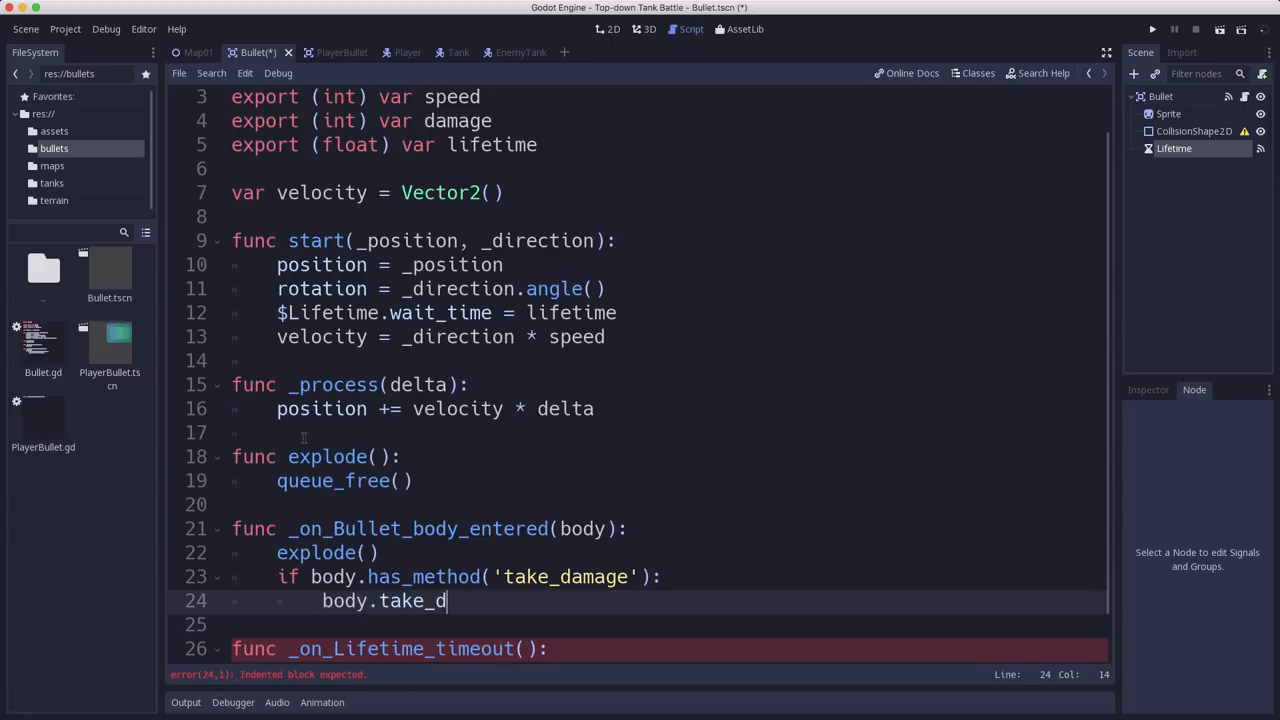
pyautogui.write('amage(d')
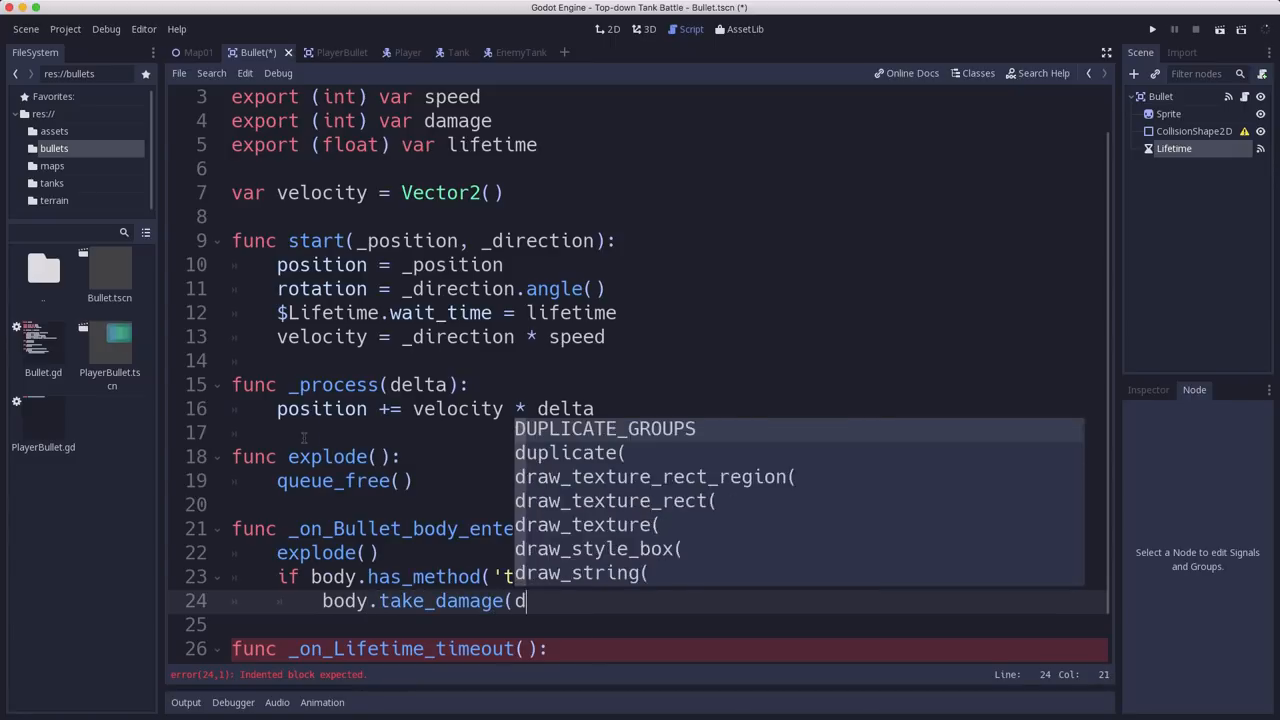
pyautogui.write('amage)')
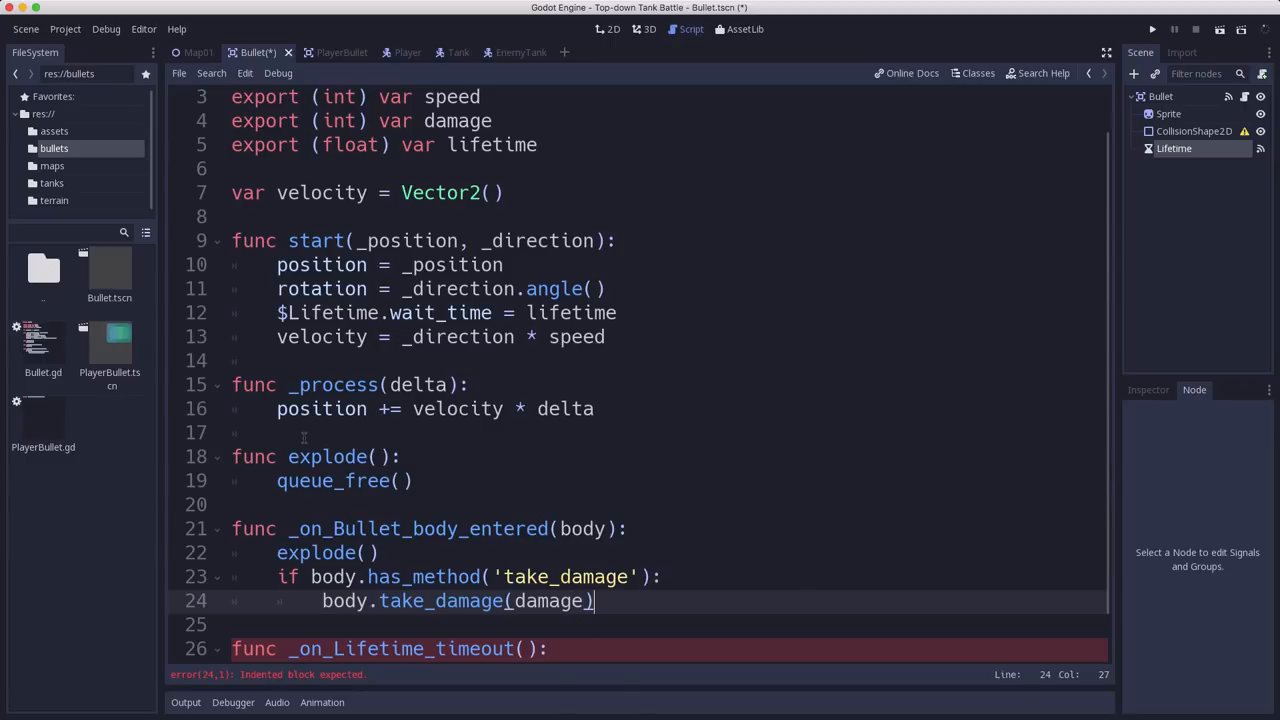
pyautogui.write('explode()')
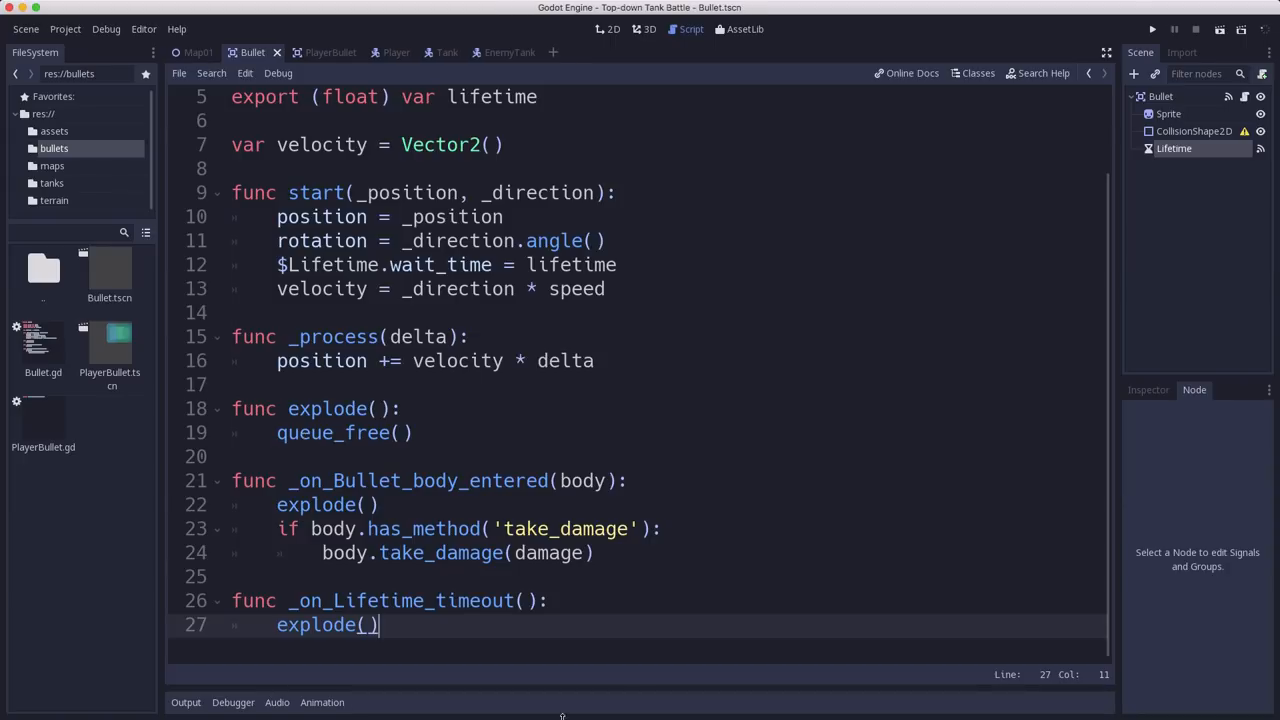
pyautogui.moveTo(305, 472)
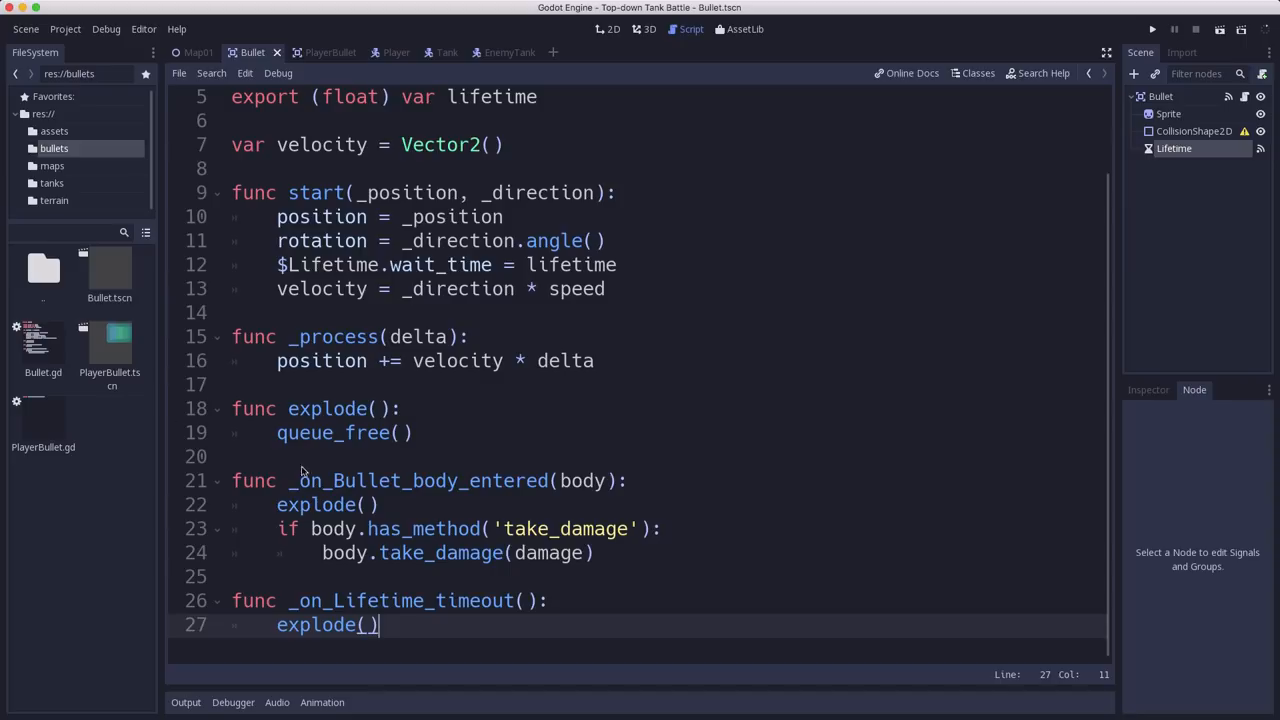
pyautogui.moveTo(548, 149)
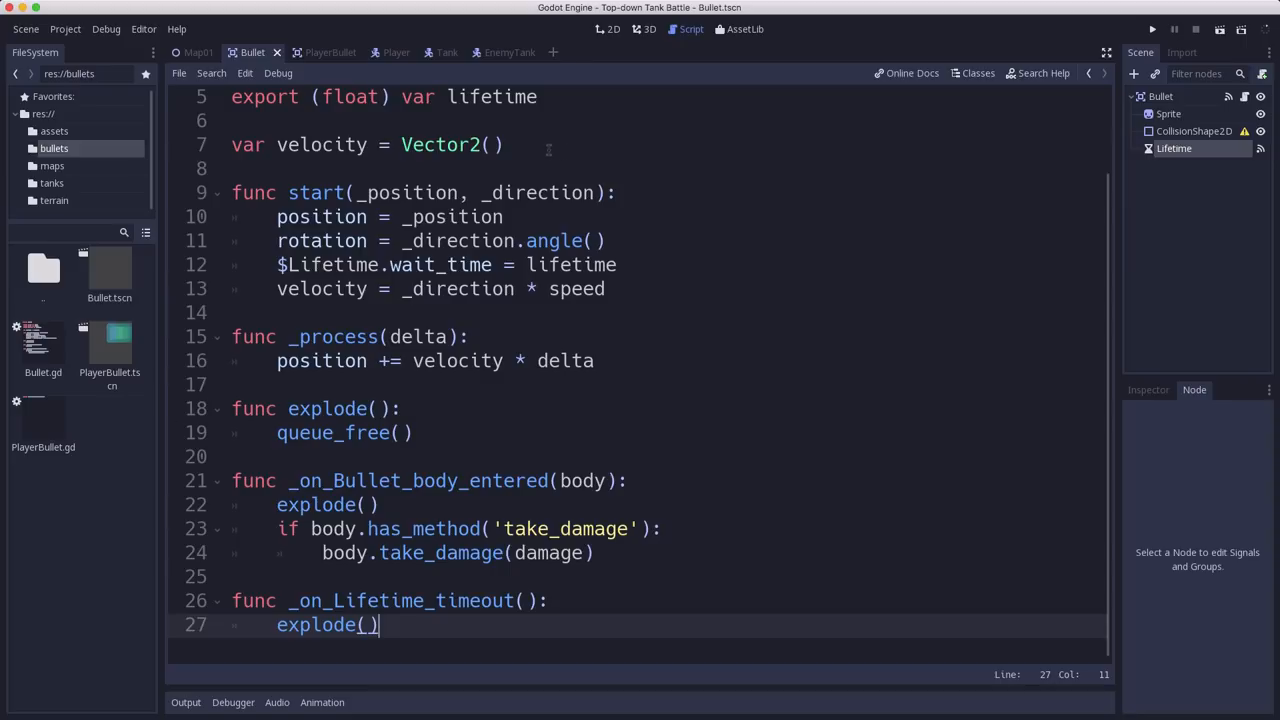
pyautogui.scroll(3)
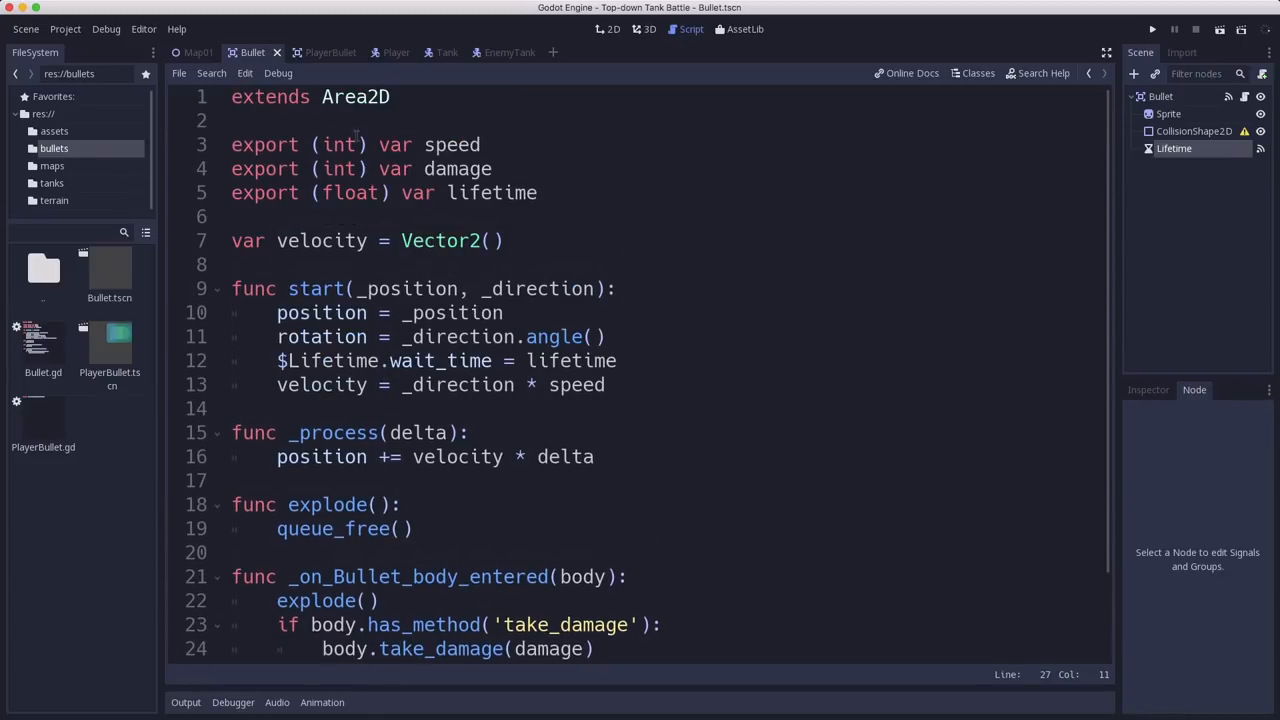
# Open the PlayerBullet scene and select its Sprite node to inspect the green bullet texture region
pyautogui.click(317, 52)
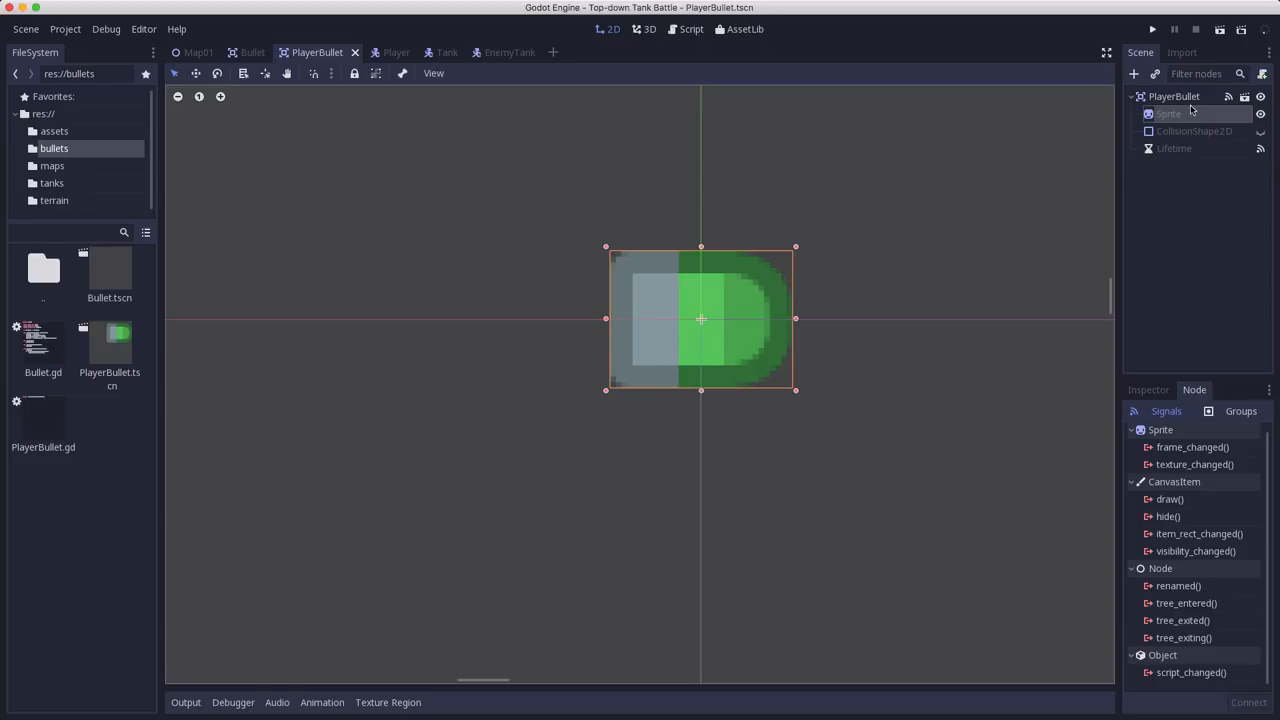
pyautogui.click(1174, 96)
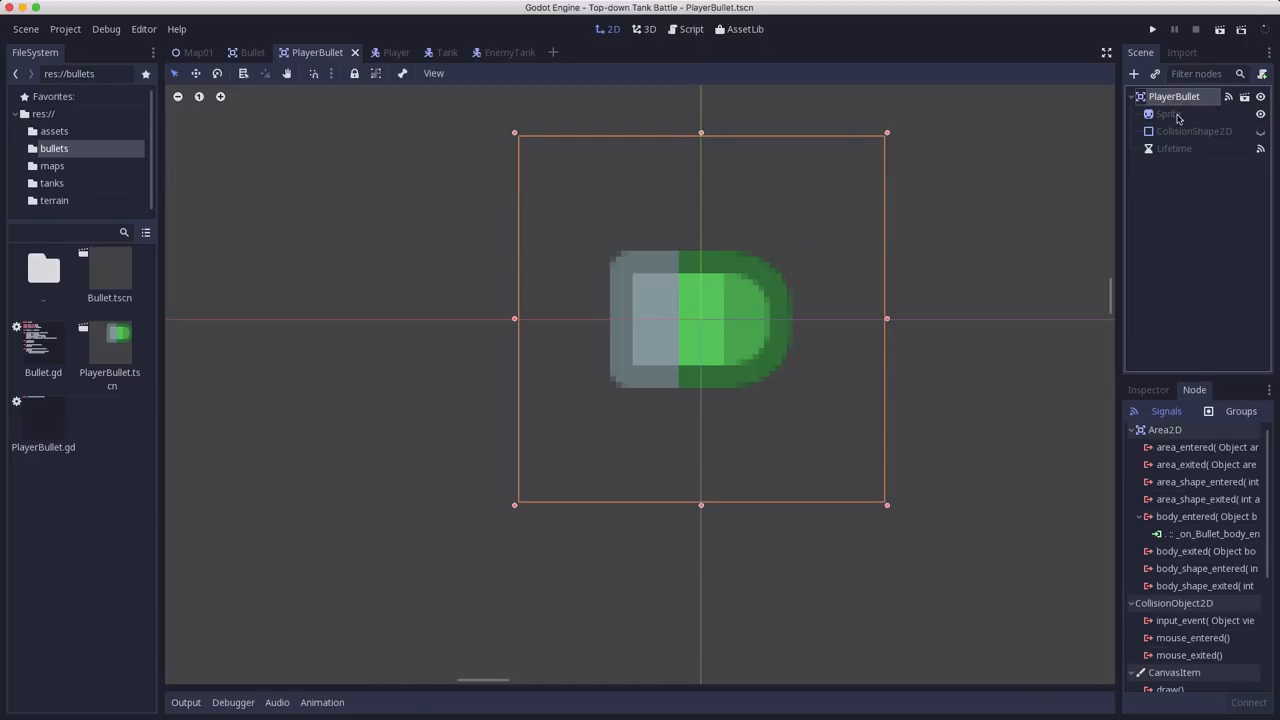
pyautogui.click(1168, 113)
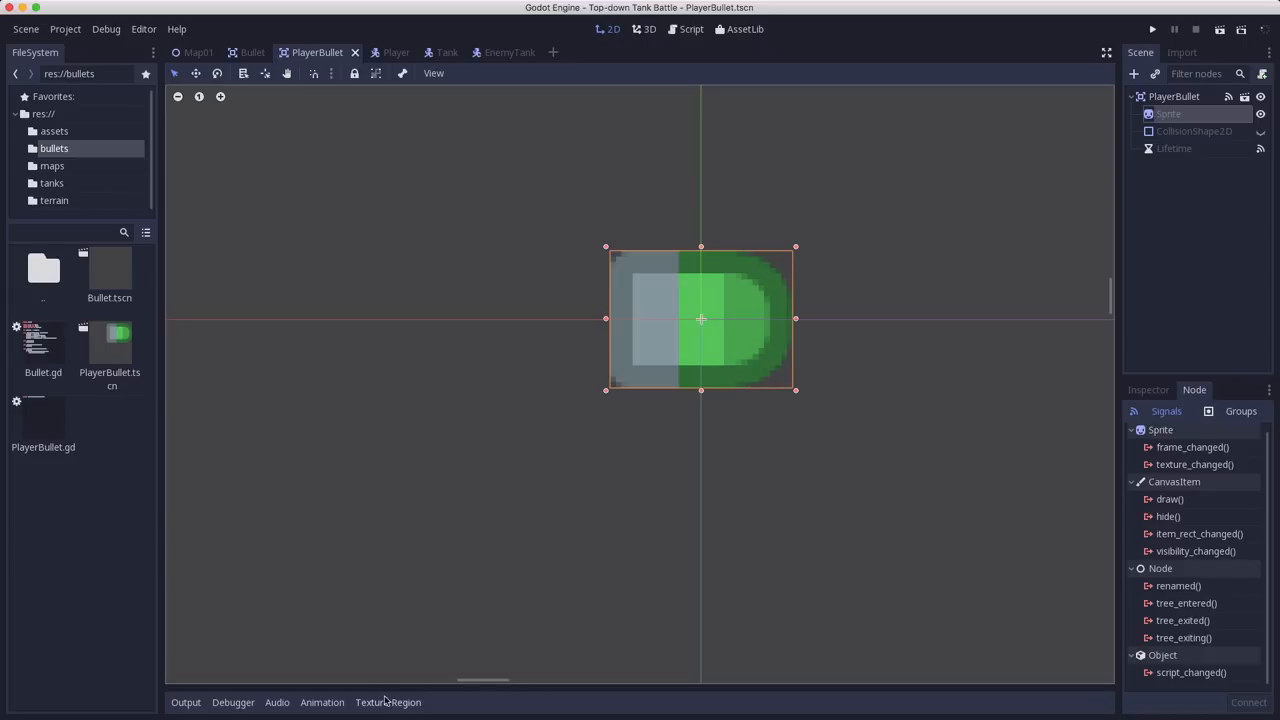
pyautogui.moveTo(388, 702)
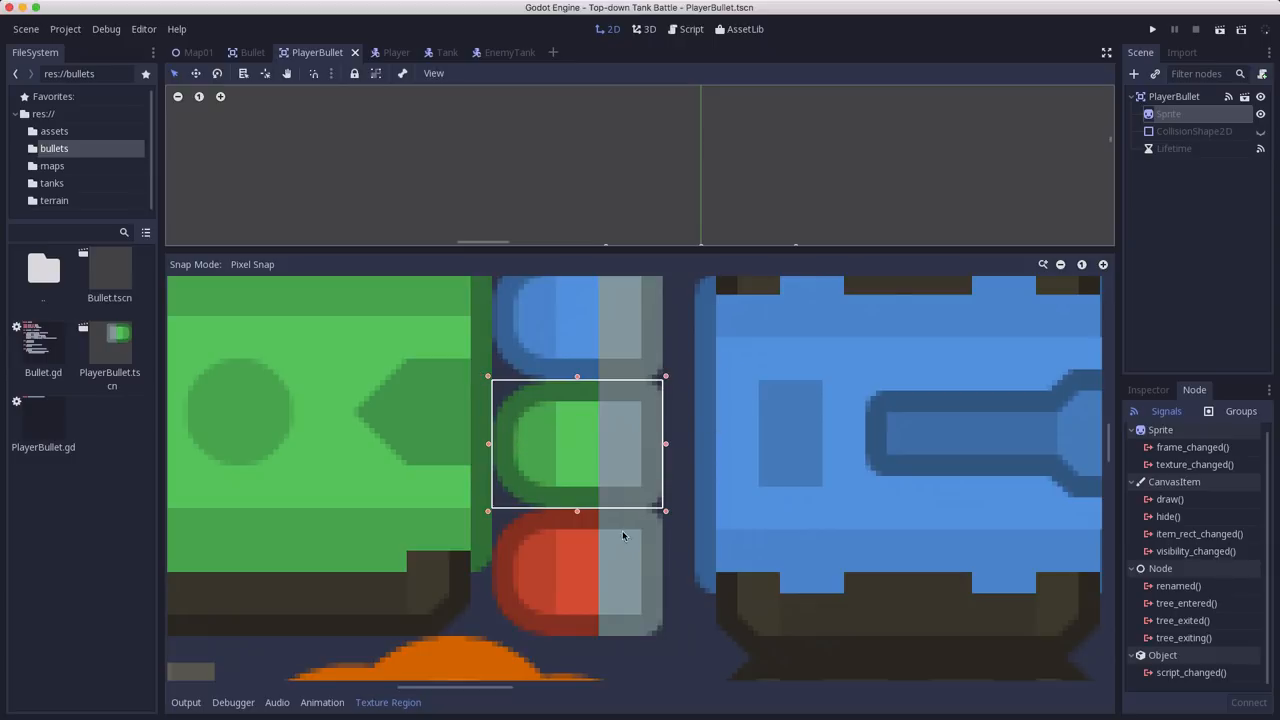
pyautogui.moveTo(595, 482)
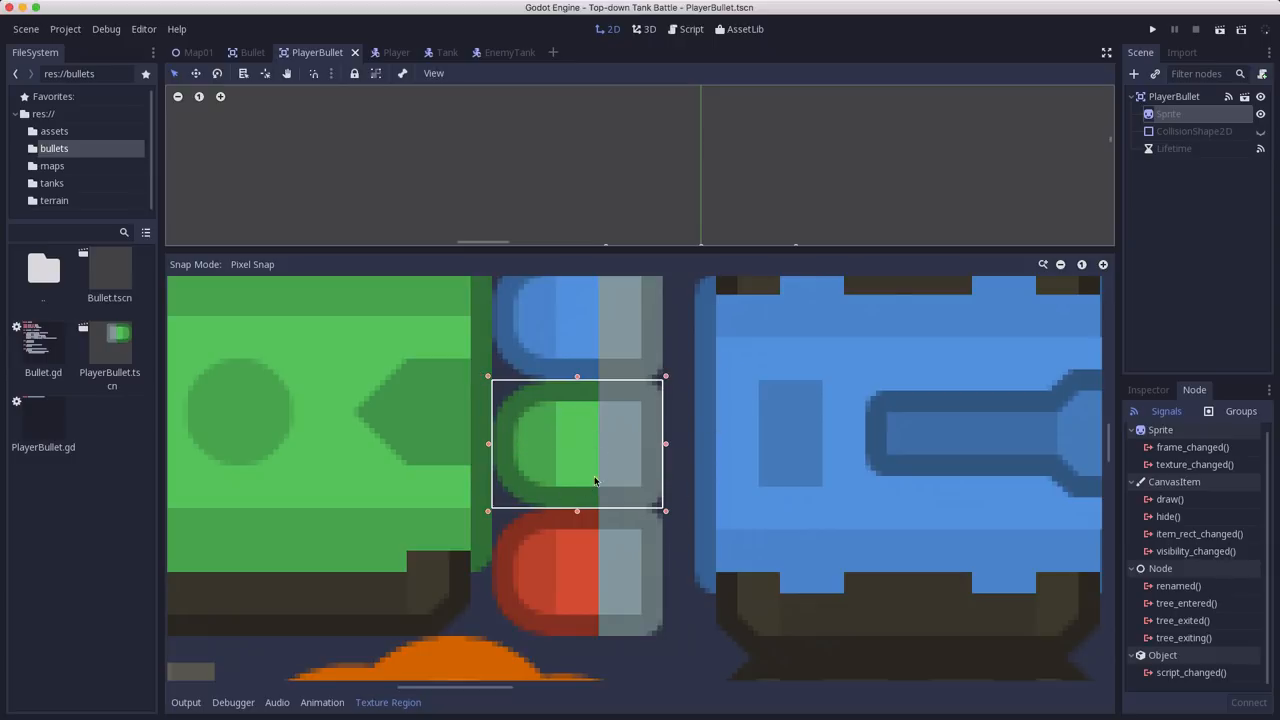
pyautogui.moveTo(475, 437)
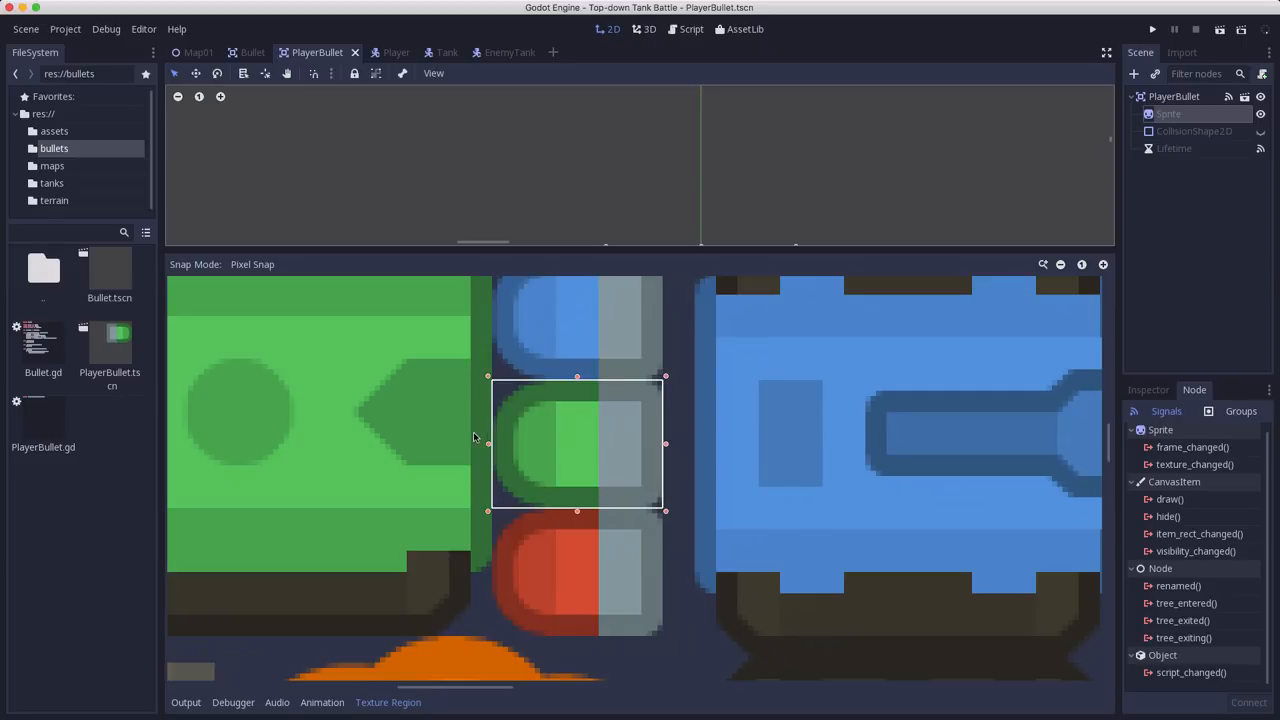
pyautogui.moveTo(537, 417)
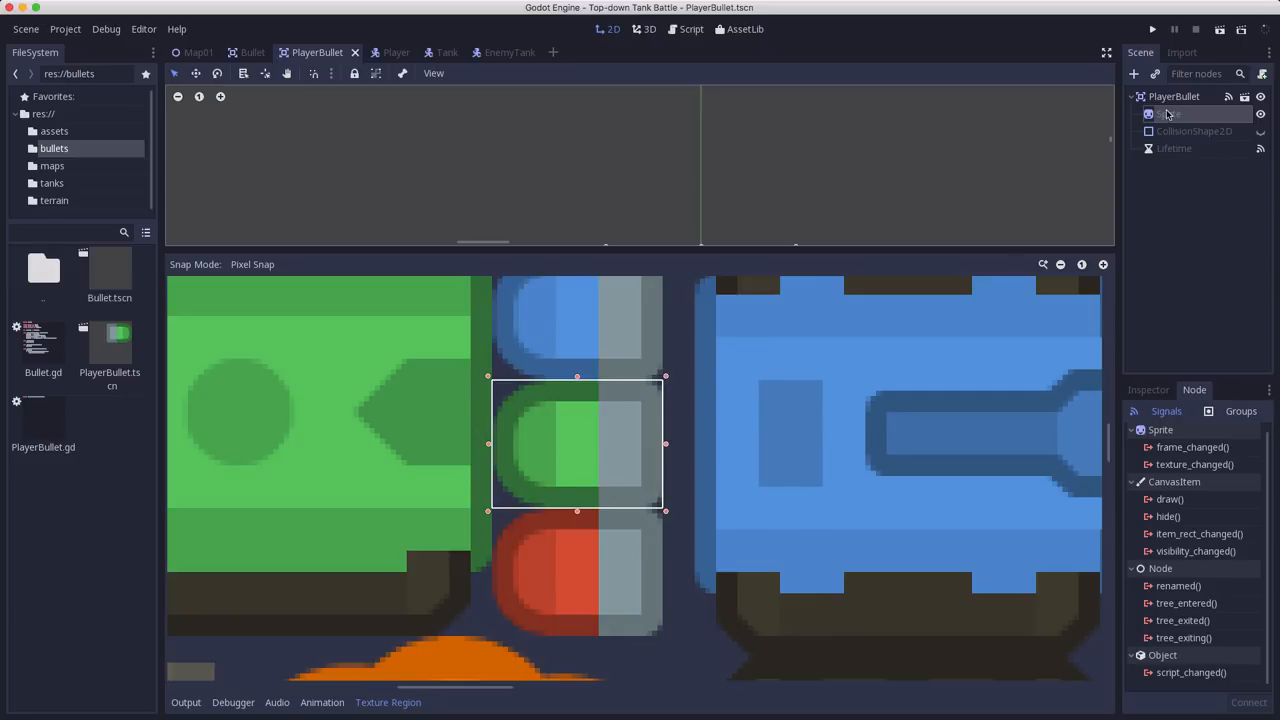
pyautogui.click(1168, 113)
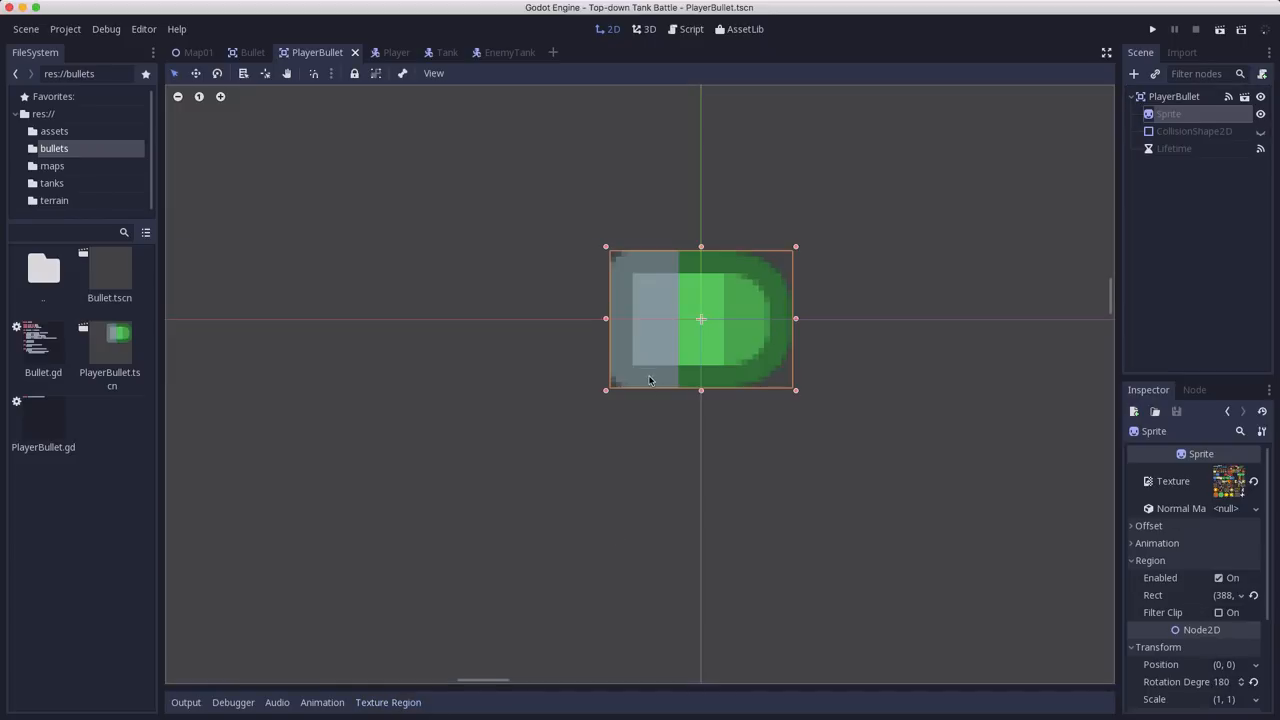
pyautogui.moveTo(975, 330)
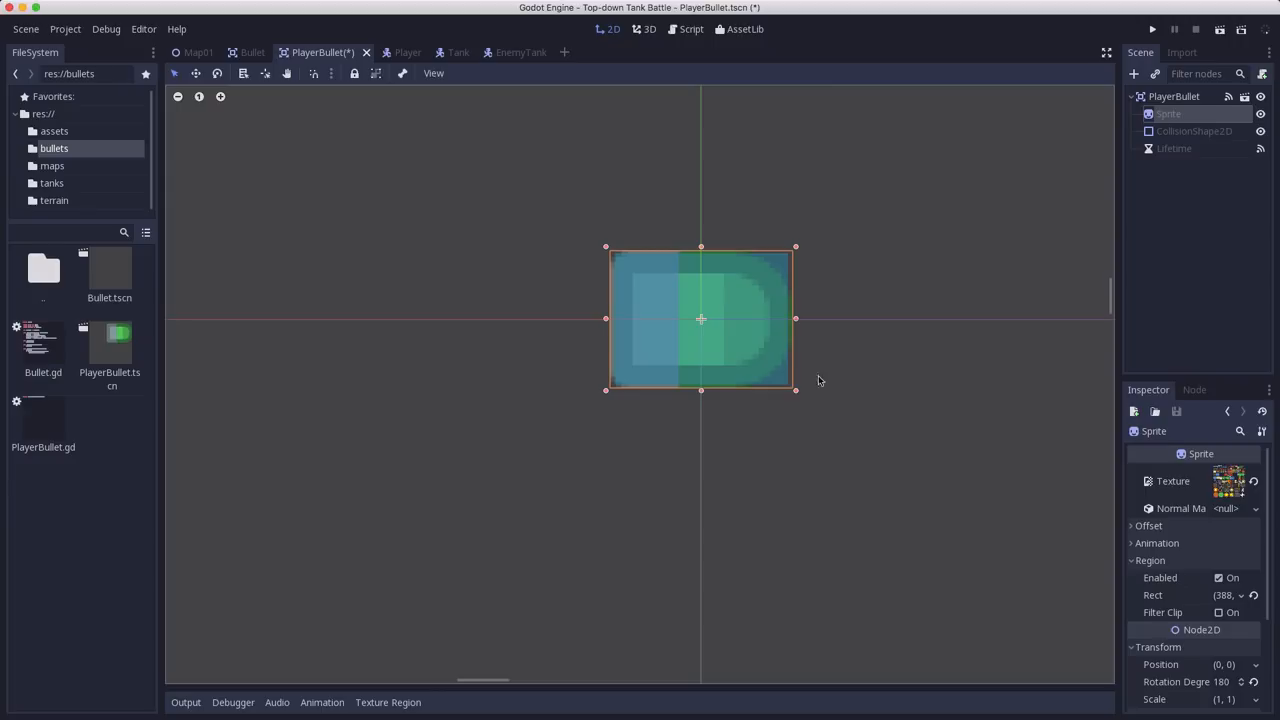
pyautogui.moveTo(740, 335)
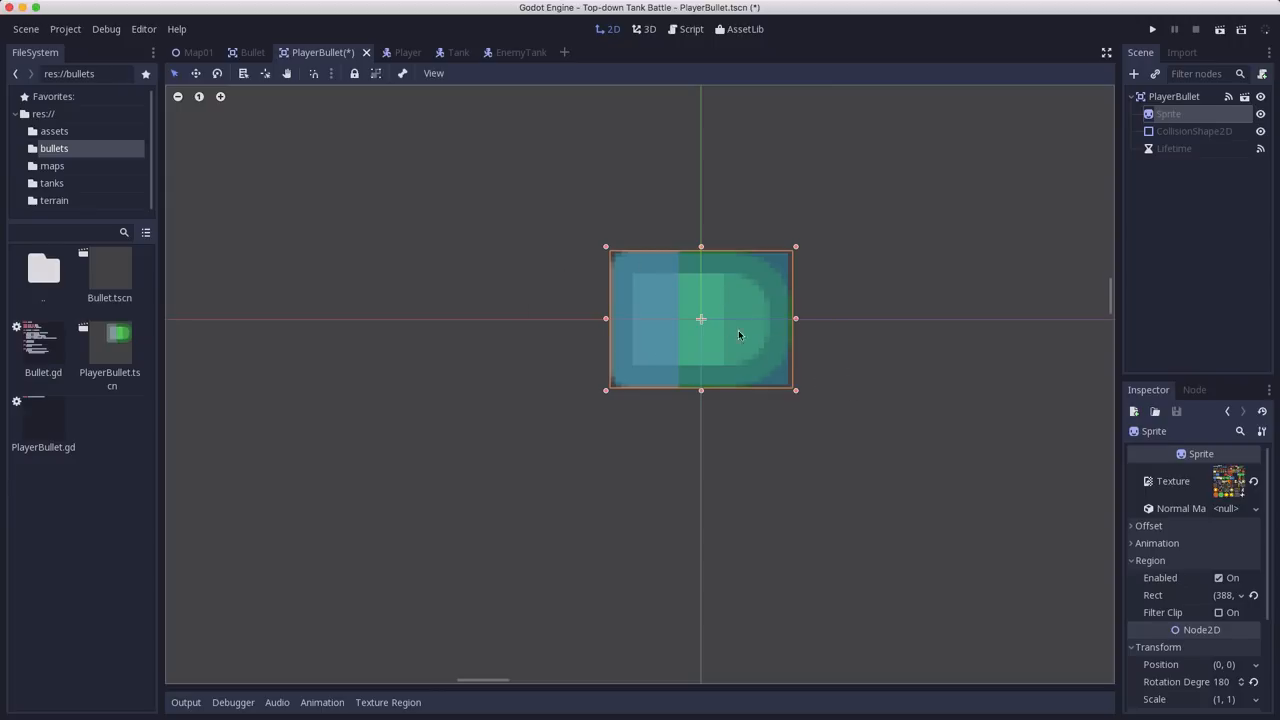
pyautogui.moveTo(810, 287)
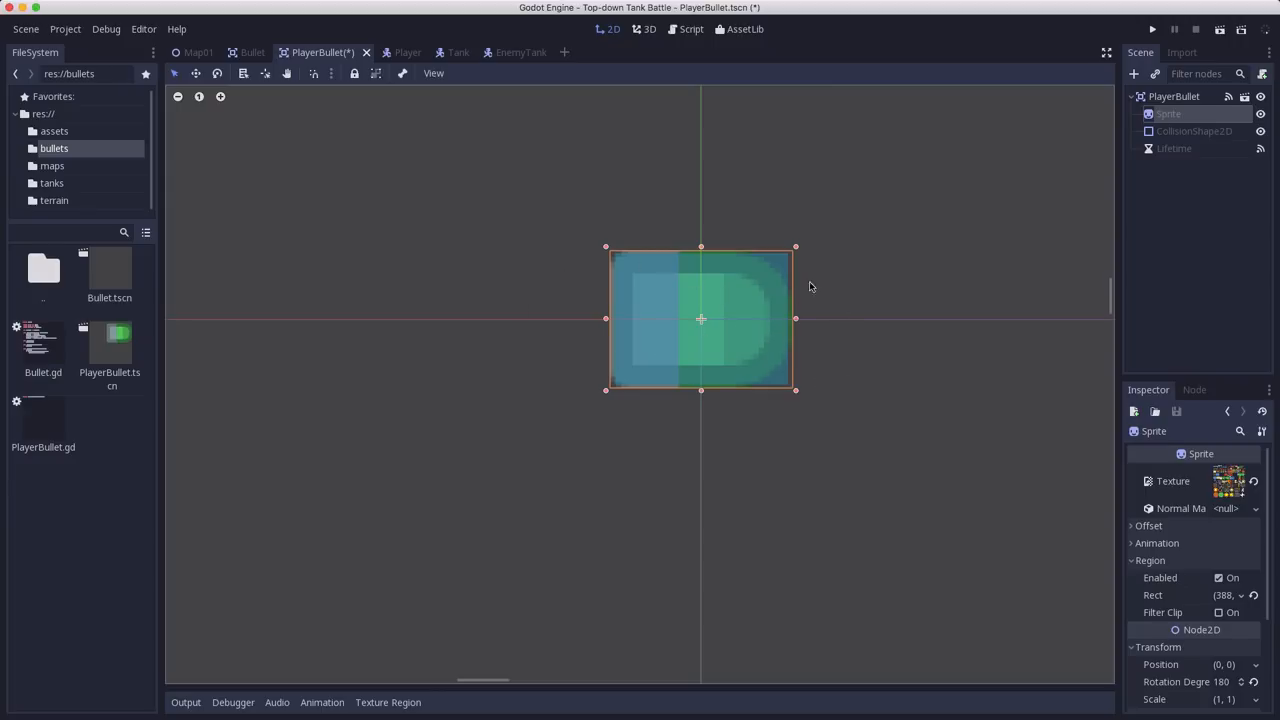
pyautogui.moveTo(775, 273)
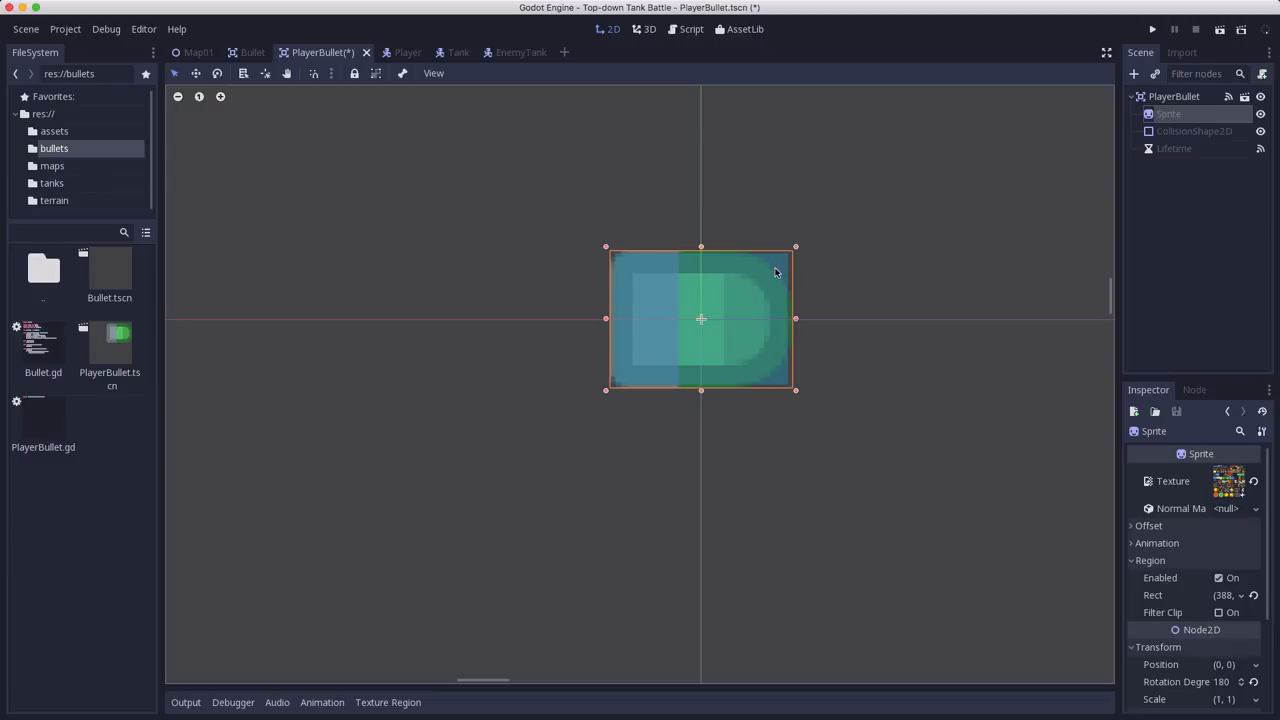
pyautogui.moveTo(700, 270)
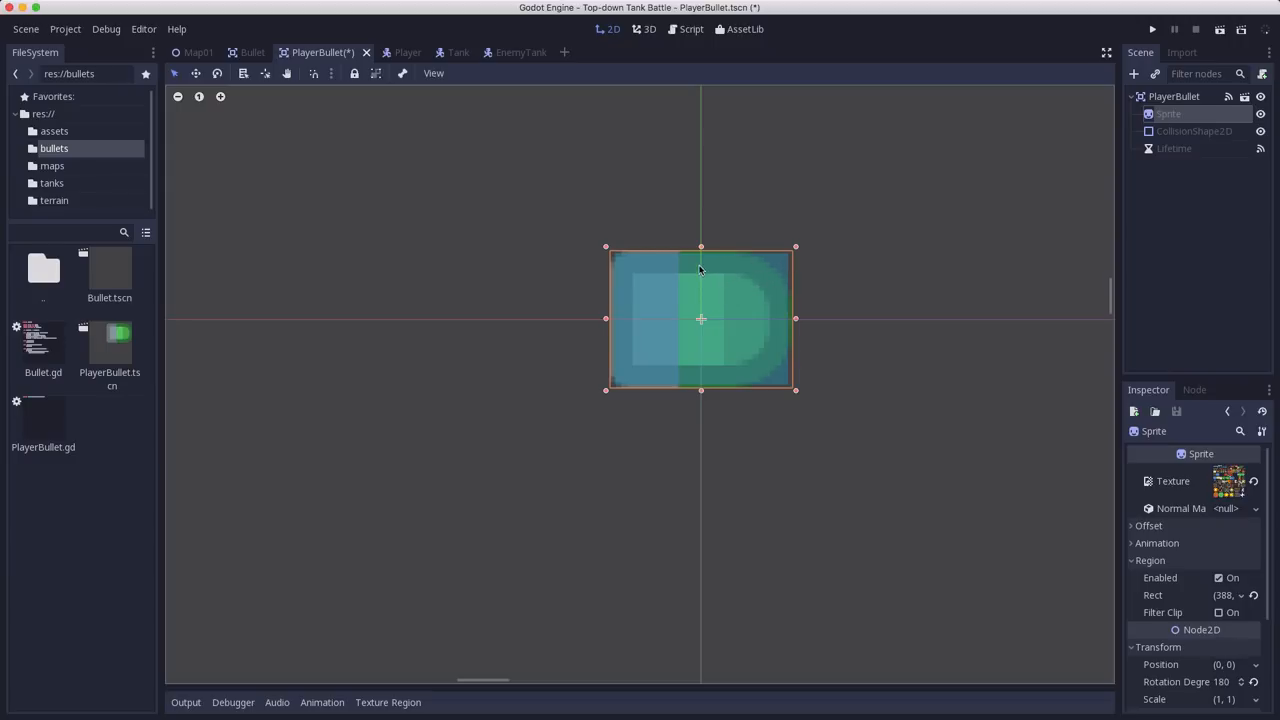
pyautogui.moveTo(680, 334)
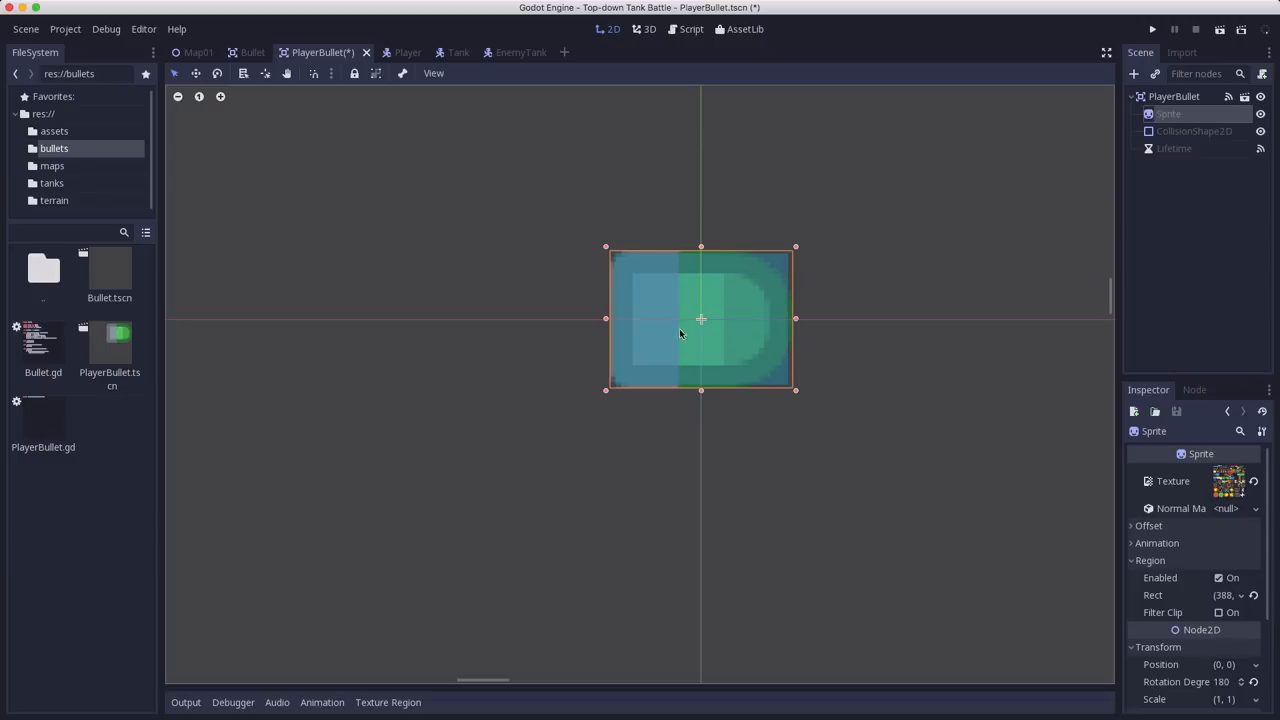
pyautogui.moveTo(775, 280)
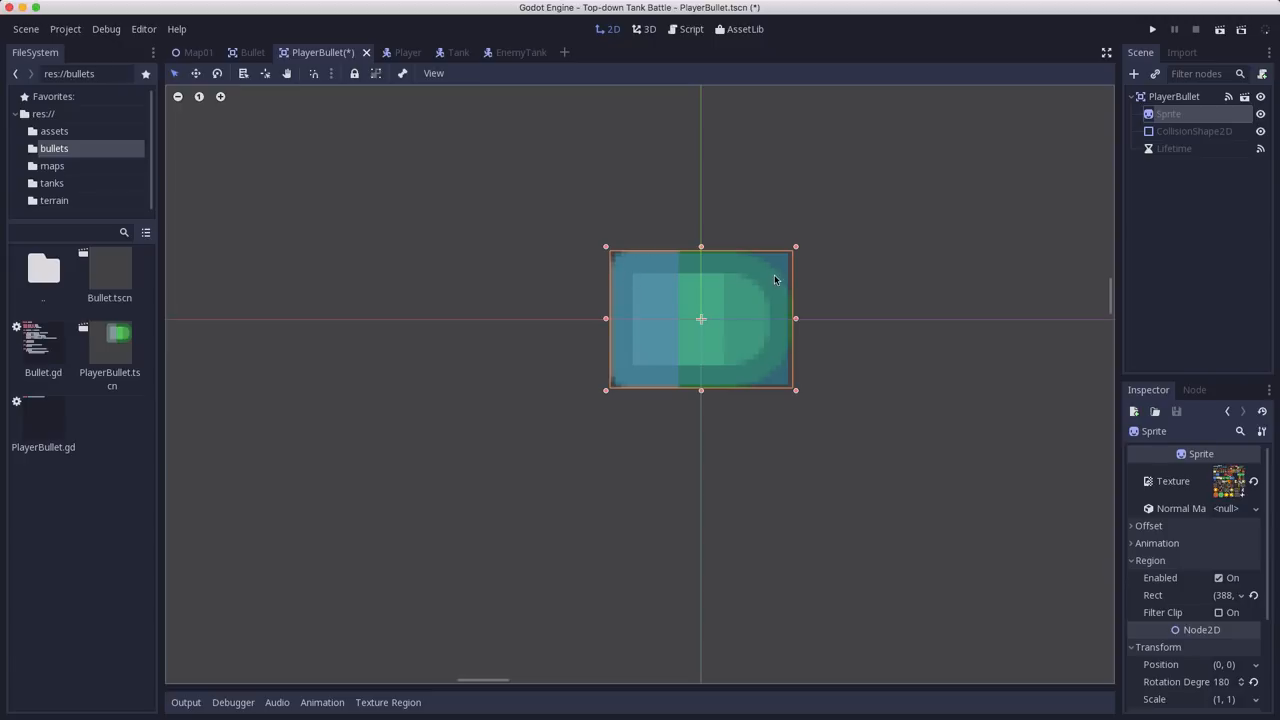
pyautogui.moveTo(1097, 497)
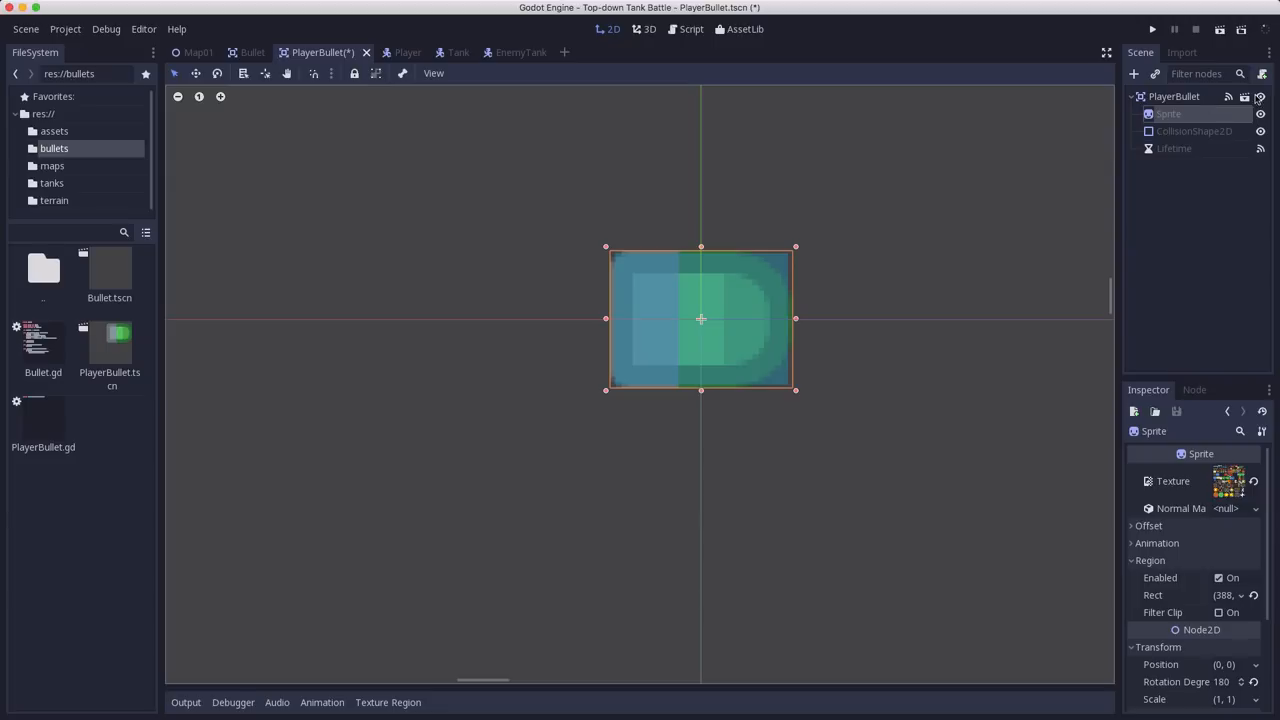
# Attach the existing res://bullets/PlayerBullet.gd script to the PlayerBullet root node
pyautogui.click(1173, 96)
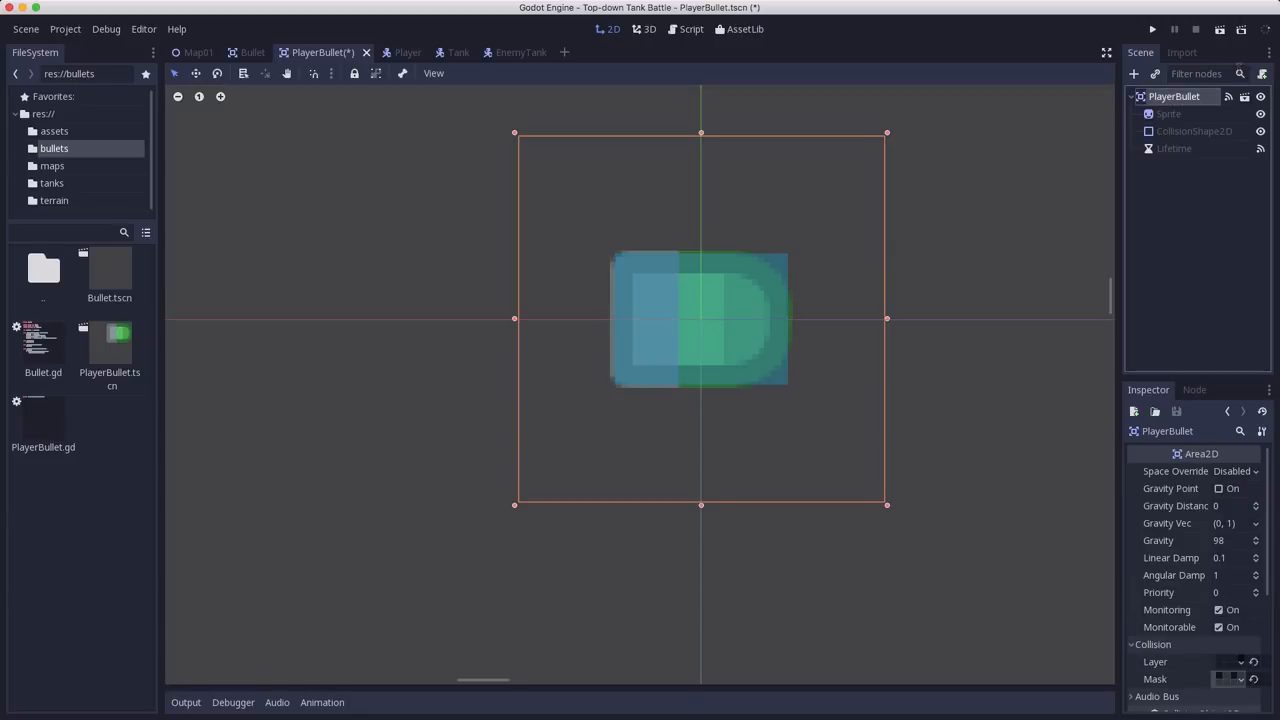
pyautogui.moveTo(1262, 74)
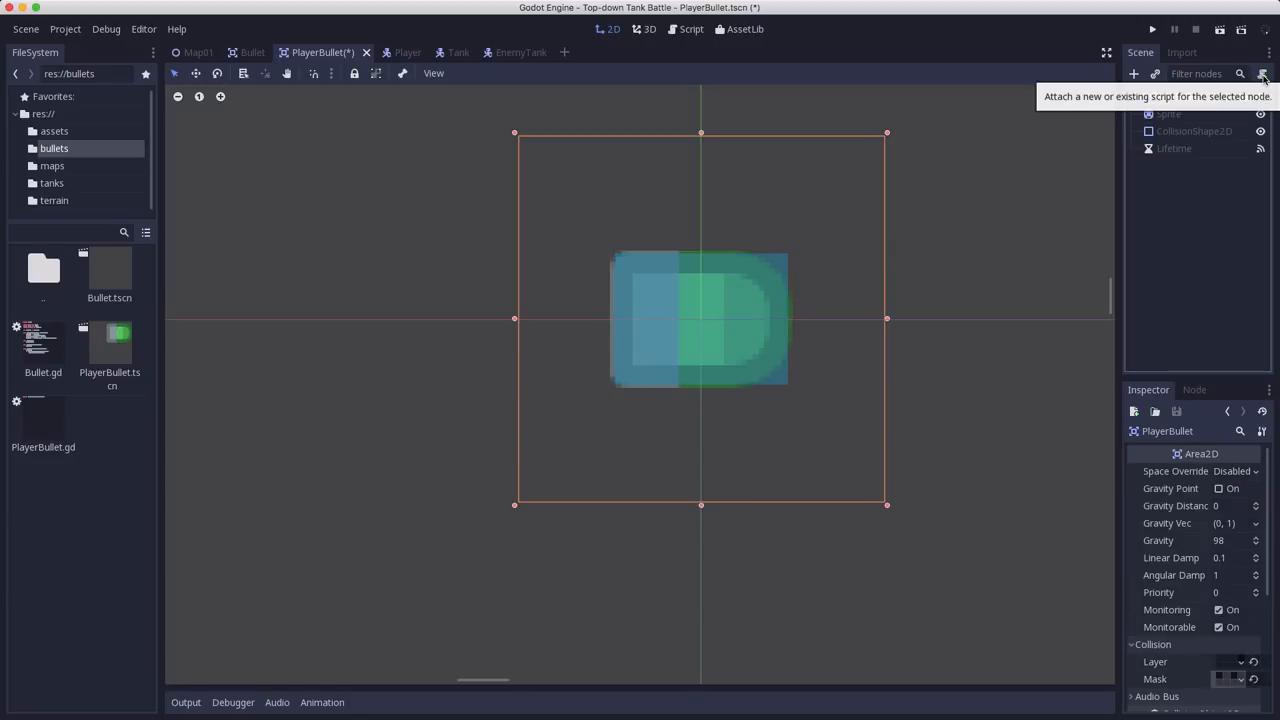
pyautogui.click(1262, 74)
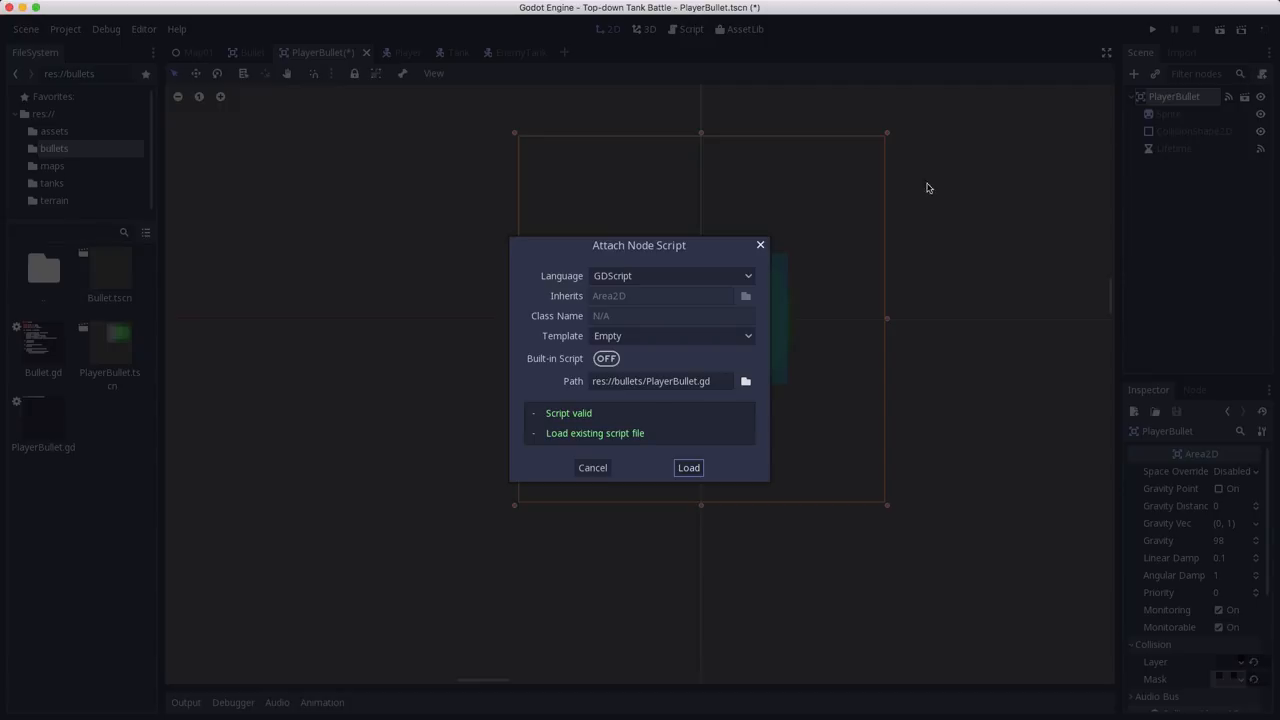
pyautogui.moveTo(681, 310)
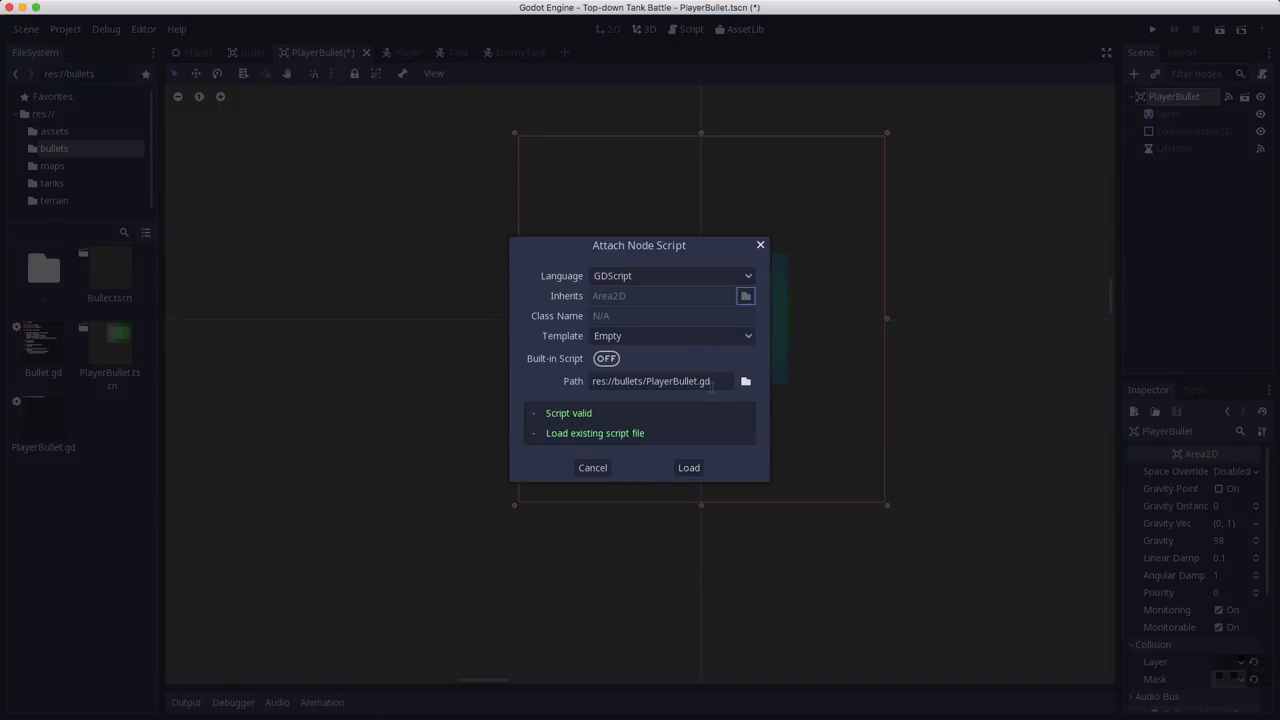
pyautogui.click(688, 467)
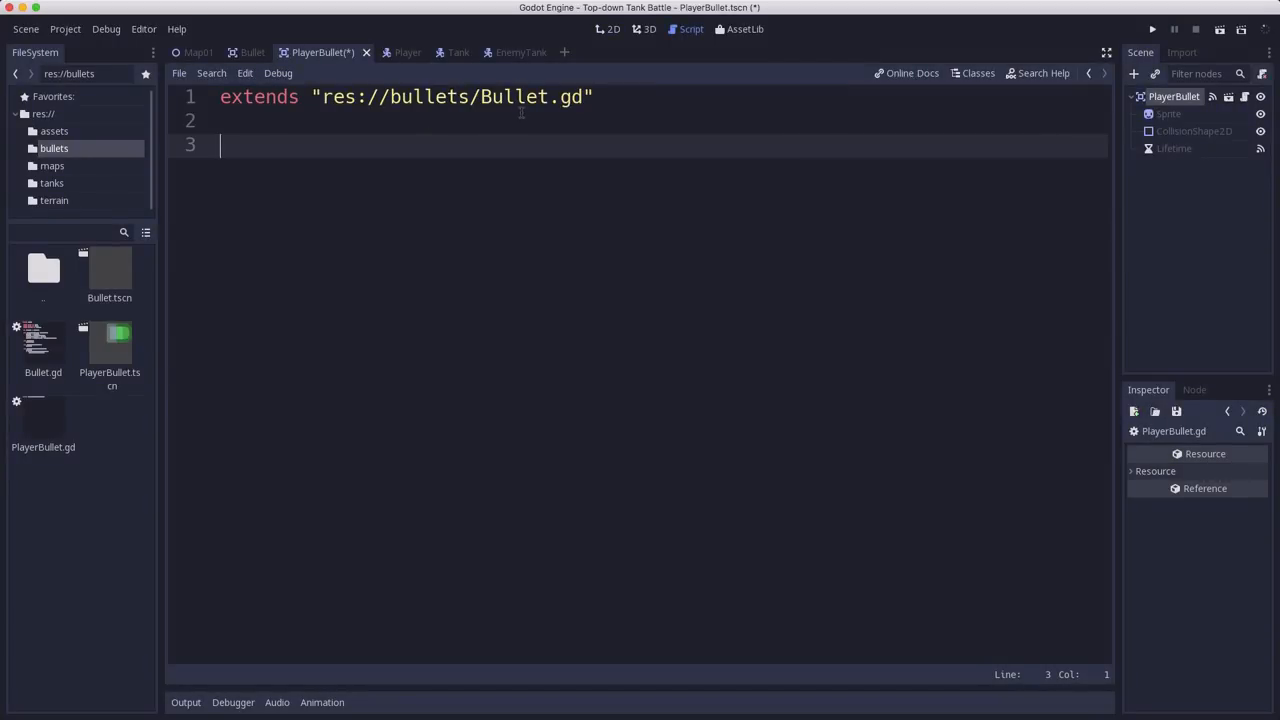
# Save the PlayerBullet scene with Ctrl+S
pyautogui.press('ctrl+s')
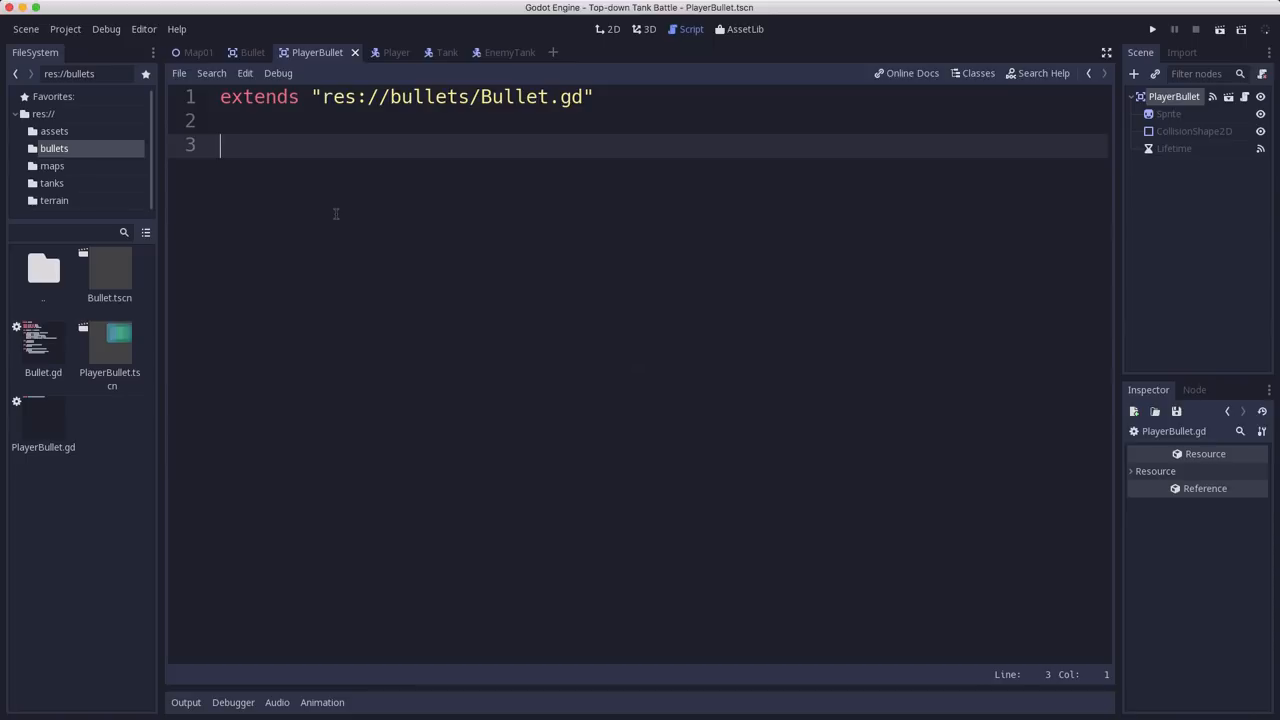
pyautogui.moveTo(713, 150)
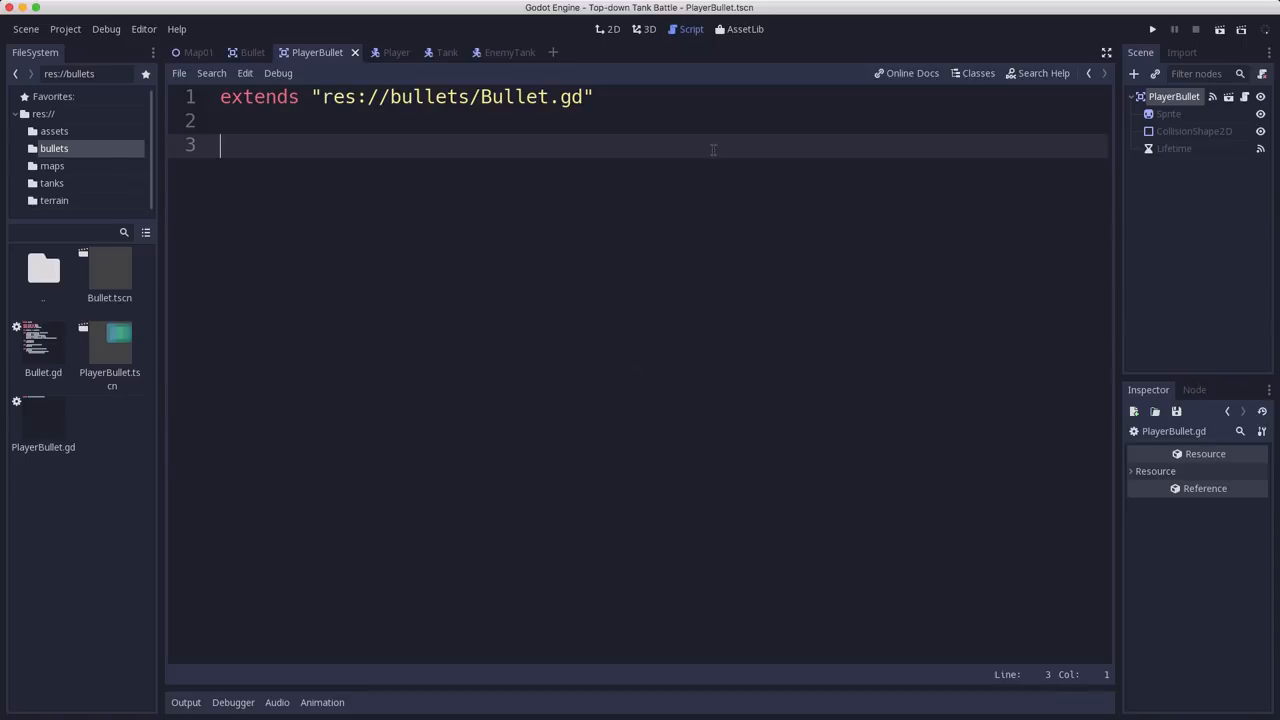
pyautogui.moveTo(555, 217)
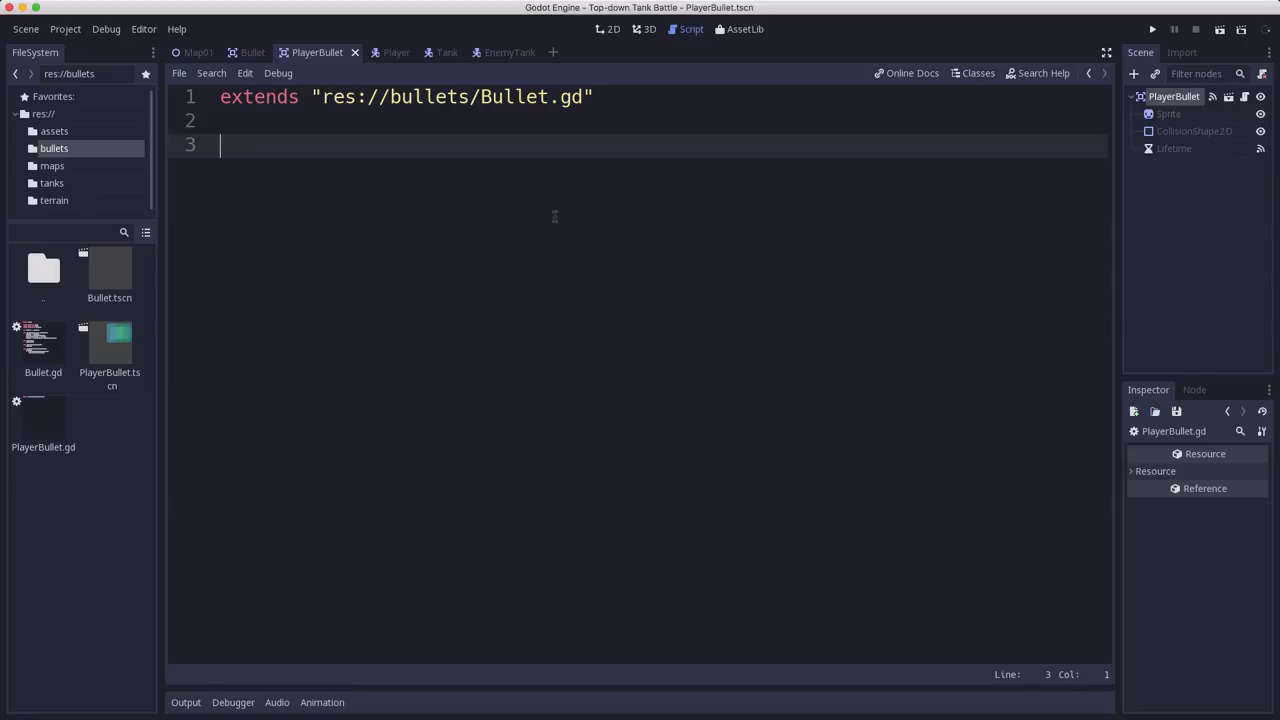
pyautogui.moveTo(420, 128)
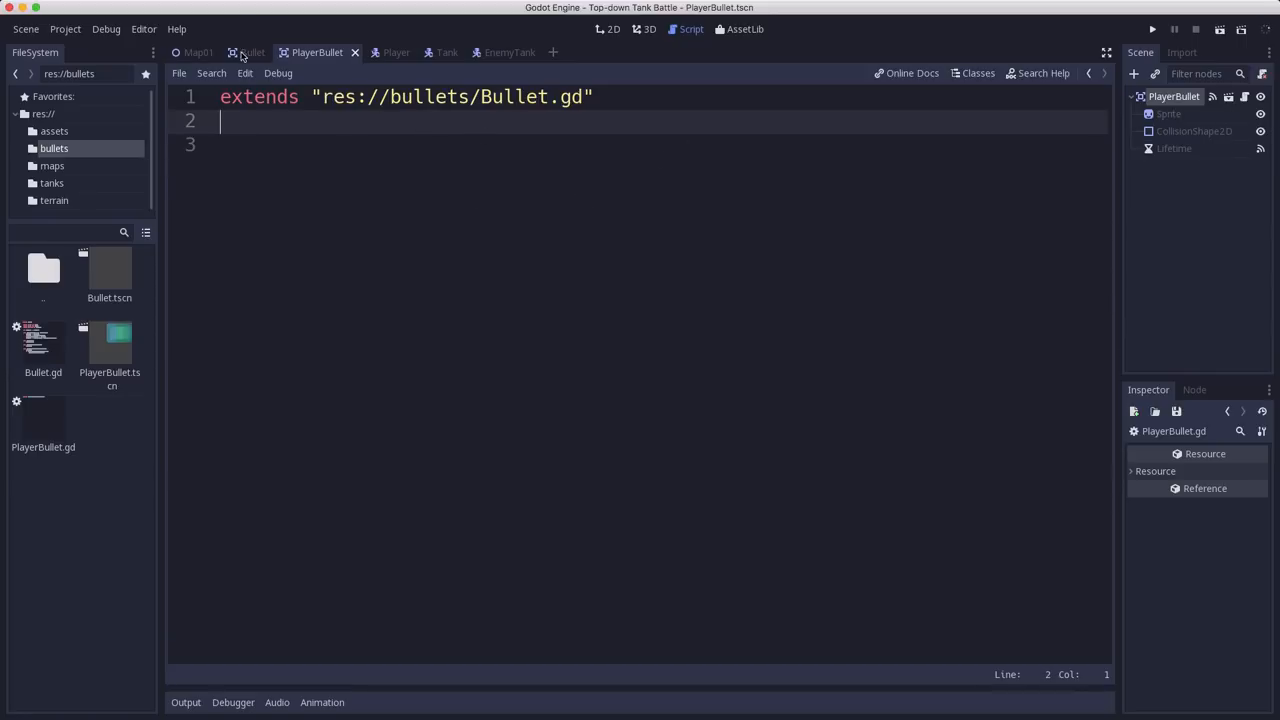
pyautogui.moveTo(397, 67)
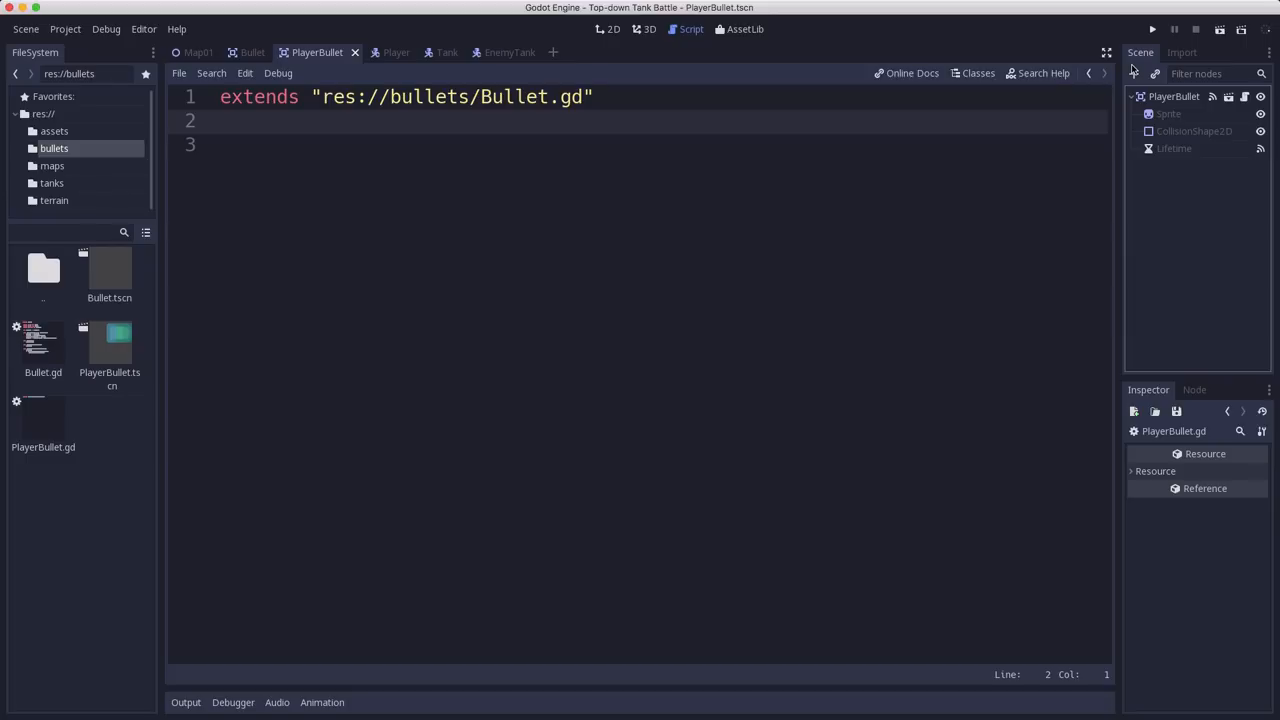
pyautogui.moveTo(396, 52)
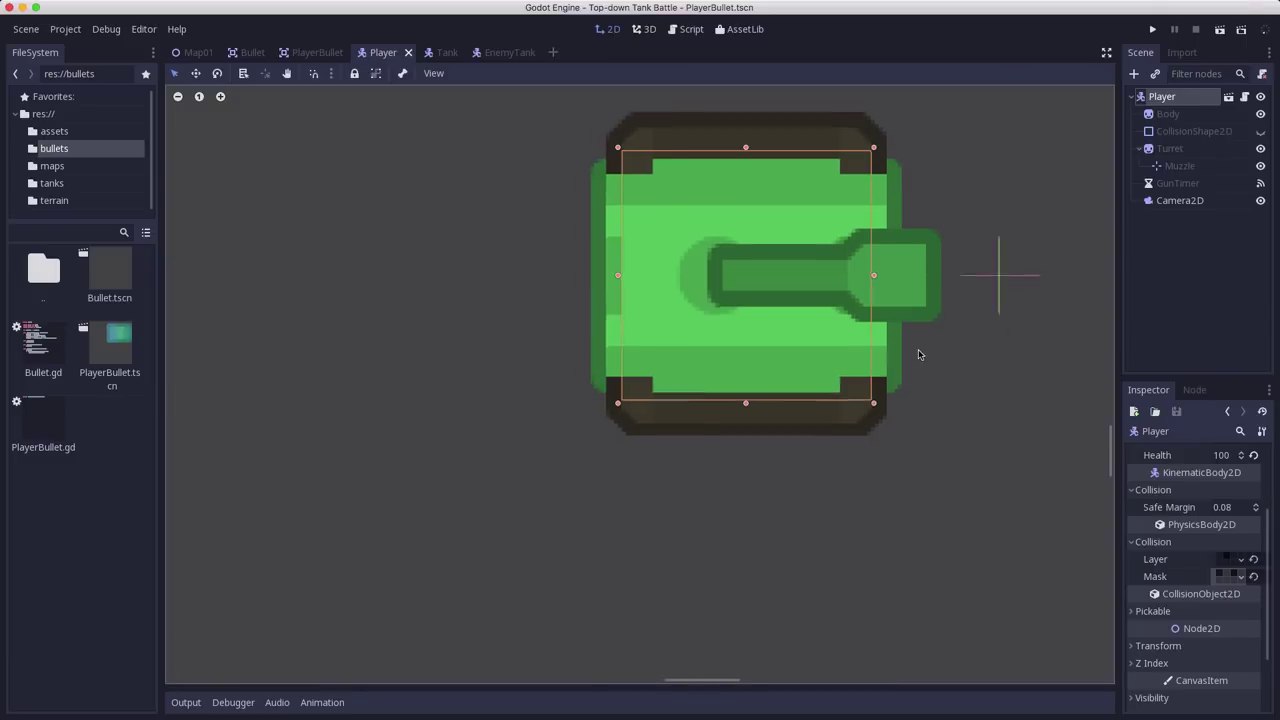
# Scroll down in the Player tank scene view
pyautogui.scroll(-3)
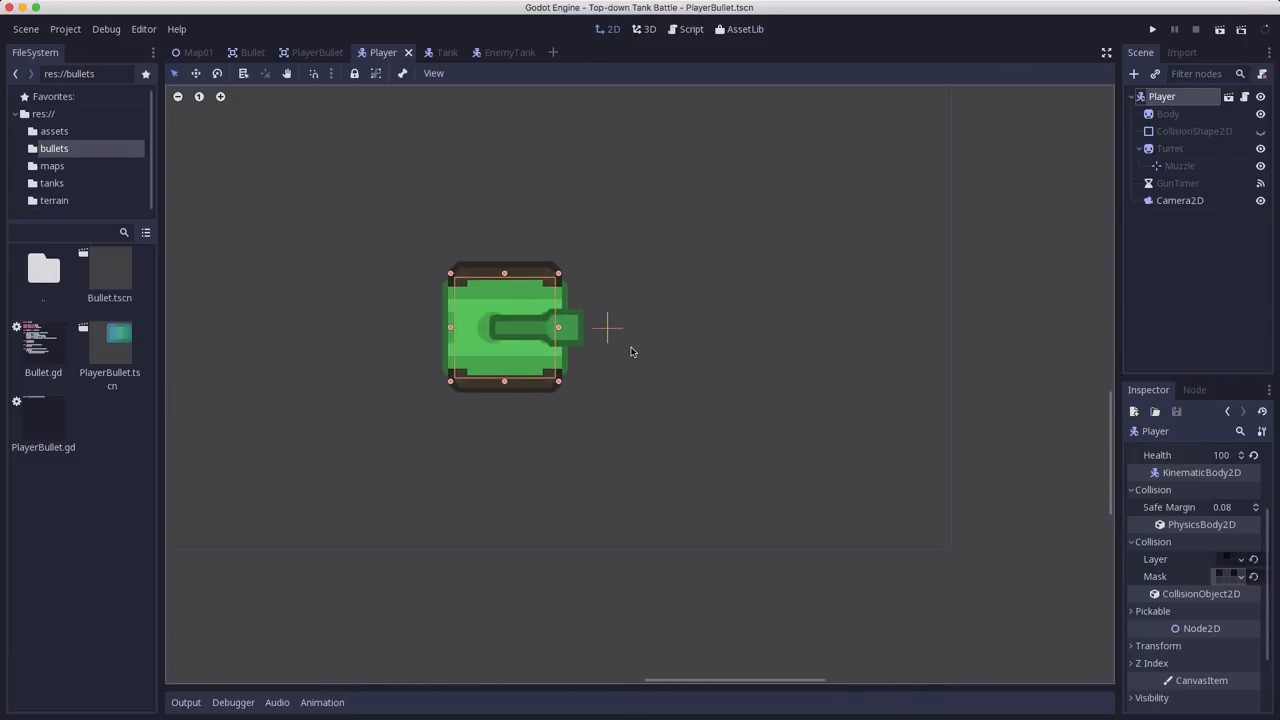
pyautogui.moveTo(725, 340)
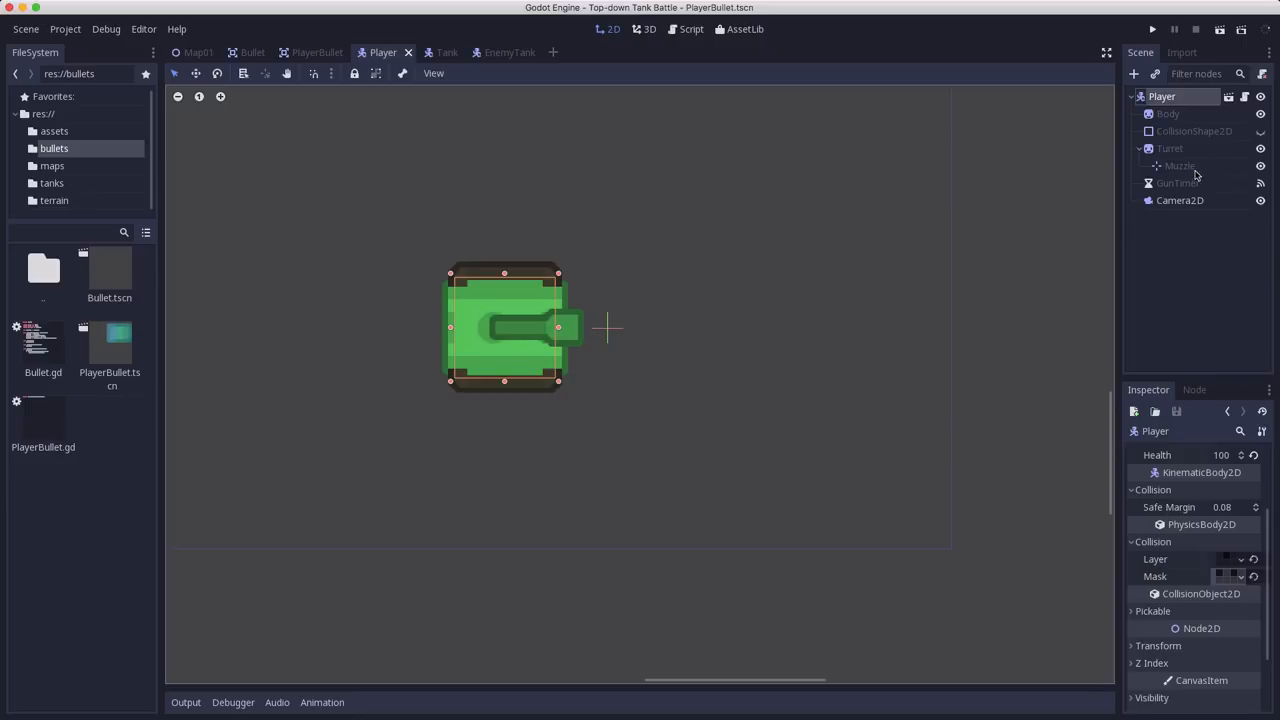
pyautogui.moveTo(568, 320)
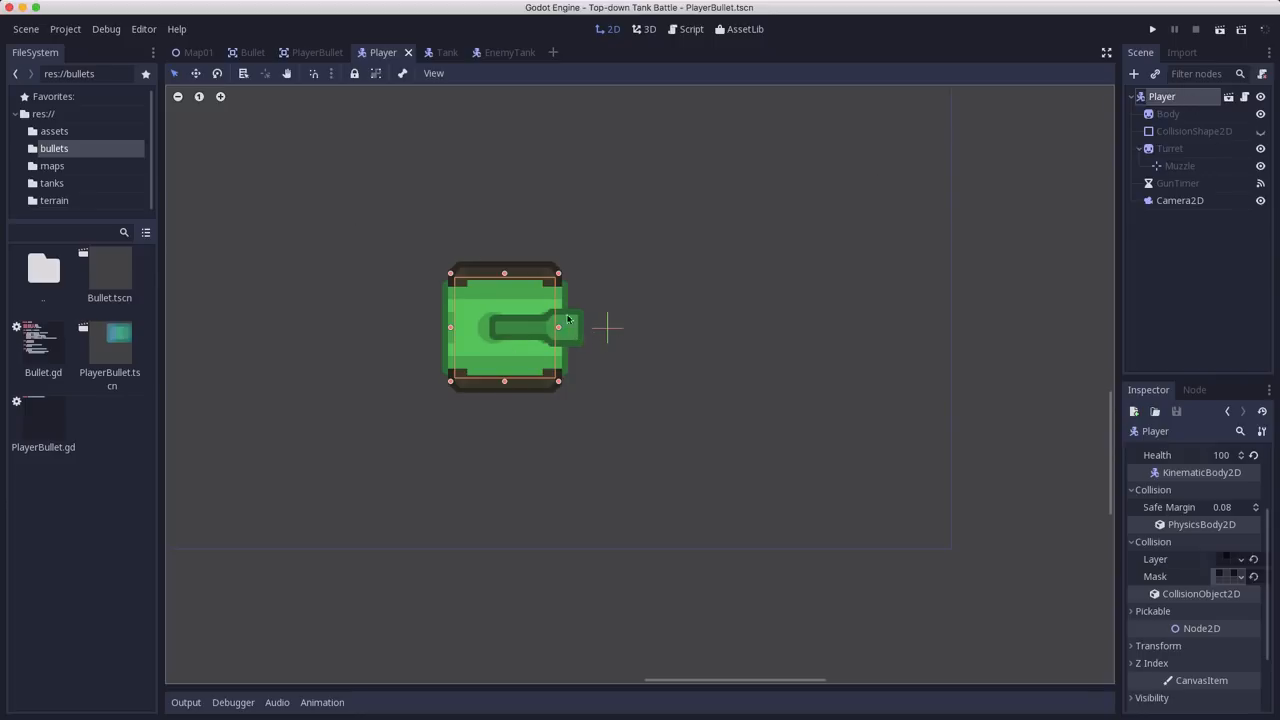
pyautogui.moveTo(712, 343)
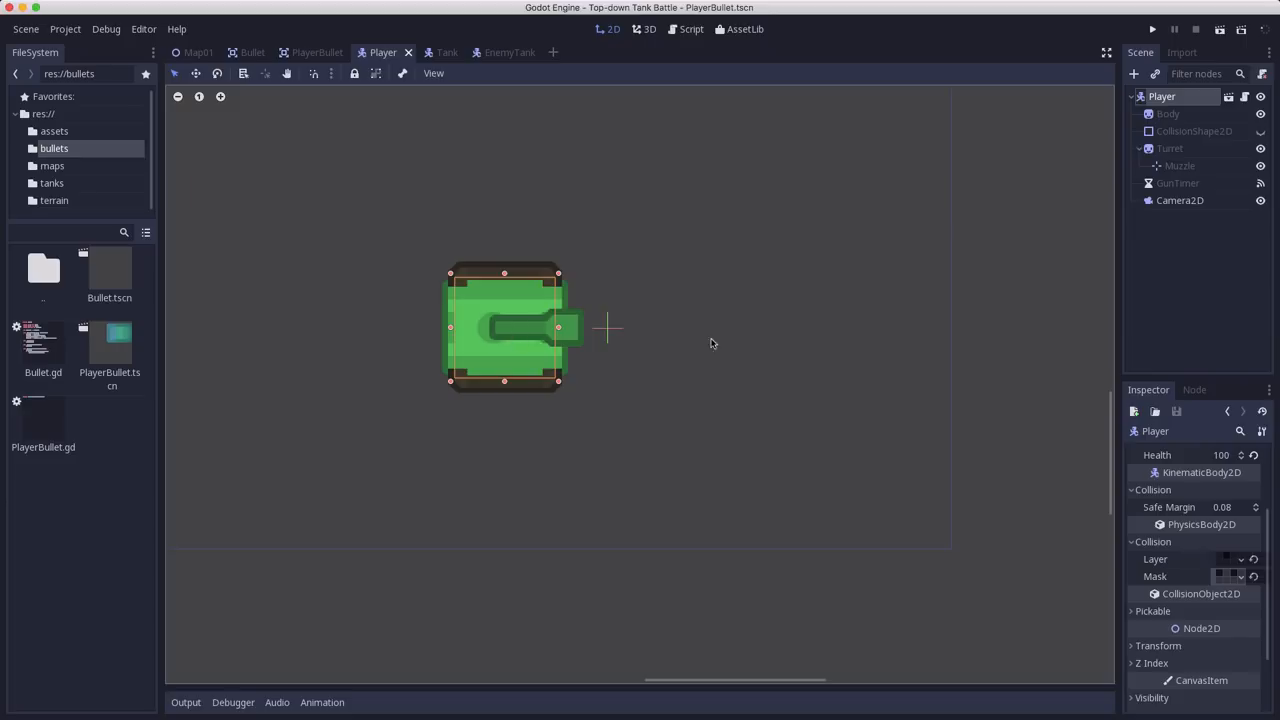
pyautogui.moveTo(611, 338)
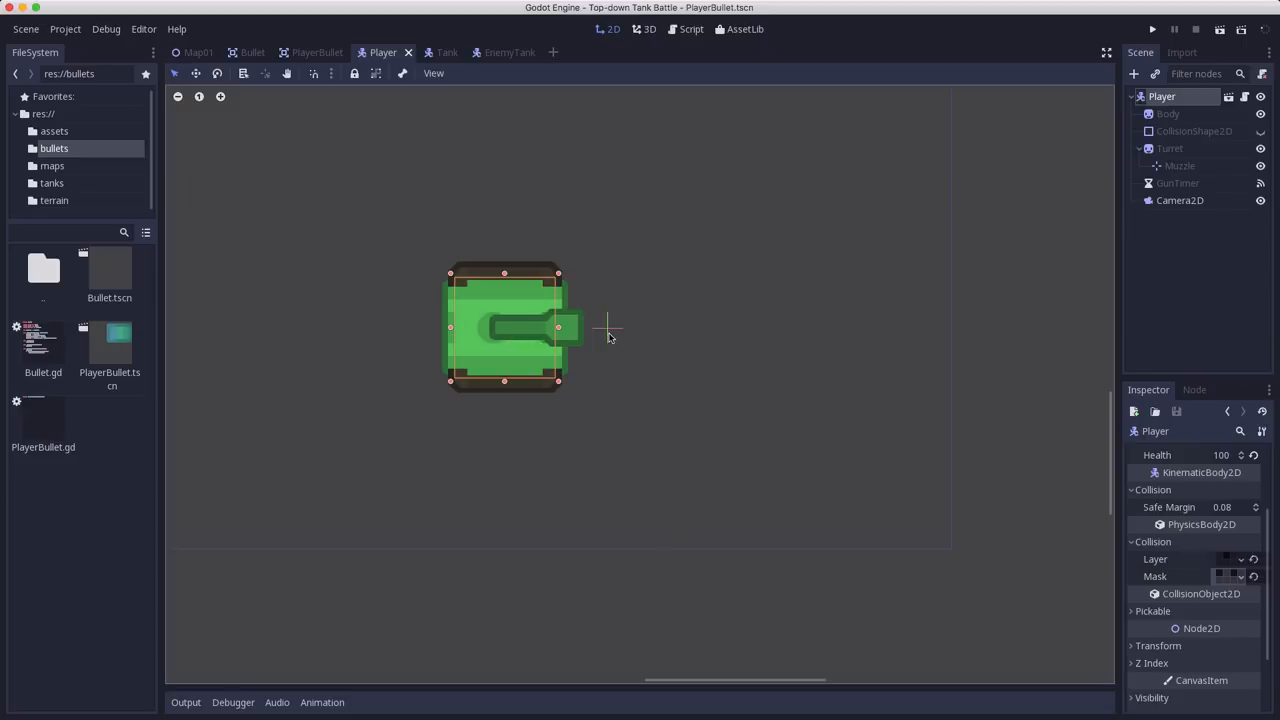
pyautogui.moveTo(550, 313)
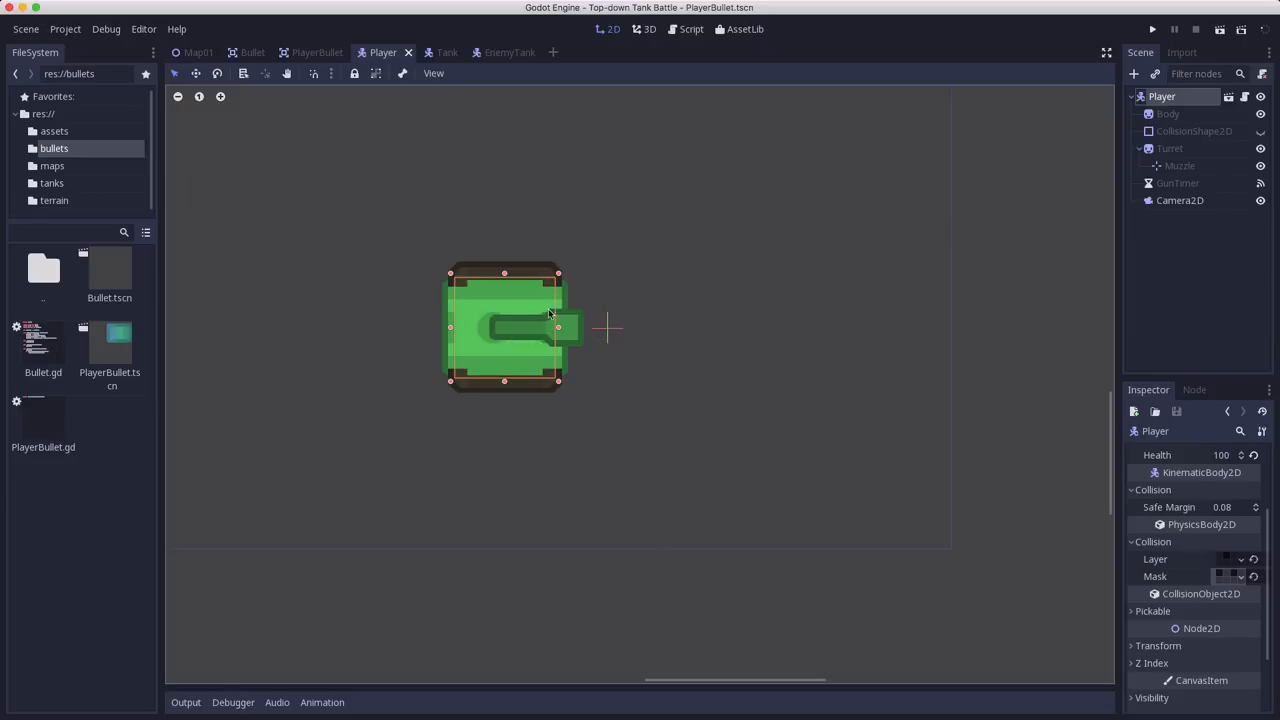
pyautogui.moveTo(607, 337)
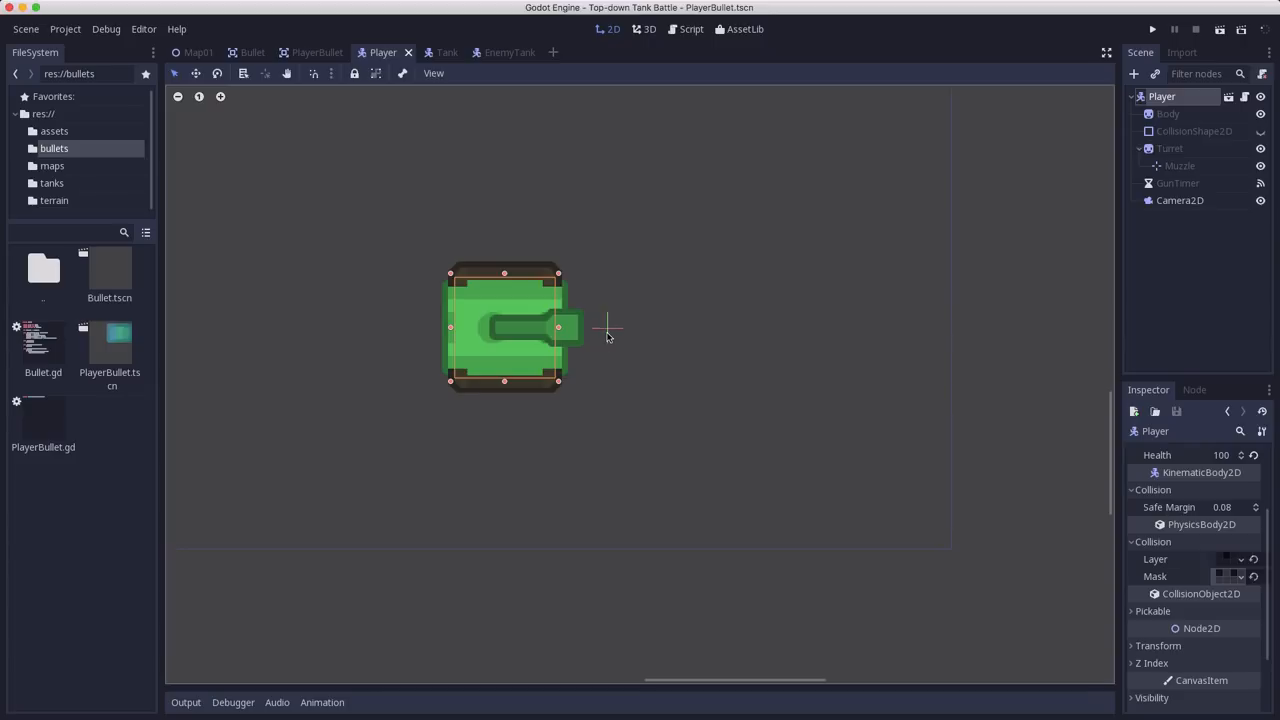
pyautogui.moveTo(845, 282)
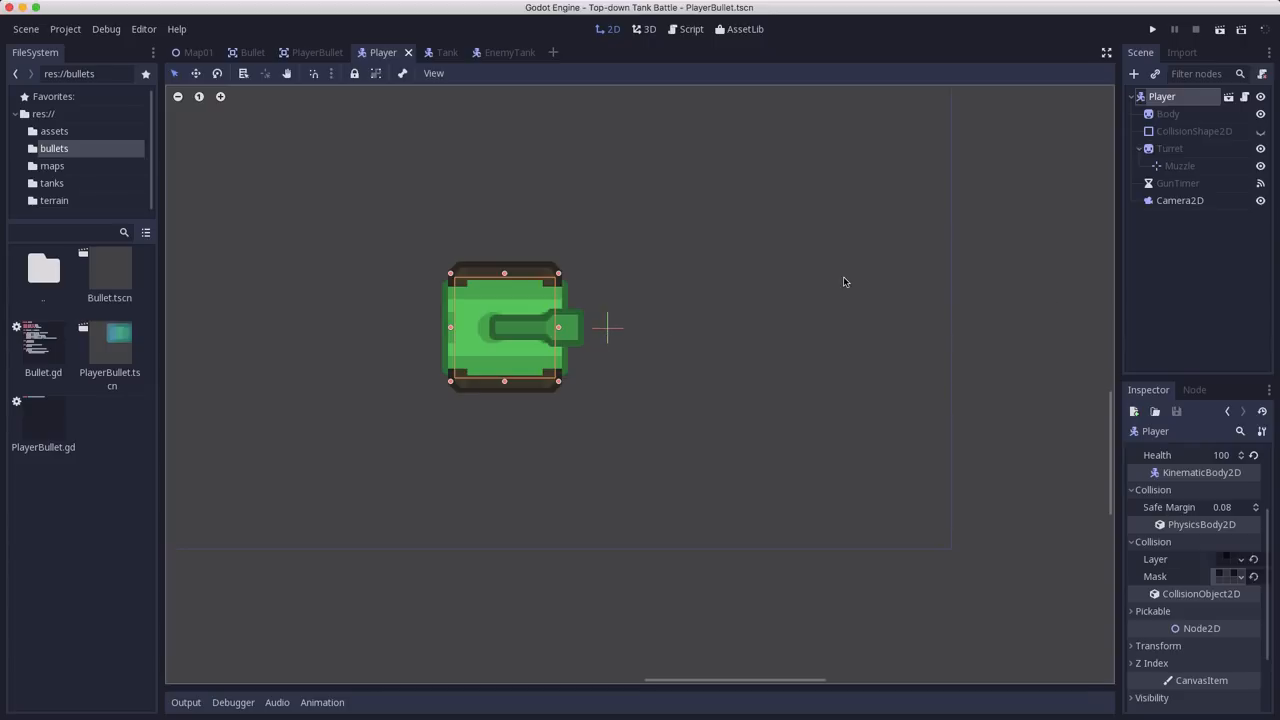
pyautogui.moveTo(613, 330)
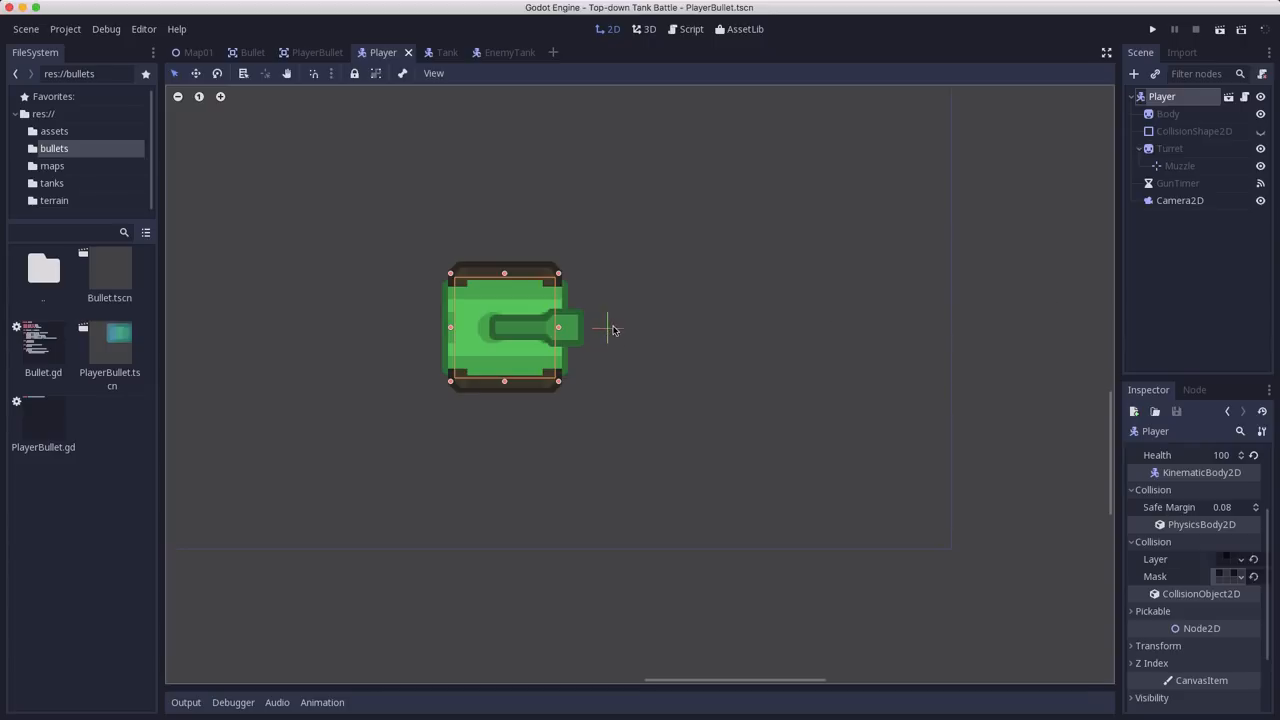
pyautogui.moveTo(593, 295)
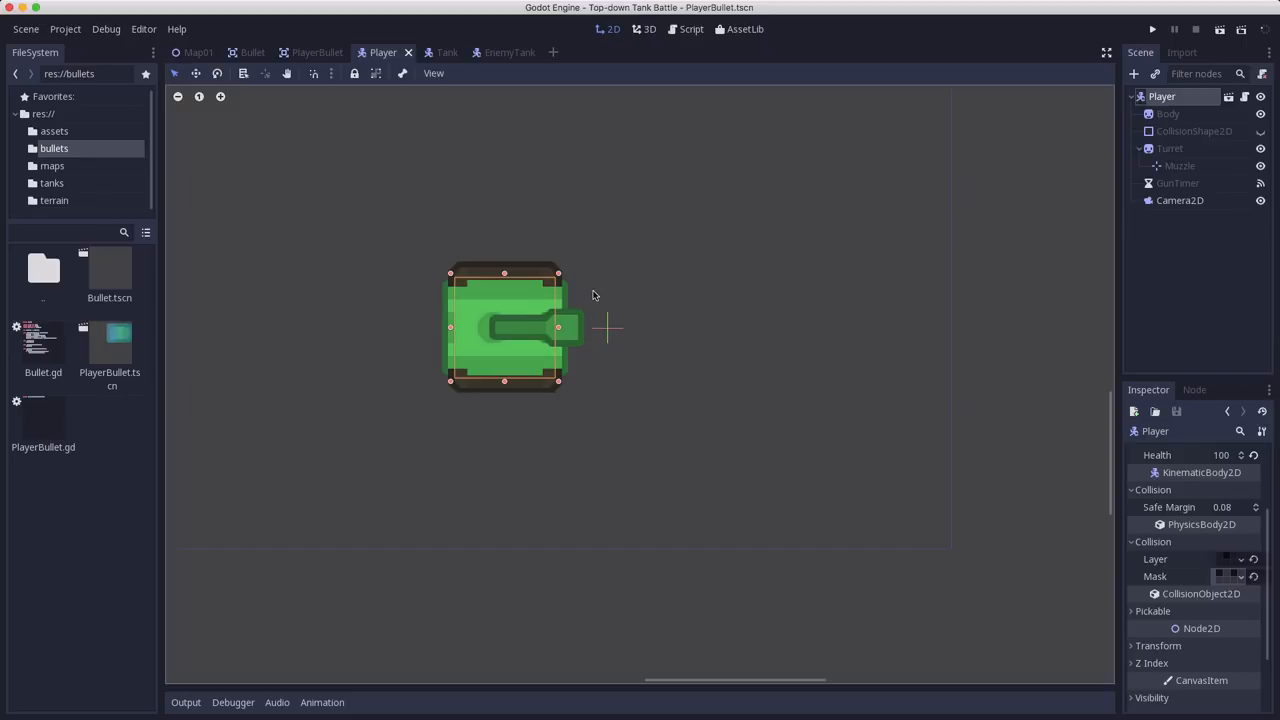
pyautogui.moveTo(614, 333)
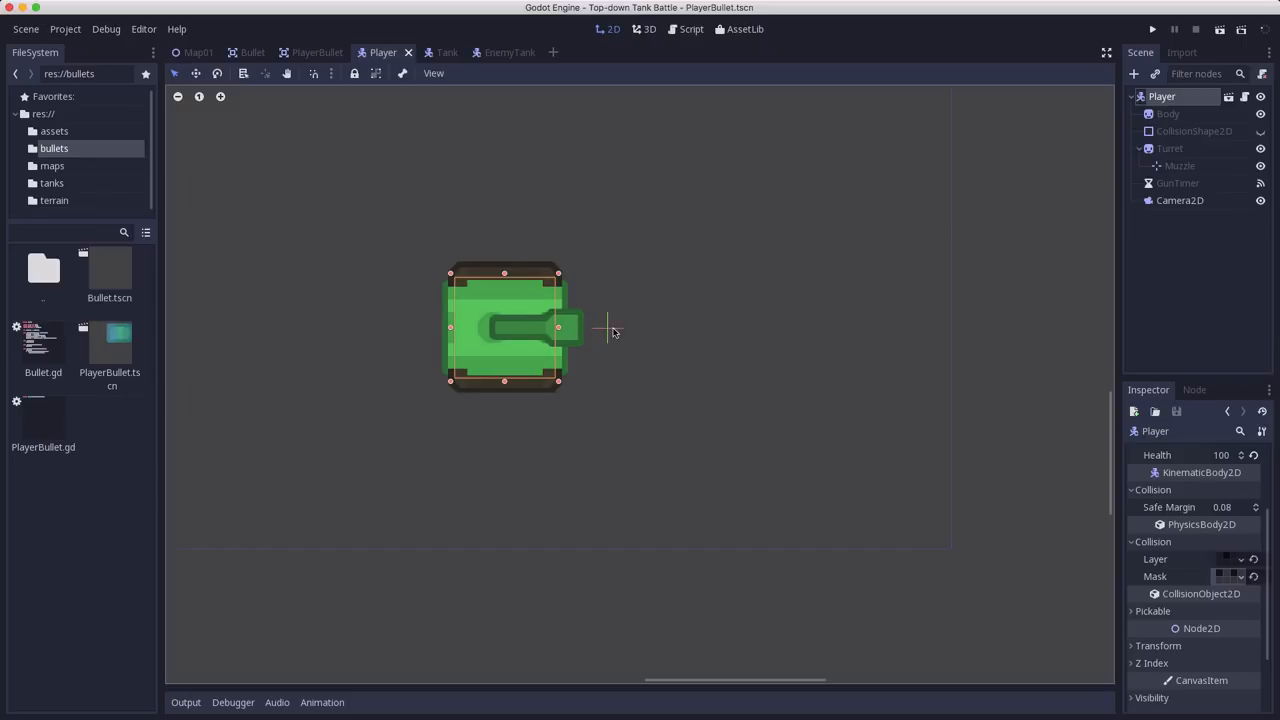
pyautogui.moveTo(390, 199)
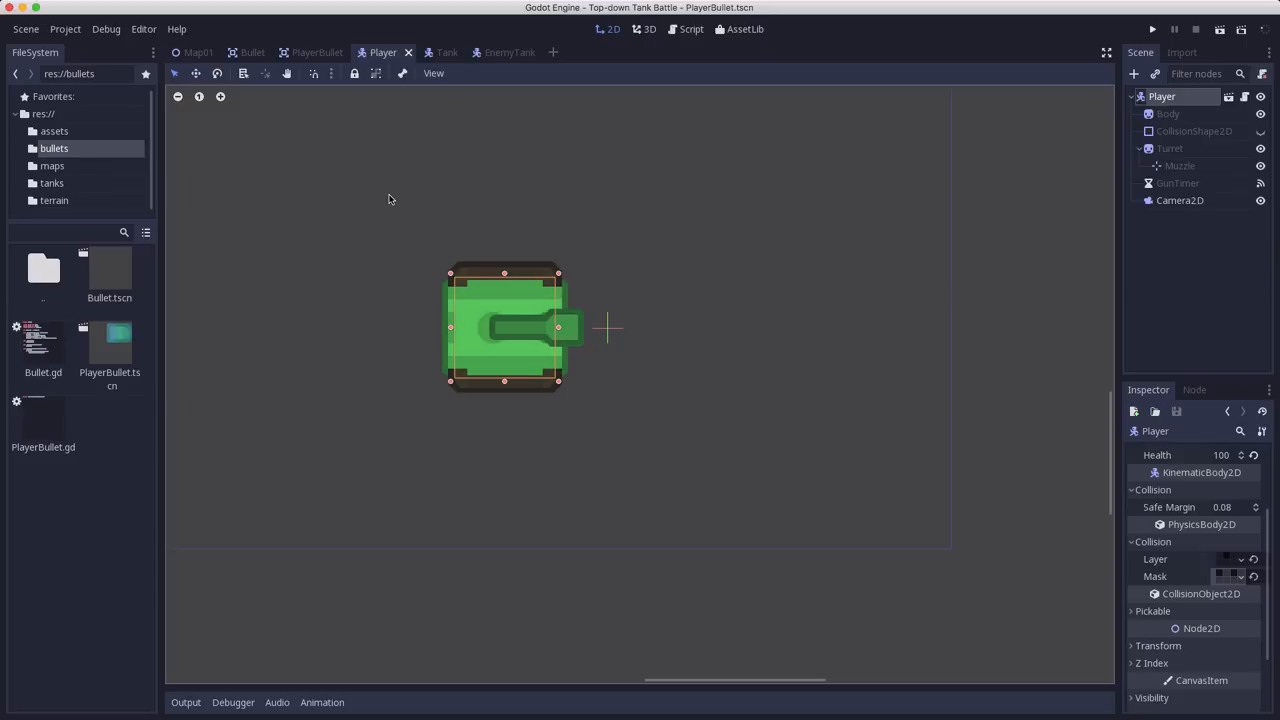
pyautogui.moveTo(570, 328)
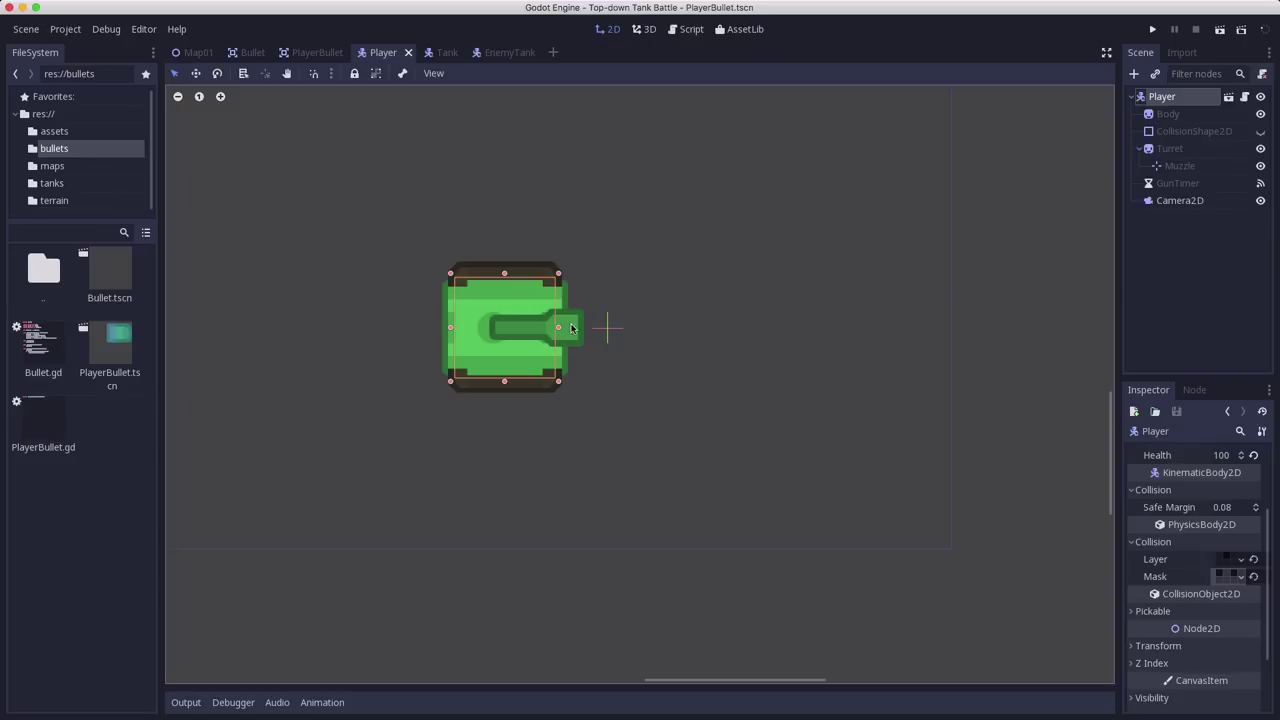
pyautogui.moveTo(775, 333)
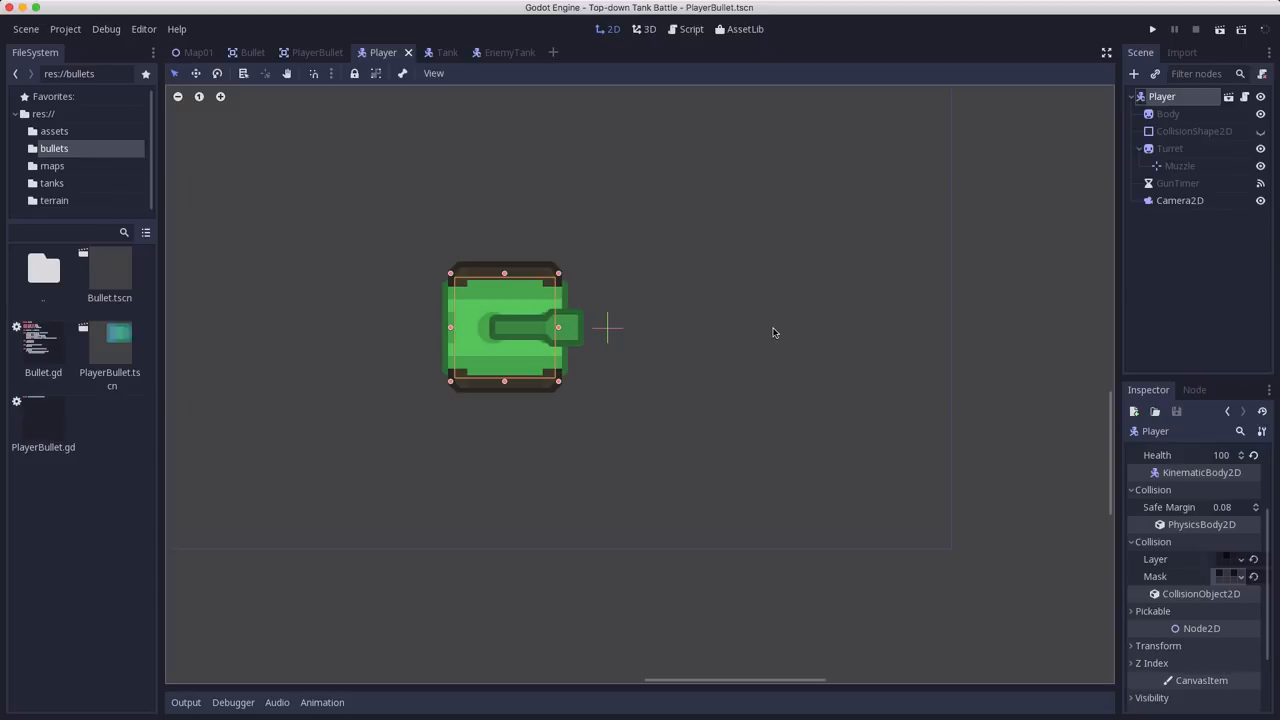
pyautogui.moveTo(884, 356)
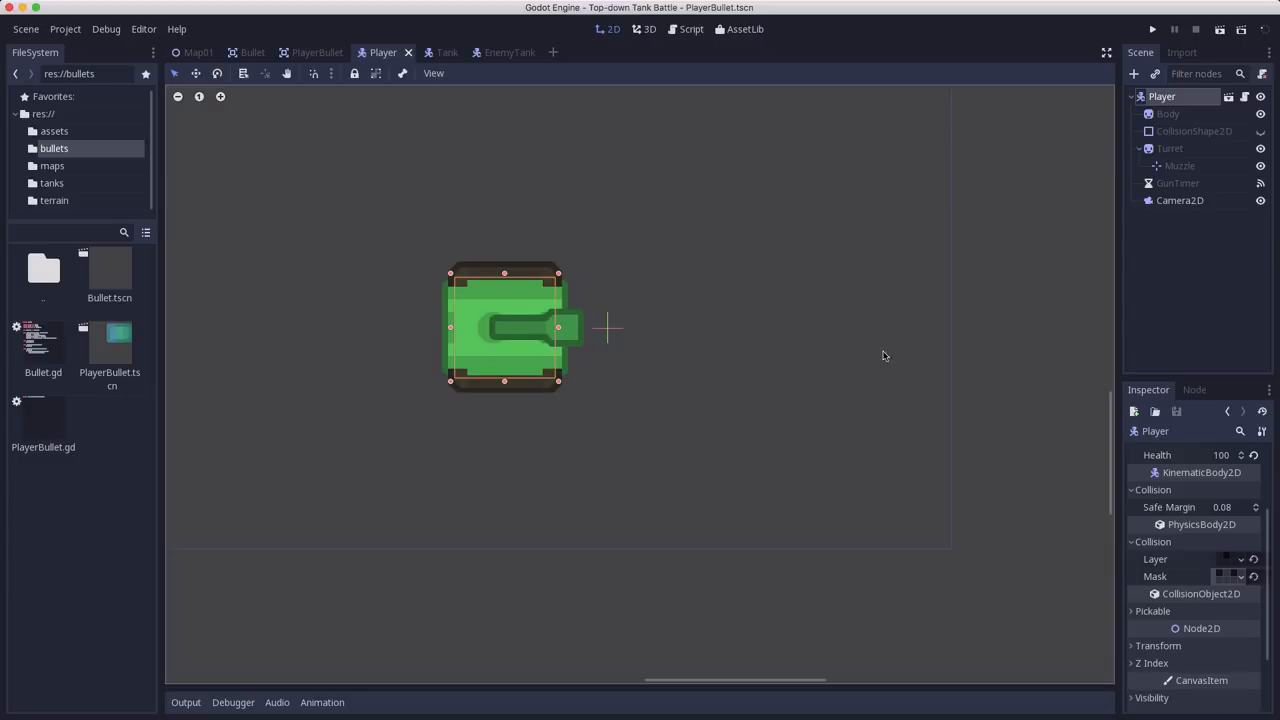
pyautogui.moveTo(613, 267)
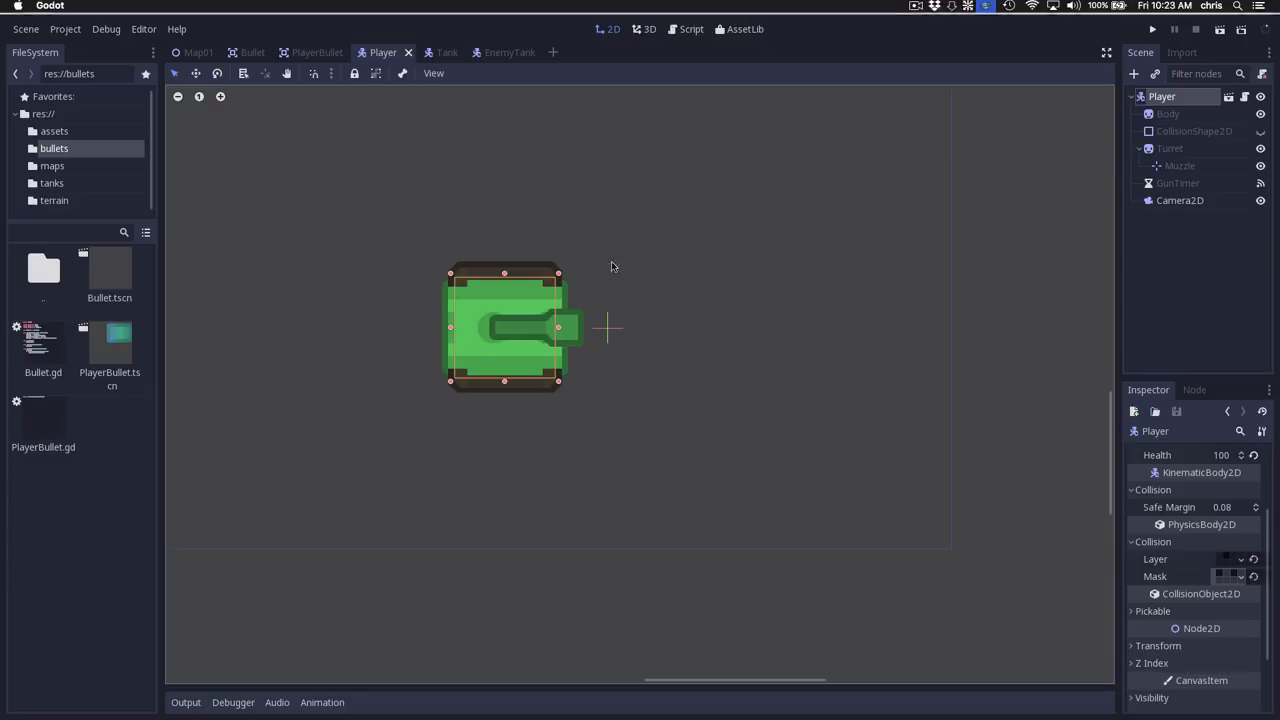
pyautogui.moveTo(695, 379)
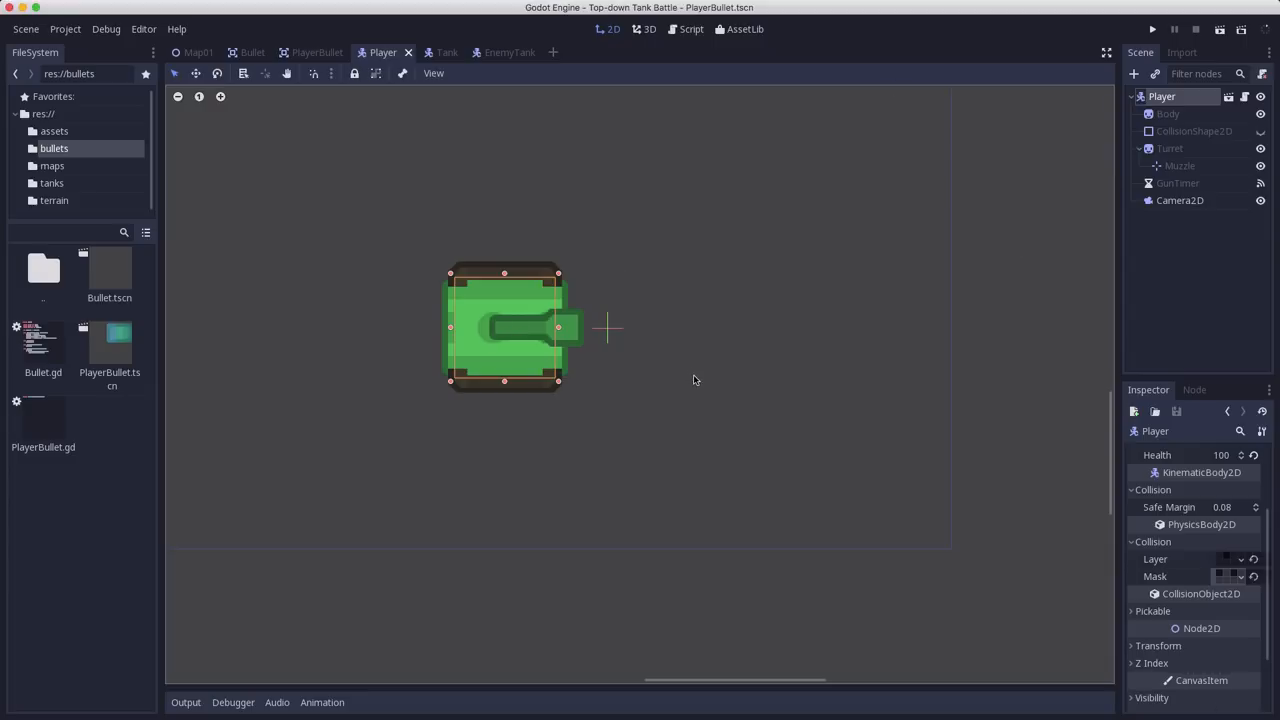
pyautogui.moveTo(705, 327)
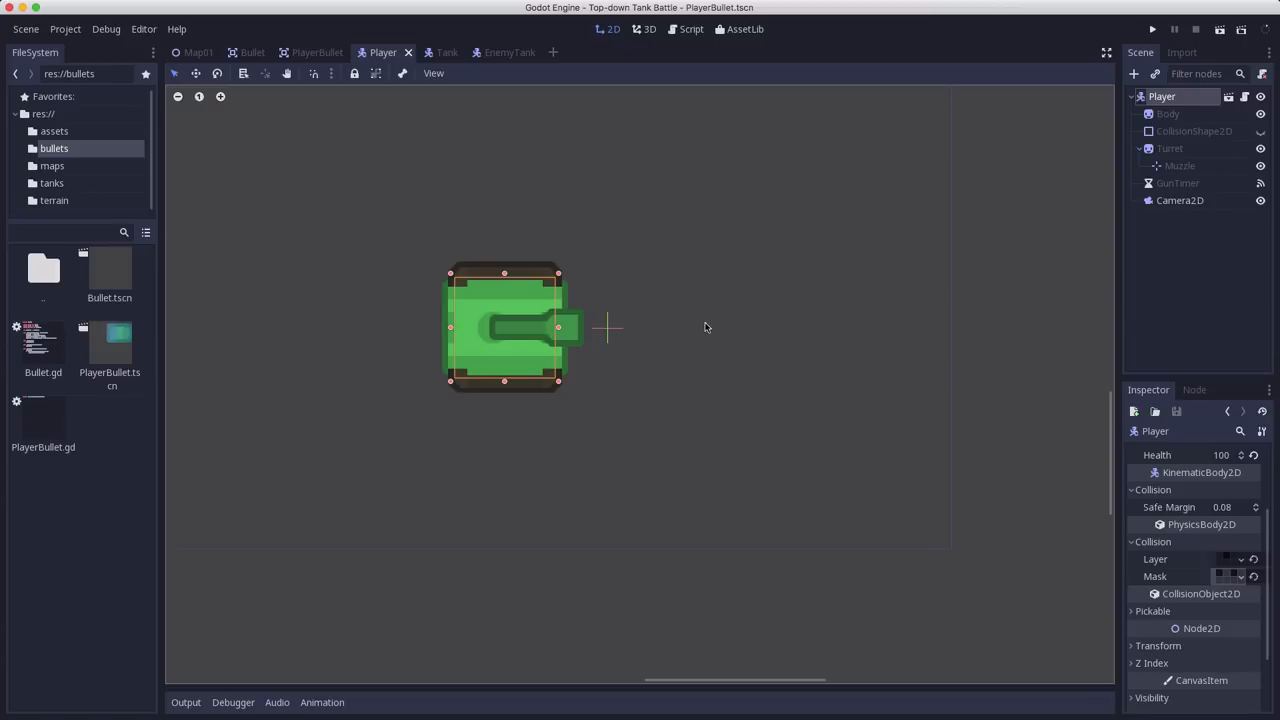
pyautogui.moveTo(662, 338)
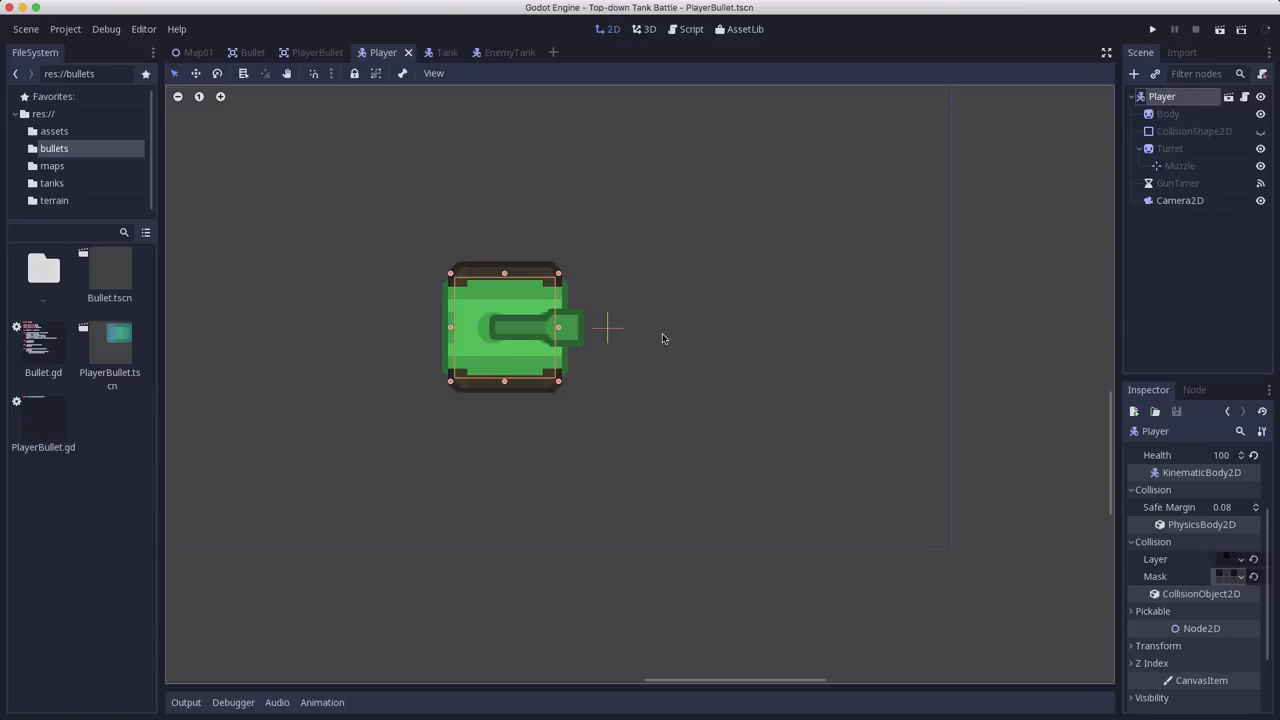
pyautogui.moveTo(1147, 343)
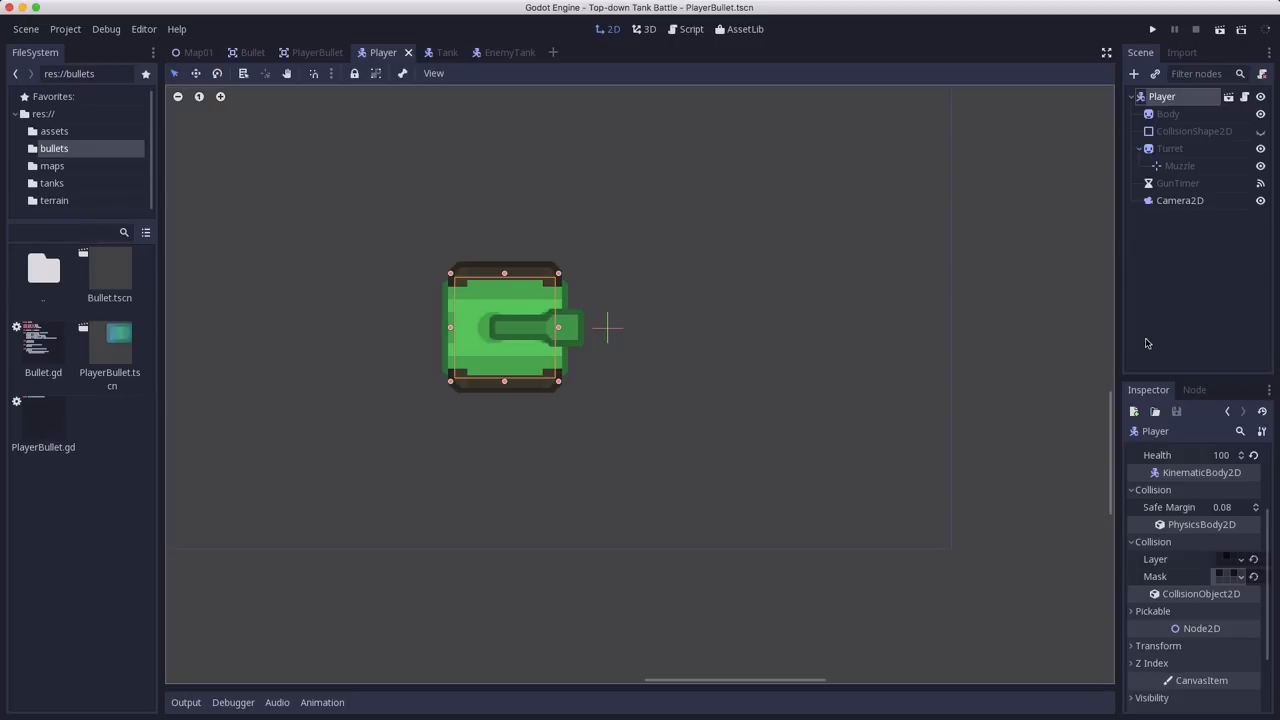
pyautogui.moveTo(675, 356)
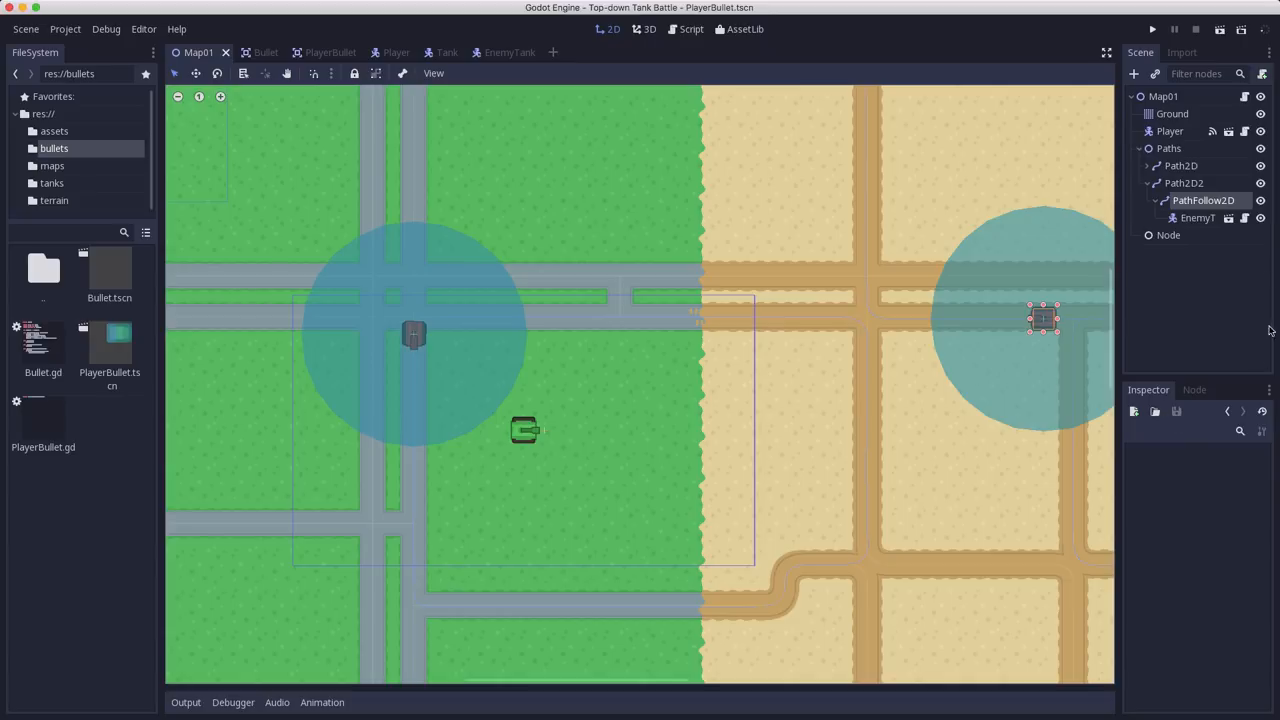
pyautogui.moveTo(1196, 113)
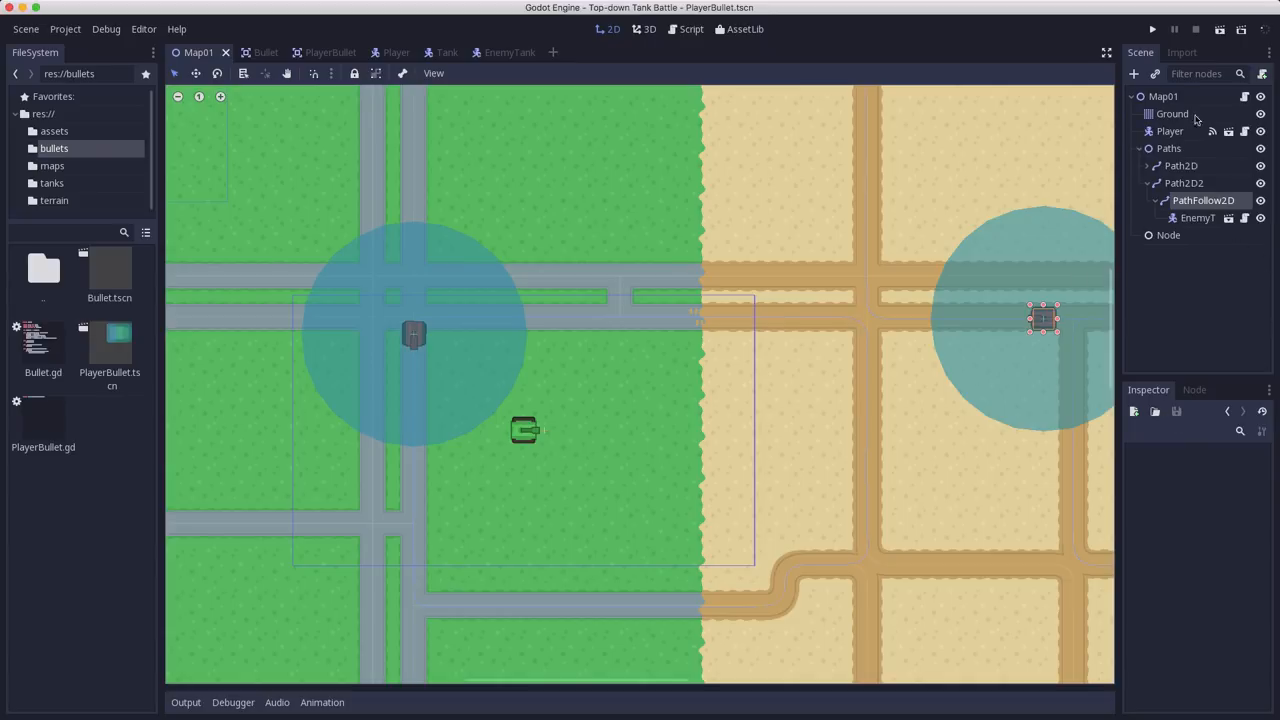
# Delete the leftover empty Node from the Map01 scene tree and confirm
pyautogui.rightClick(1168, 235)
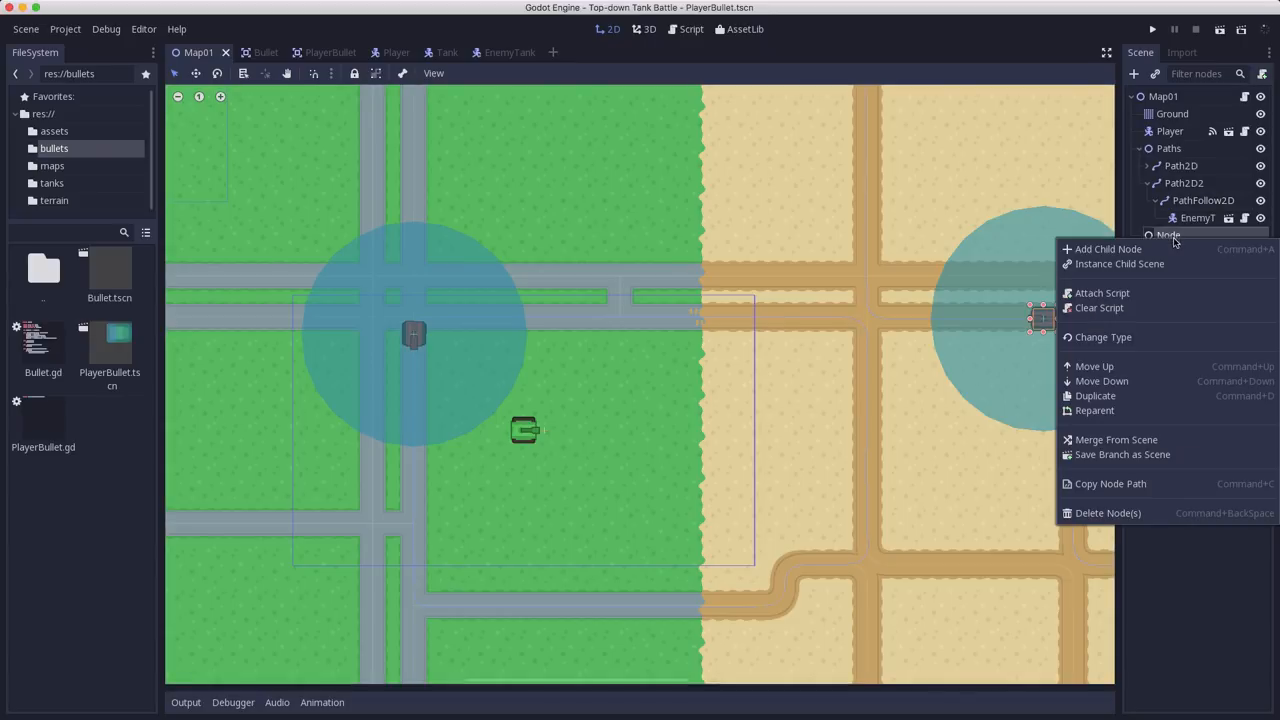
pyautogui.click(1107, 512)
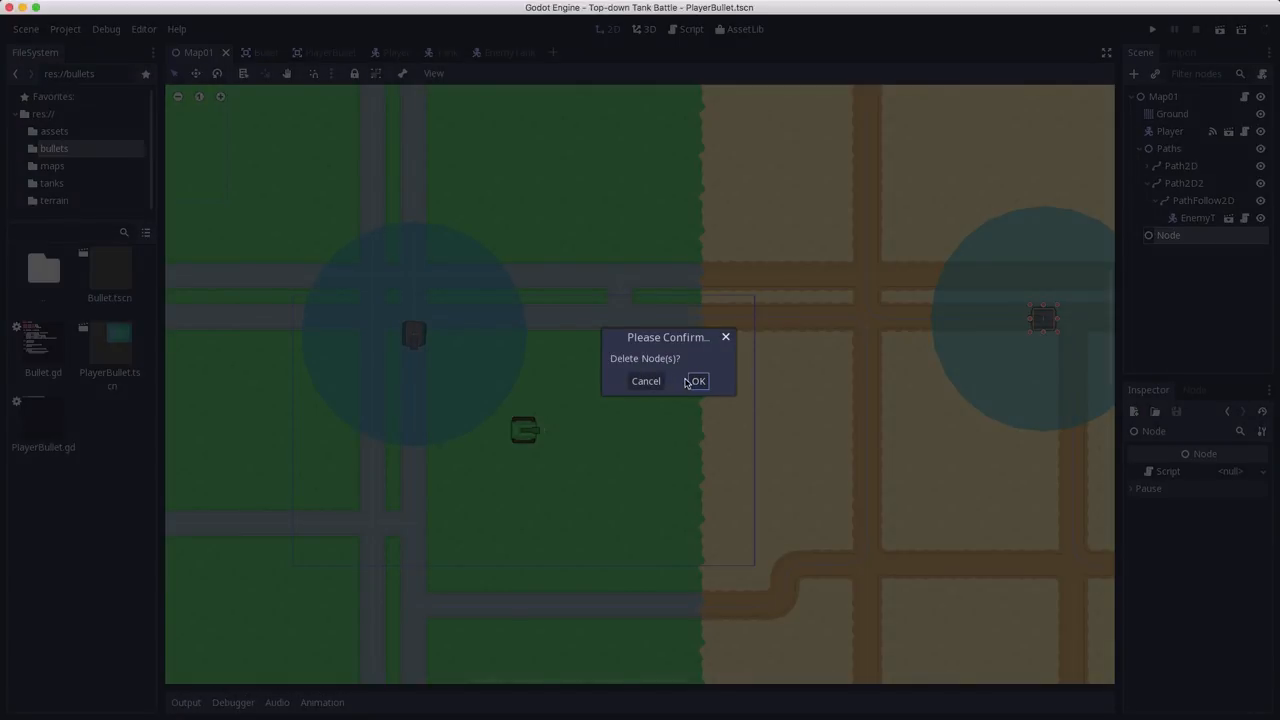
pyautogui.click(696, 381)
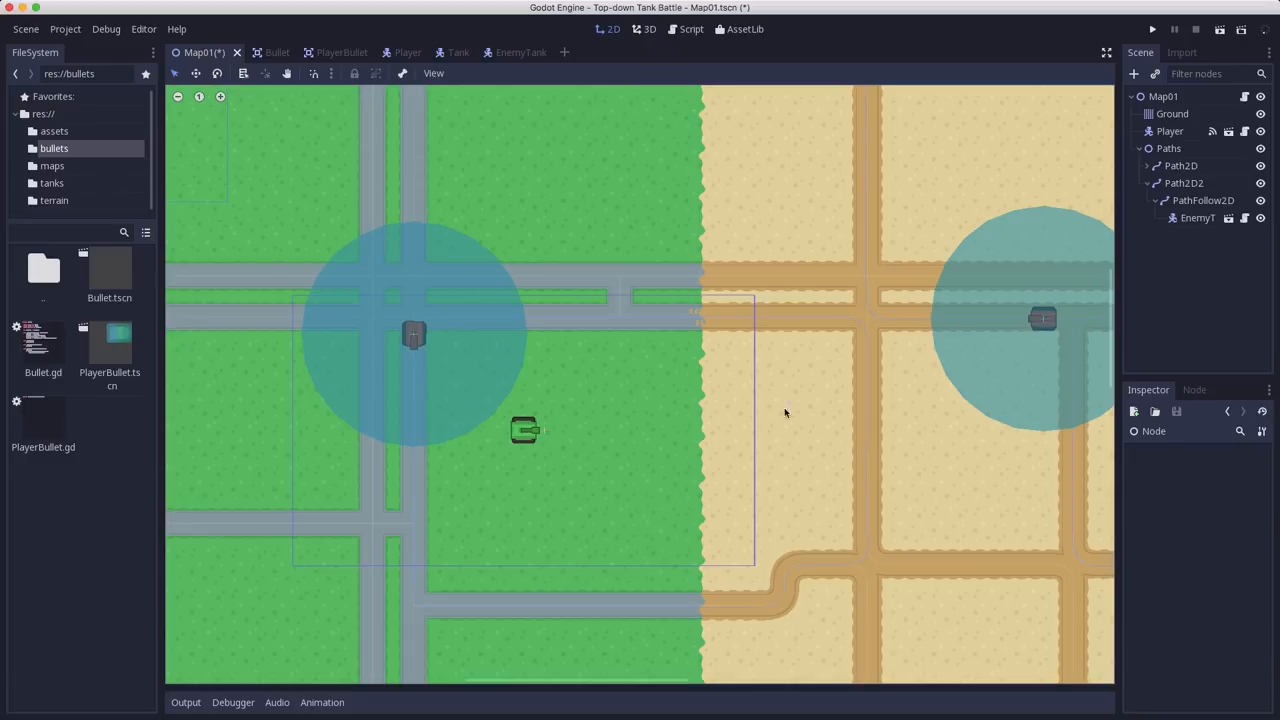
pyautogui.moveTo(1050, 182)
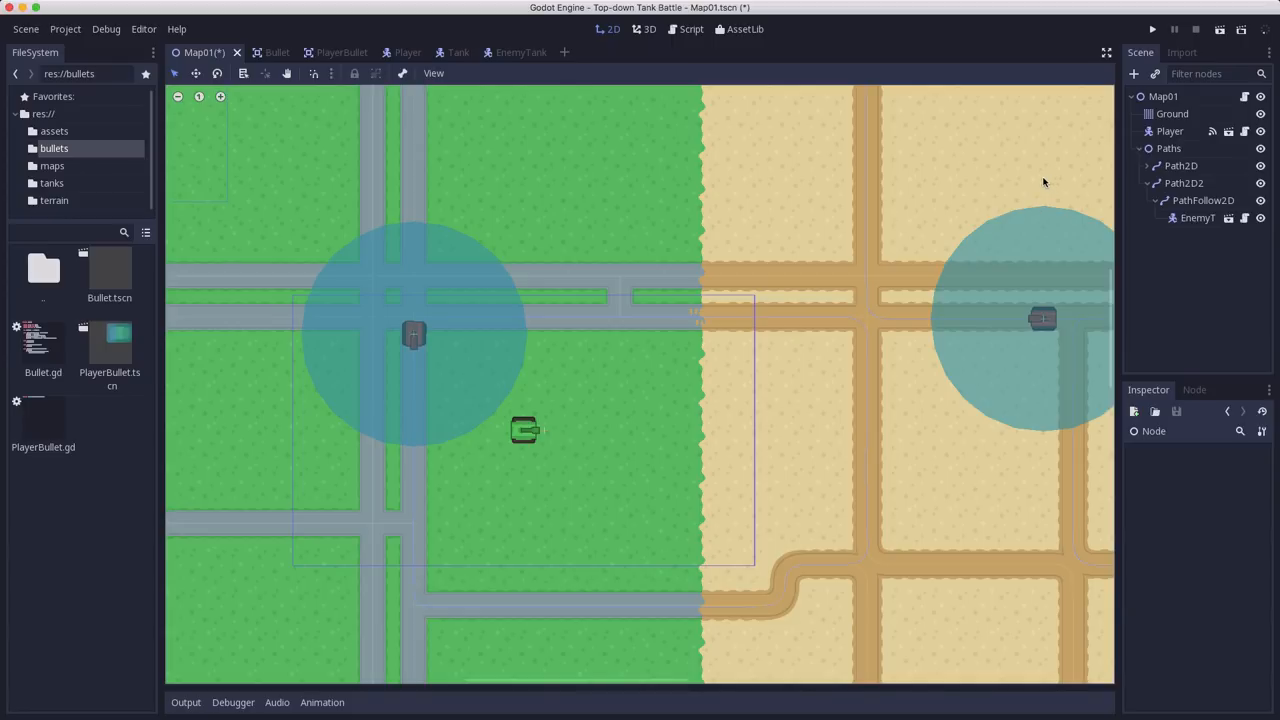
pyautogui.moveTo(686, 415)
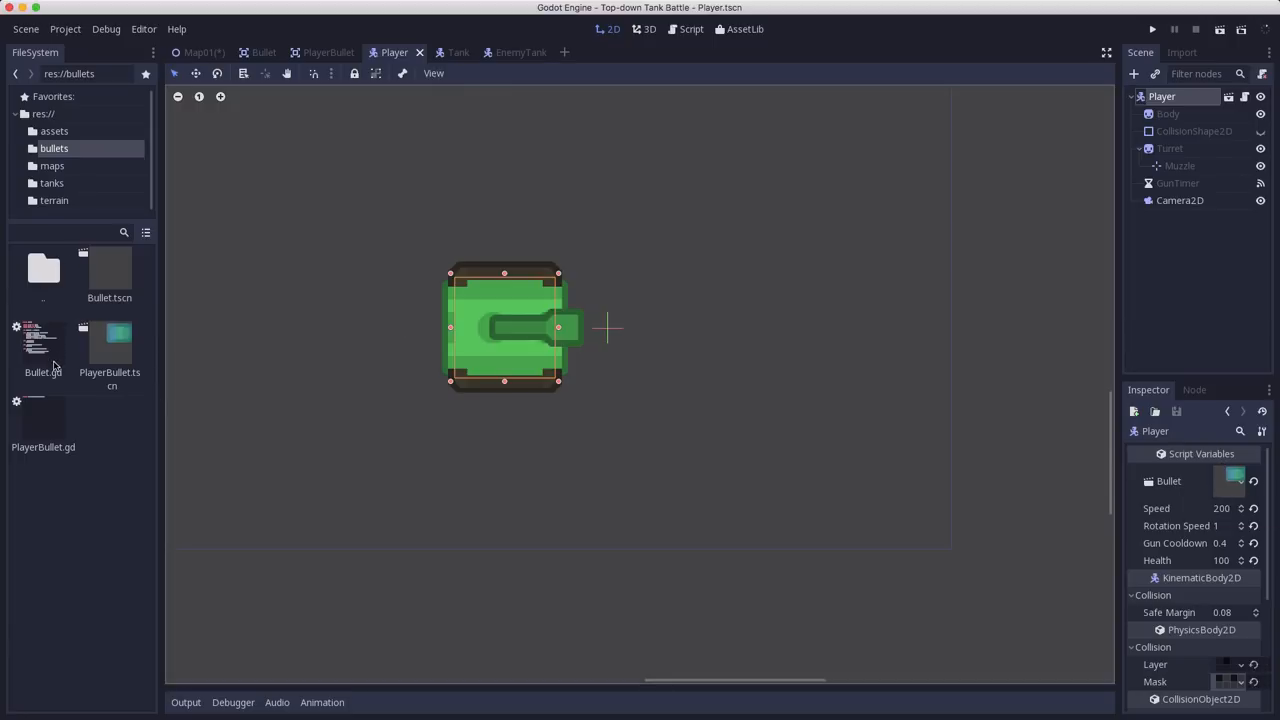
# Select the PlayerBullet.gd script file in the FileSystem dock
pyautogui.click(43, 420)
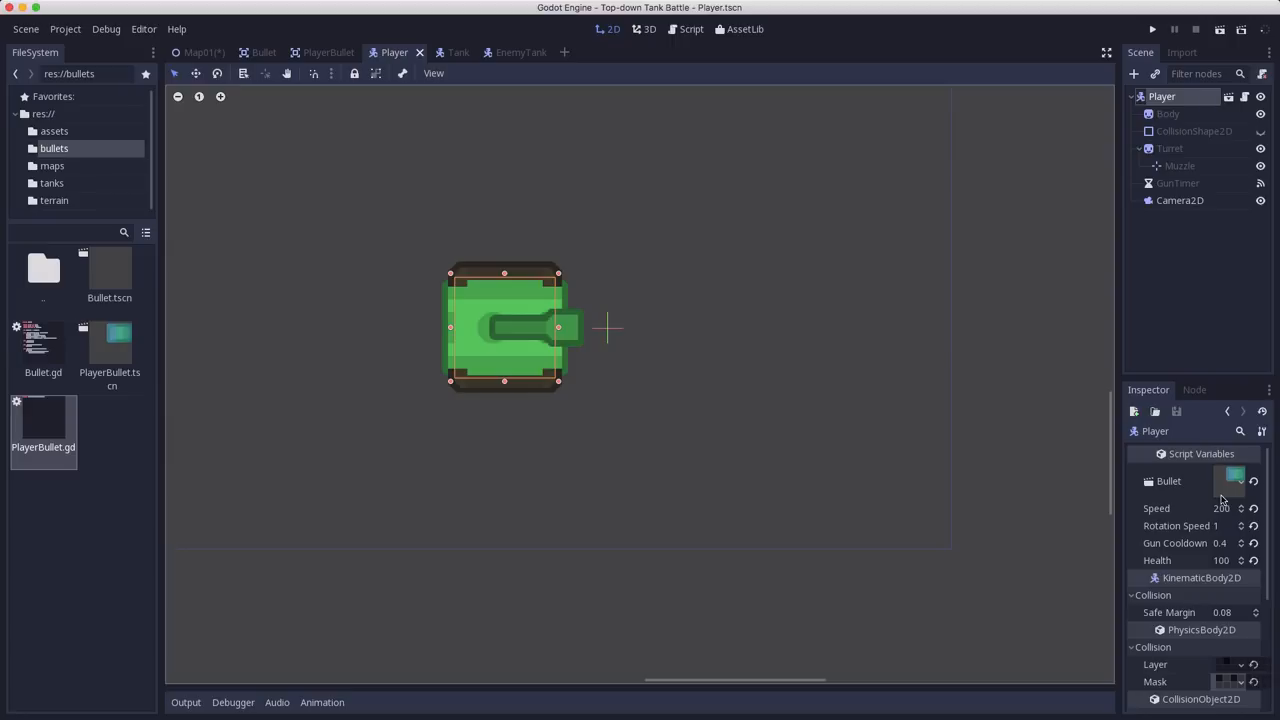
pyautogui.moveTo(1230, 481)
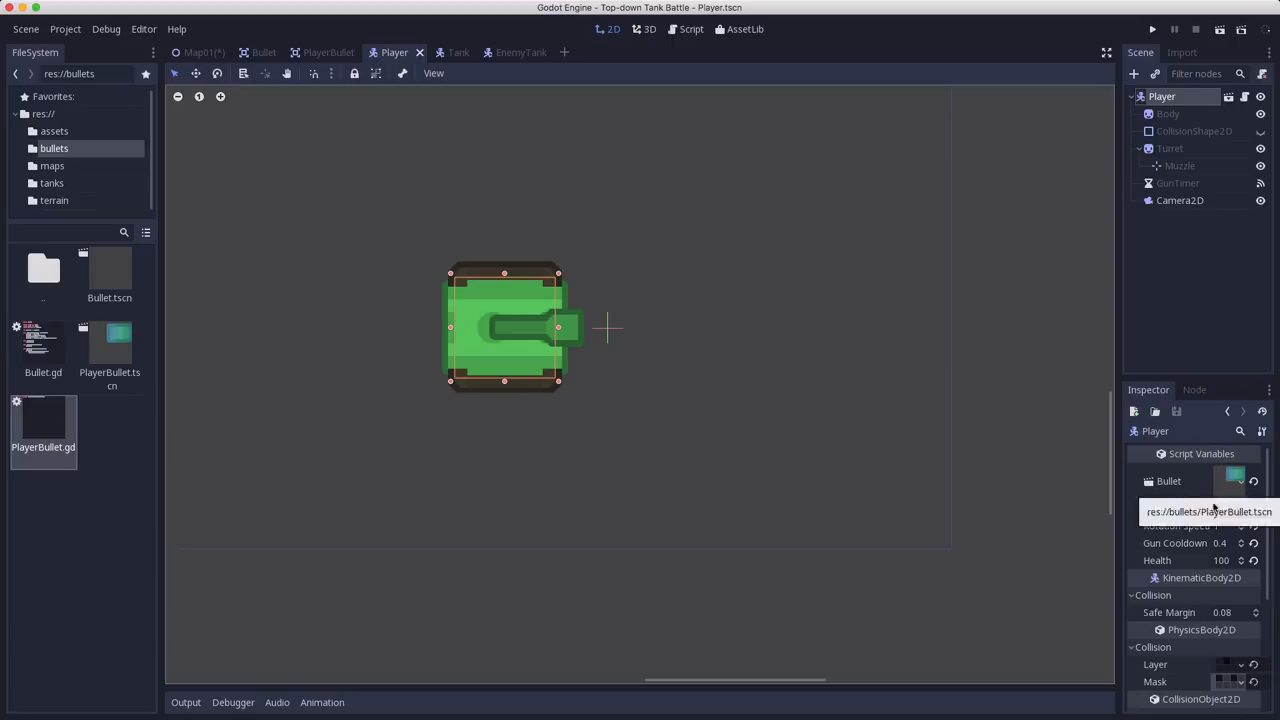
pyautogui.moveTo(1214, 573)
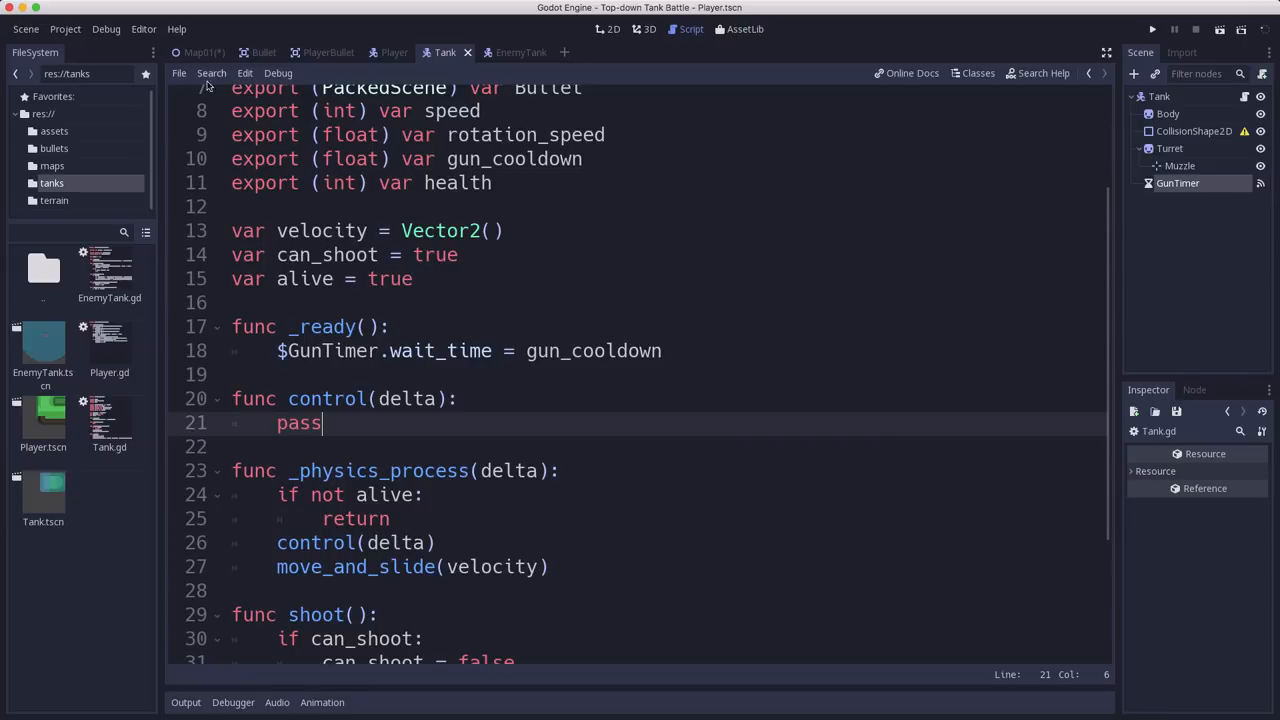
# Scroll to the top of Tank.gd and inspect the GunTimer node's timer settings
pyautogui.scroll(3)
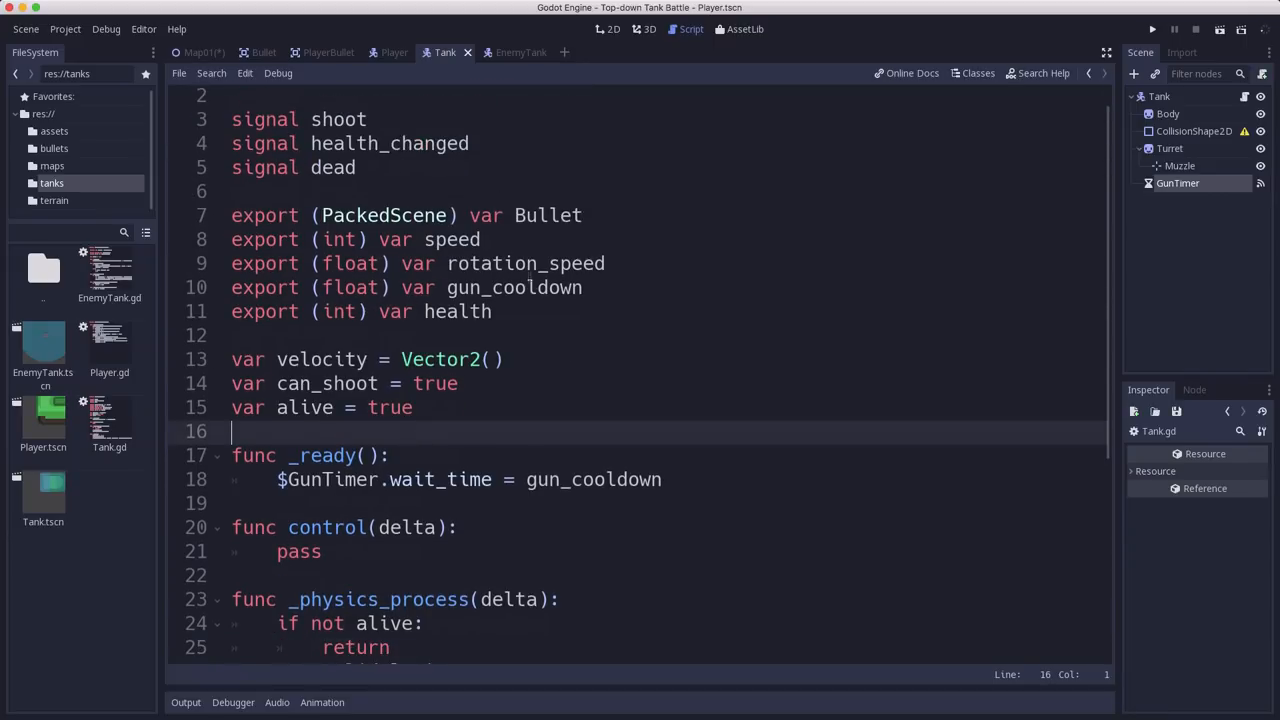
pyautogui.scroll(3)
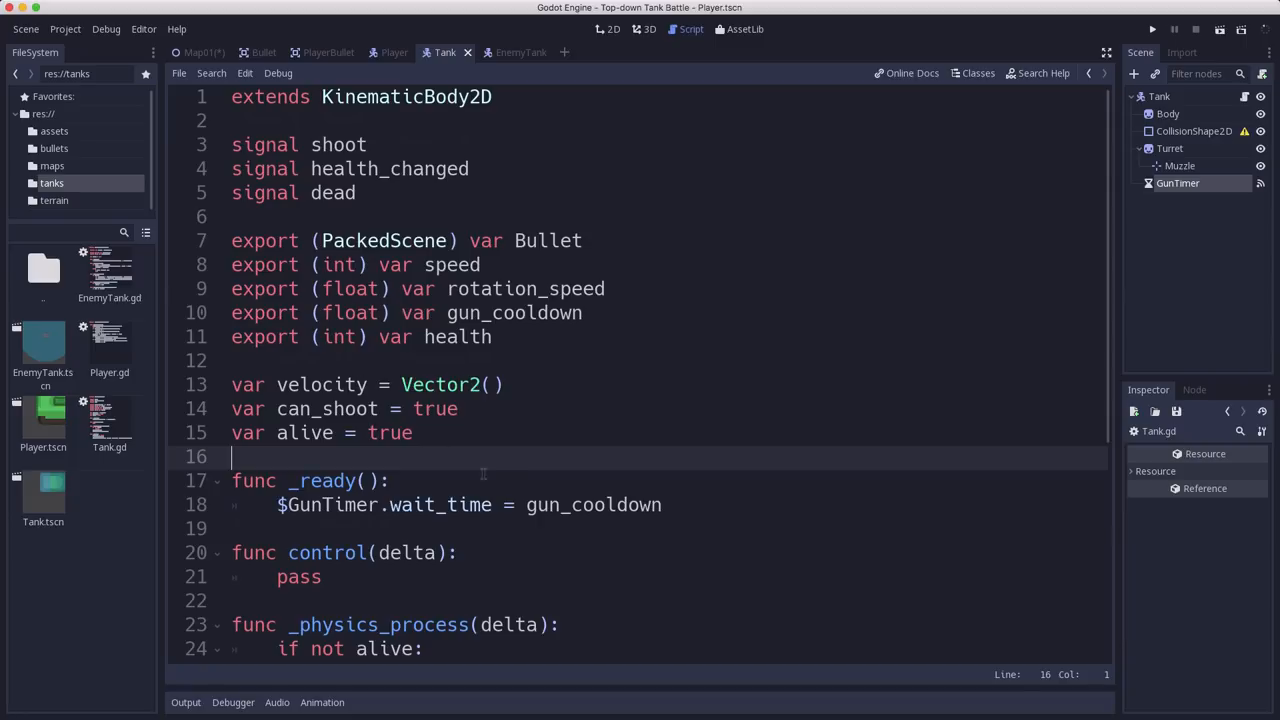
pyautogui.click(458, 408)
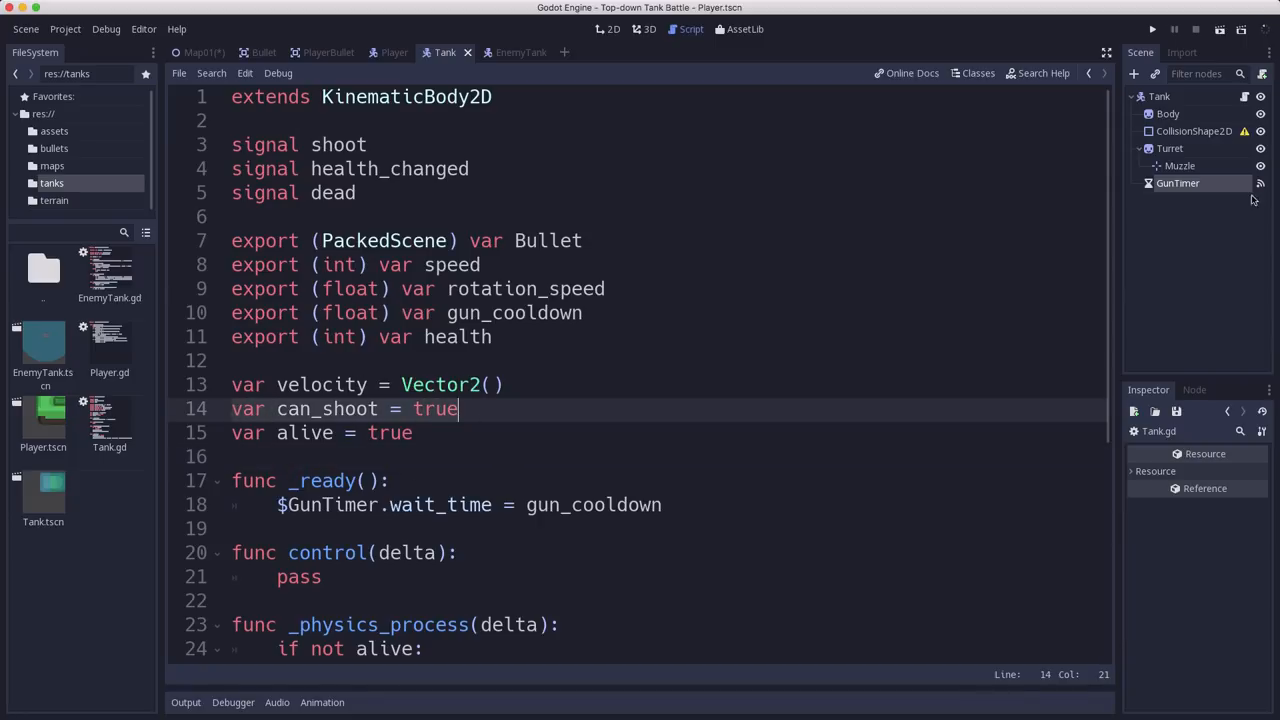
pyautogui.click(1177, 183)
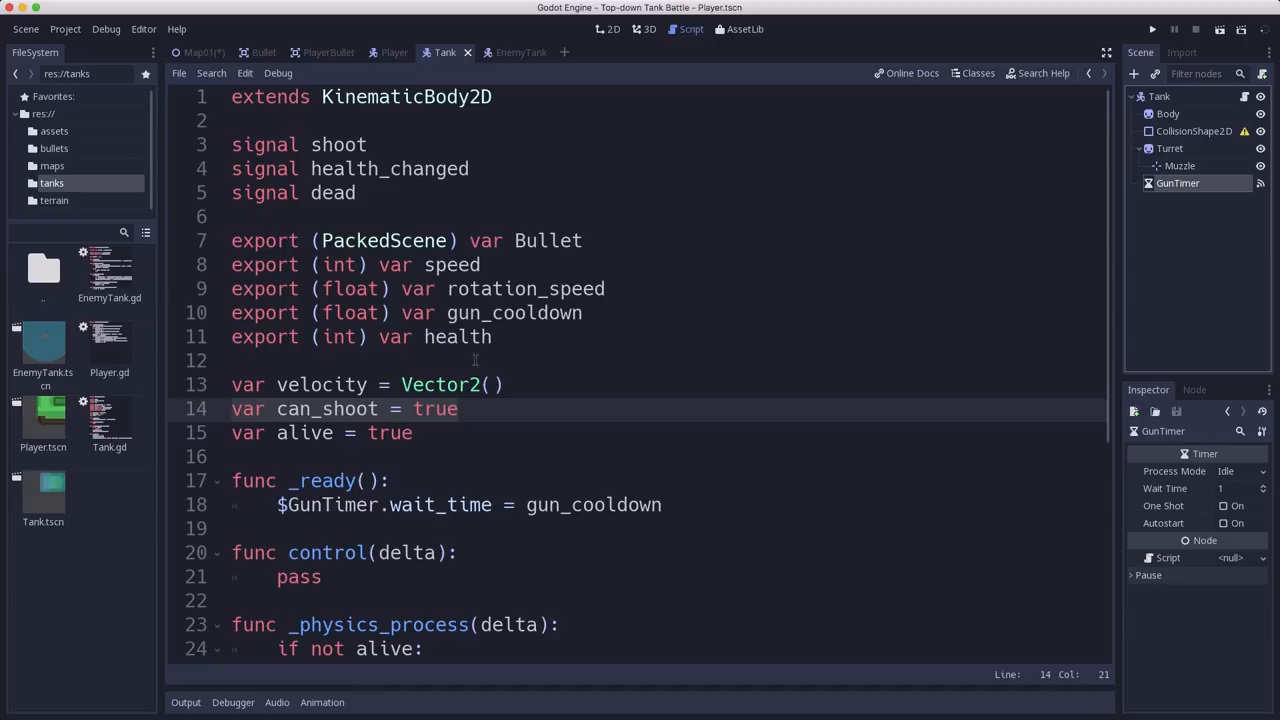
pyautogui.moveTo(633, 349)
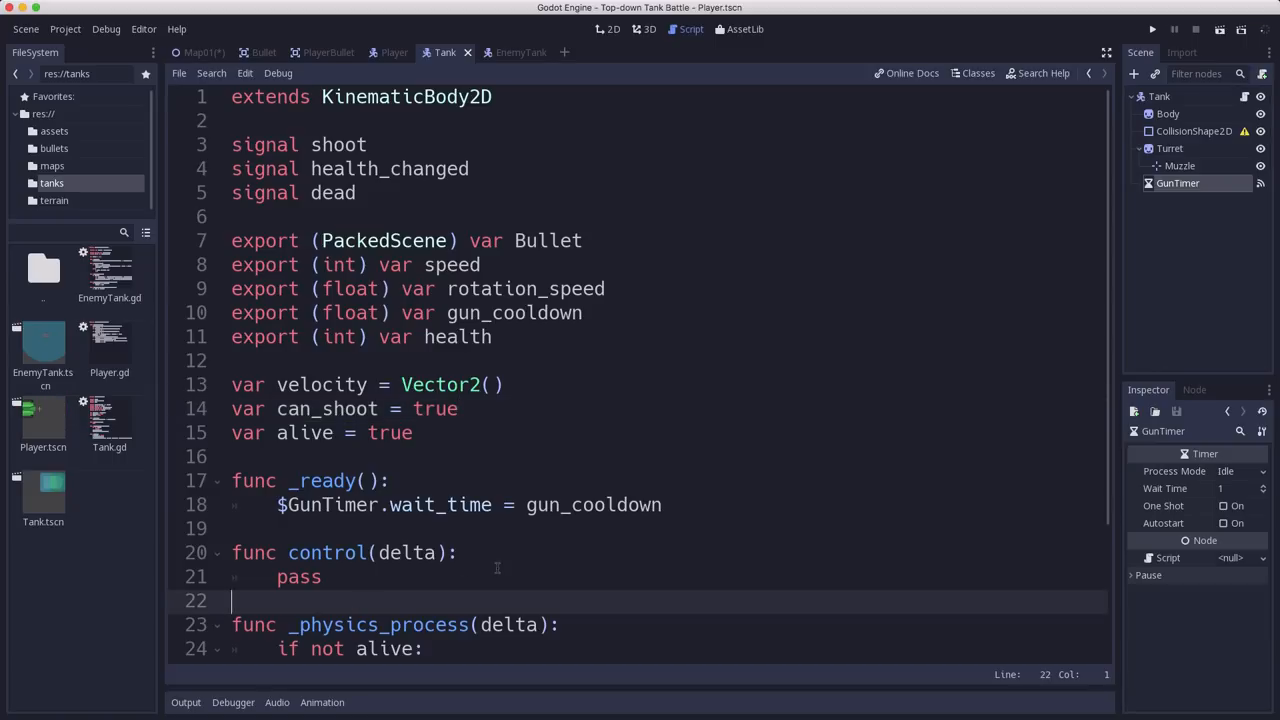
# Write shoot() so it runs only if can_shoot, sets can_shoot false, and starts $GunTimer
pyautogui.write('func sho')
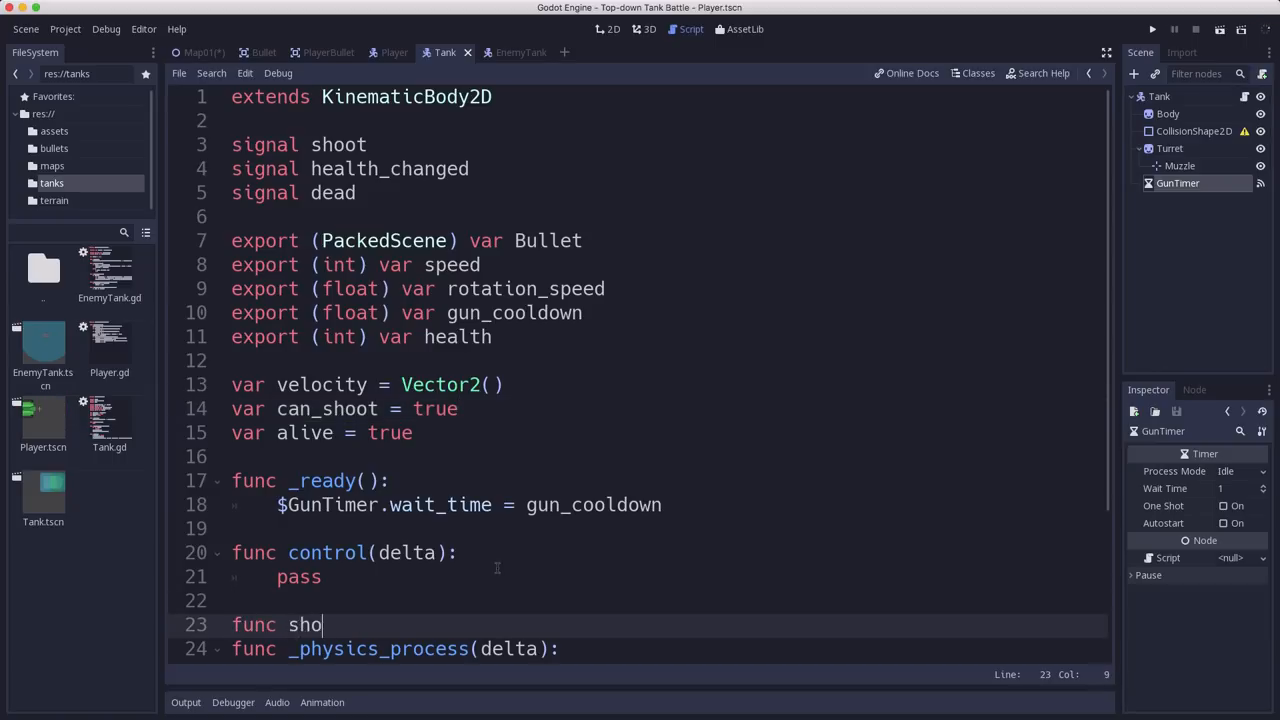
pyautogui.write('k')
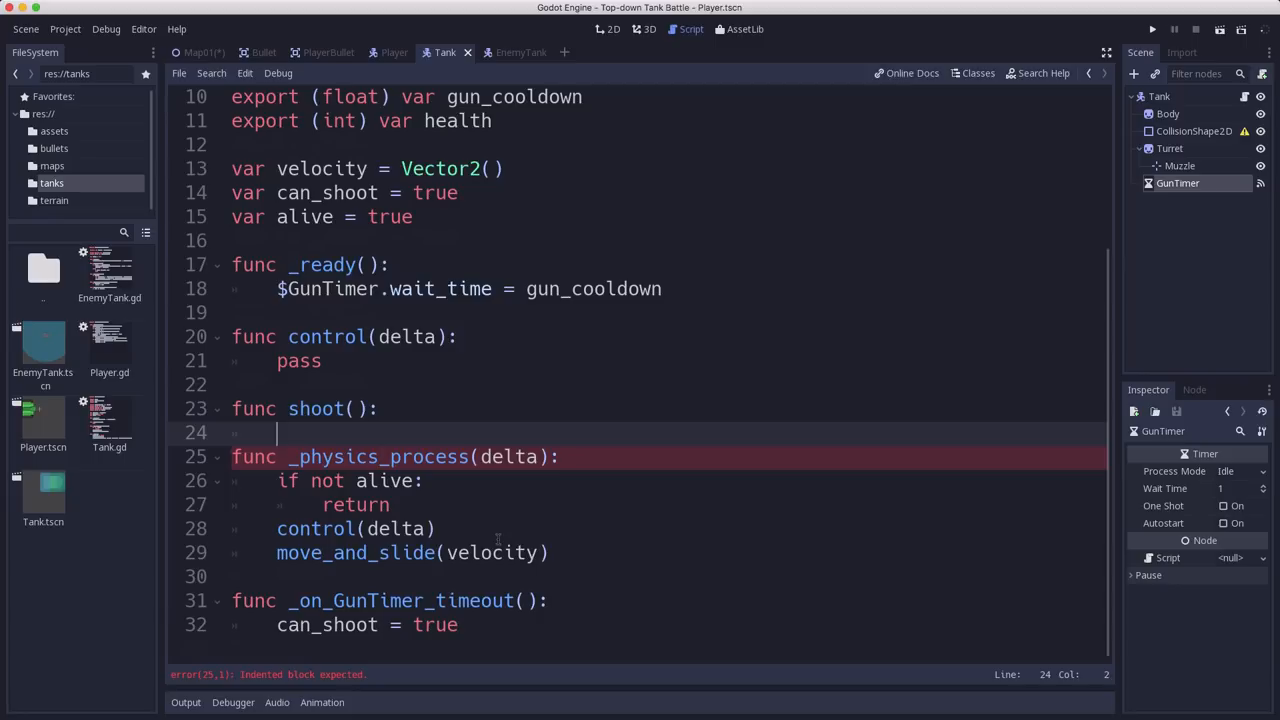
pyautogui.write('if')
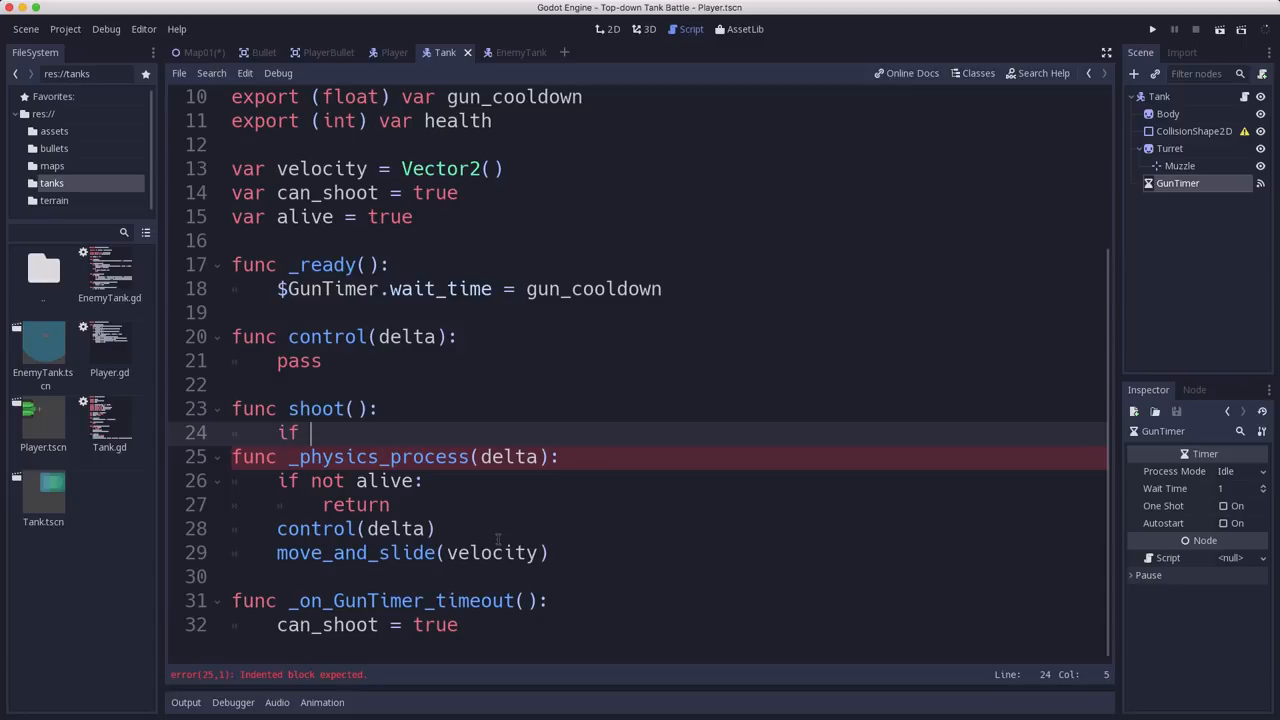
pyautogui.write('canshoot:')
pyautogui.write('can_shoot =')
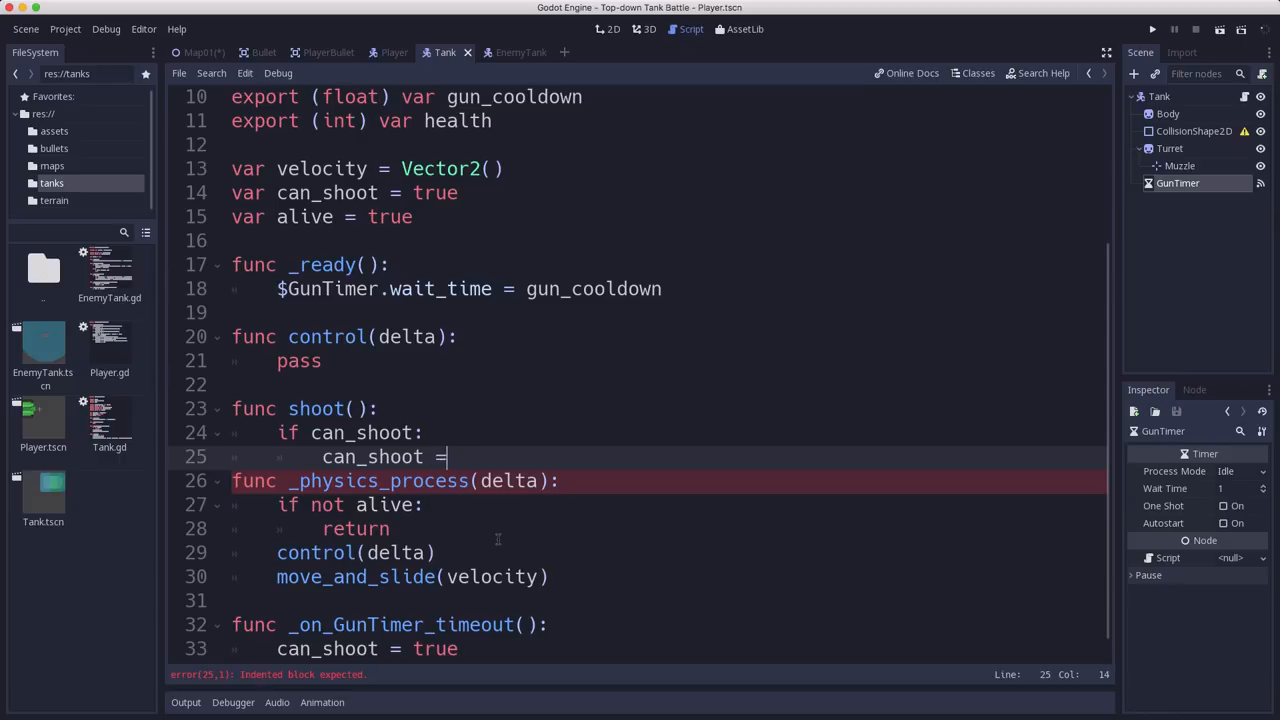
pyautogui.write('false')
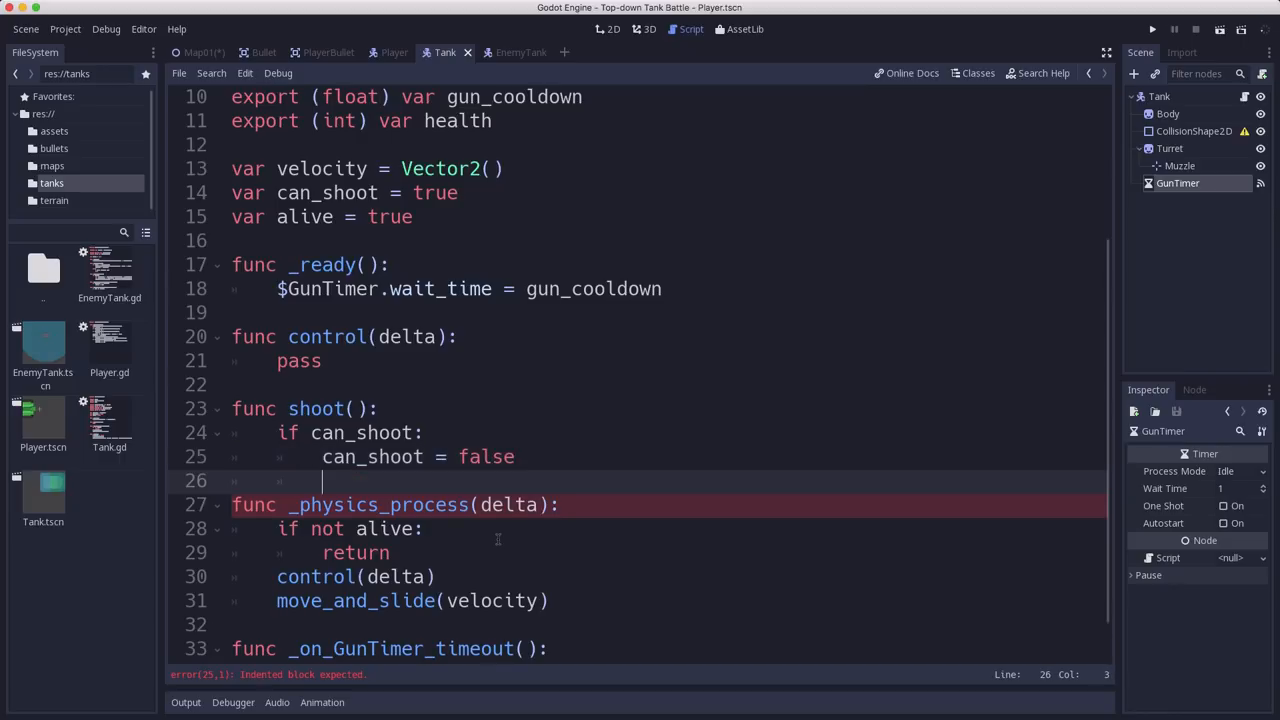
pyautogui.write('$GunTimer.')
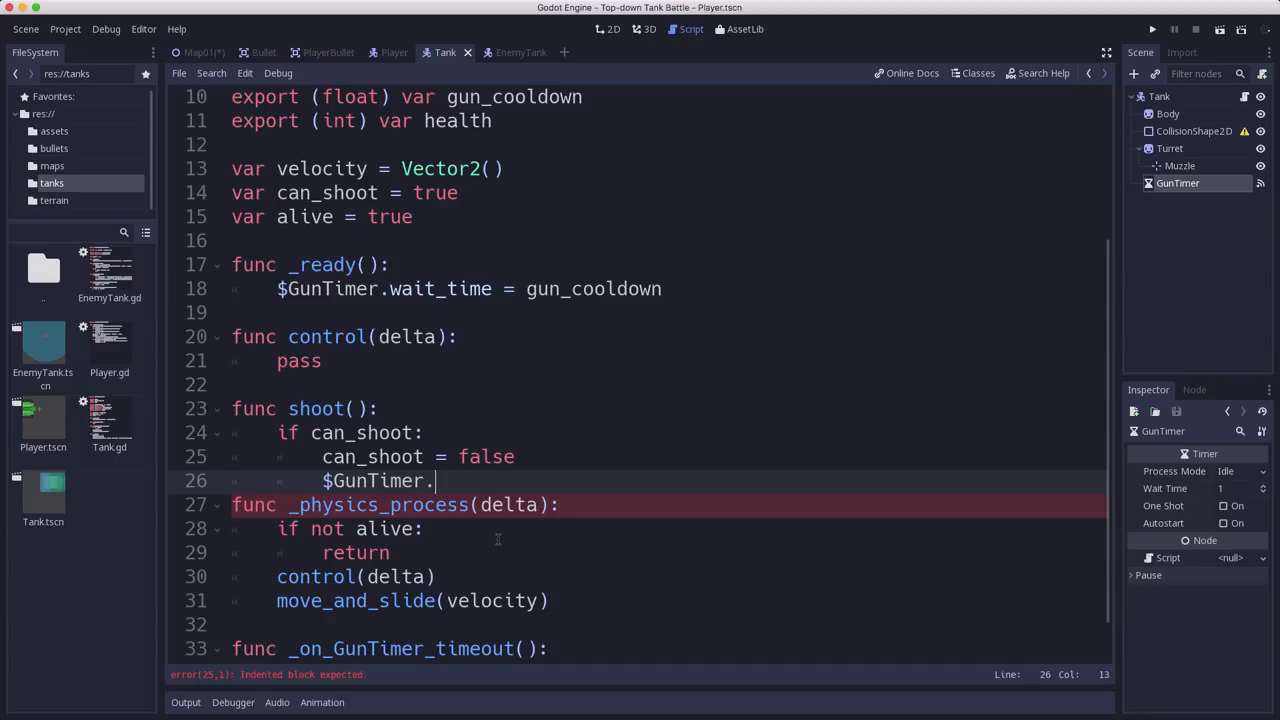
pyautogui.write('start()')
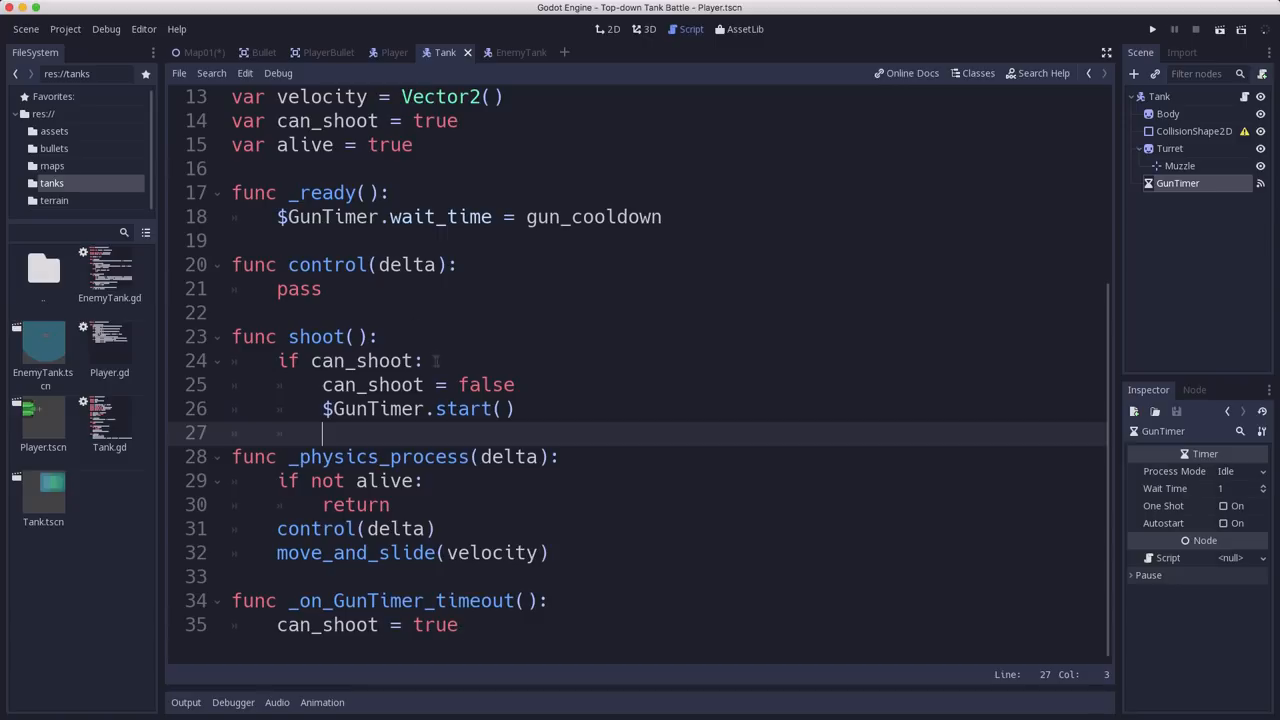
# Add var dir = Vector2(1, 0).rotated($Turret.global_rotation) inside shoot()
pyautogui.click(517, 408)
pyautogui.write('var')
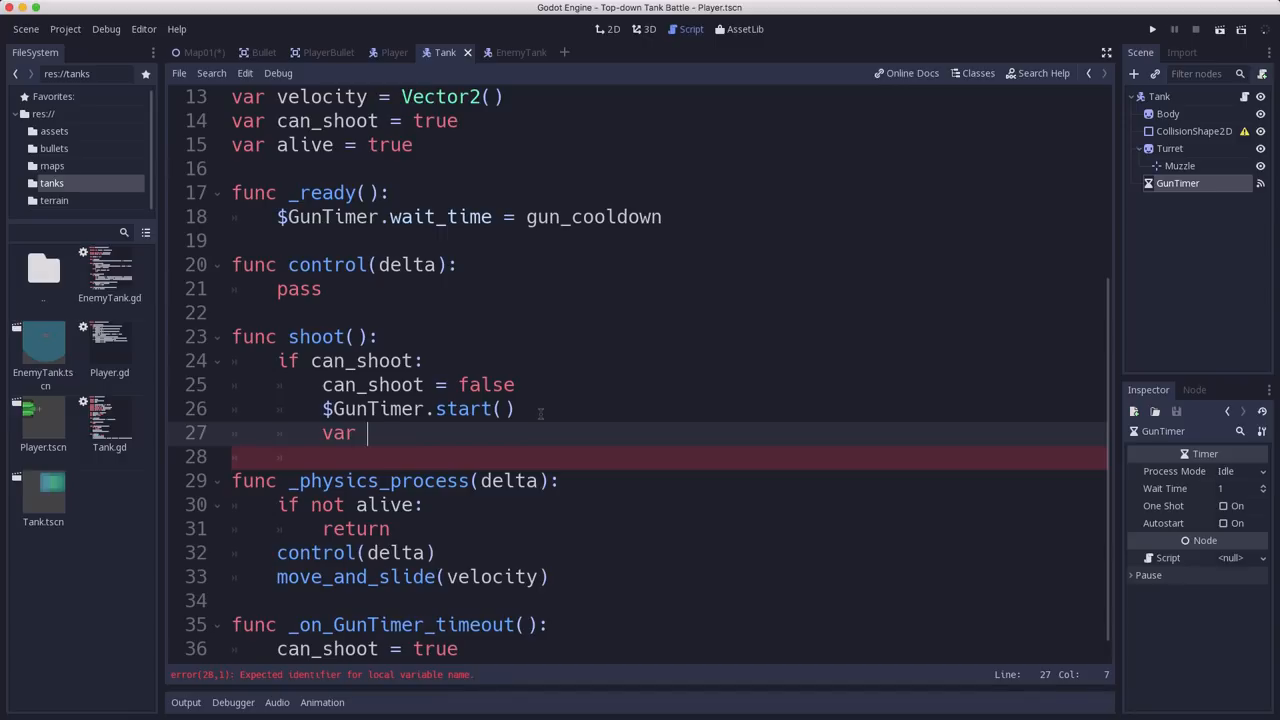
pyautogui.write('dir =')
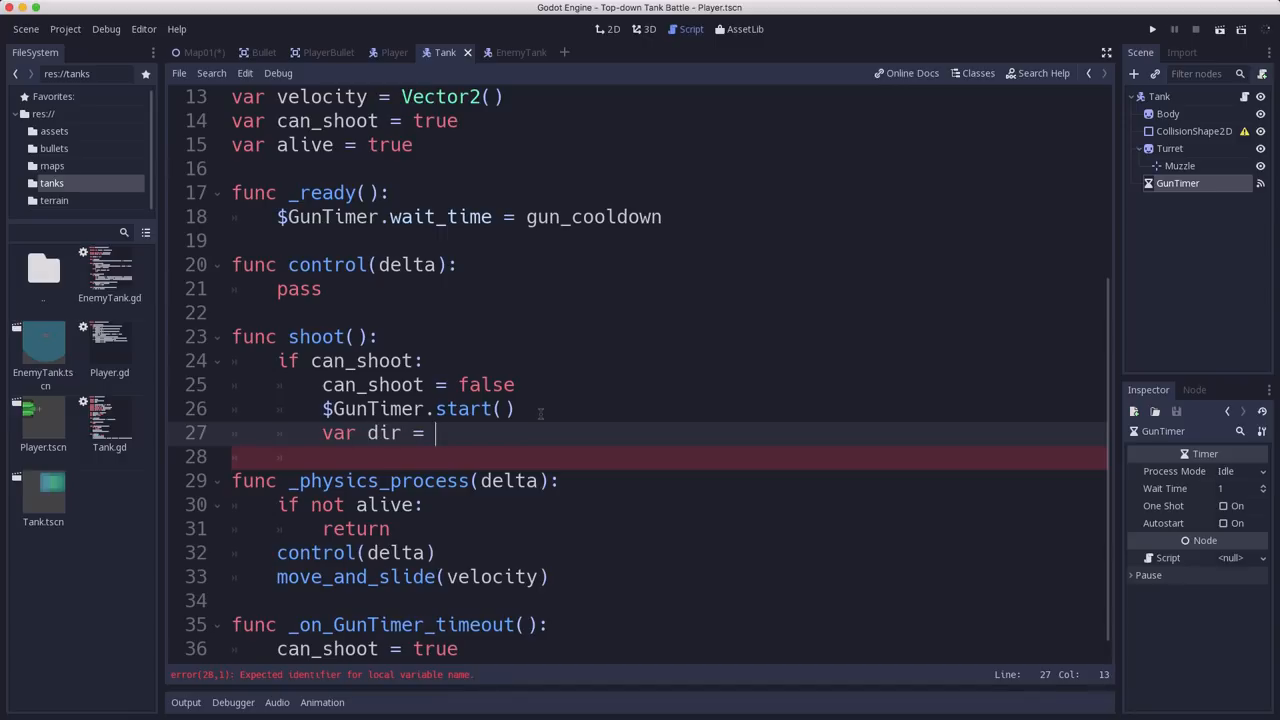
pyautogui.write('Vector2(1, 0')
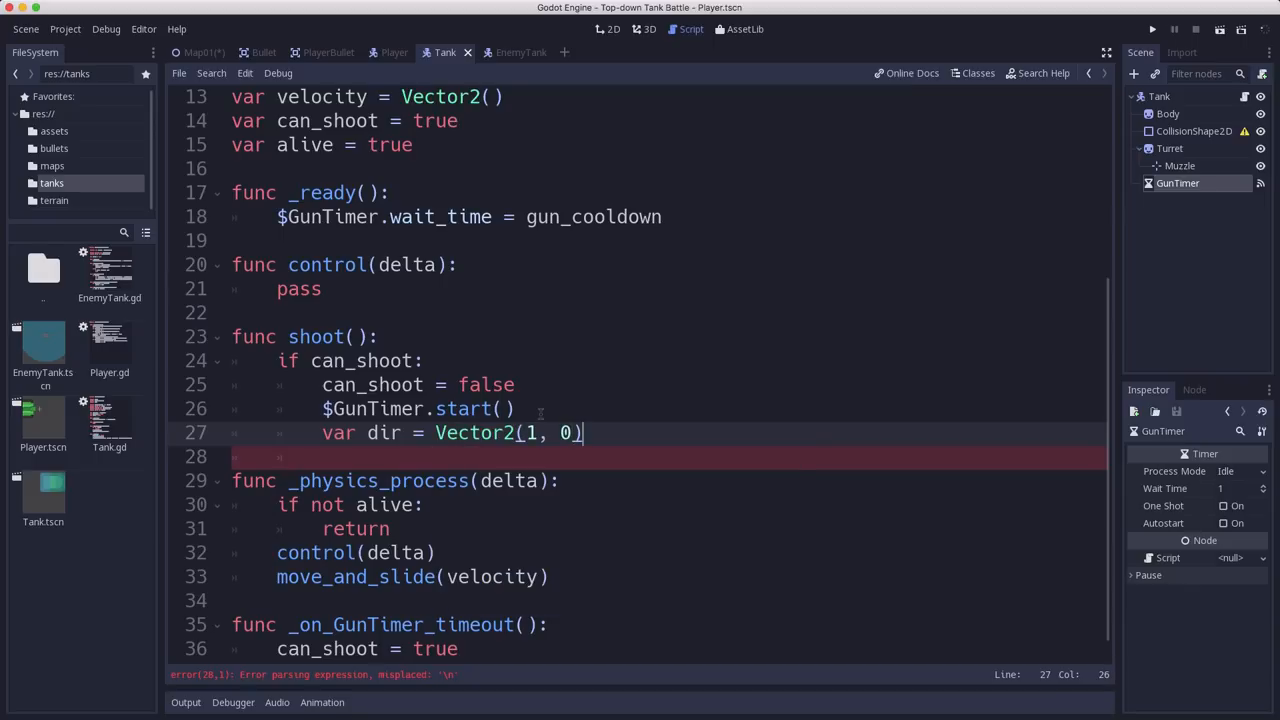
pyautogui.write('.rotated(')
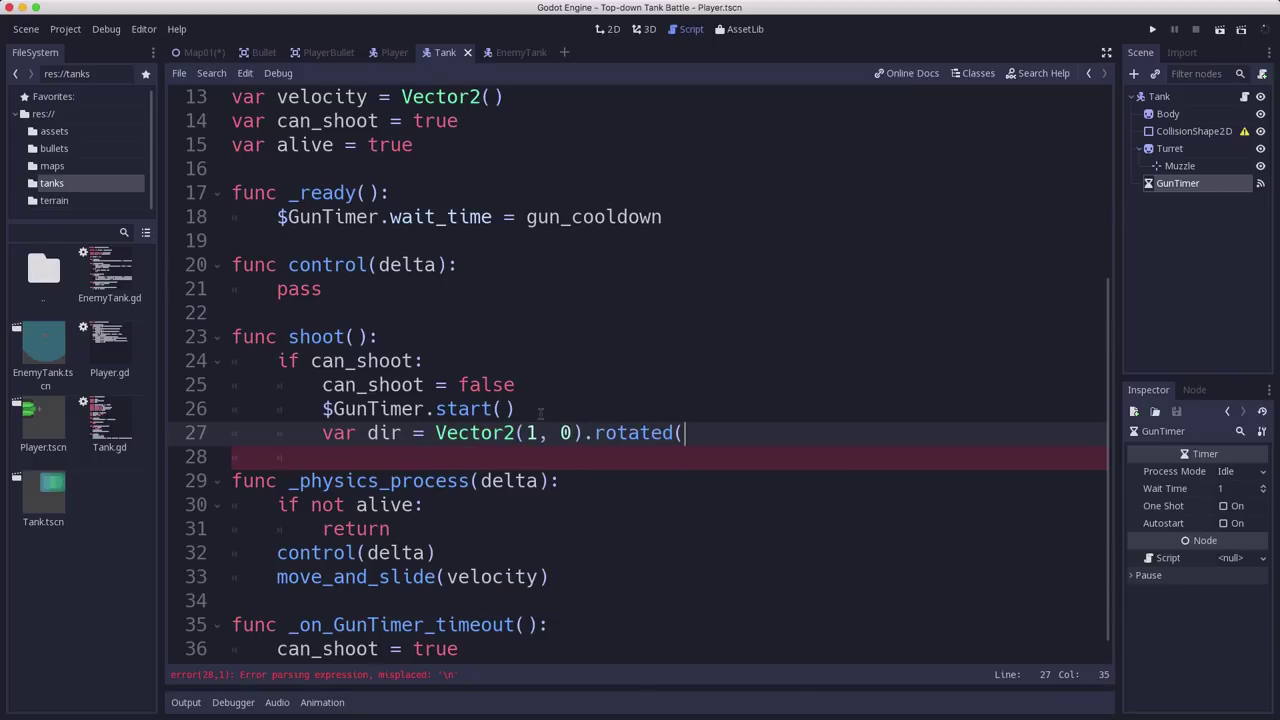
pyautogui.write('$')
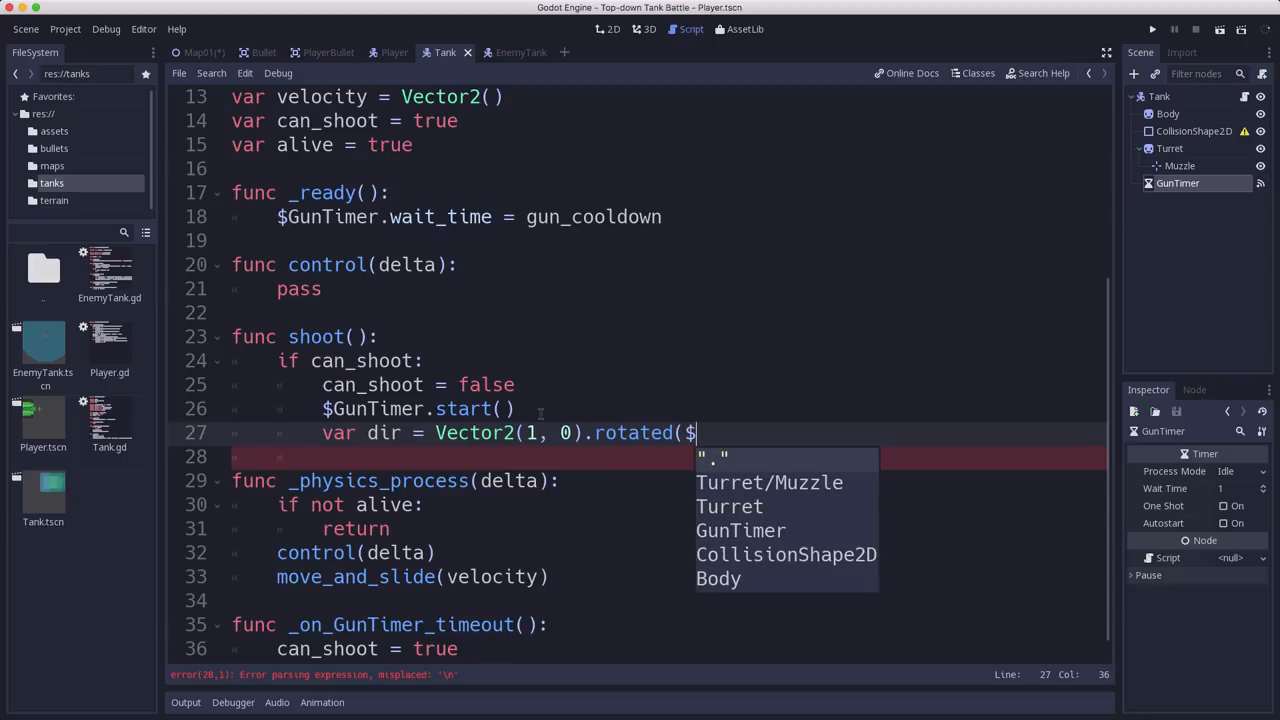
pyautogui.write('T')
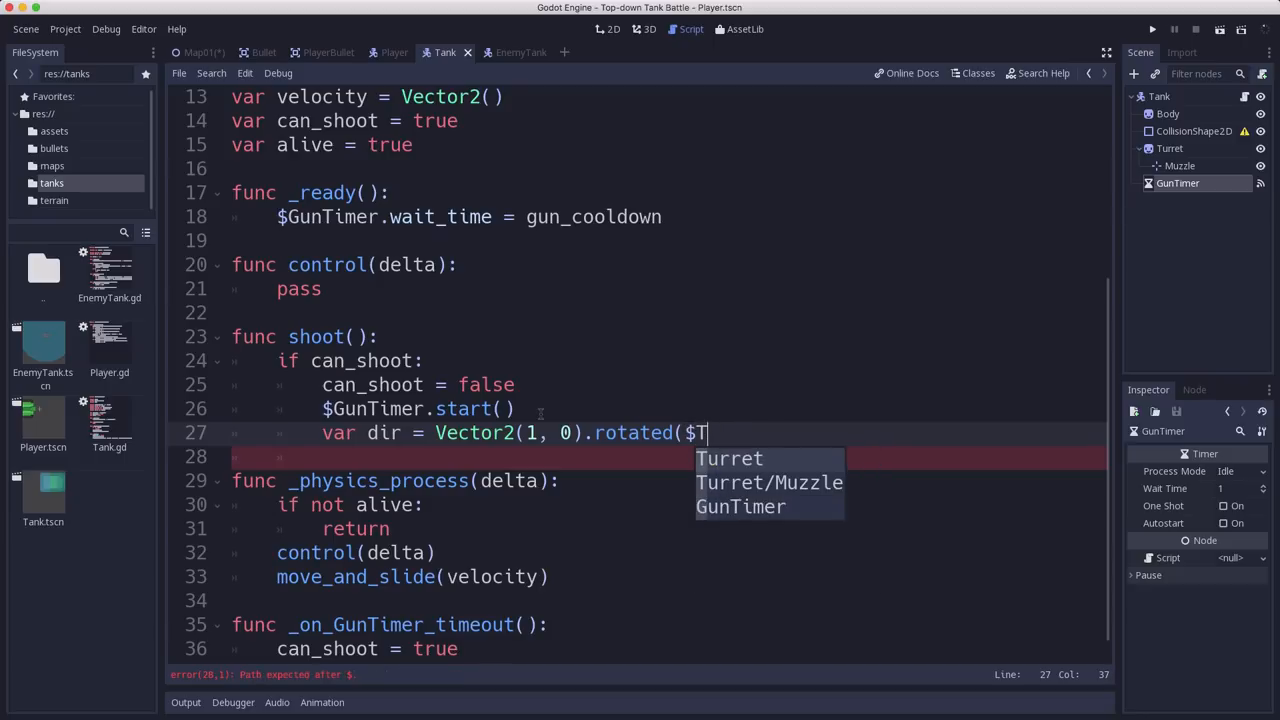
pyautogui.write('urret.globro')
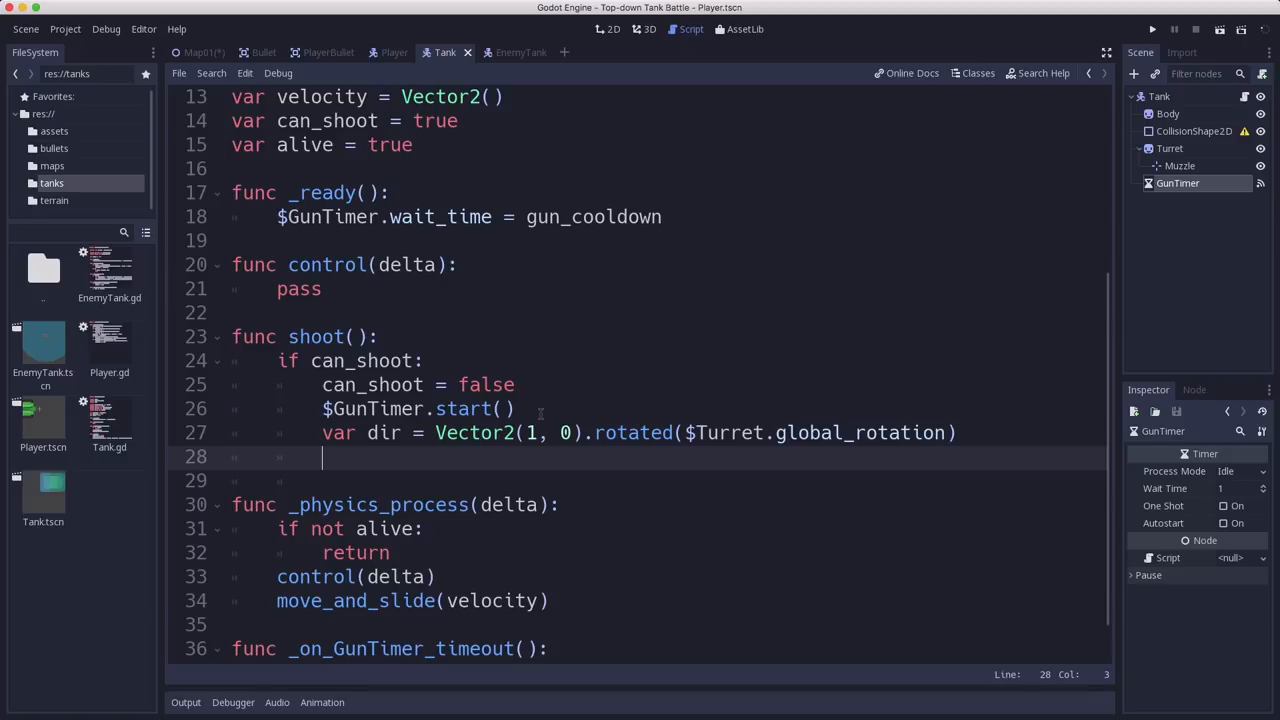
# Add emit_signal('shoot', Bullet, $Turret/Muzzle.global_position, dir) to shoot()
pyautogui.scroll(3)
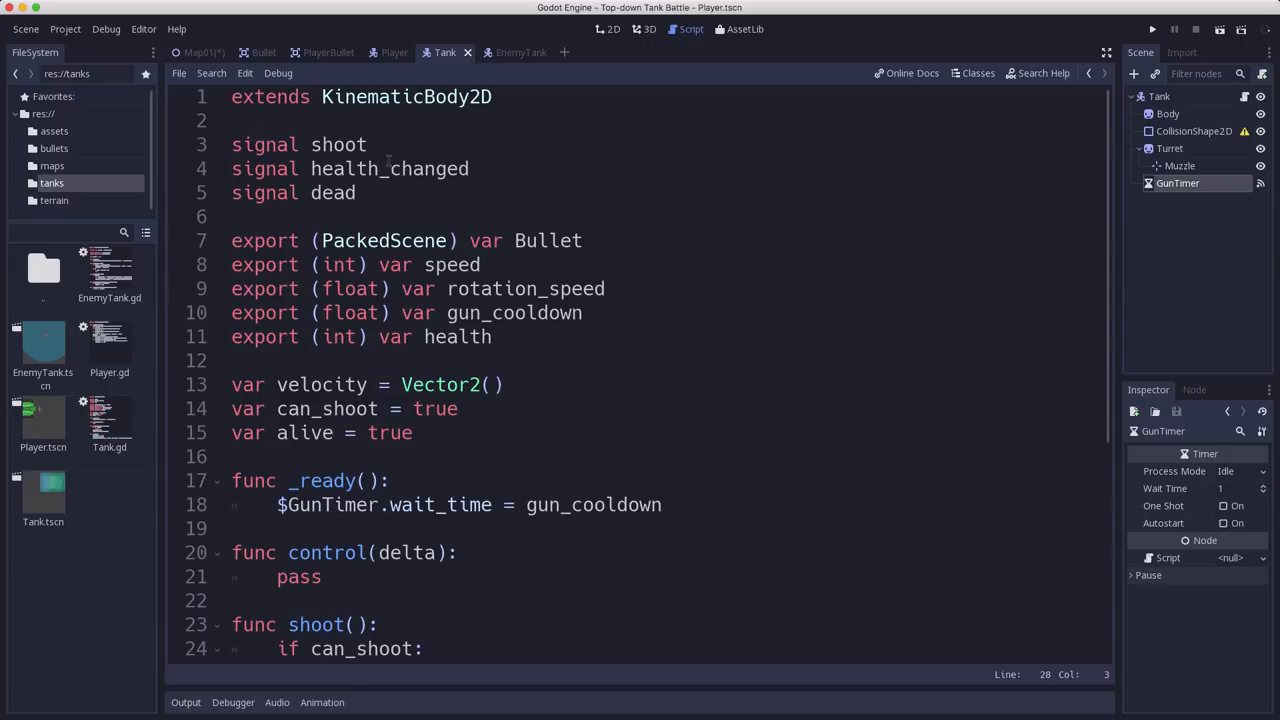
pyautogui.scroll(-3)
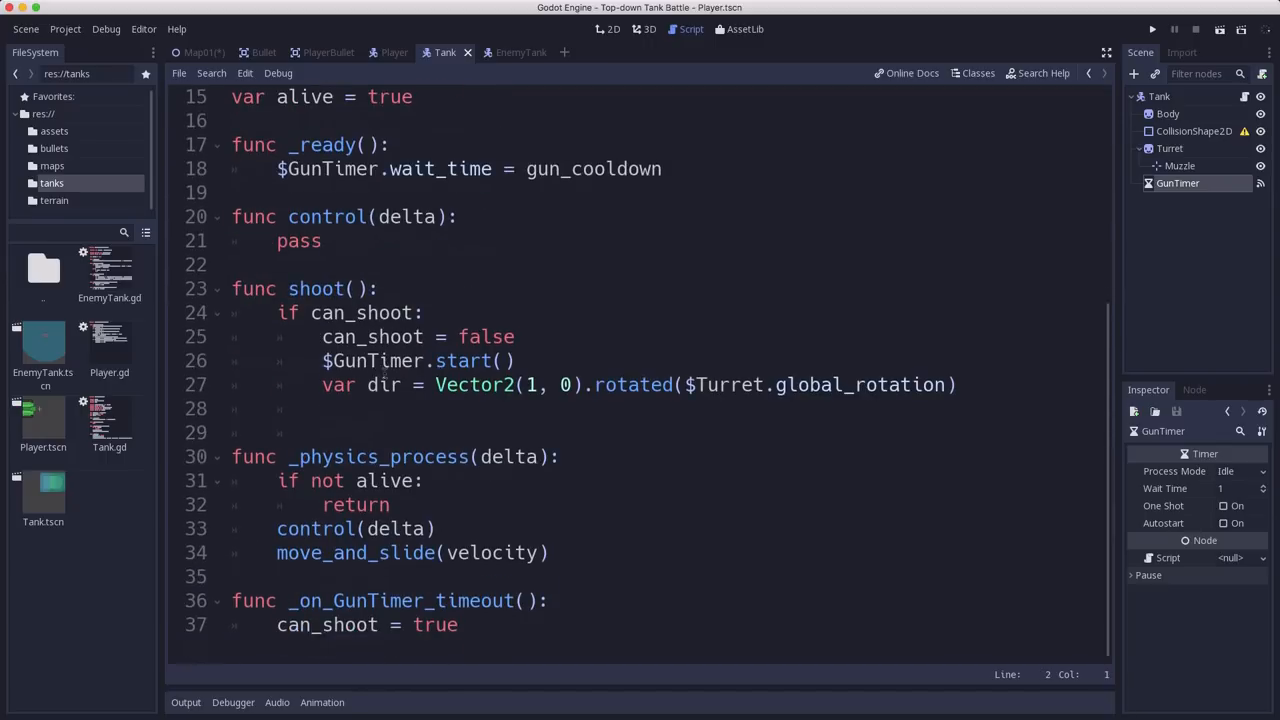
pyautogui.write('eit')
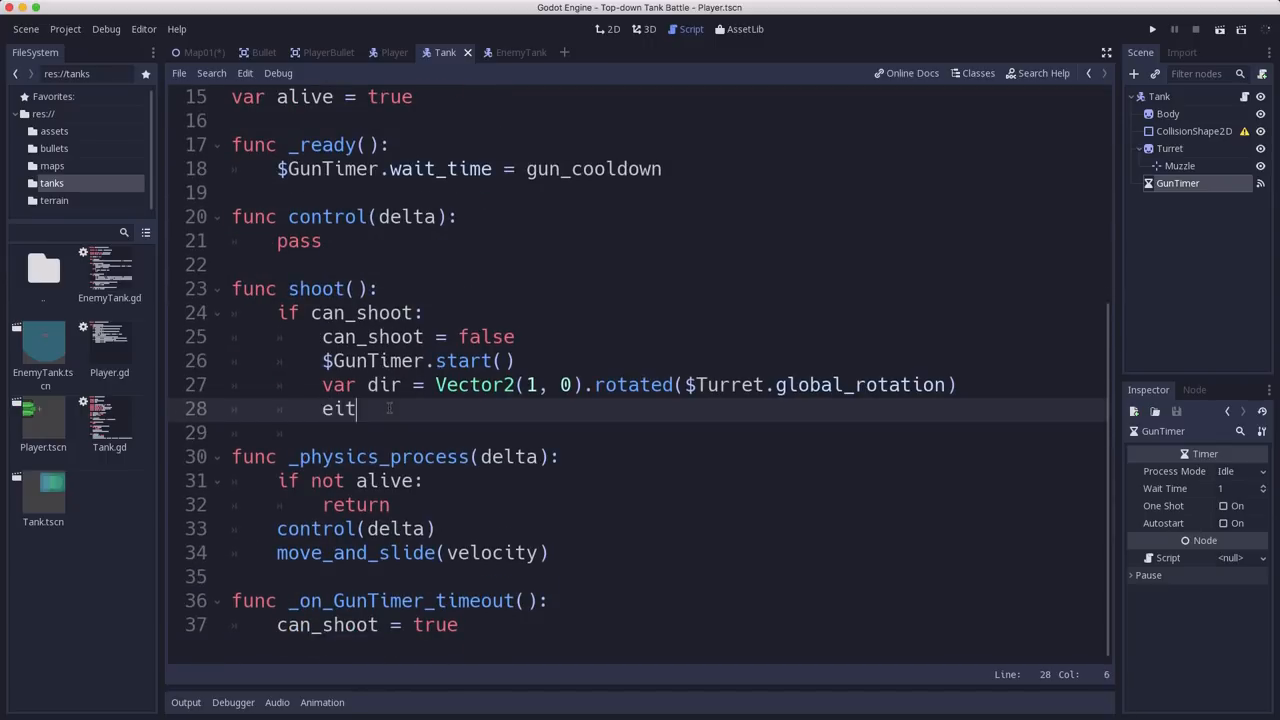
pyautogui.write("mit_signal('sh")
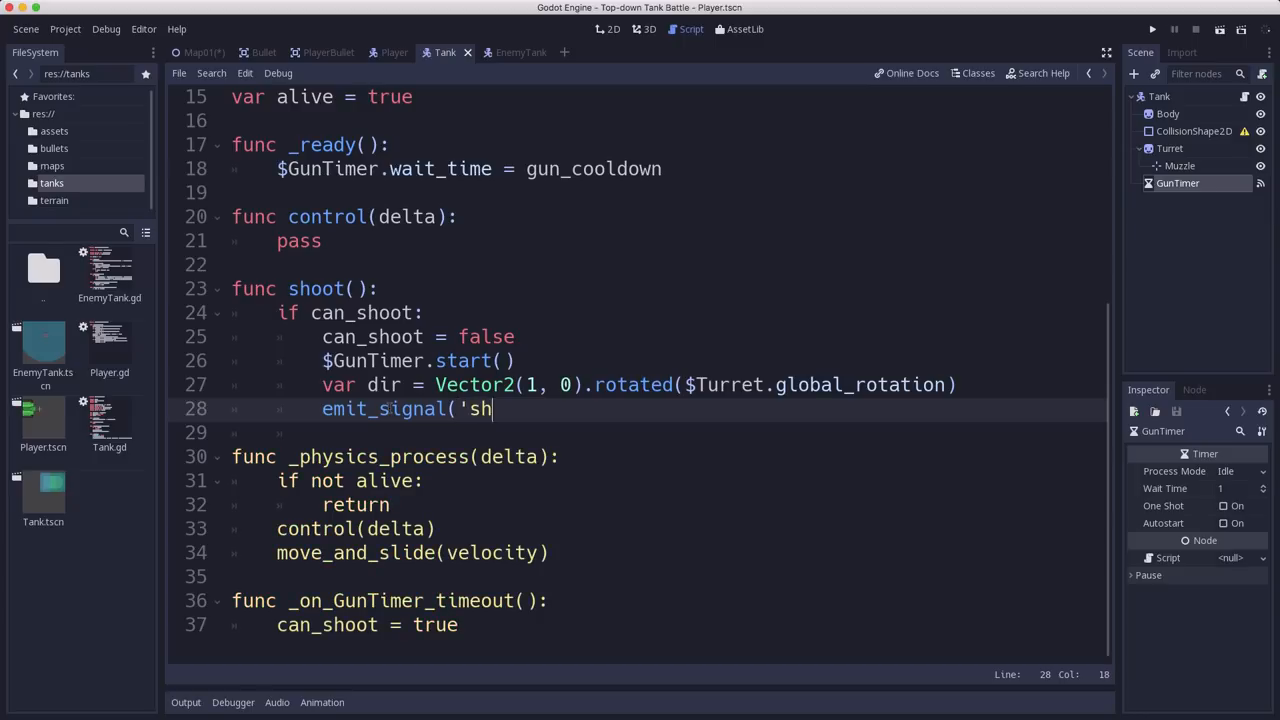
pyautogui.write("oot',")
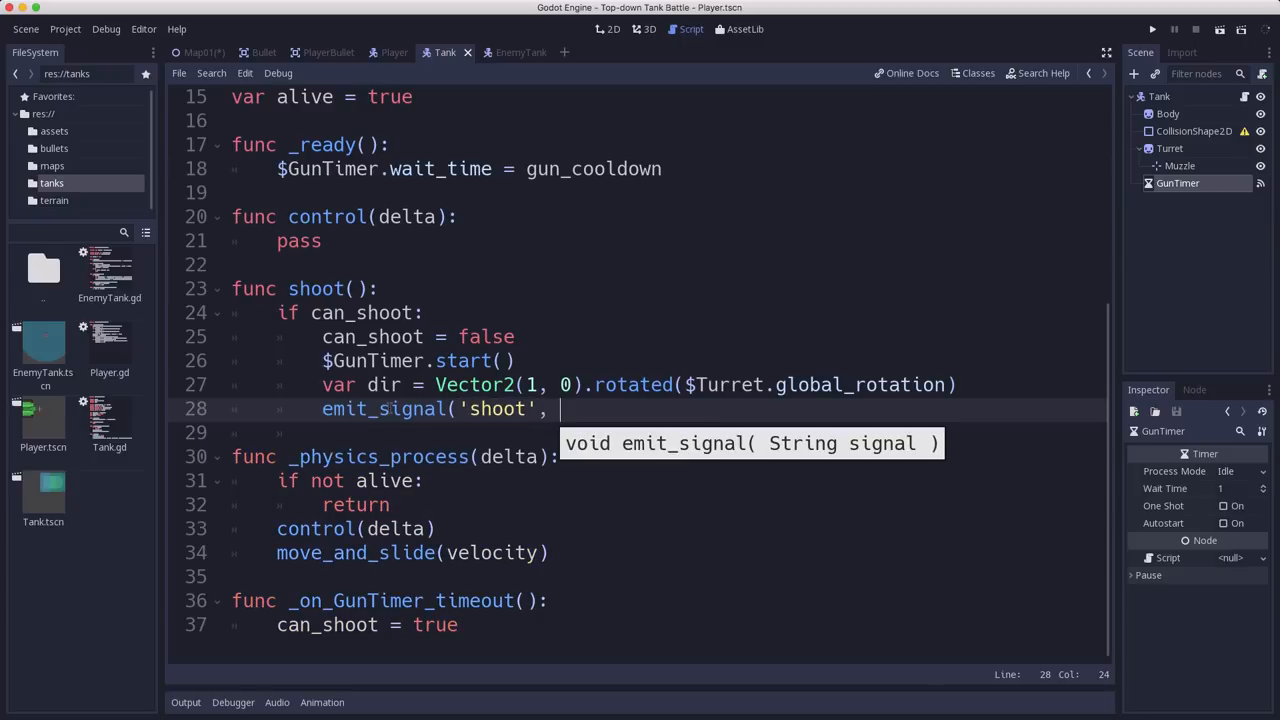
pyautogui.write('Bullet,')
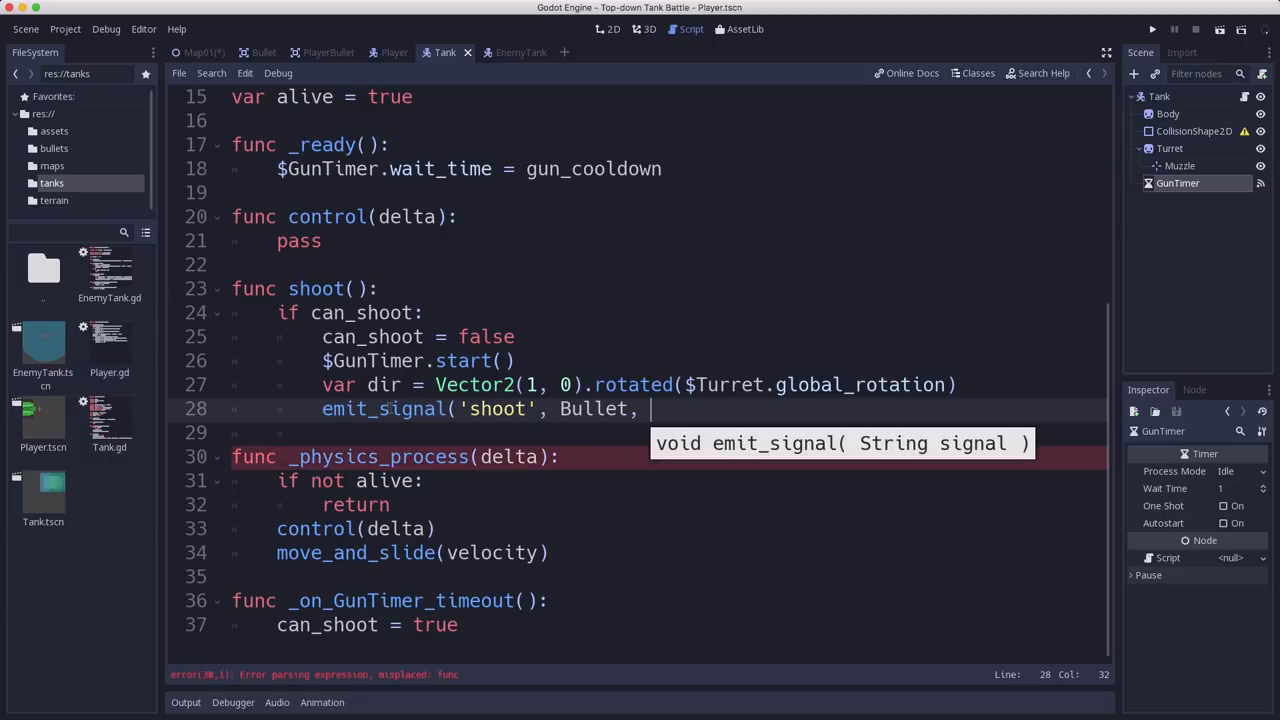
pyautogui.write('$')
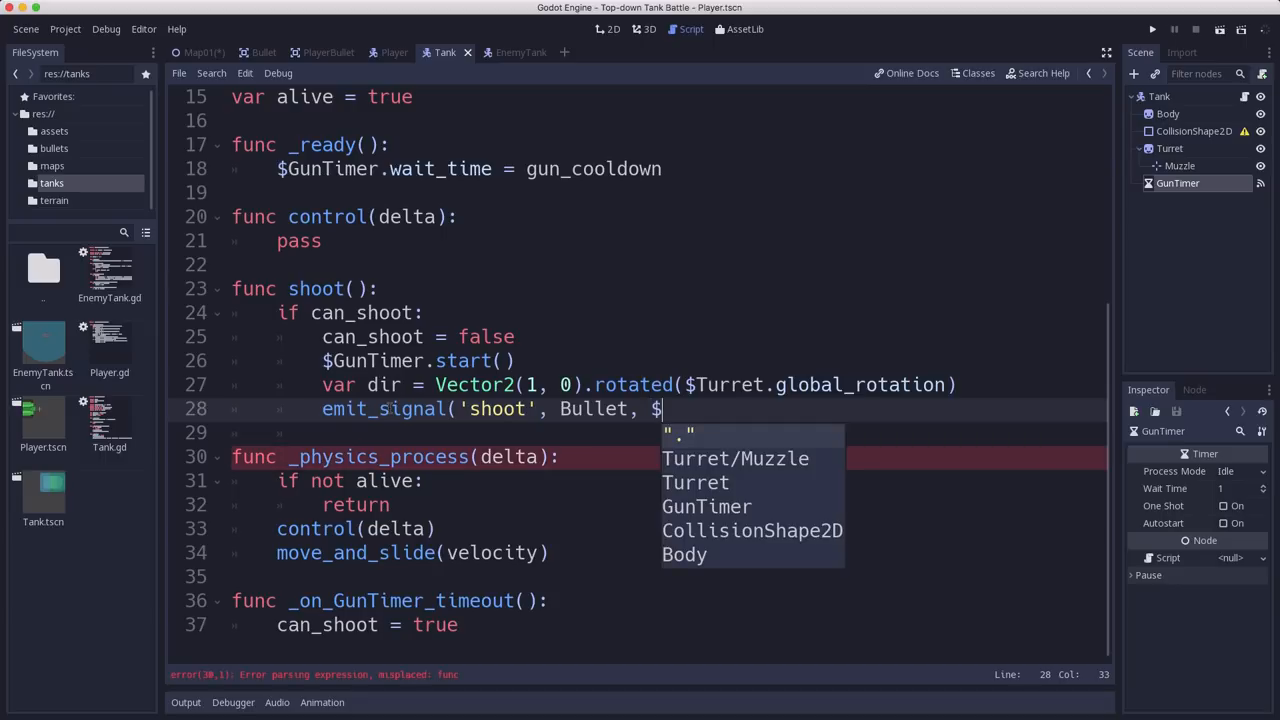
pyautogui.write('Turret/Muzzle.global_position, dir')
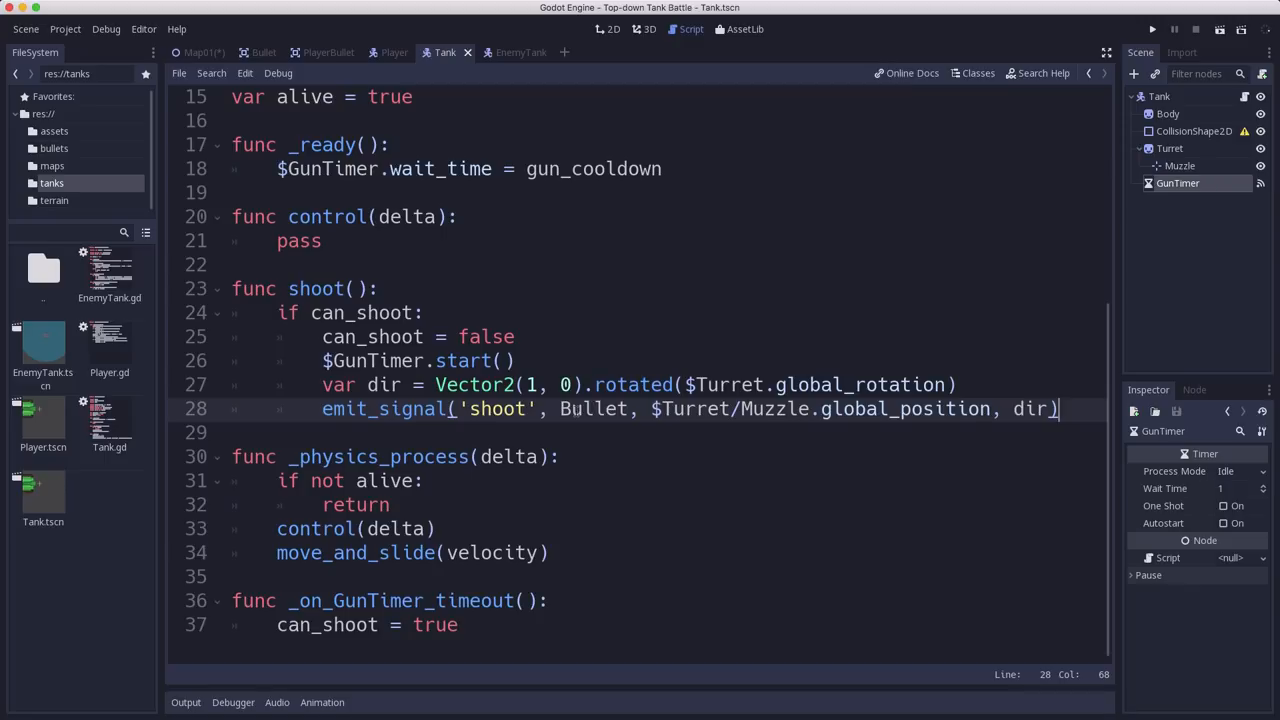
pyautogui.click(462, 408)
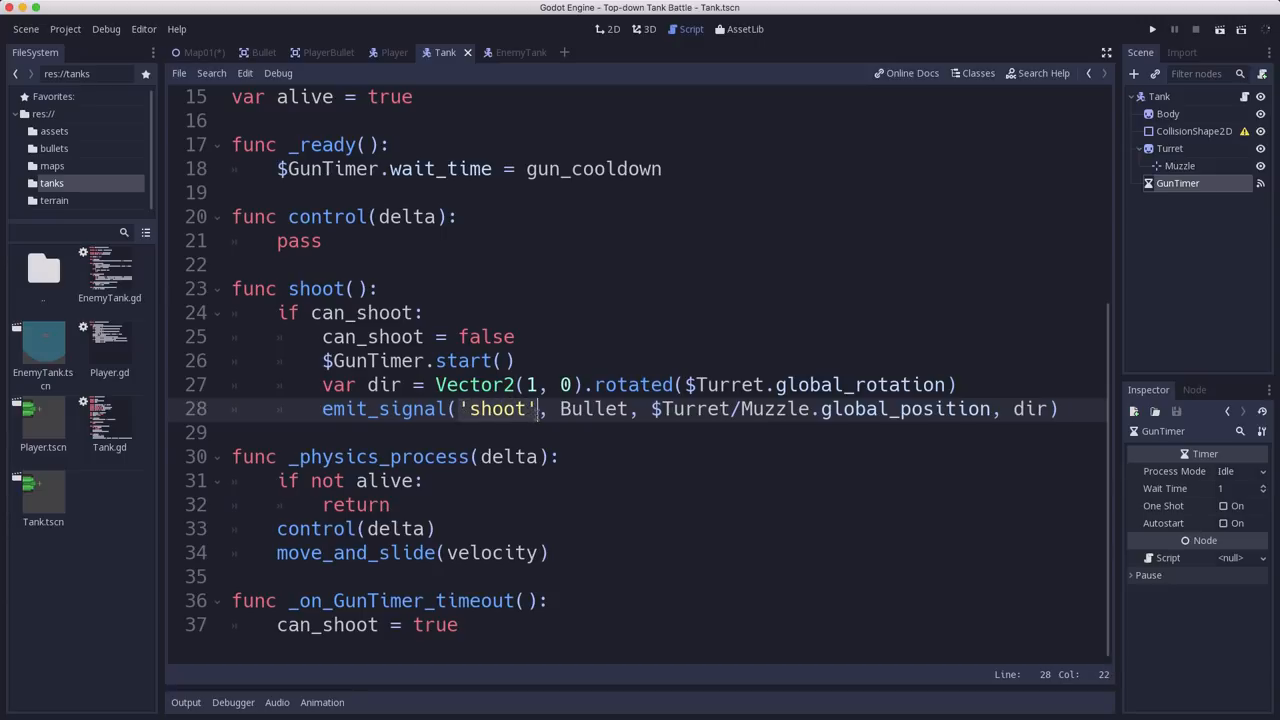
pyautogui.click(470, 408)
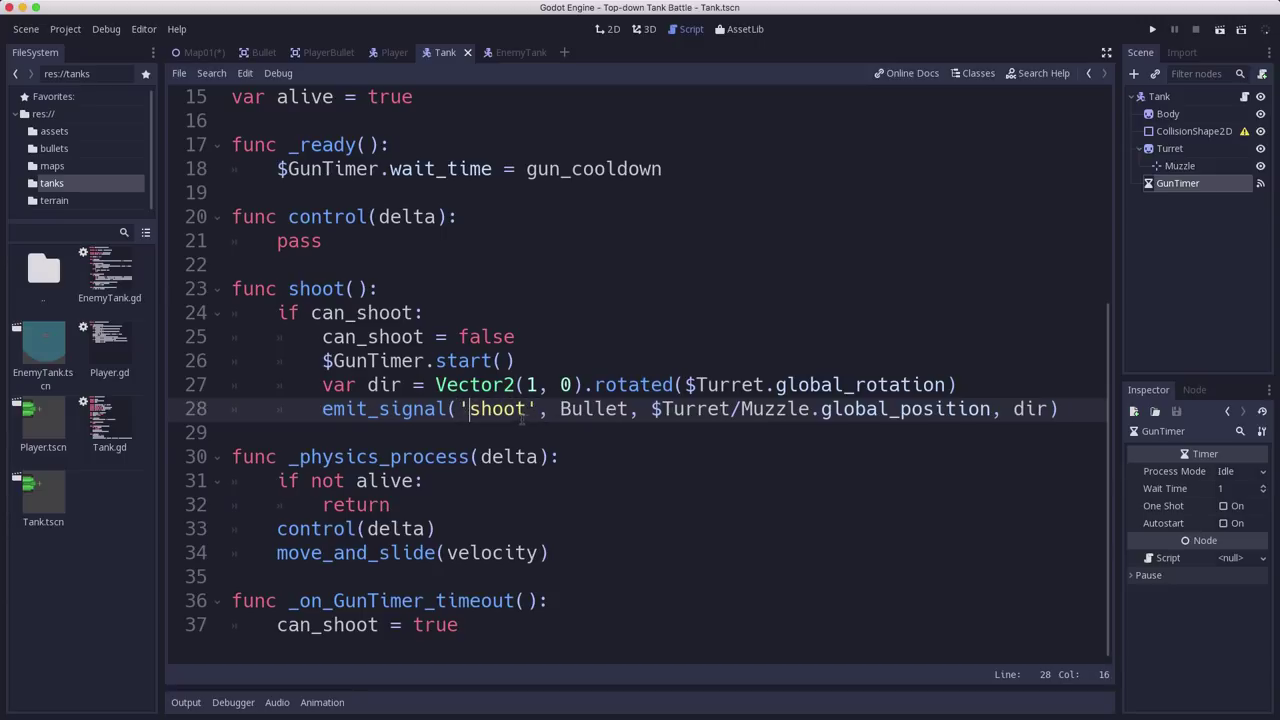
pyautogui.scroll(3)
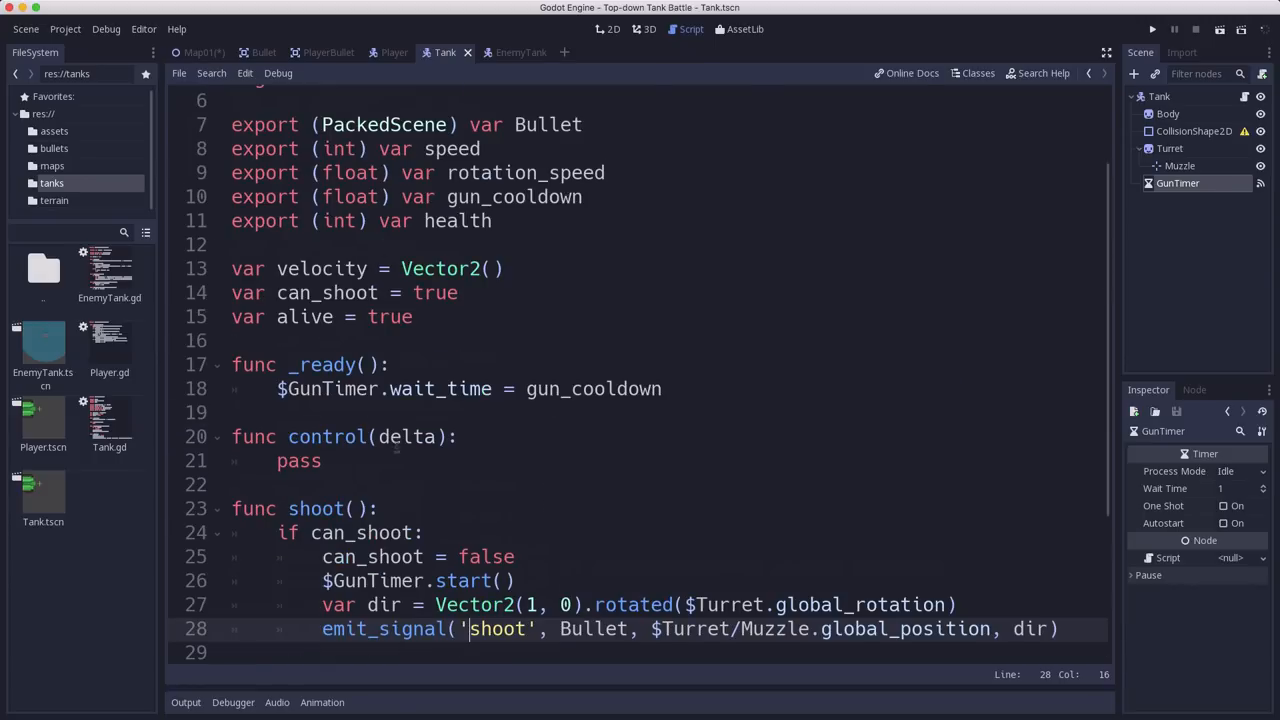
pyautogui.scroll(3)
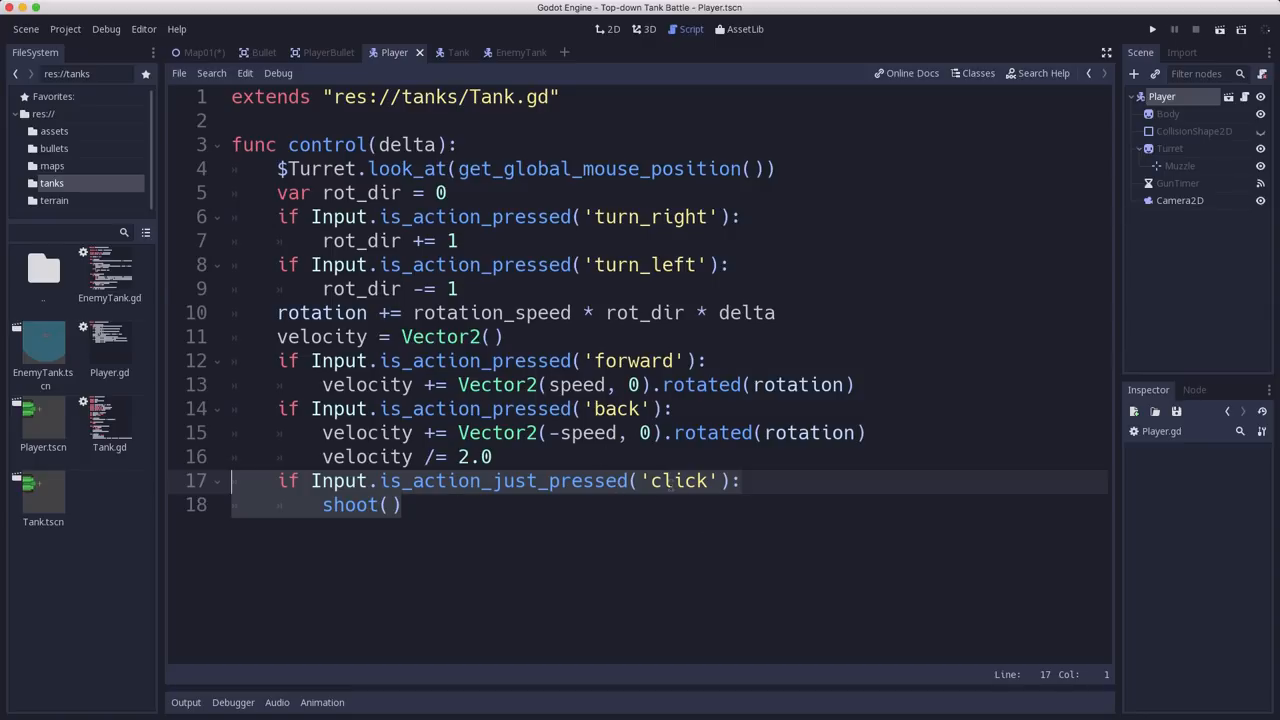
# Review the Player script's click-to-shoot code, then switch to the Map01 script
pyautogui.click(402, 504)
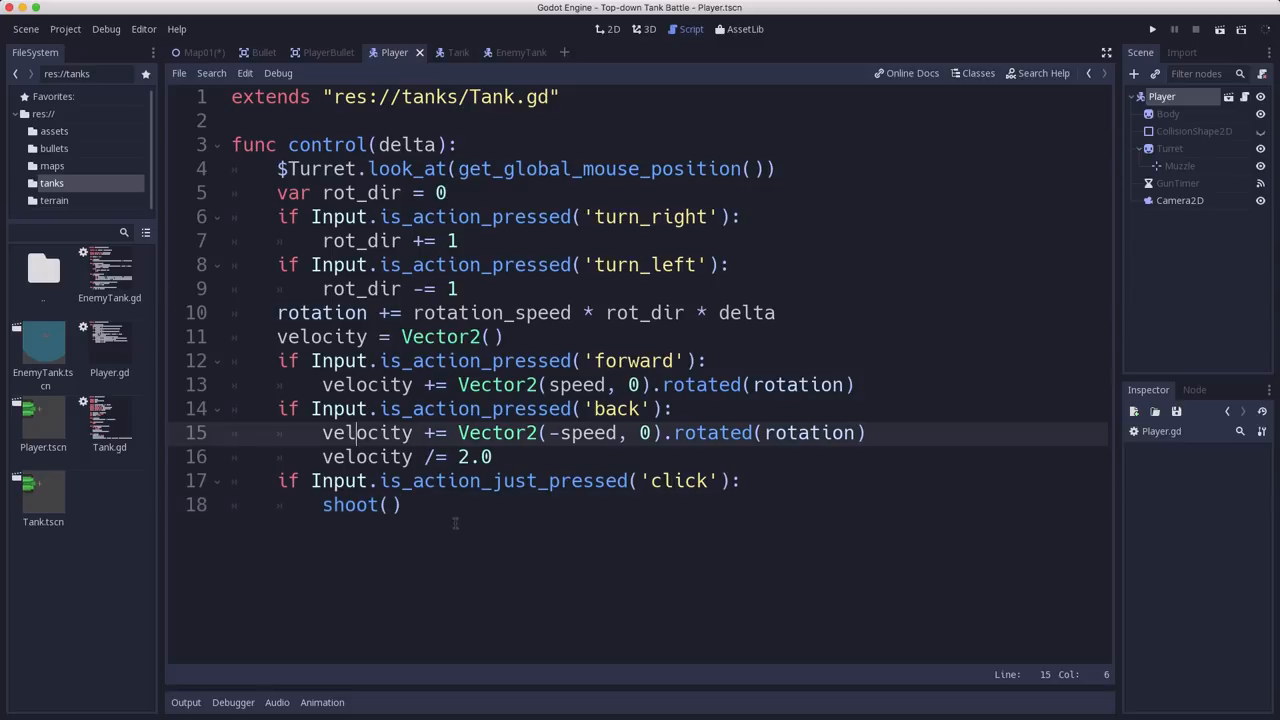
pyautogui.moveTo(584, 510)
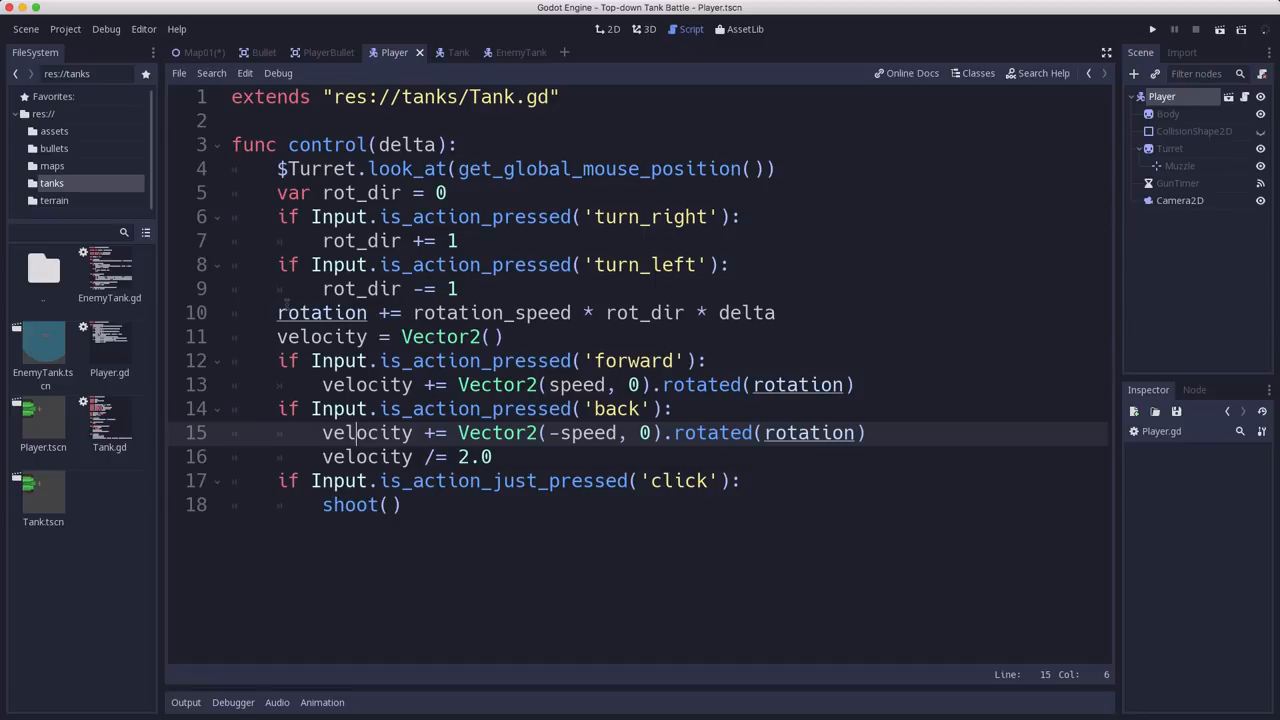
pyautogui.click(198, 52)
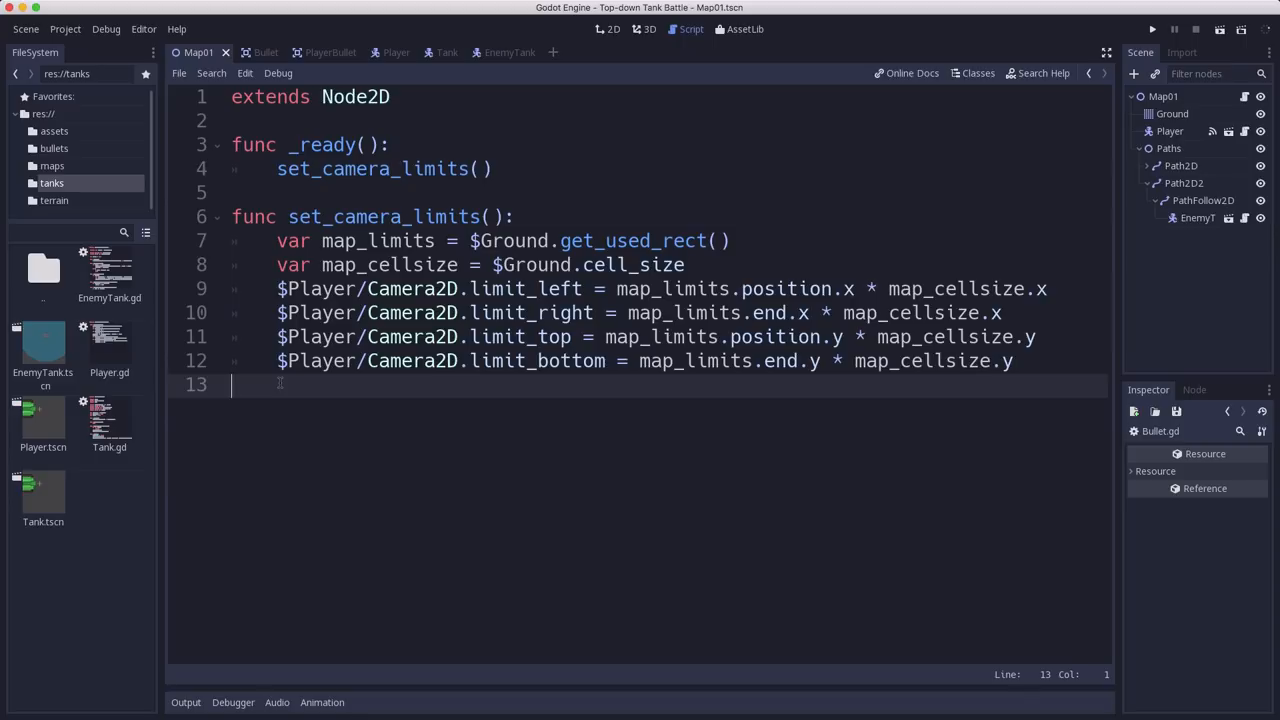
# Add a new function _on_Tank_shoot(bullet, _position, _direction) at the end of Map01
pyautogui.press('Return')
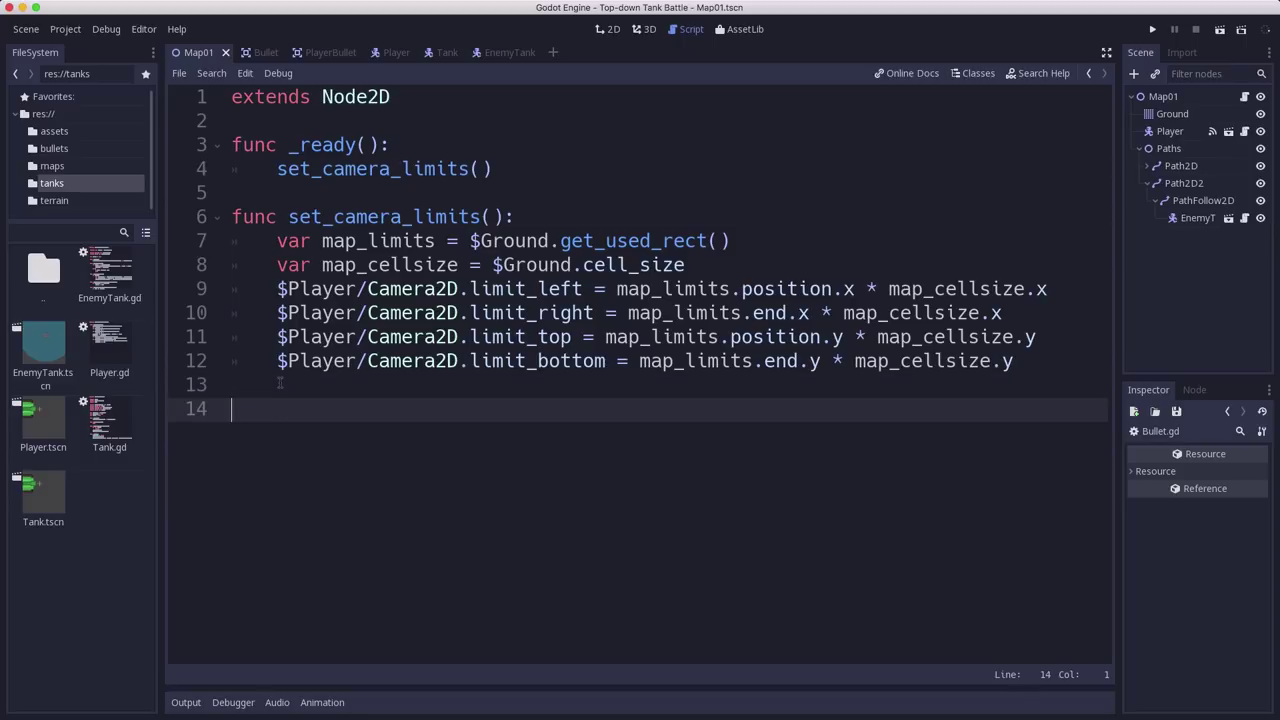
pyautogui.write('fu')
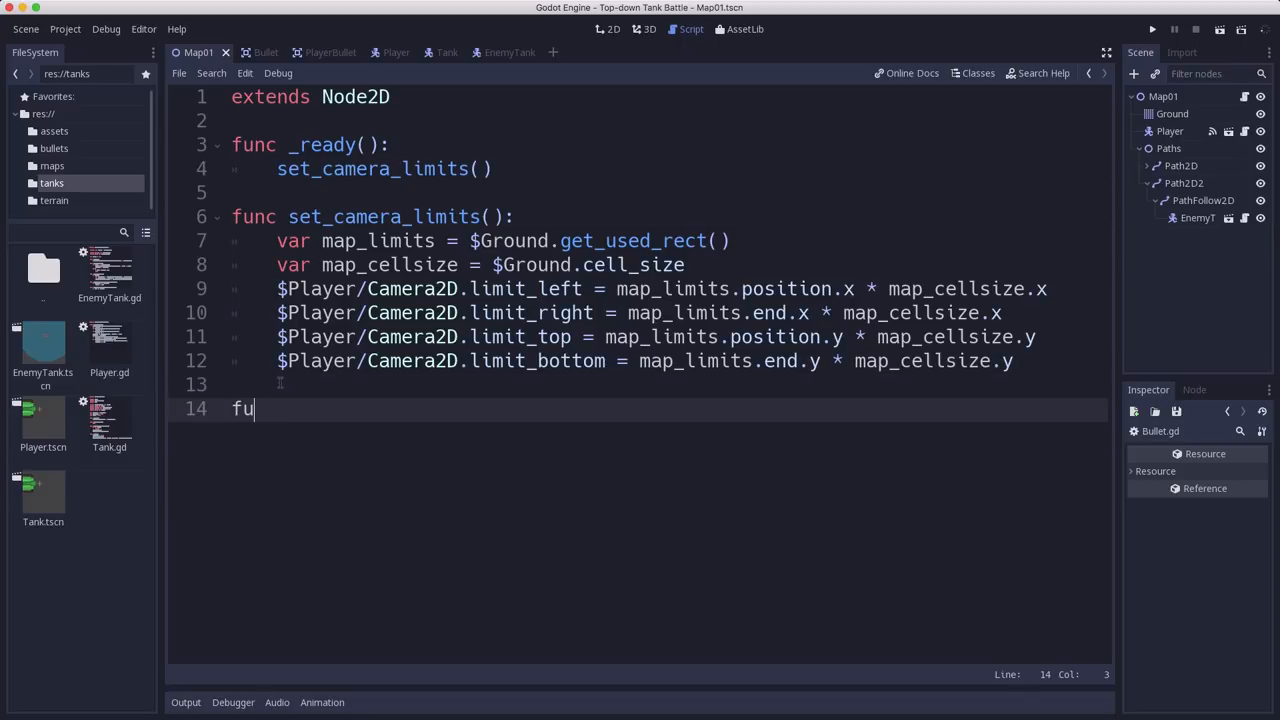
pyautogui.write('nc')
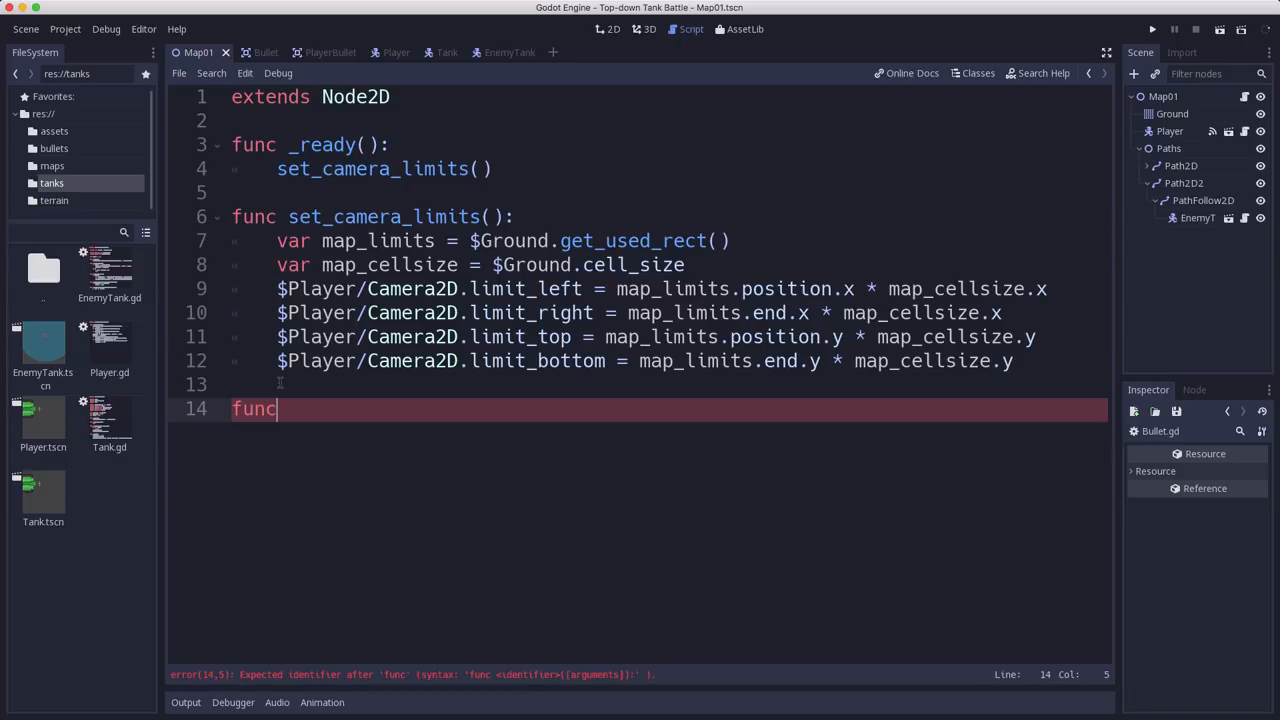
pyautogui.write('_')
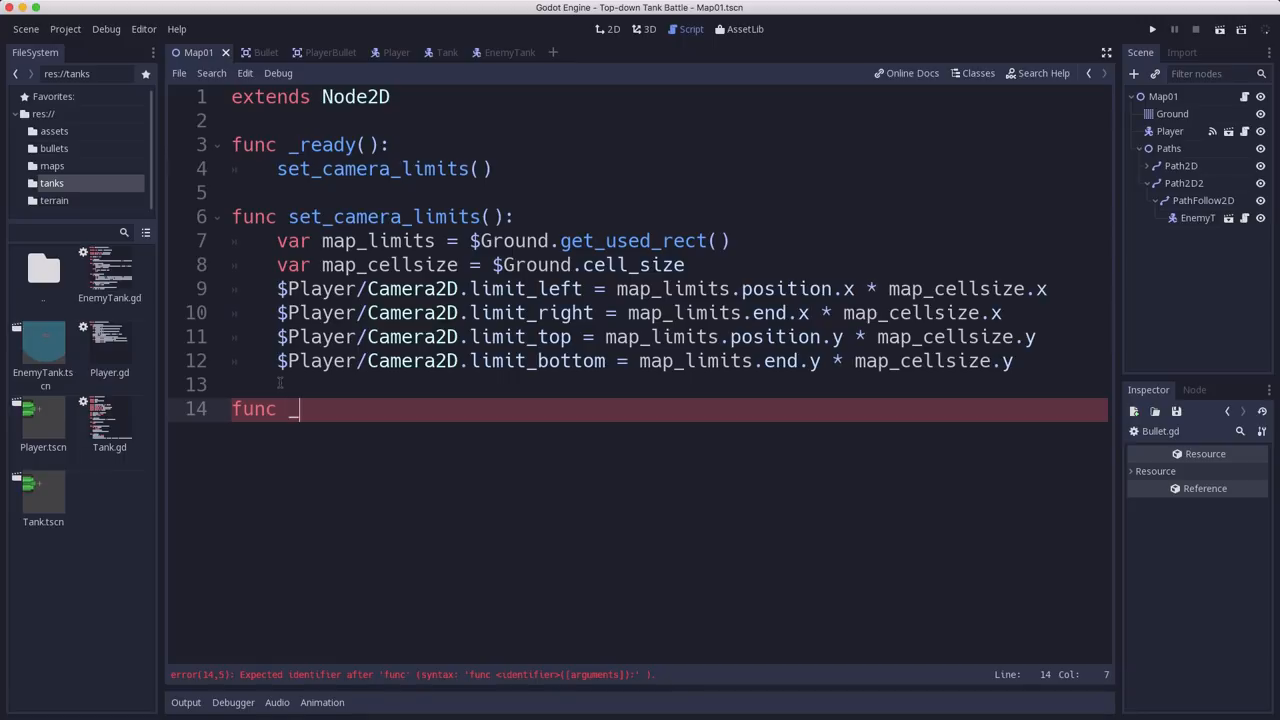
pyautogui.write('on_tan')
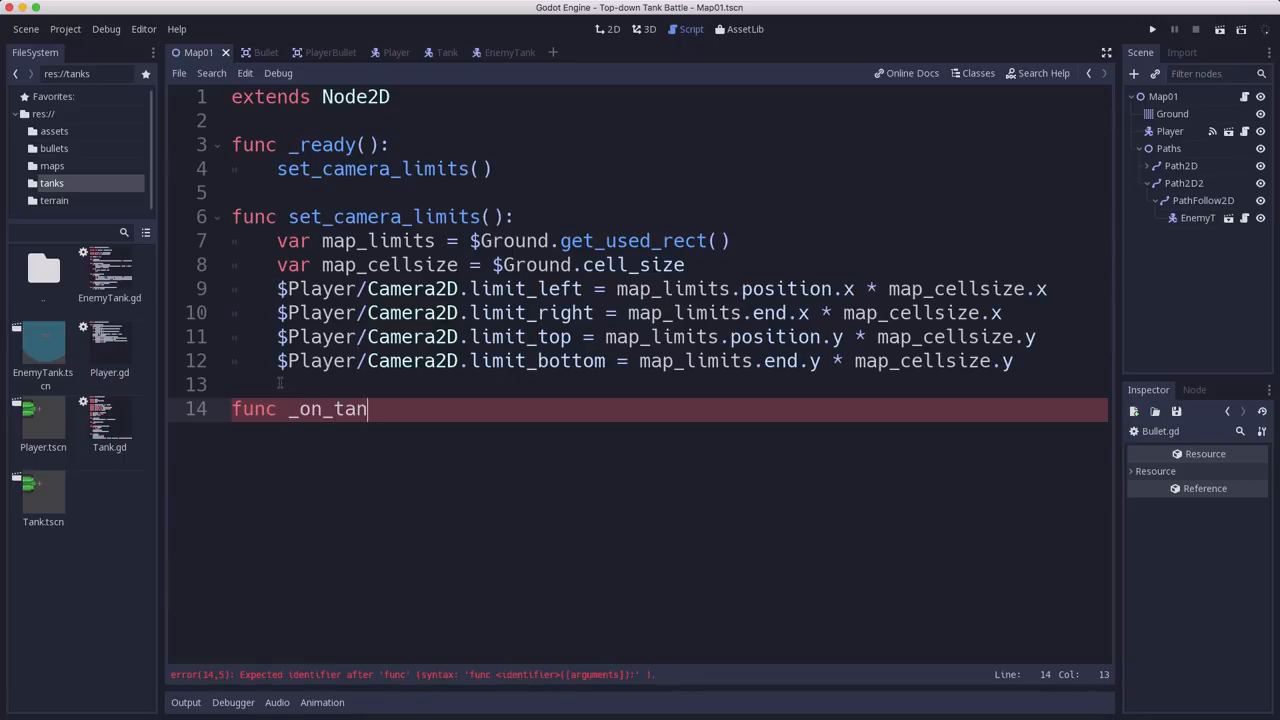
pyautogui.write('k_')
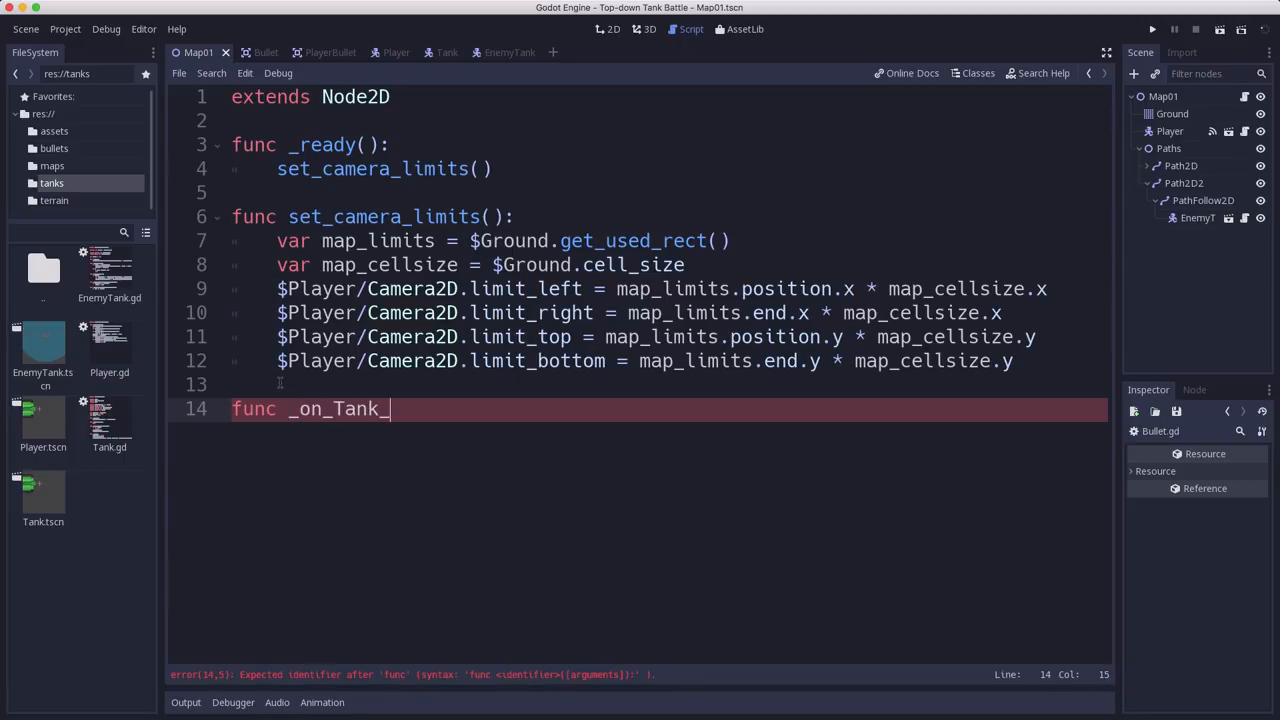
pyautogui.write('shoot(')
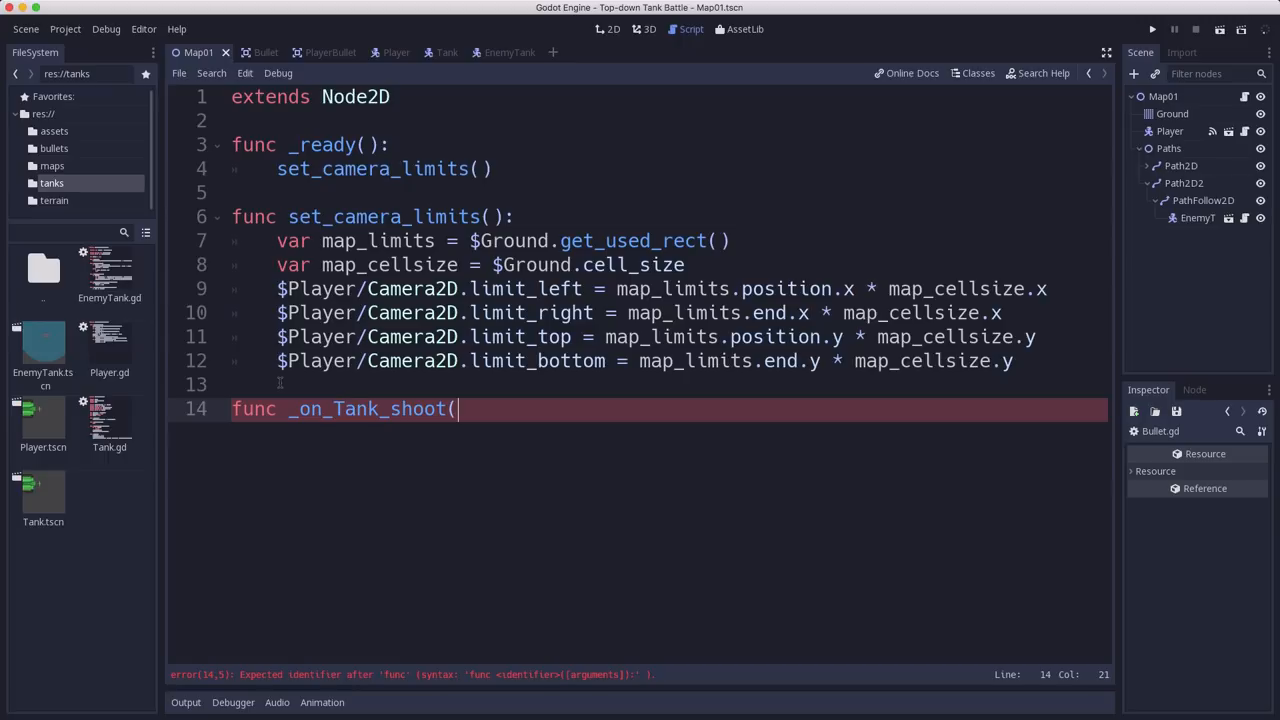
pyautogui.write('bullet')
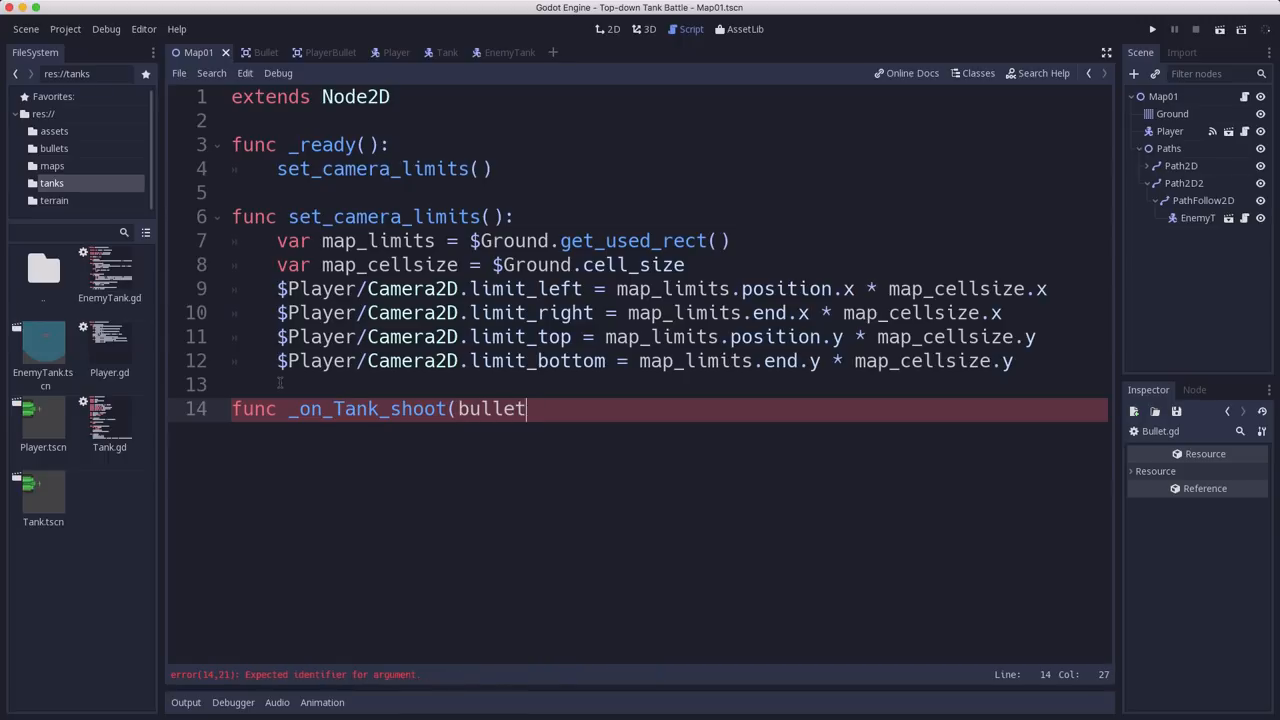
pyautogui.write(', _po')
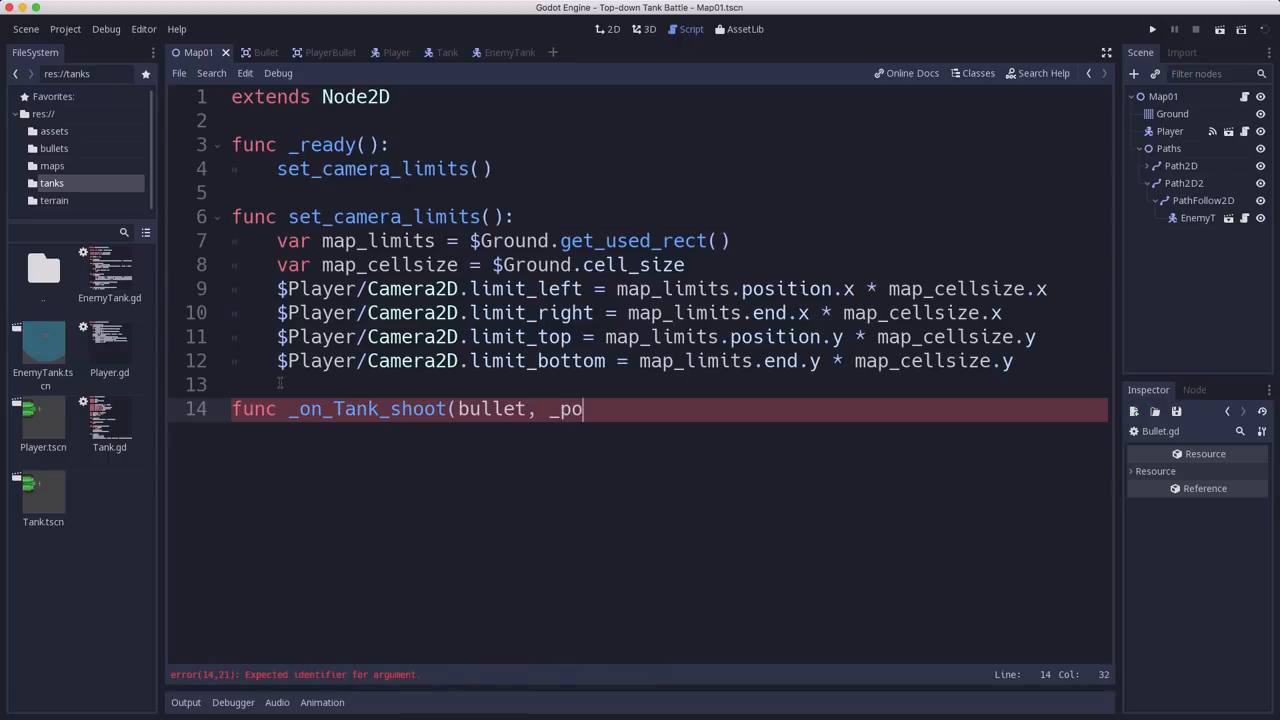
pyautogui.write('sition, _direction):')
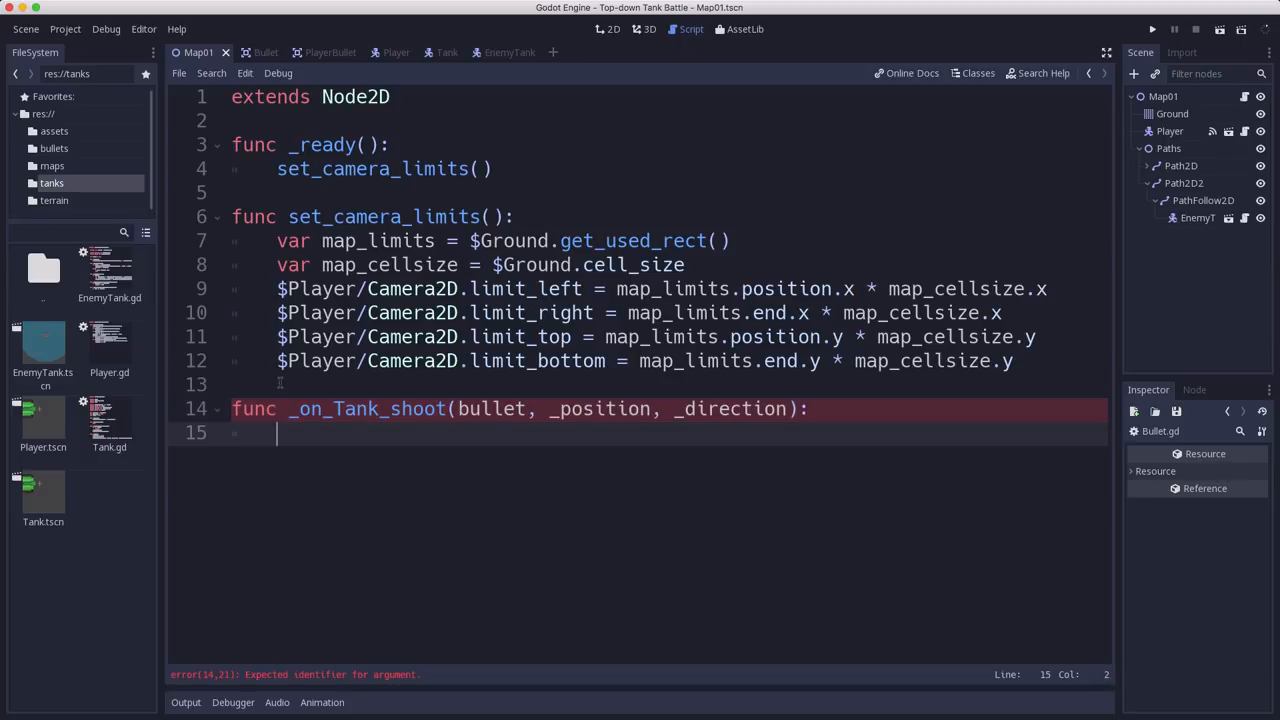
# Instance the bullet, add it as a child, call b.start(_position, _direction), and save
pyautogui.write('v')
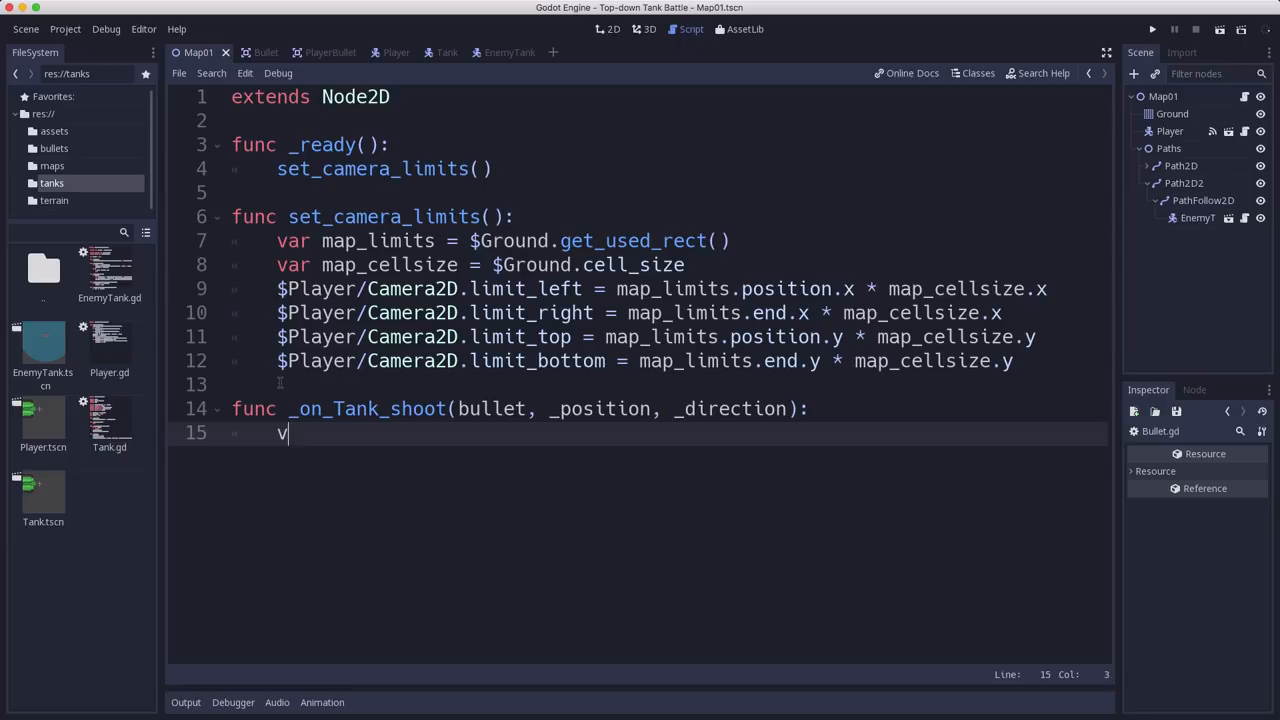
pyautogui.write('ar b = B')
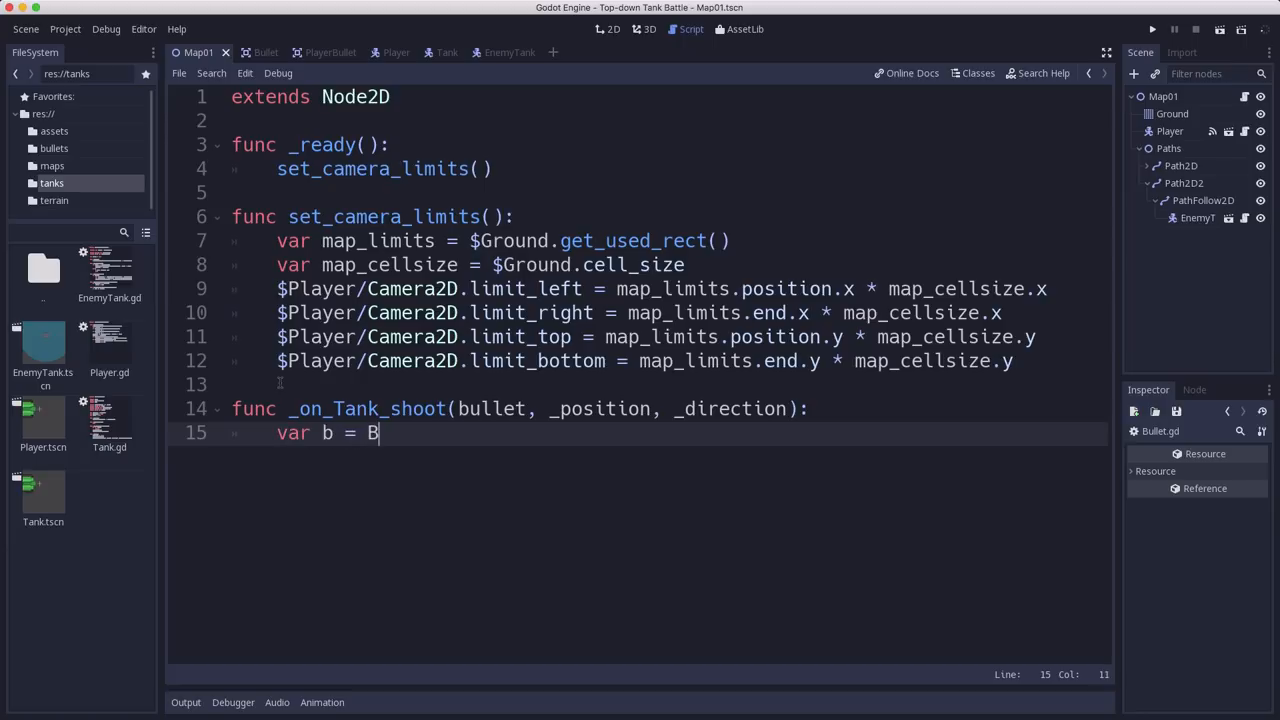
pyautogui.write('b')
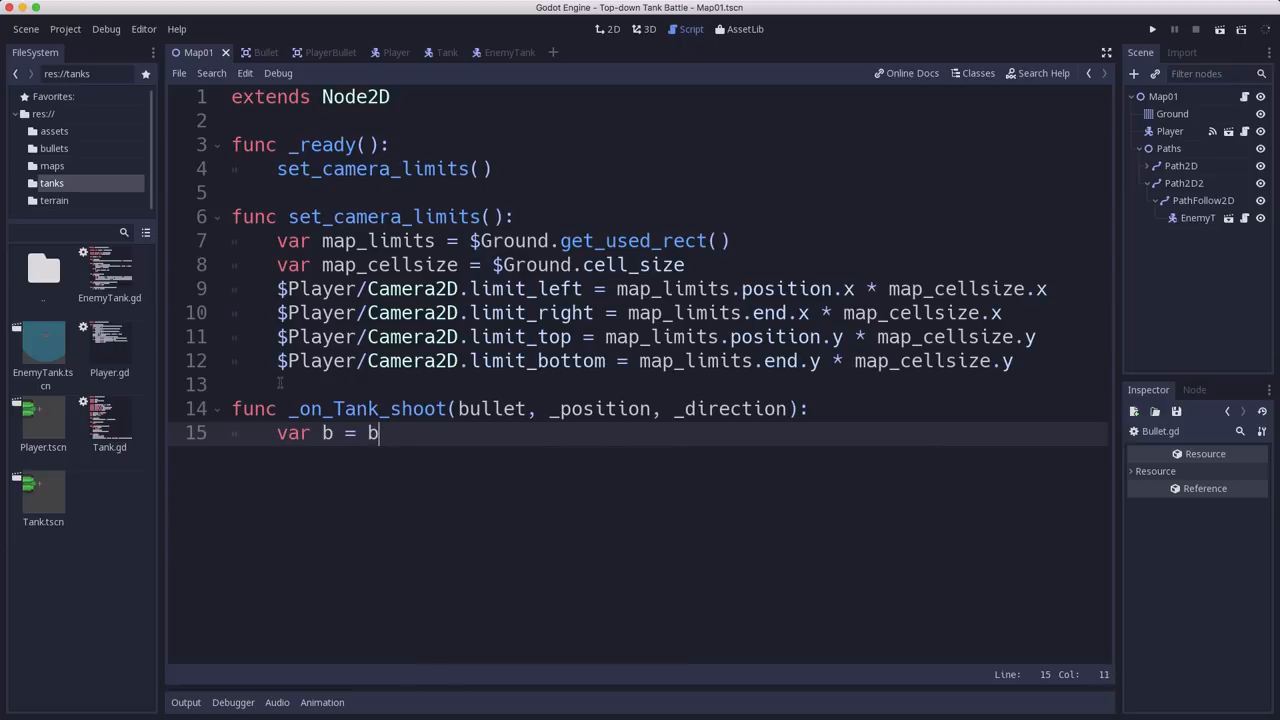
pyautogui.write('ullet.instance(')
pyautogui.write('aadd')
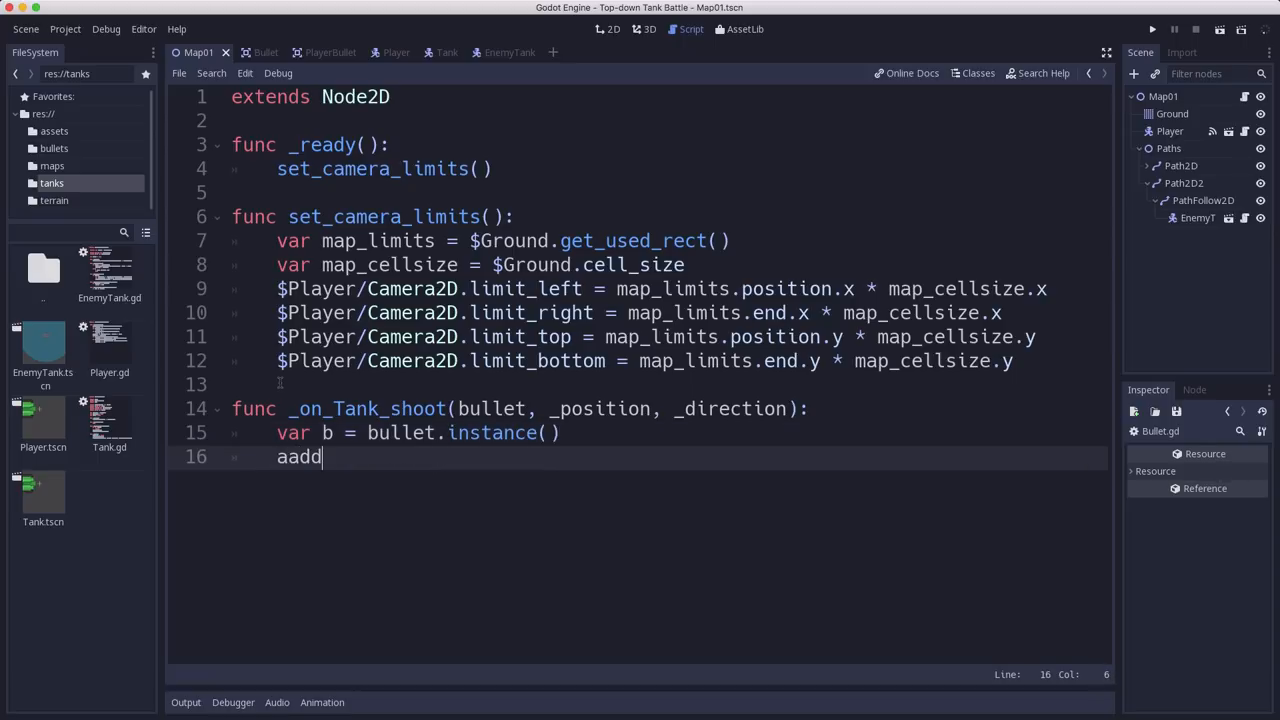
pyautogui.press('Backspace')
pyautogui.write('_child(b')
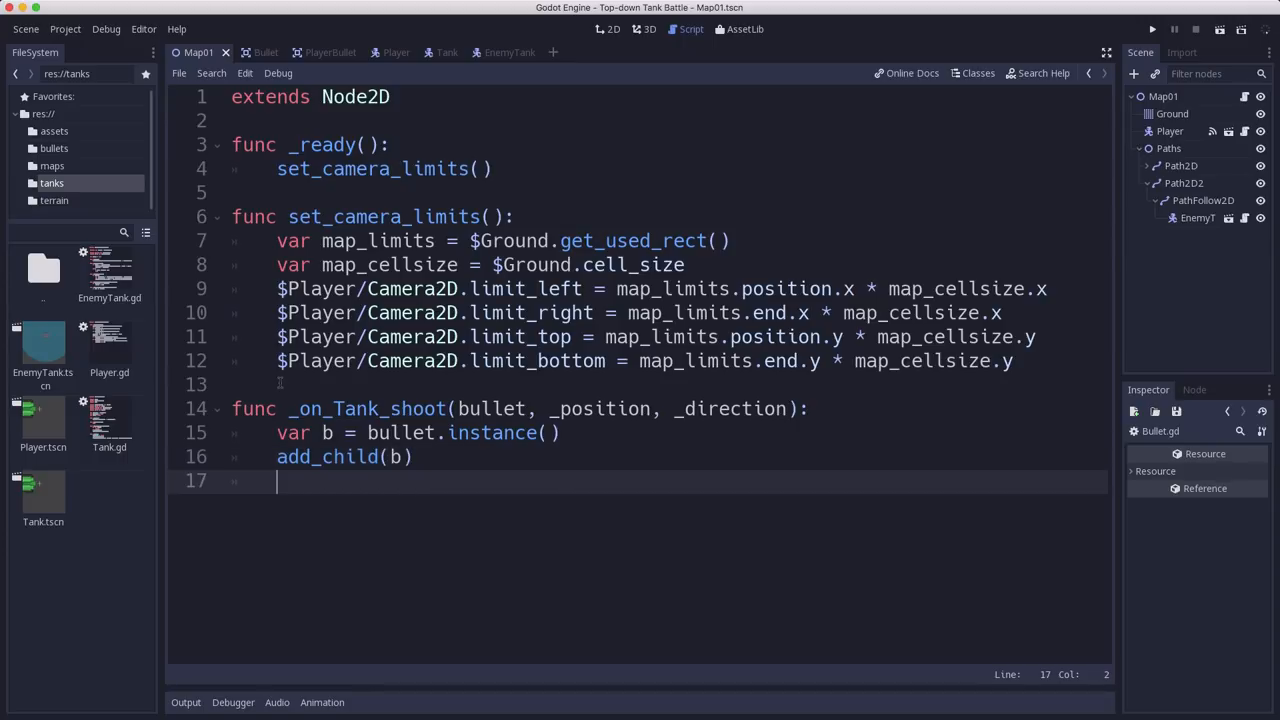
pyautogui.write('b.')
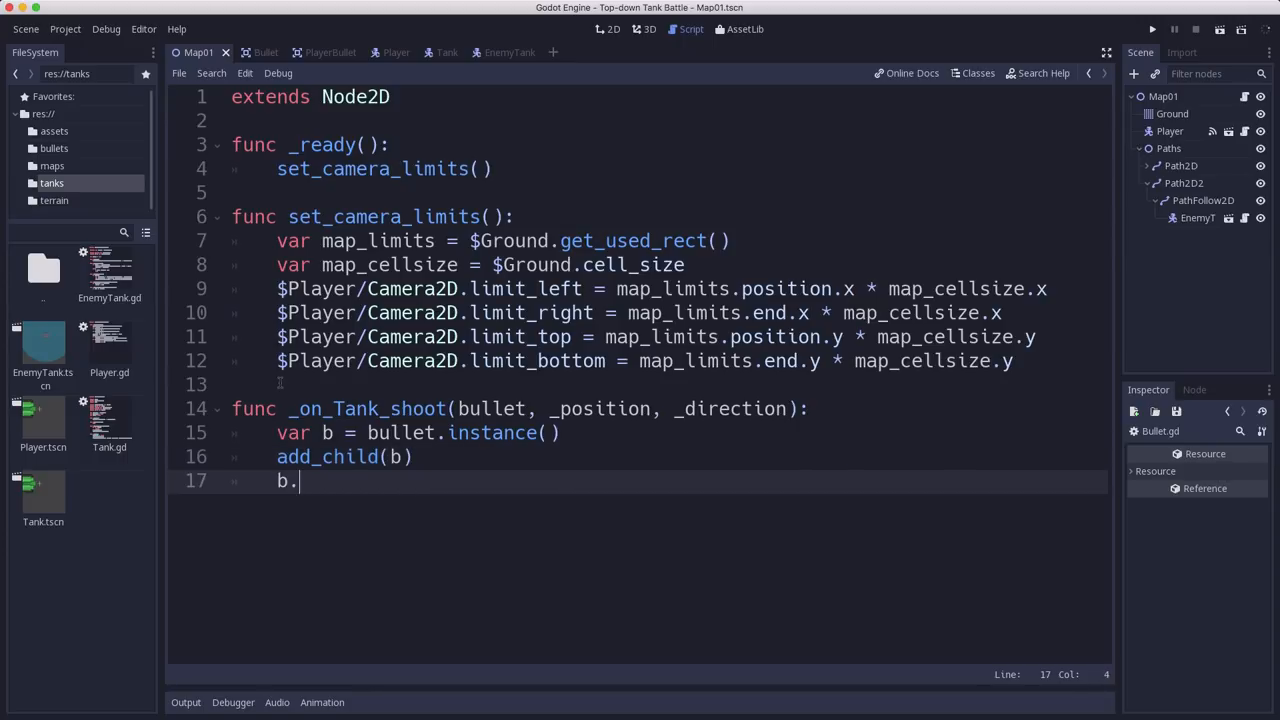
pyautogui.write('start(')
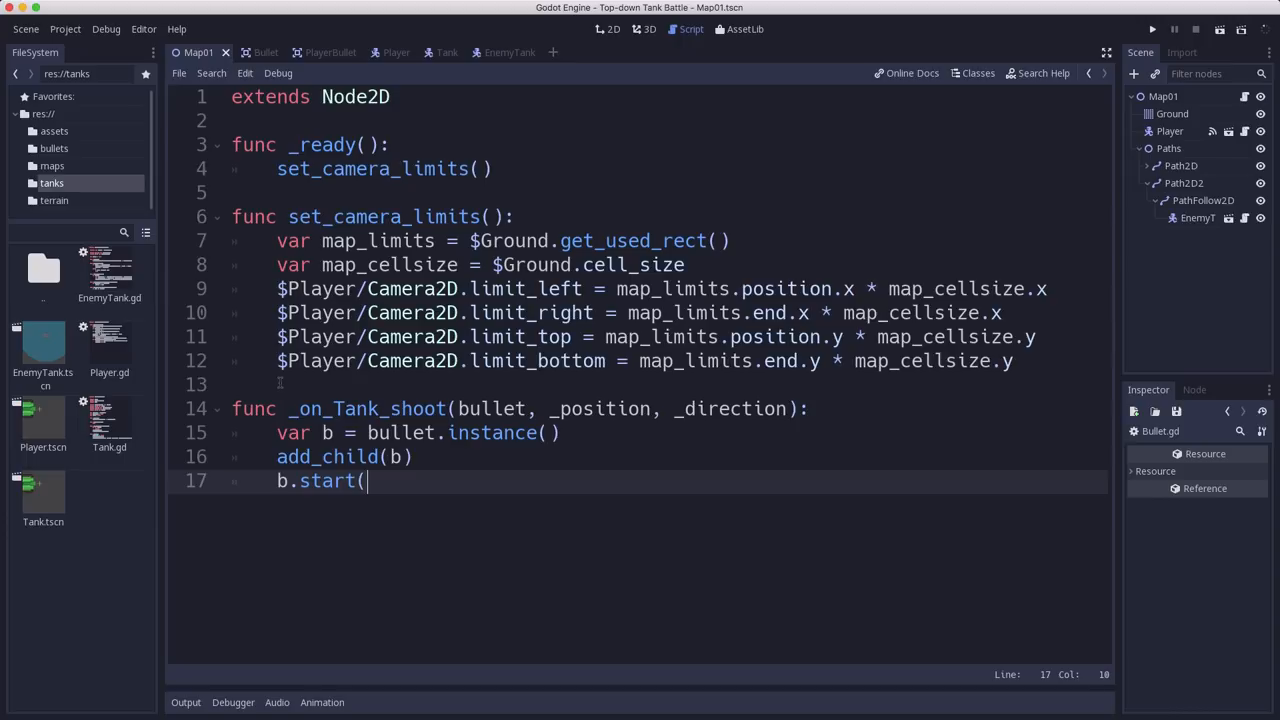
pyautogui.write('_position,')
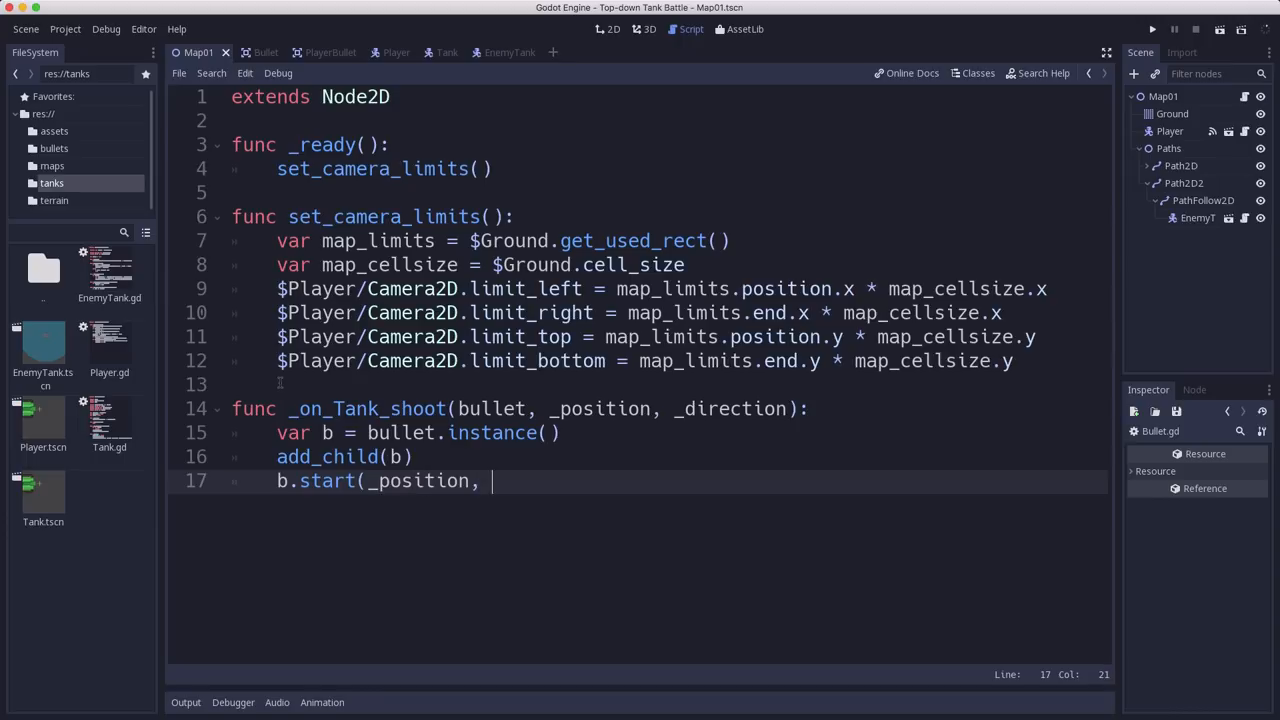
pyautogui.write('_direction)')
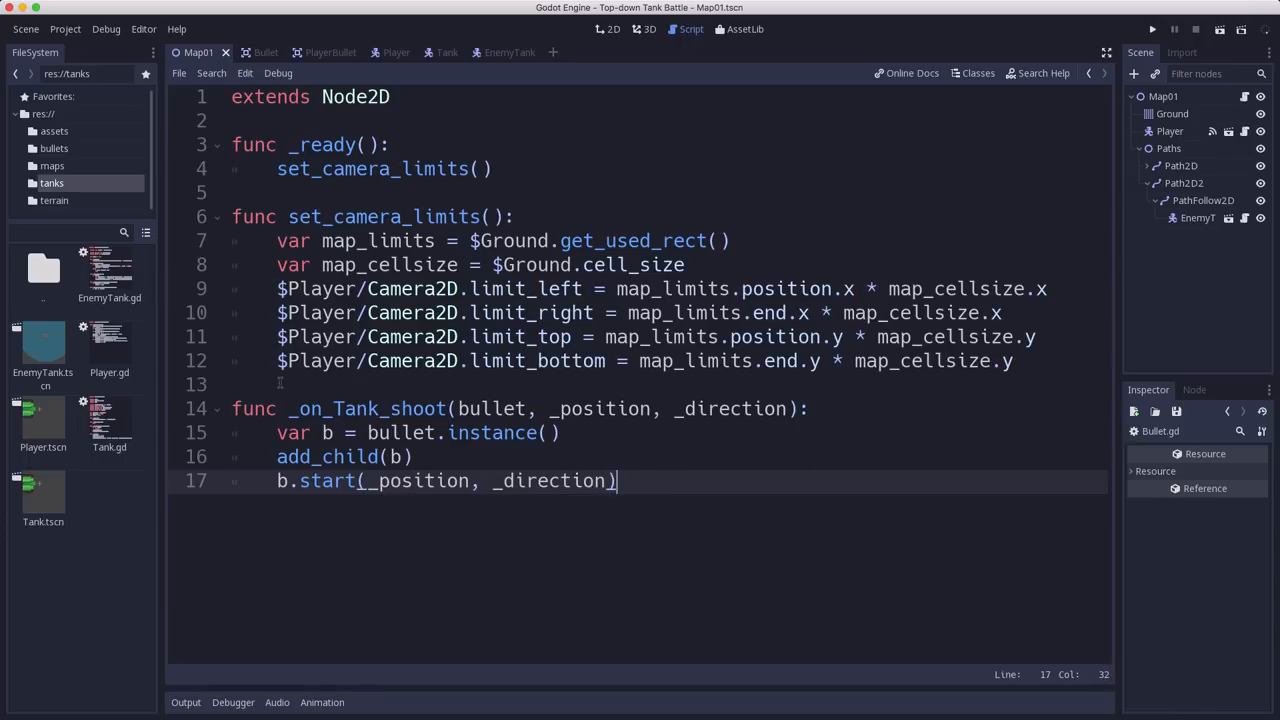
pyautogui.press('ctrl+s')
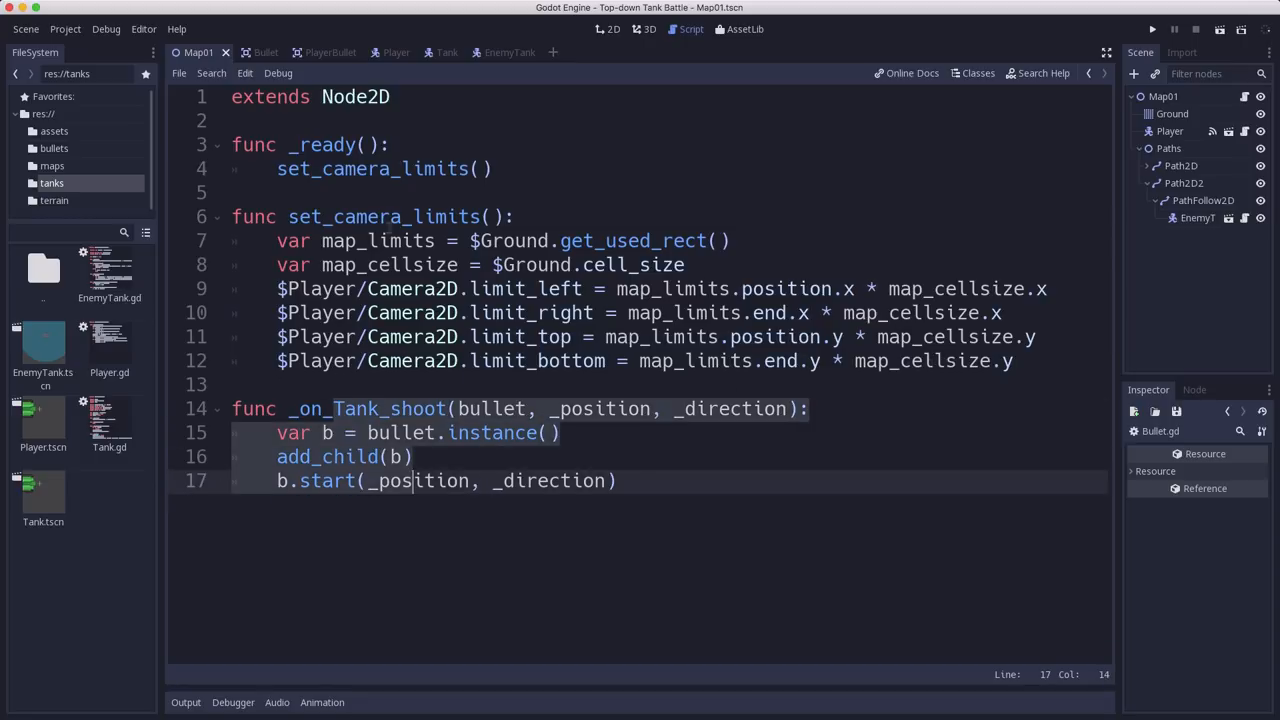
pyautogui.click(612, 28)
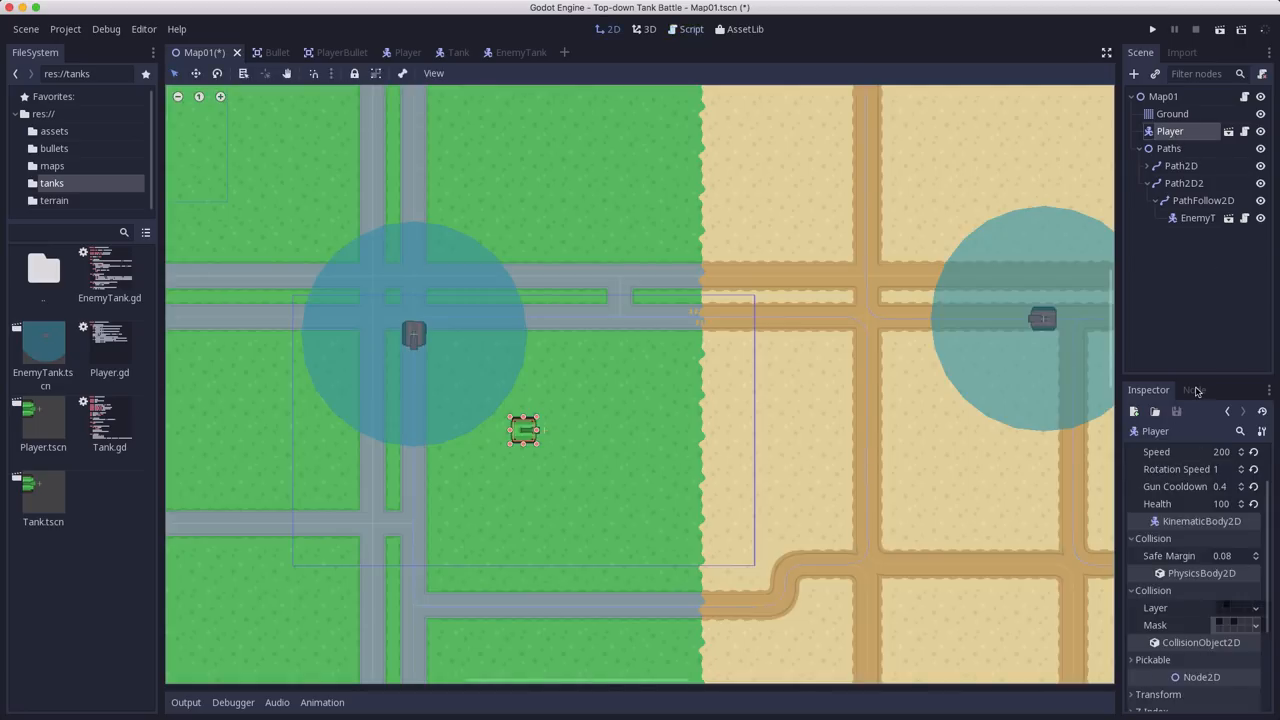
# Connect Player's shoot() signal to Map01's _on_Tank_shoot and run the game
pyautogui.click(1193, 389)
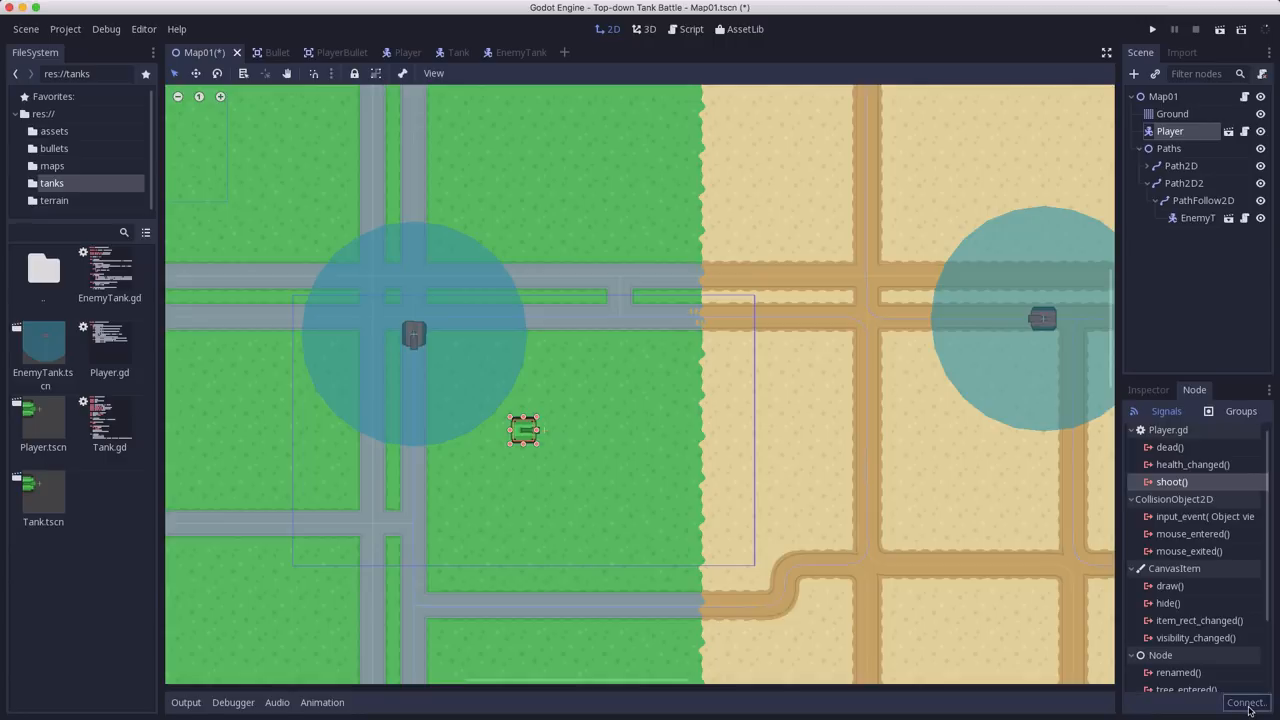
pyautogui.click(1245, 702)
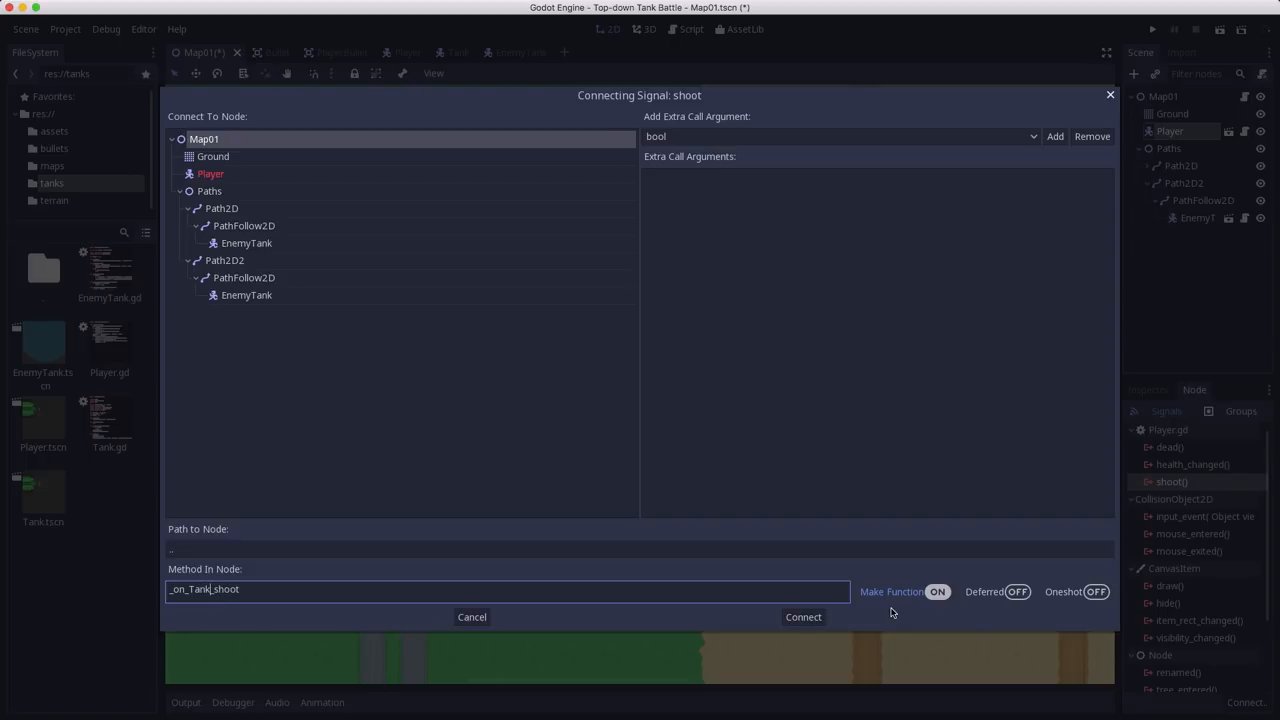
pyautogui.click(803, 617)
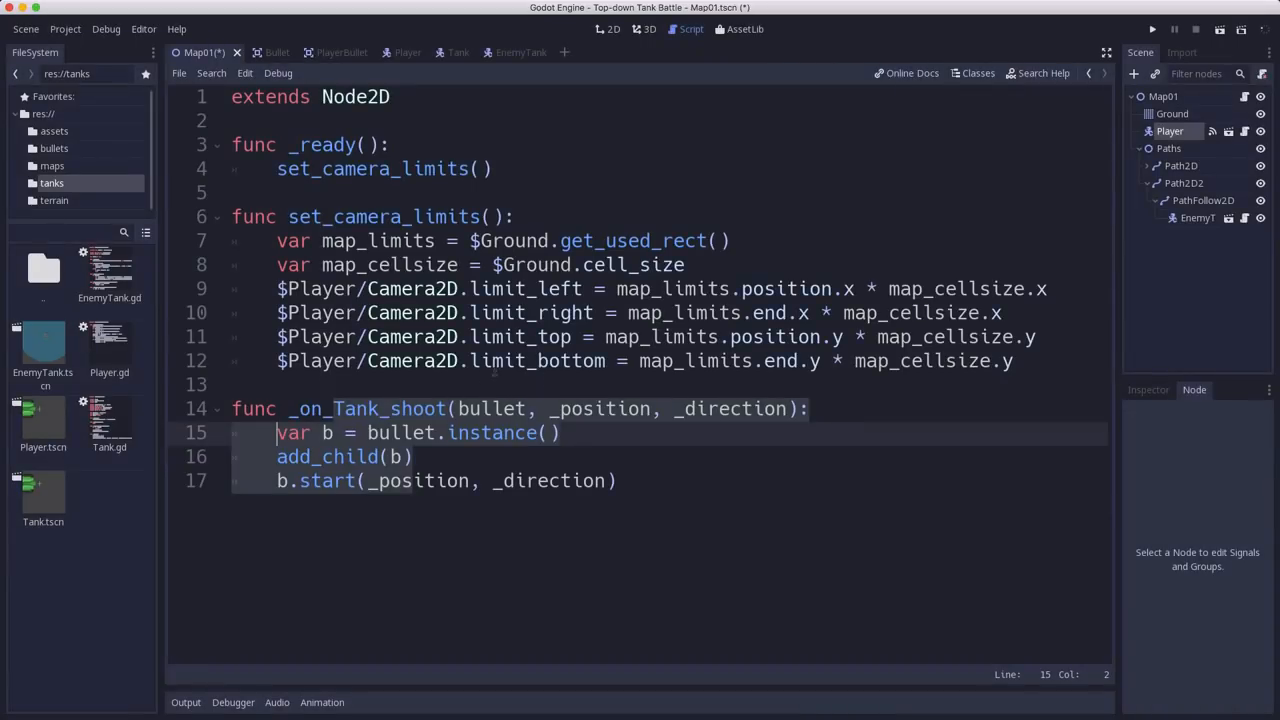
pyautogui.click(240, 384)
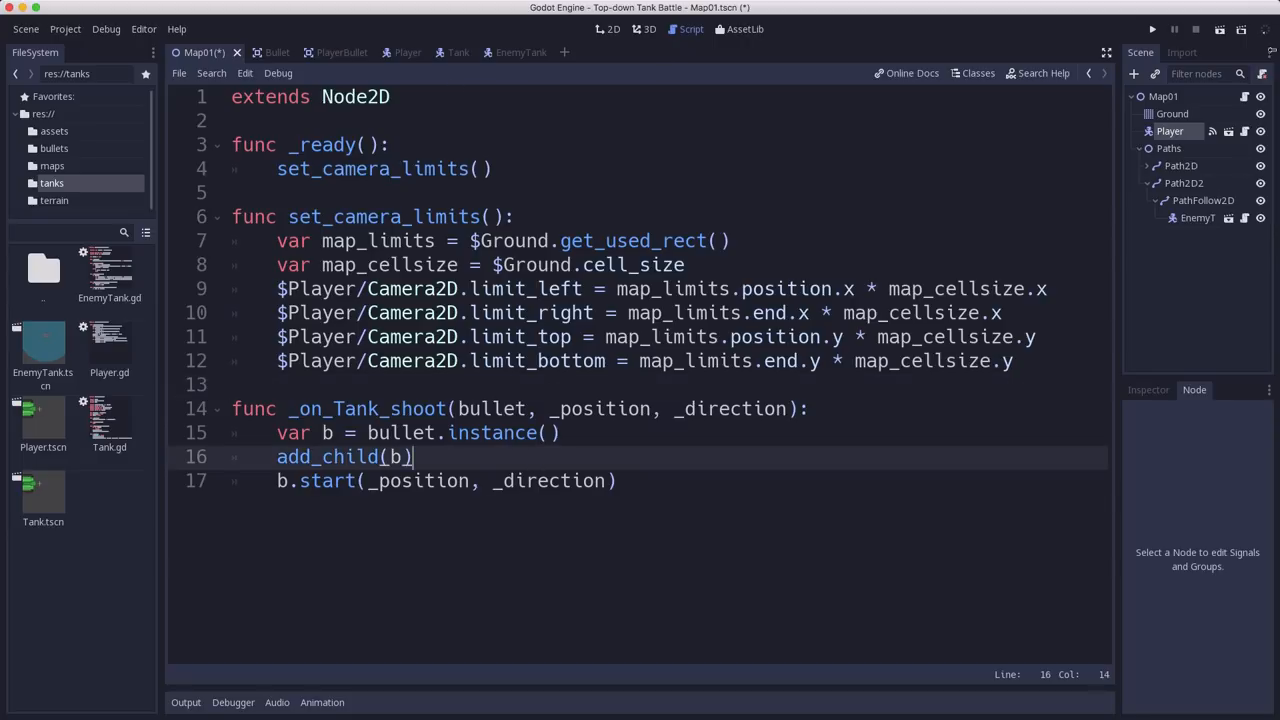
pyautogui.click(1152, 28)
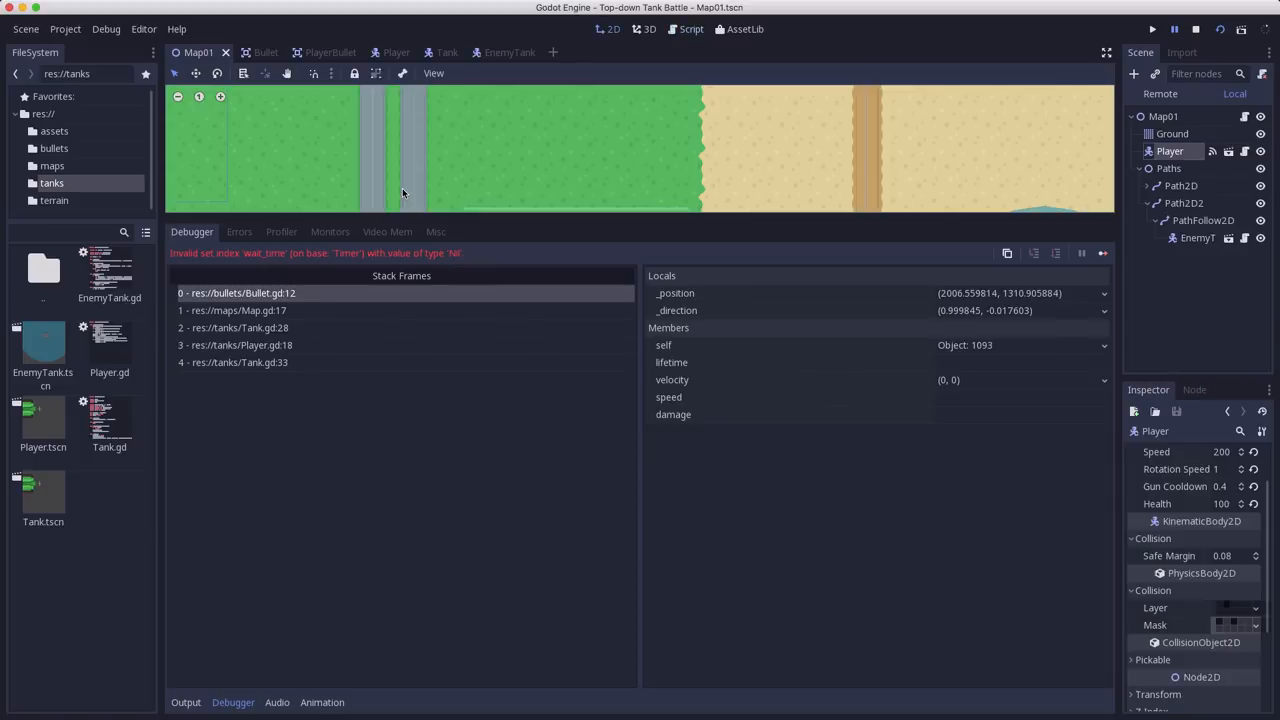
# Set PlayerBullet's script variables: speed 750, damage 10, lifetime 0.5
pyautogui.click(318, 52)
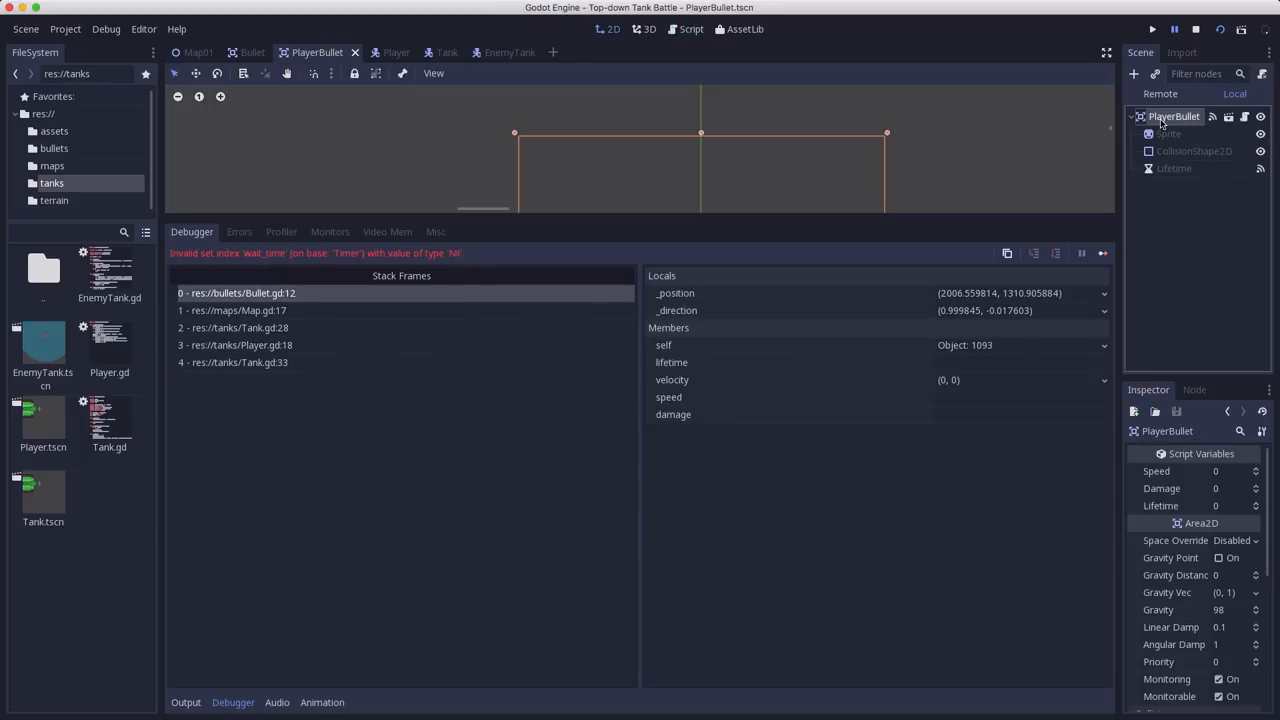
pyautogui.click(1235, 471)
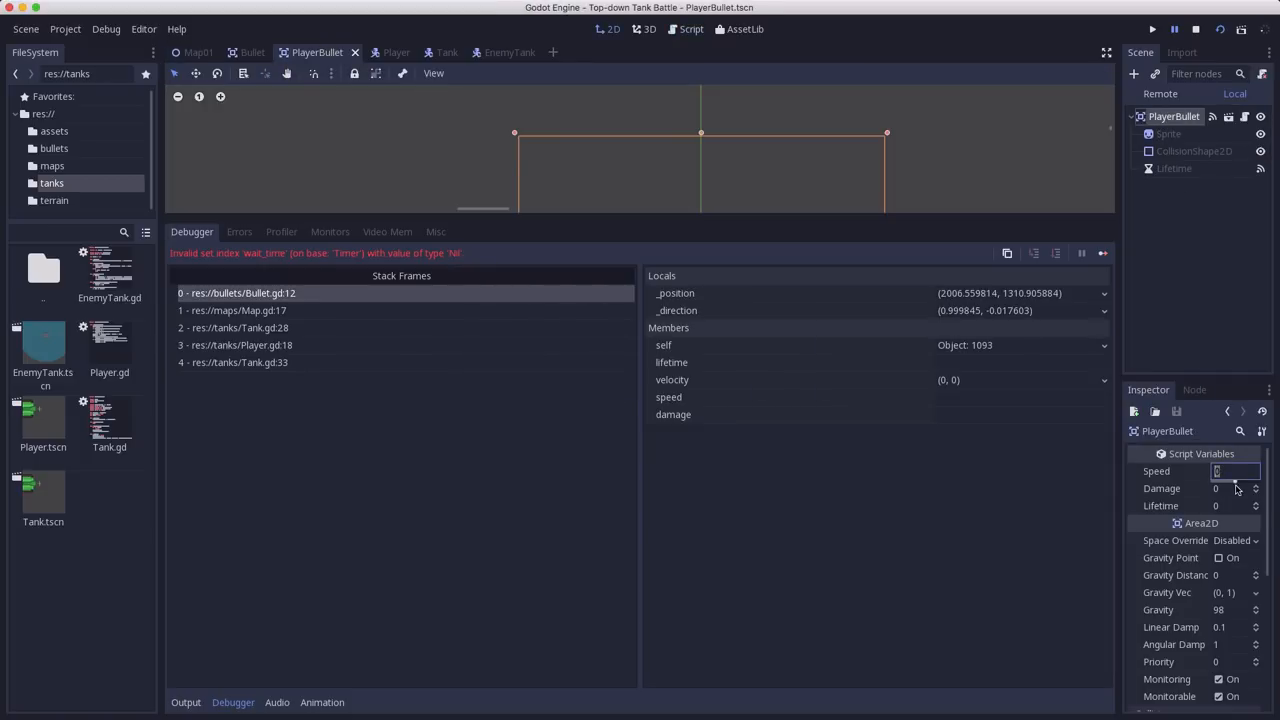
pyautogui.write('7')
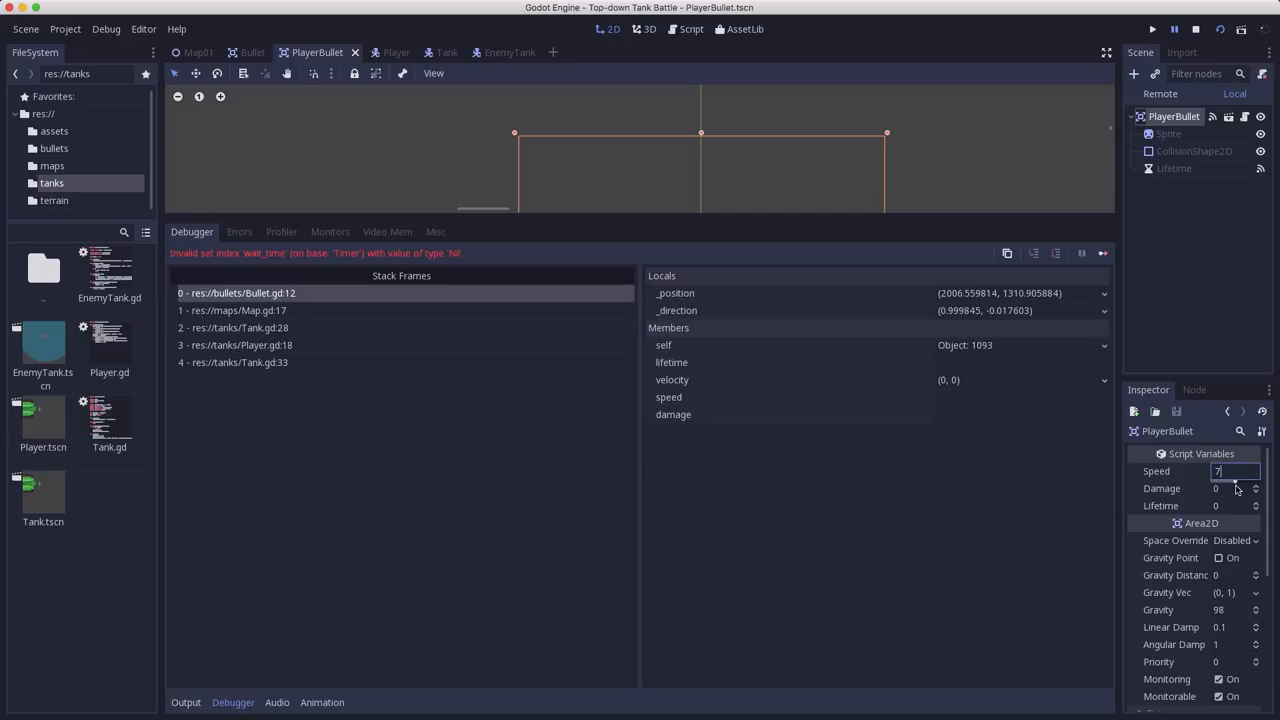
pyautogui.write('50')
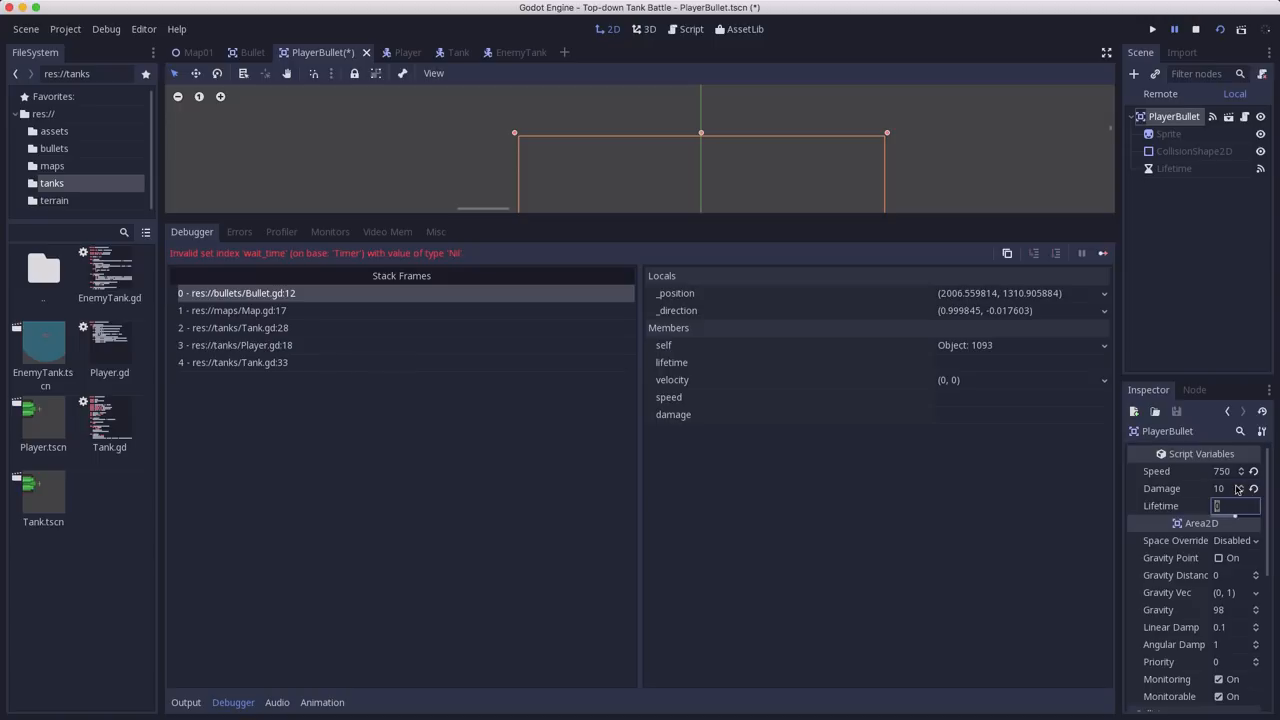
pyautogui.write('0.5')
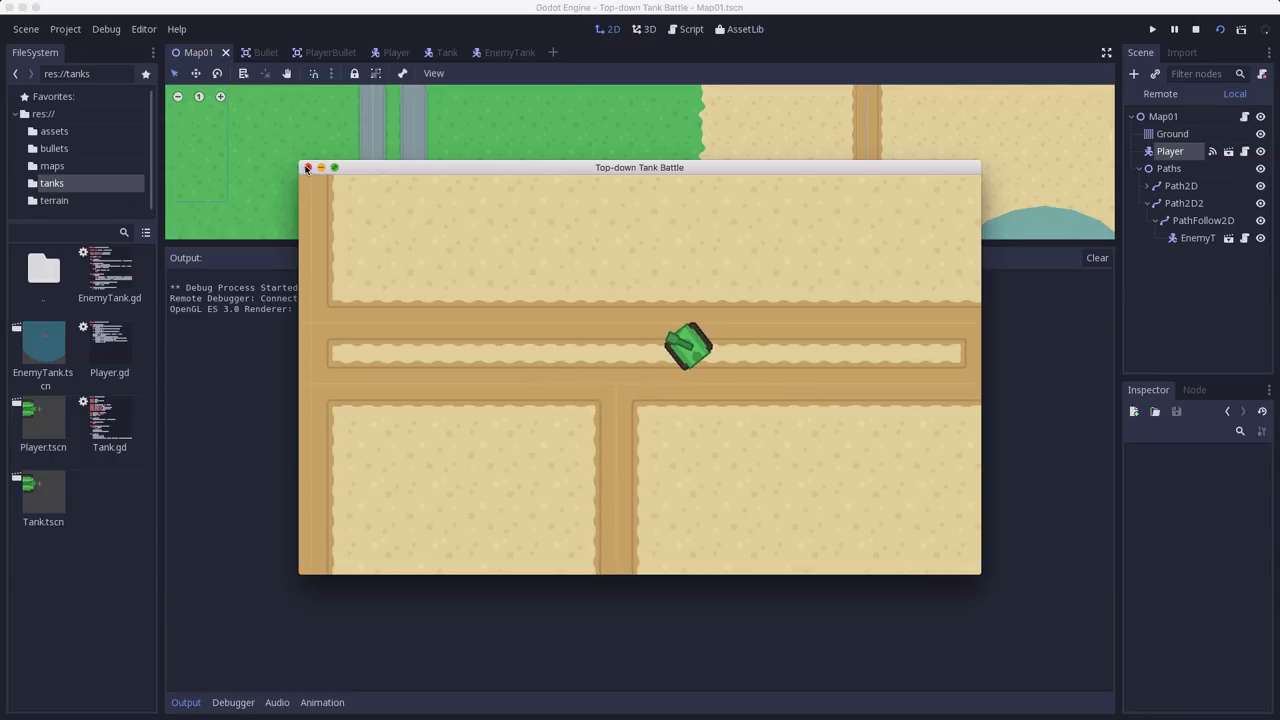
# Close the running tank game window to return to the Map01 scene
pyautogui.click(308, 167)
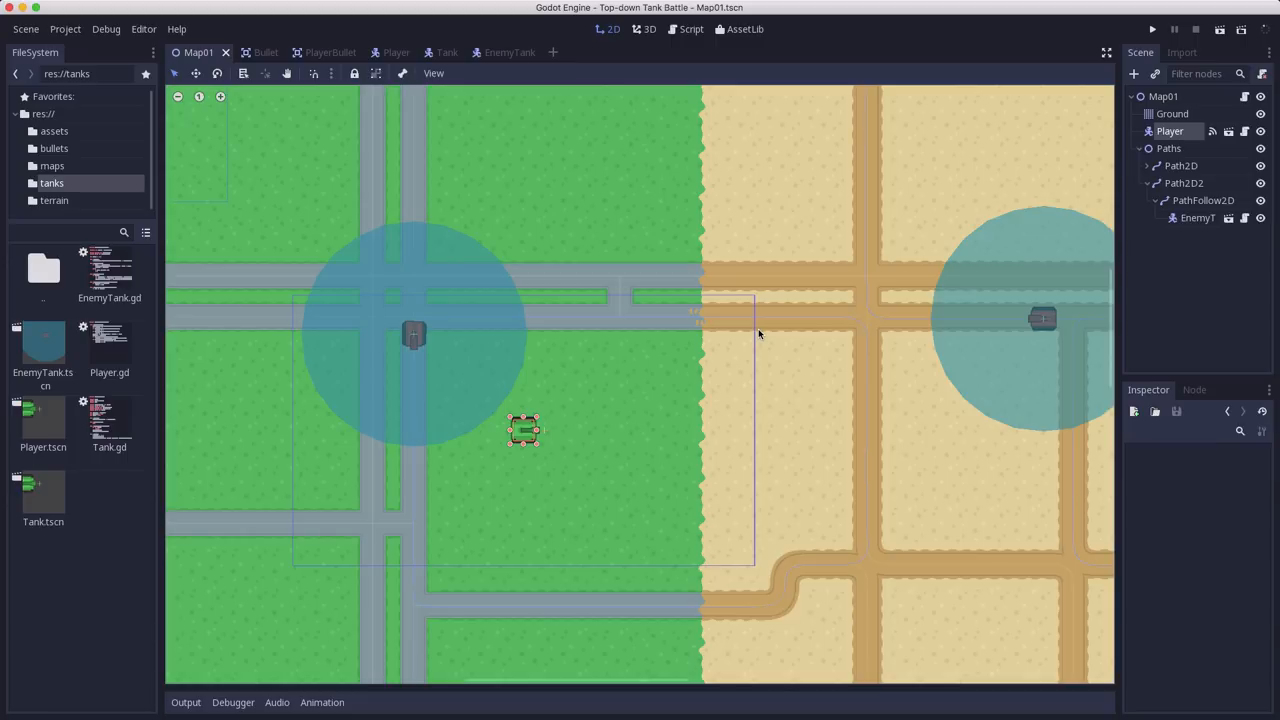